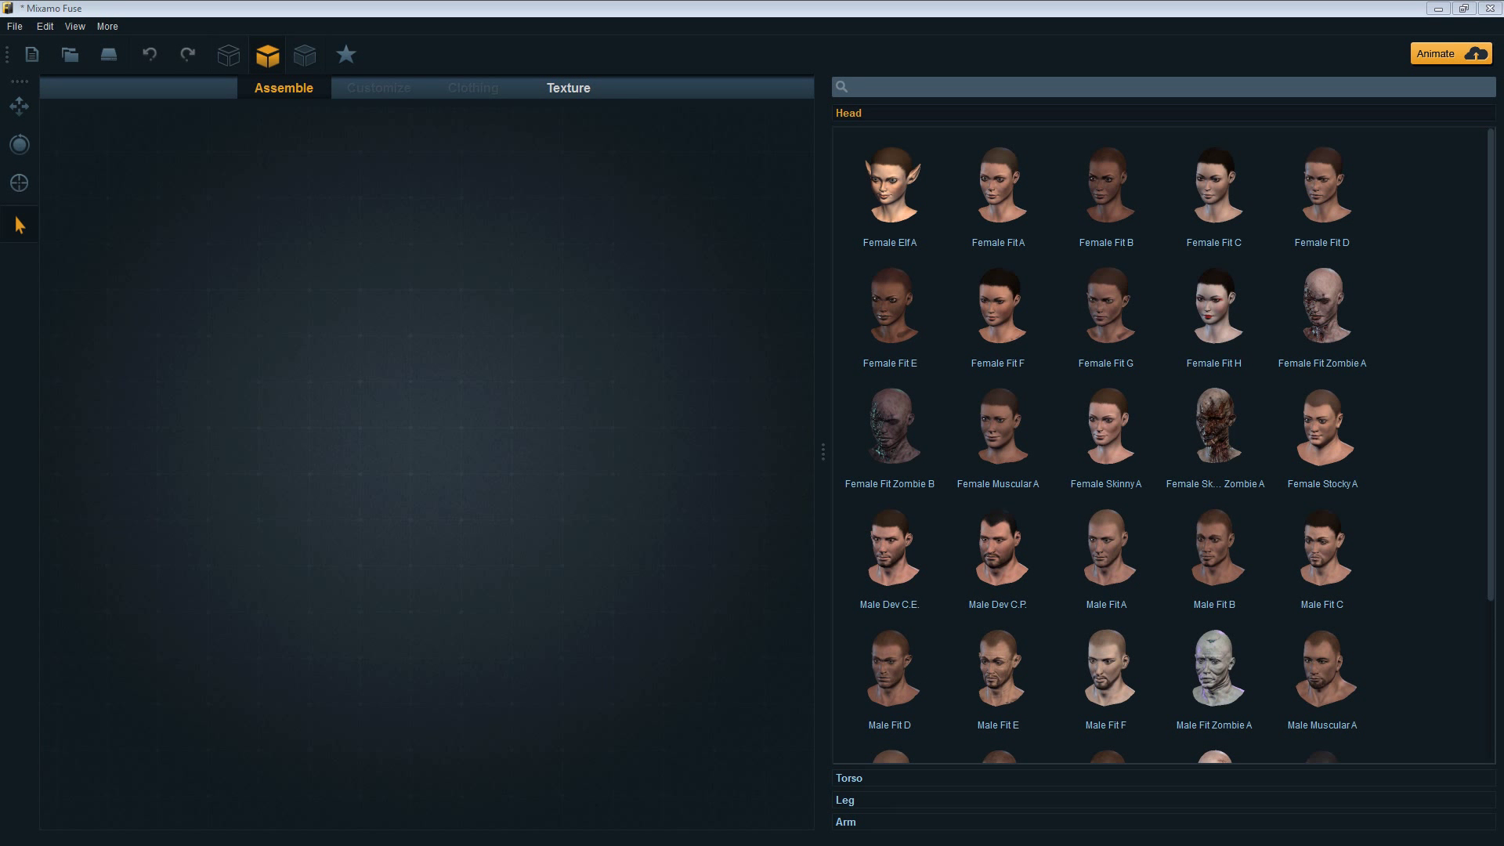
mouse_move(678, 450)
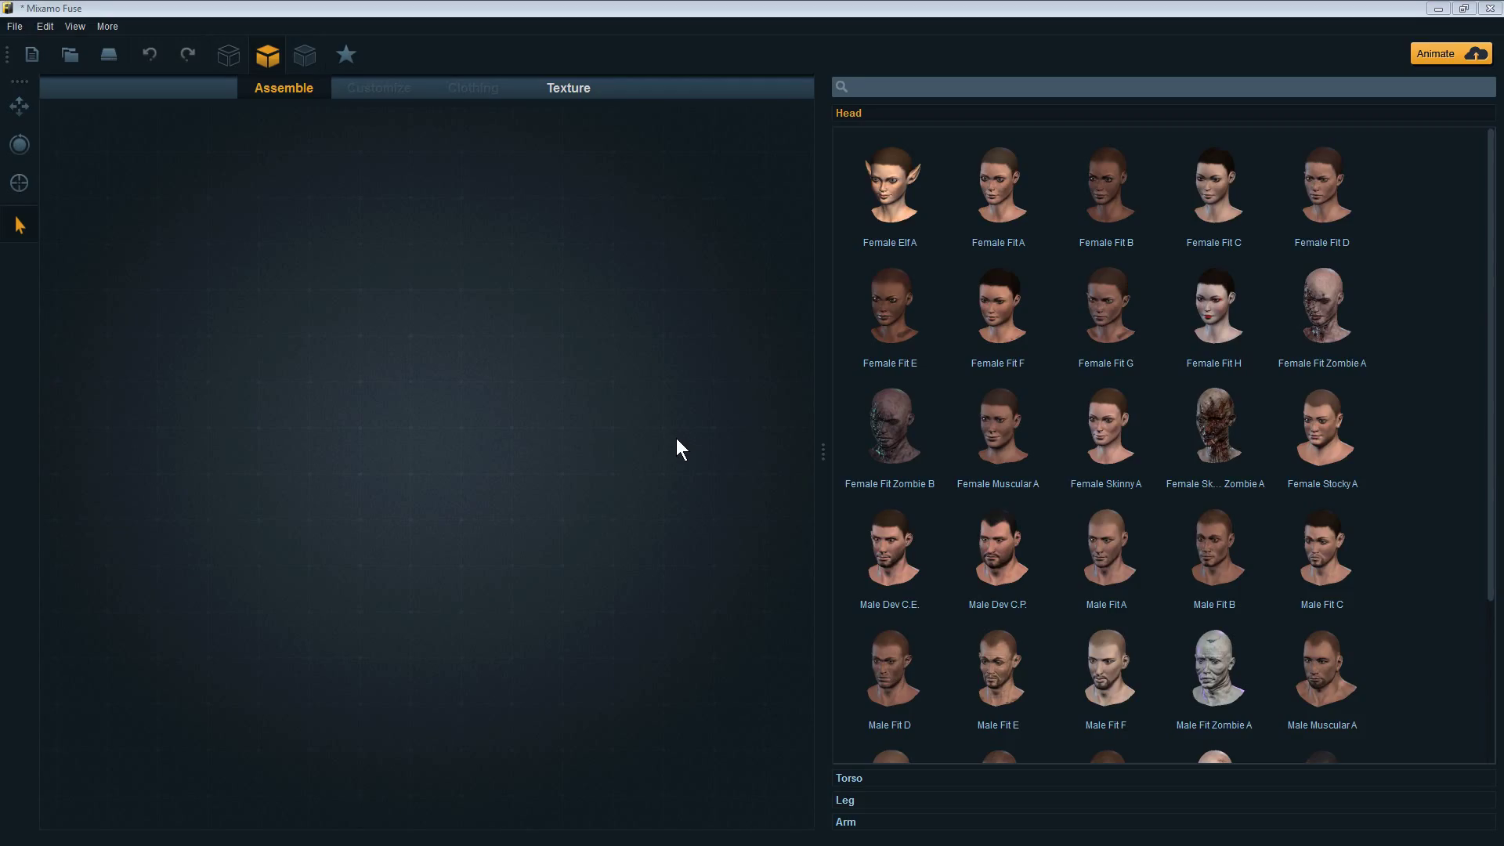
mouse_move(664, 507)
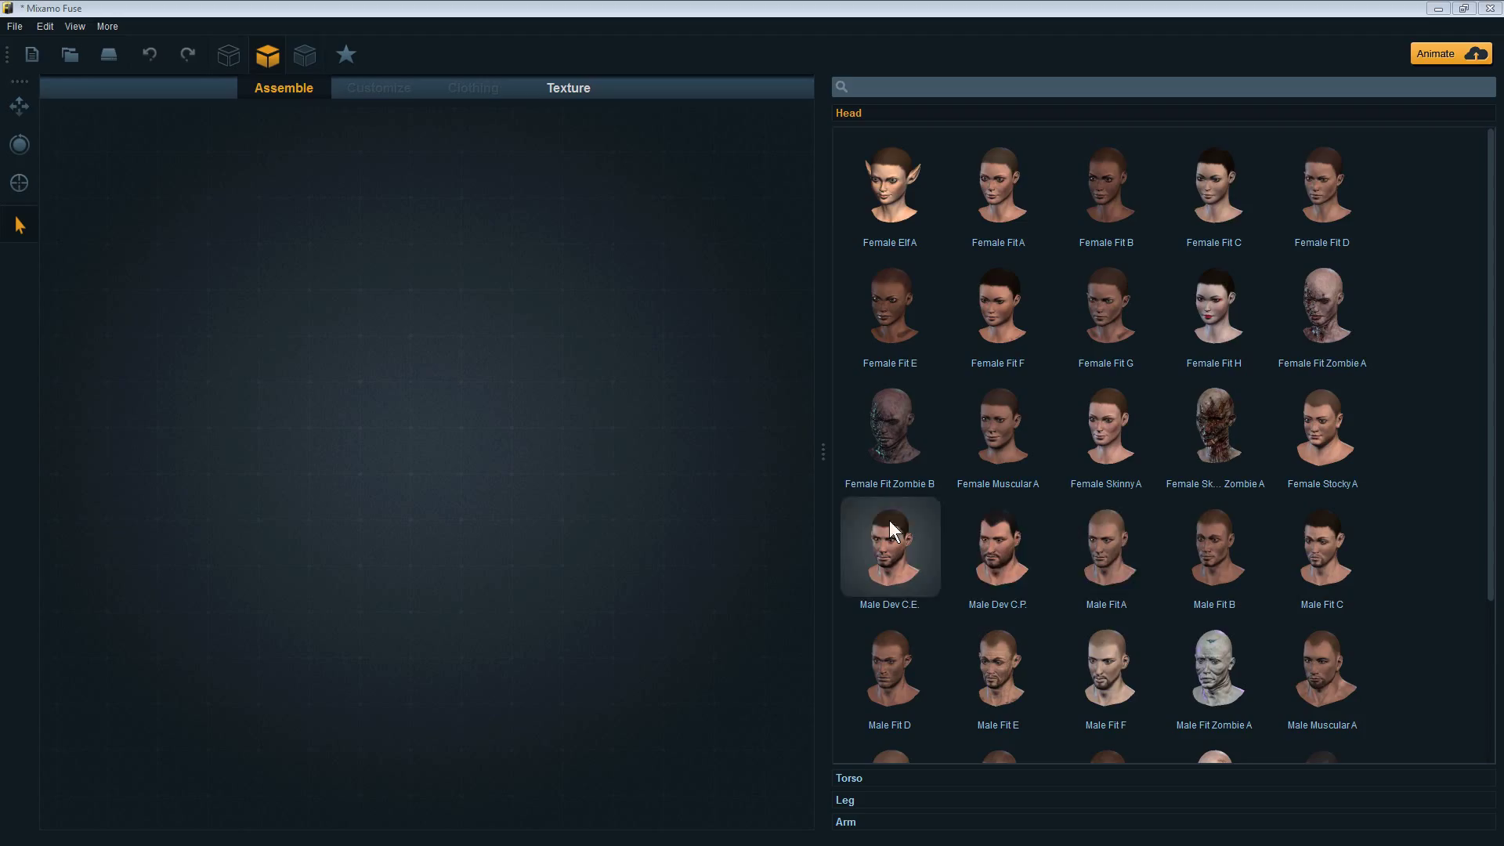
mouse_move(998, 556)
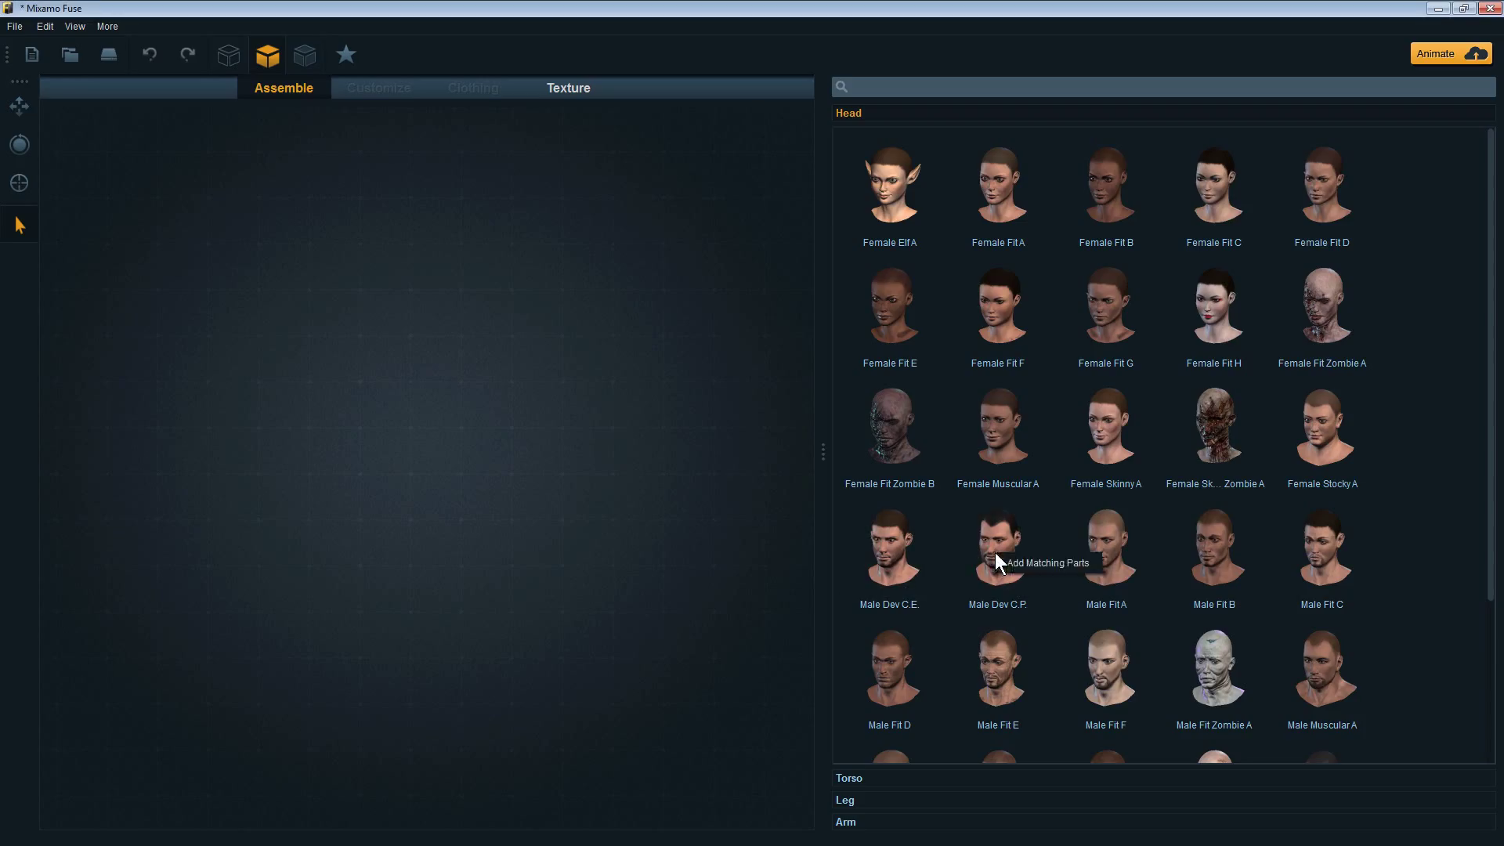
Step: Add the Male Dev C.P. head with its matching parts from the Head library
left_click(998, 547)
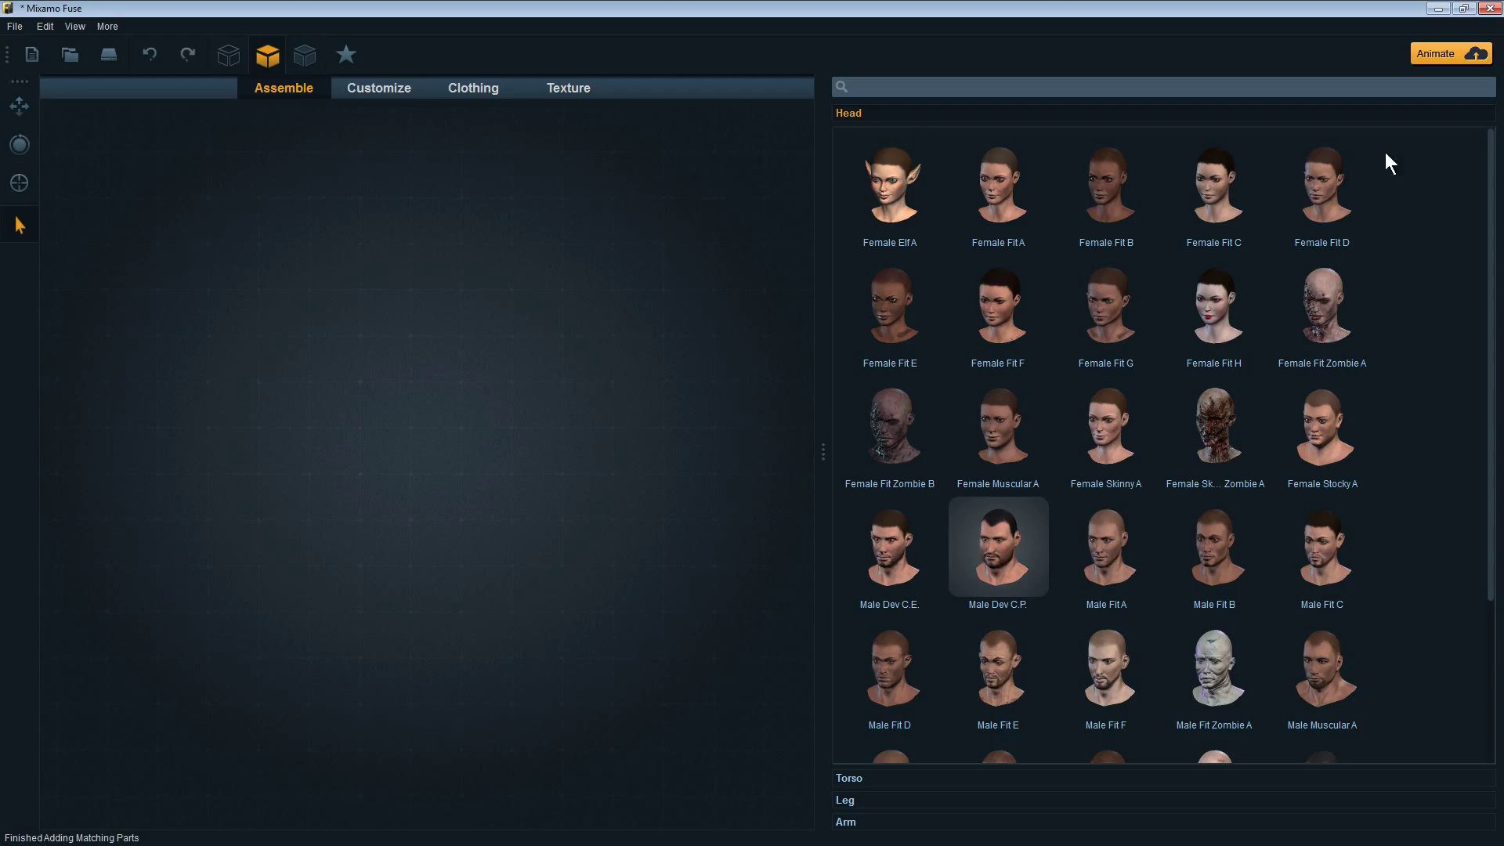
mouse_move(1493, 664)
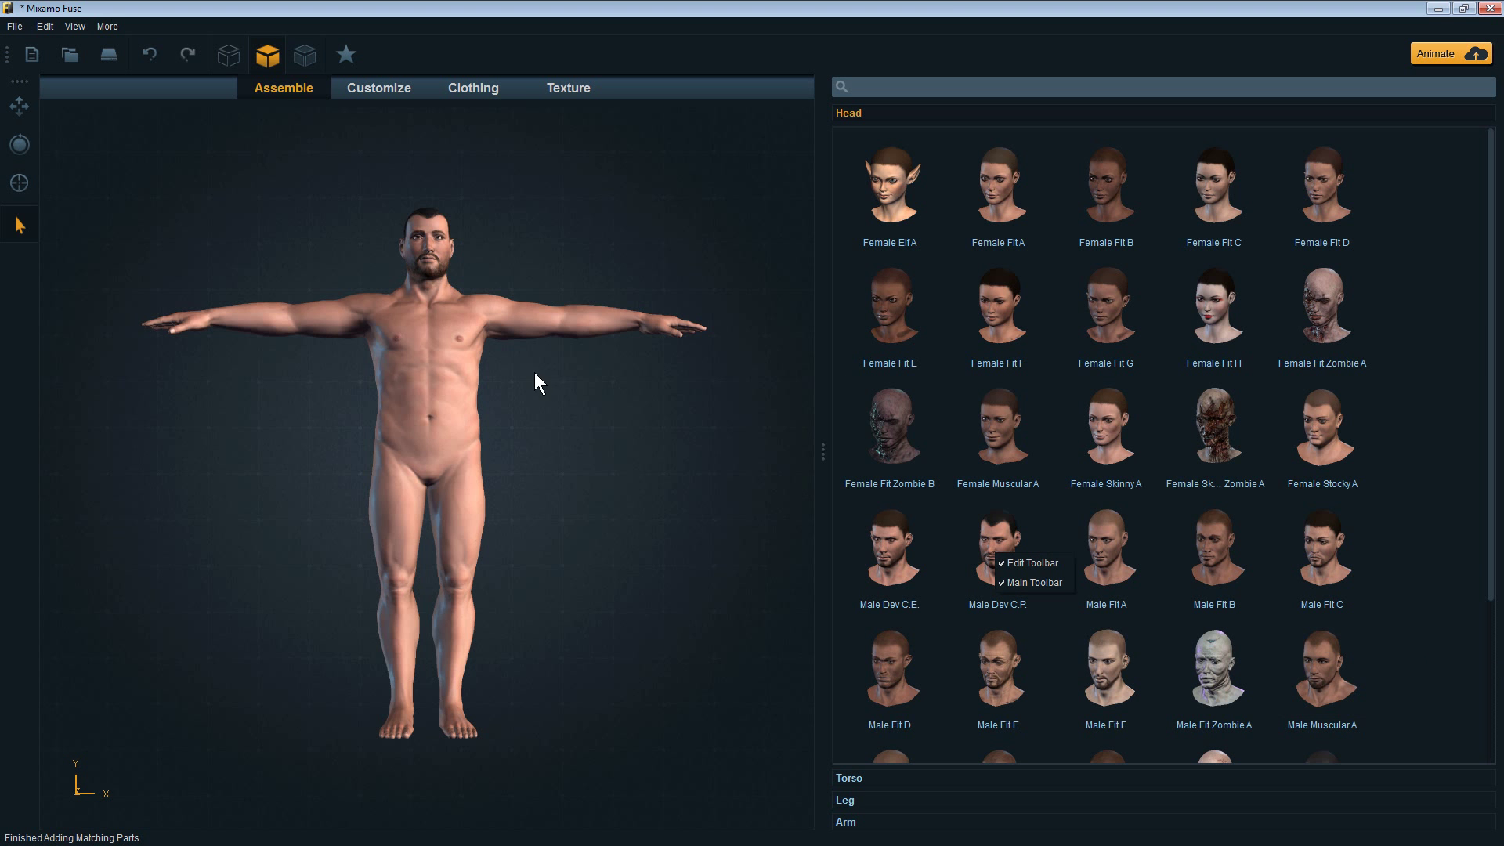
Step: Dress the character under Clothing, choosing brown boots from the Shoes options
left_click(472, 88)
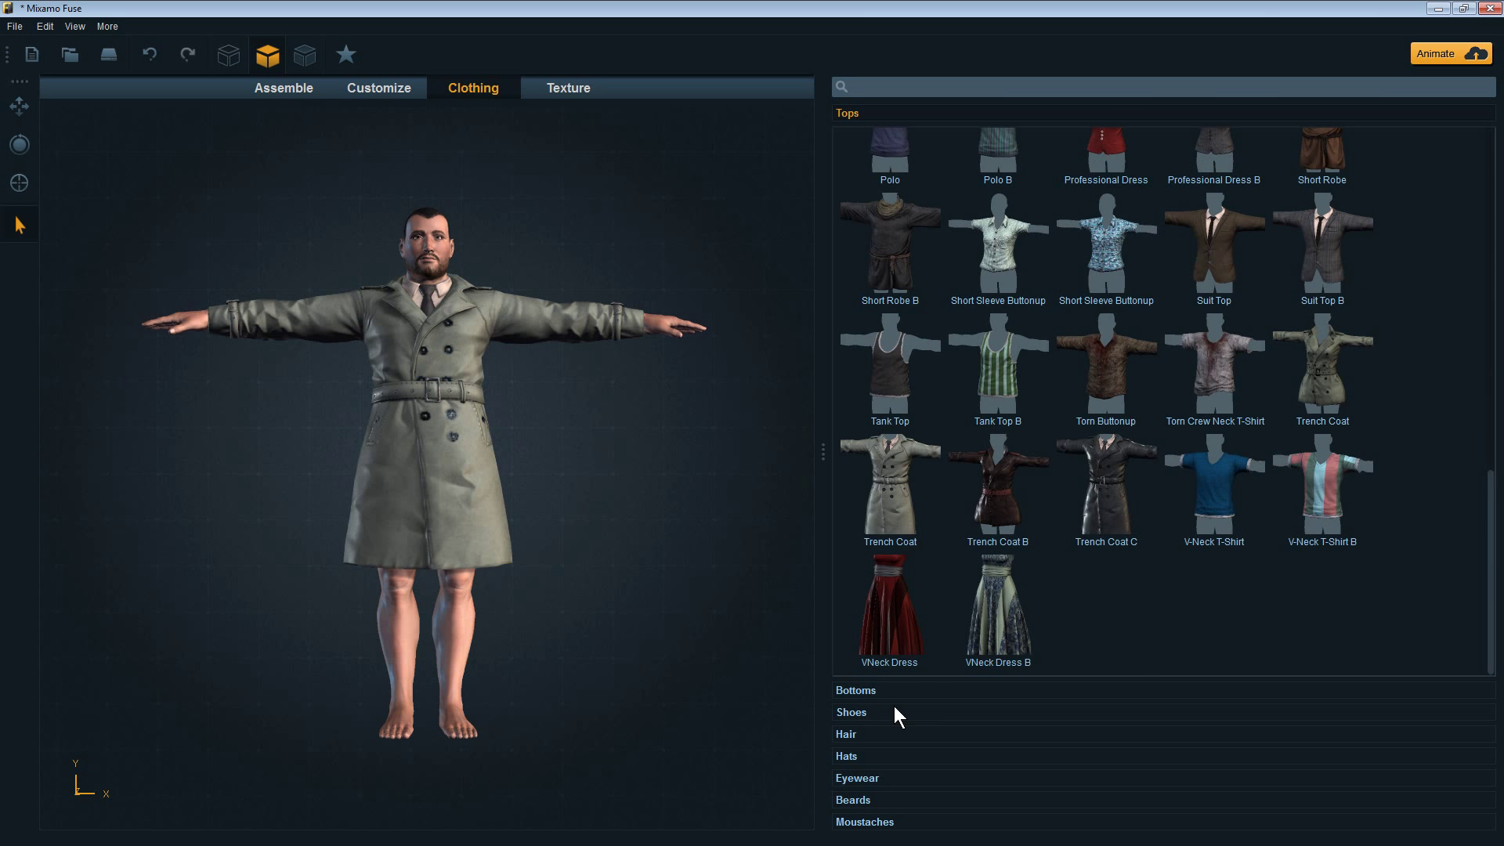
left_click(854, 689)
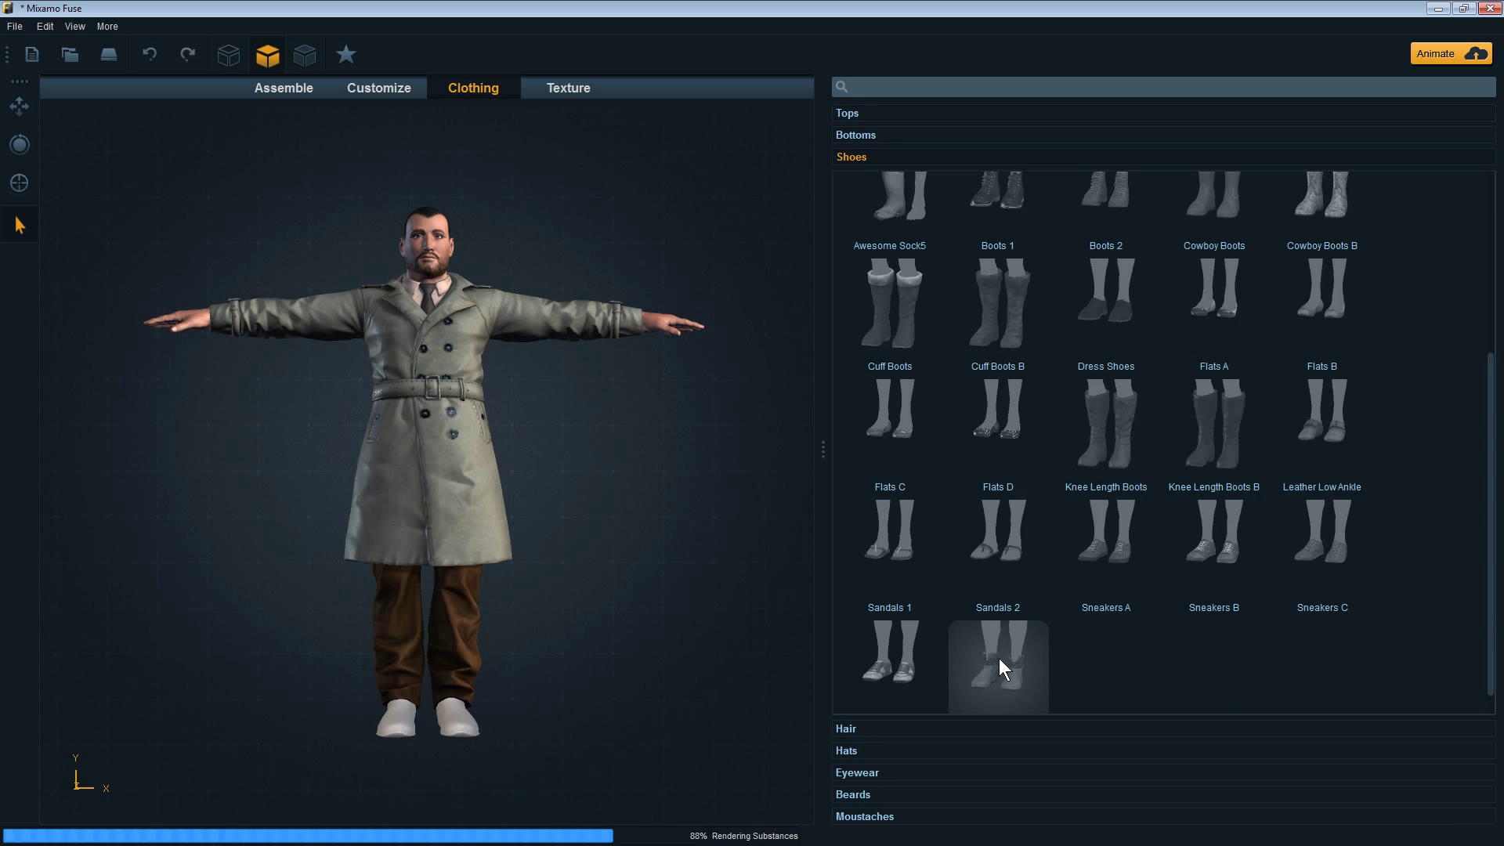
left_click(845, 729)
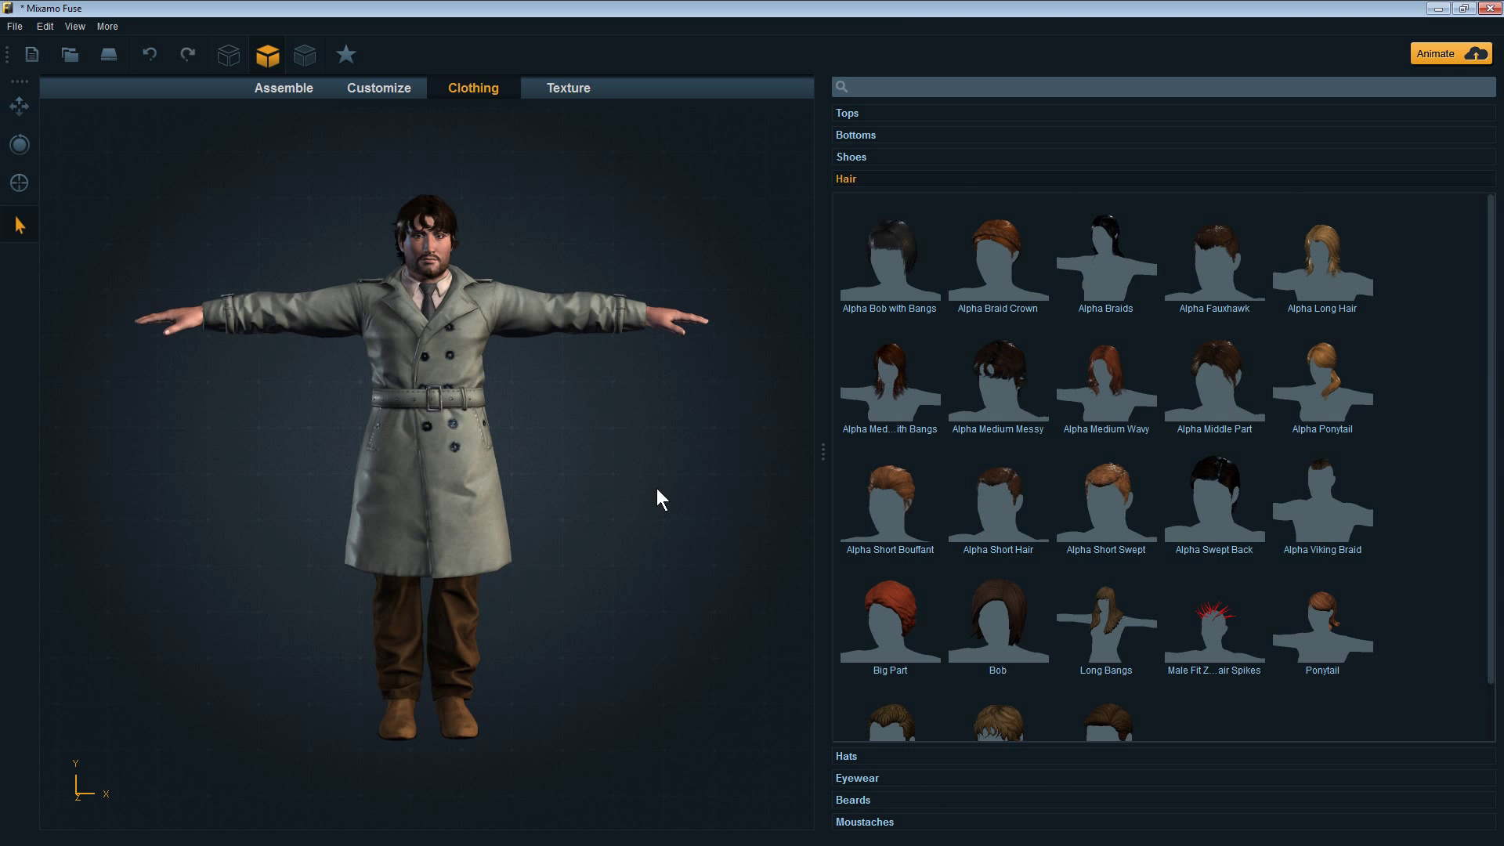
mouse_move(1449, 54)
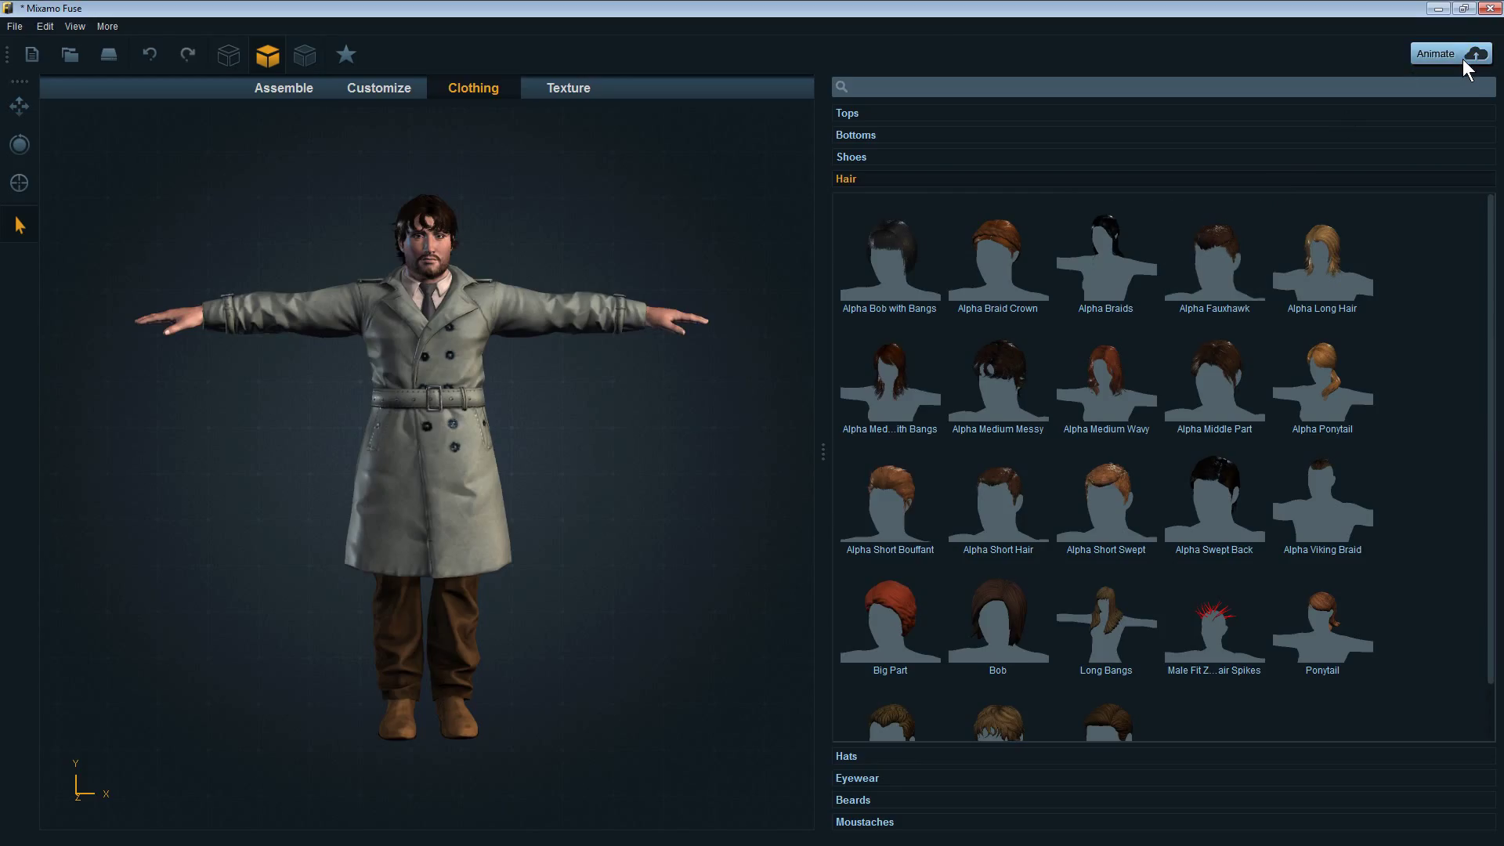
Step: Upload the dressed character to Mixamo via Animate for rigging
left_click(1449, 53)
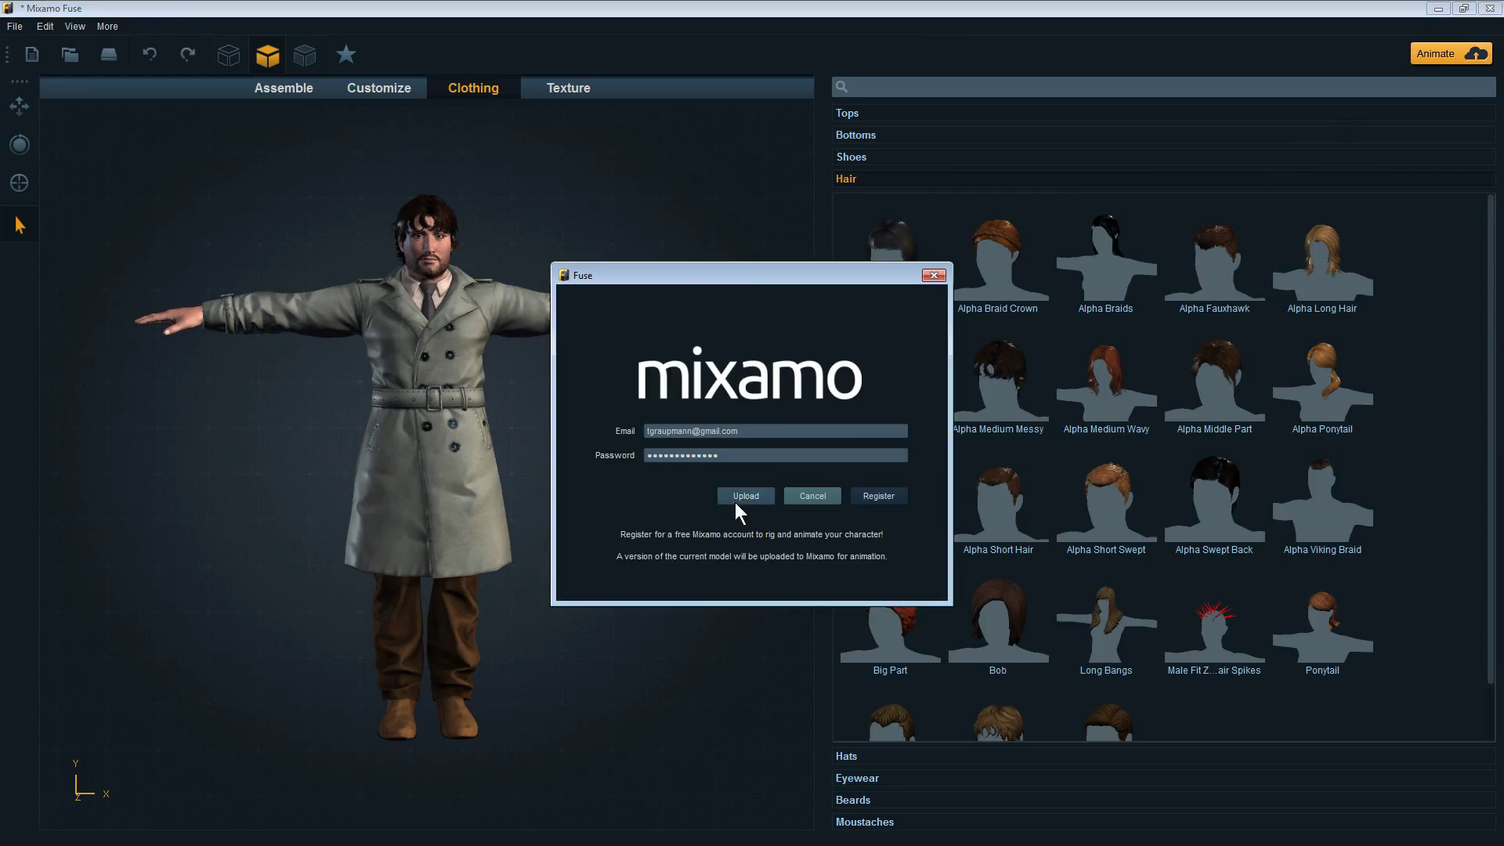
left_click(810, 496)
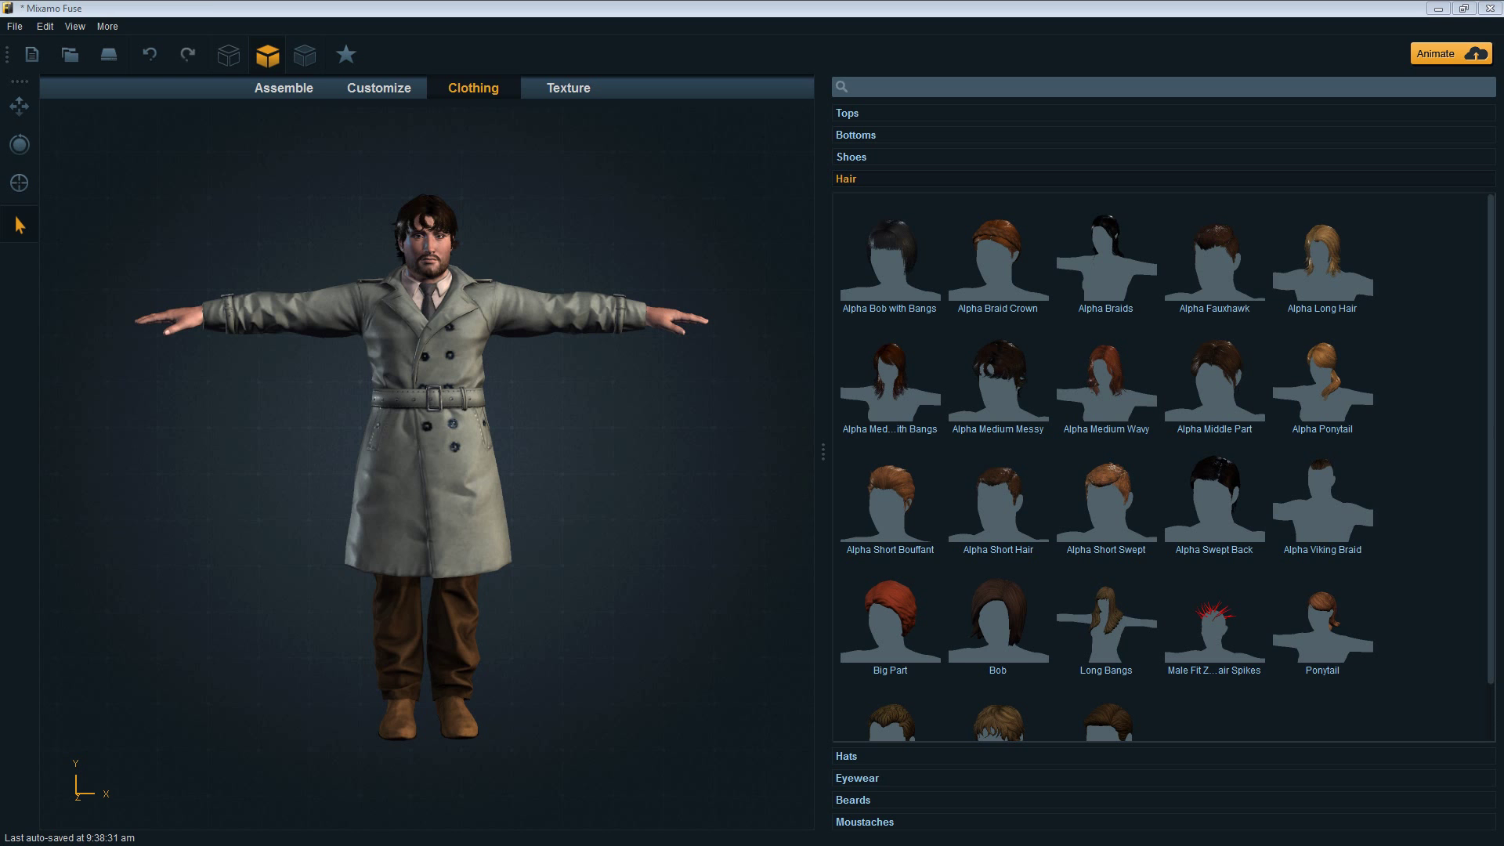
left_click(1449, 54)
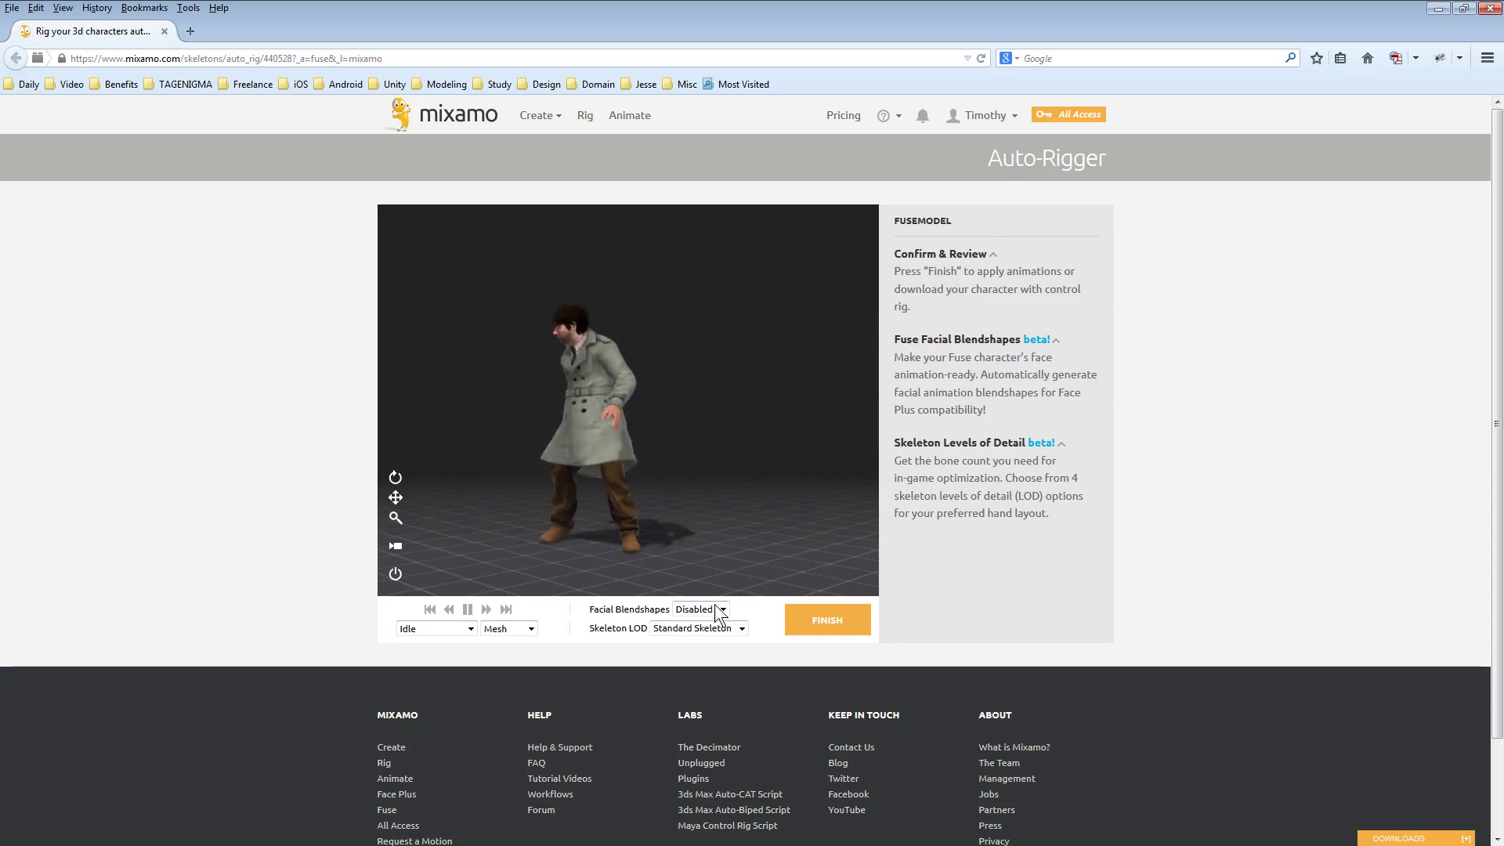
Step: Set Facial Blendshapes to Enabled, update the rig and finish auto-rigging
left_click(722, 609)
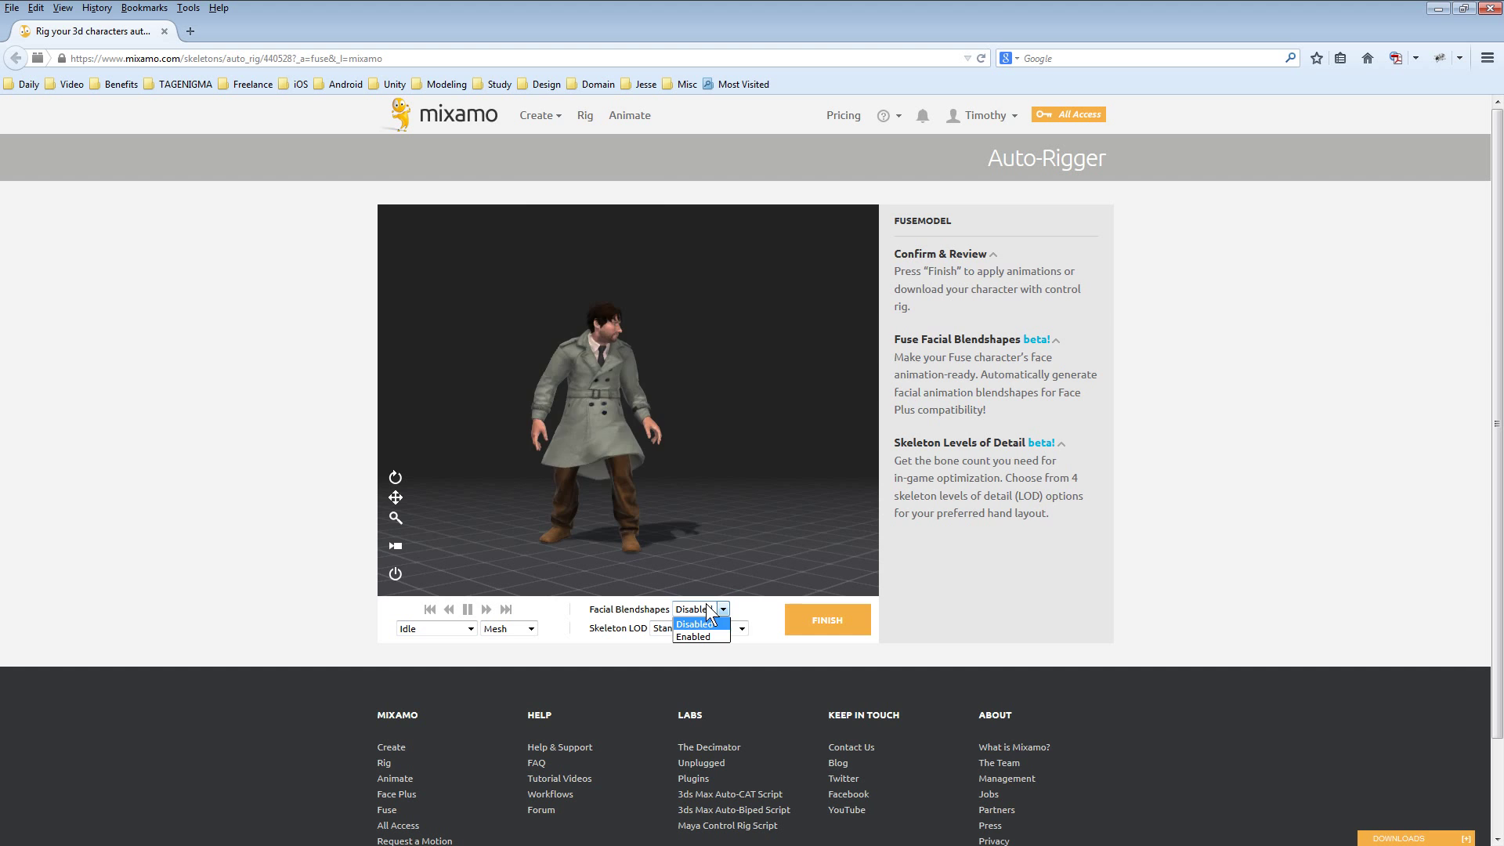
left_click(692, 638)
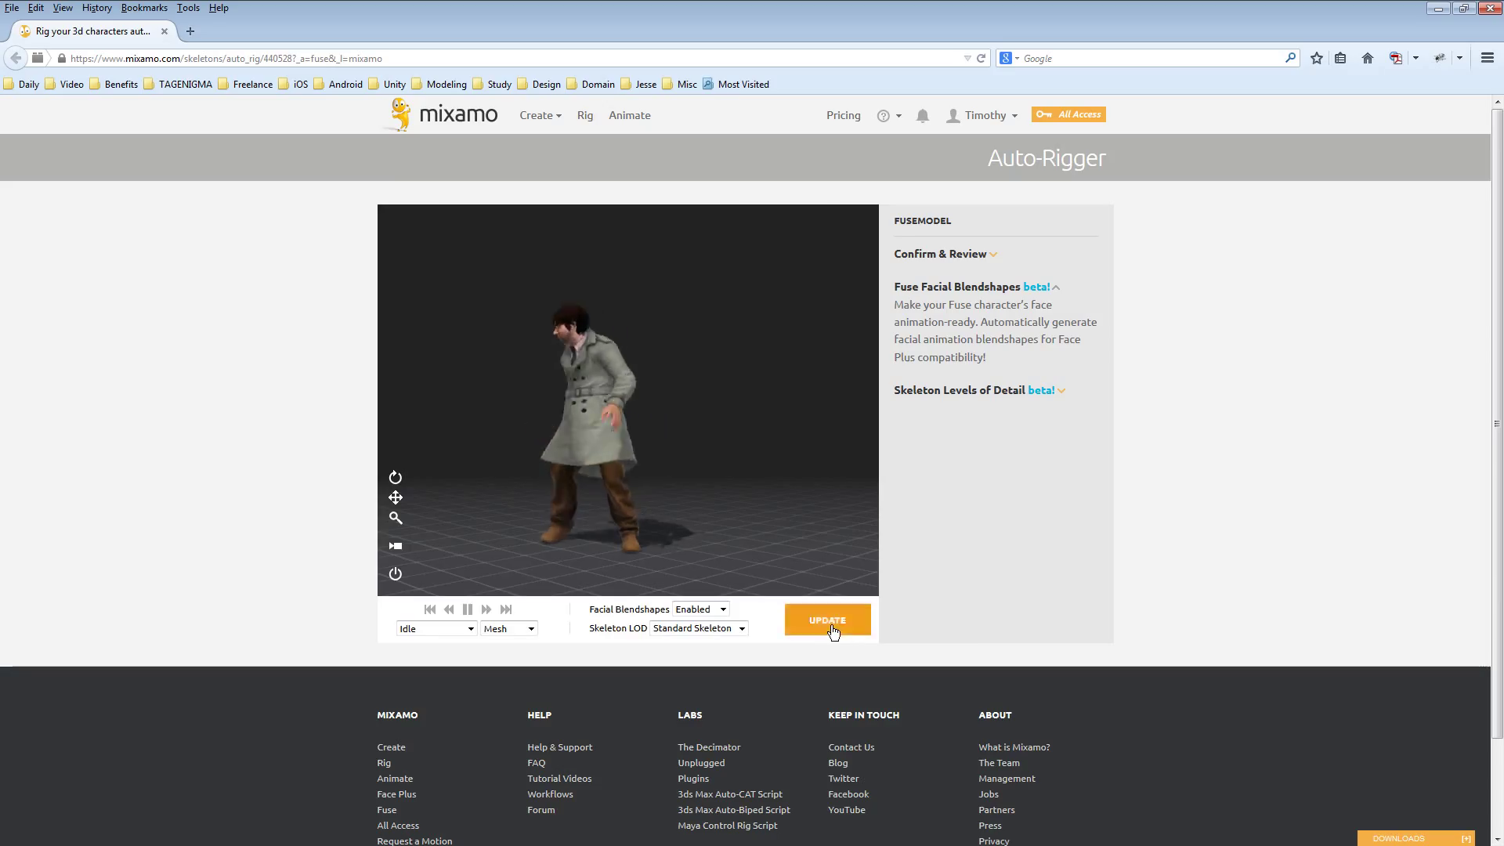
left_click(827, 621)
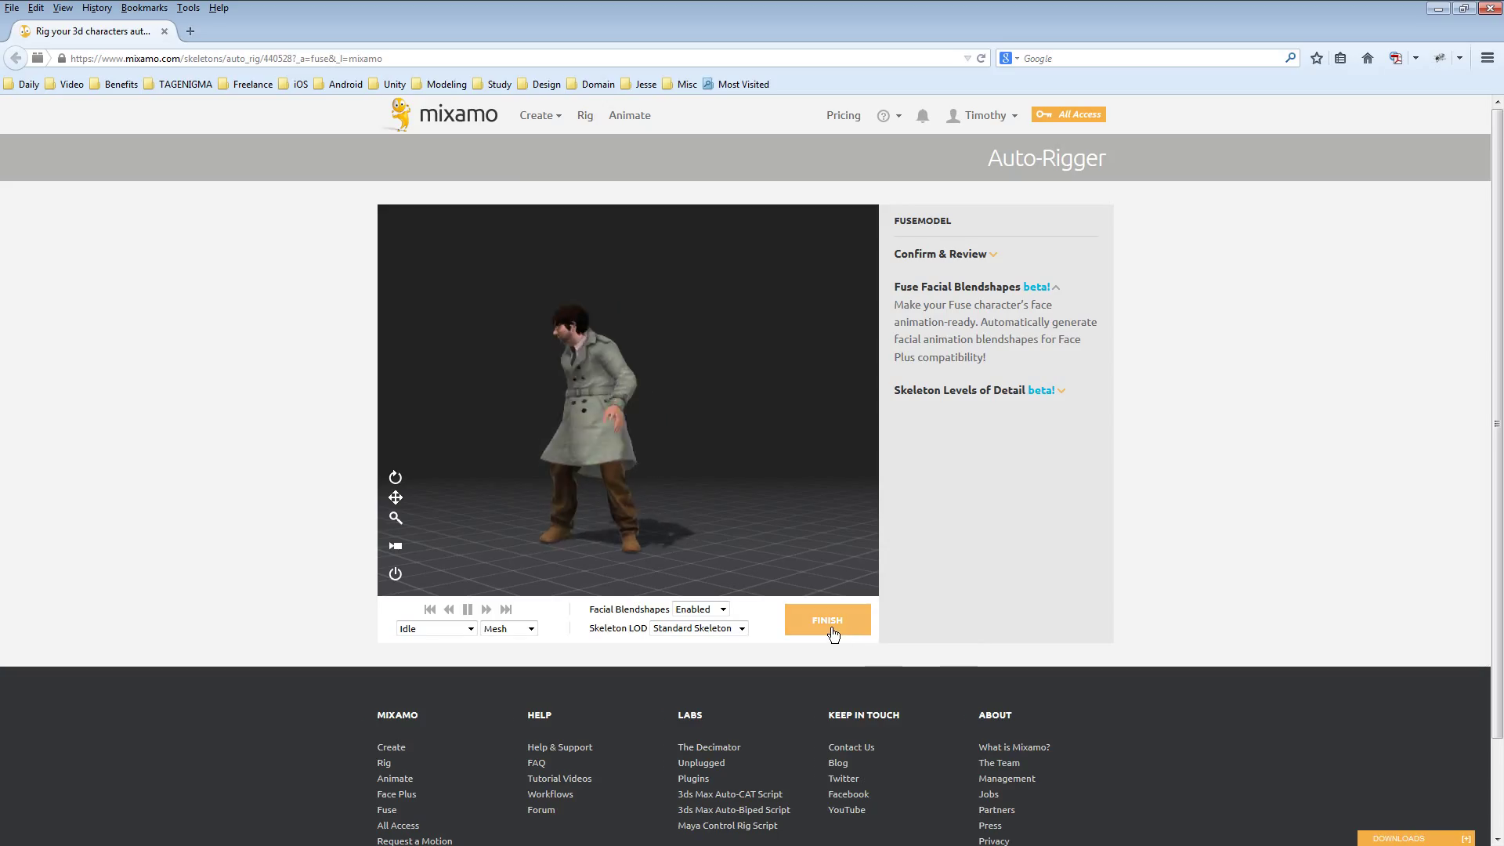
left_click(826, 620)
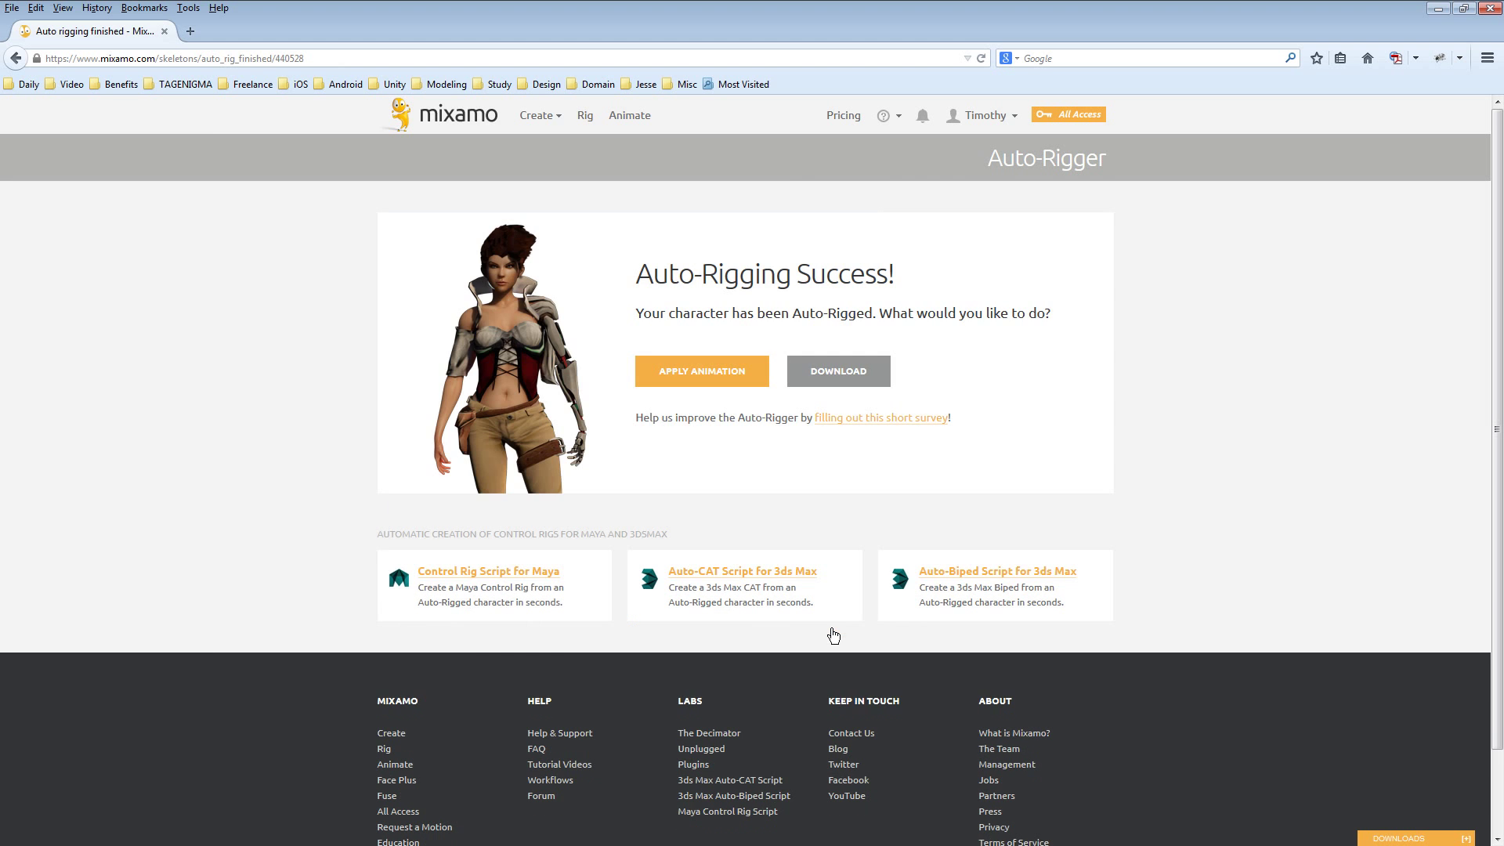
Step: Check out and download the rigged character as FBX for Unity, choosing Save File
left_click(836, 371)
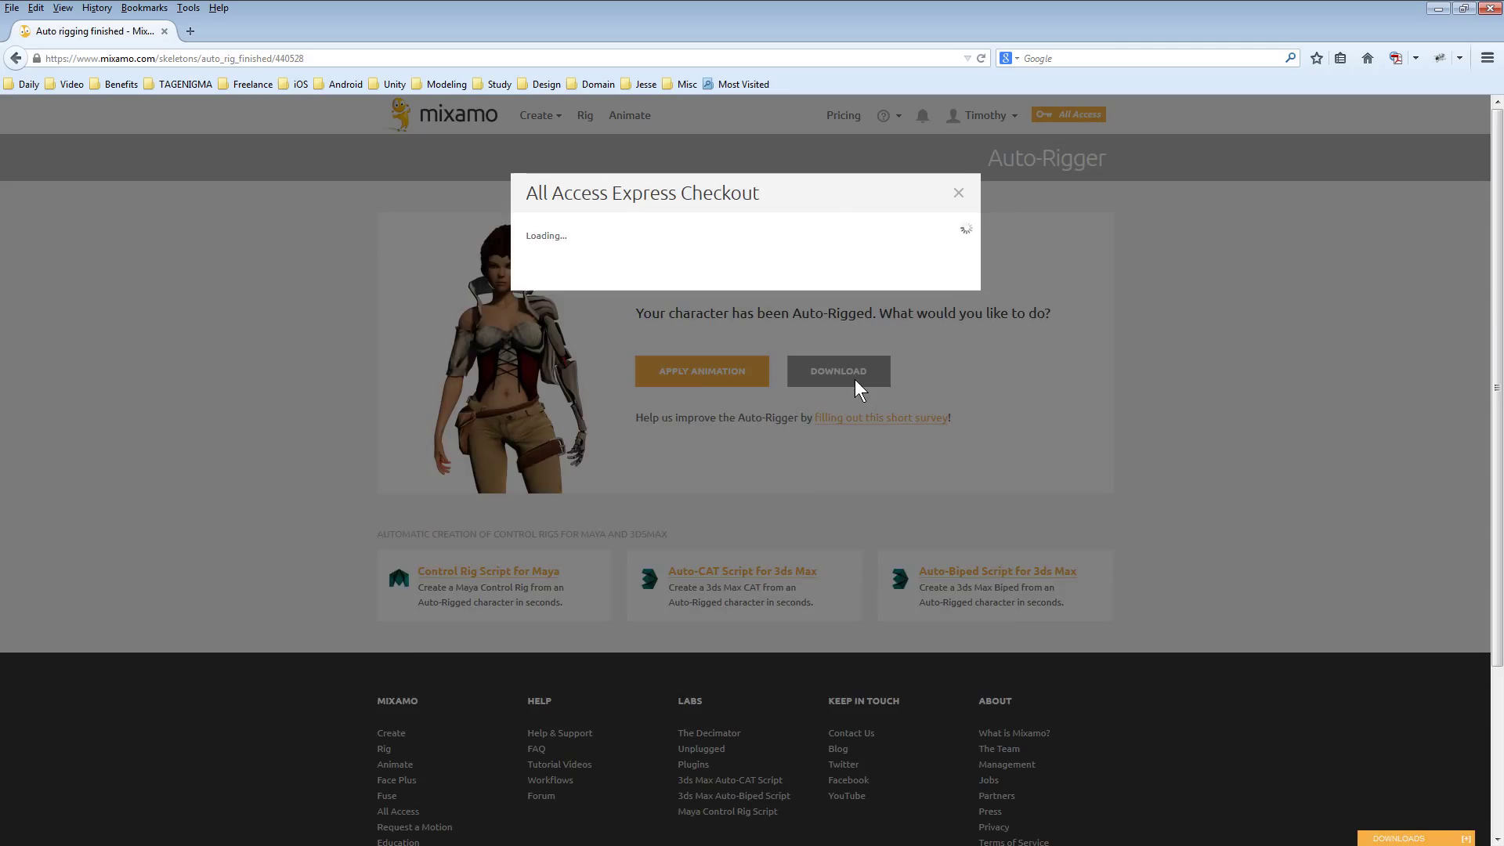
left_click(836, 372)
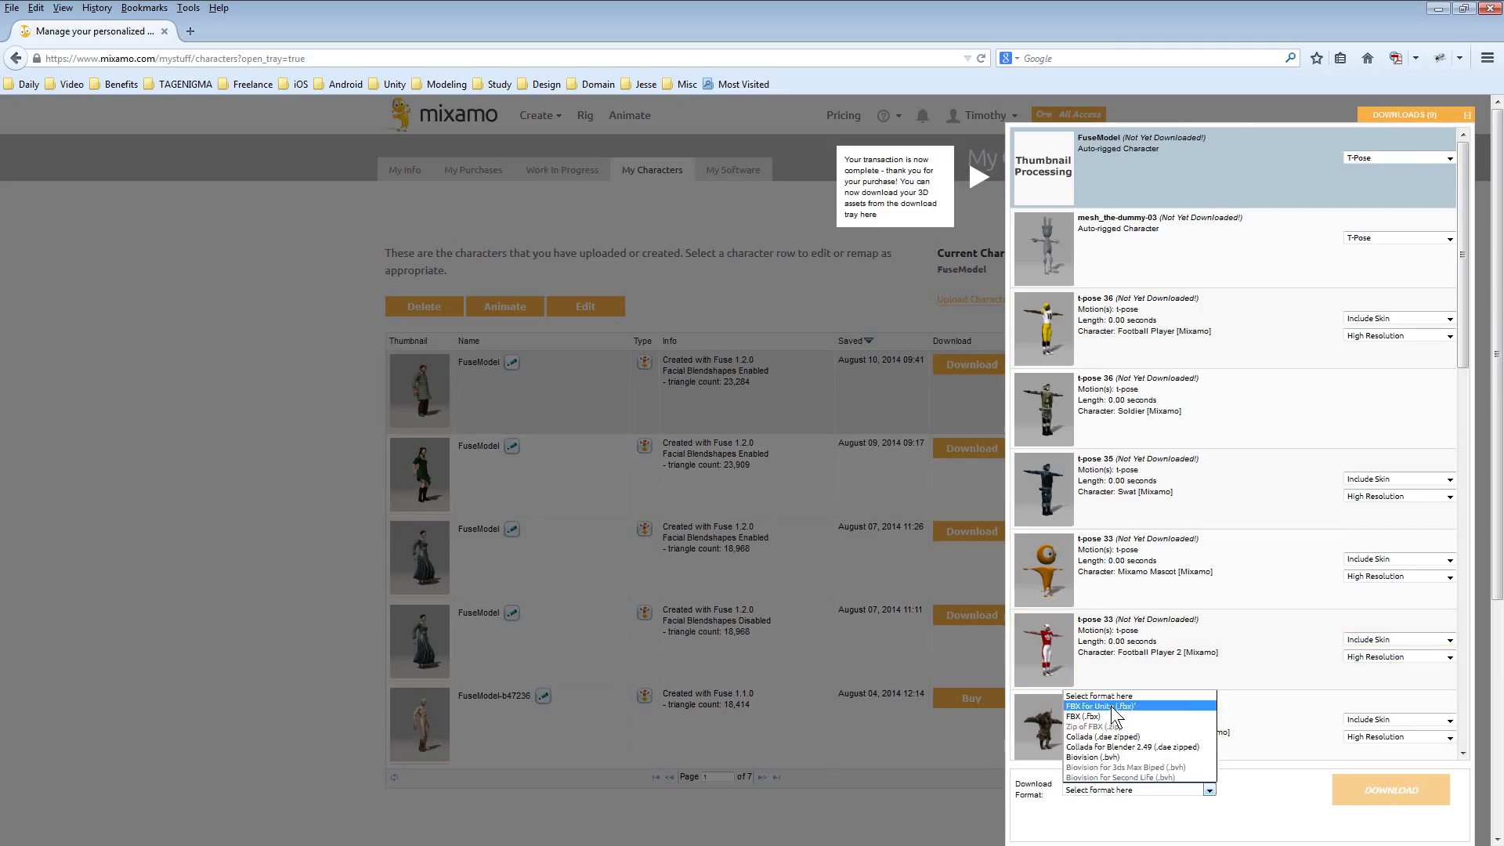
left_click(1113, 707)
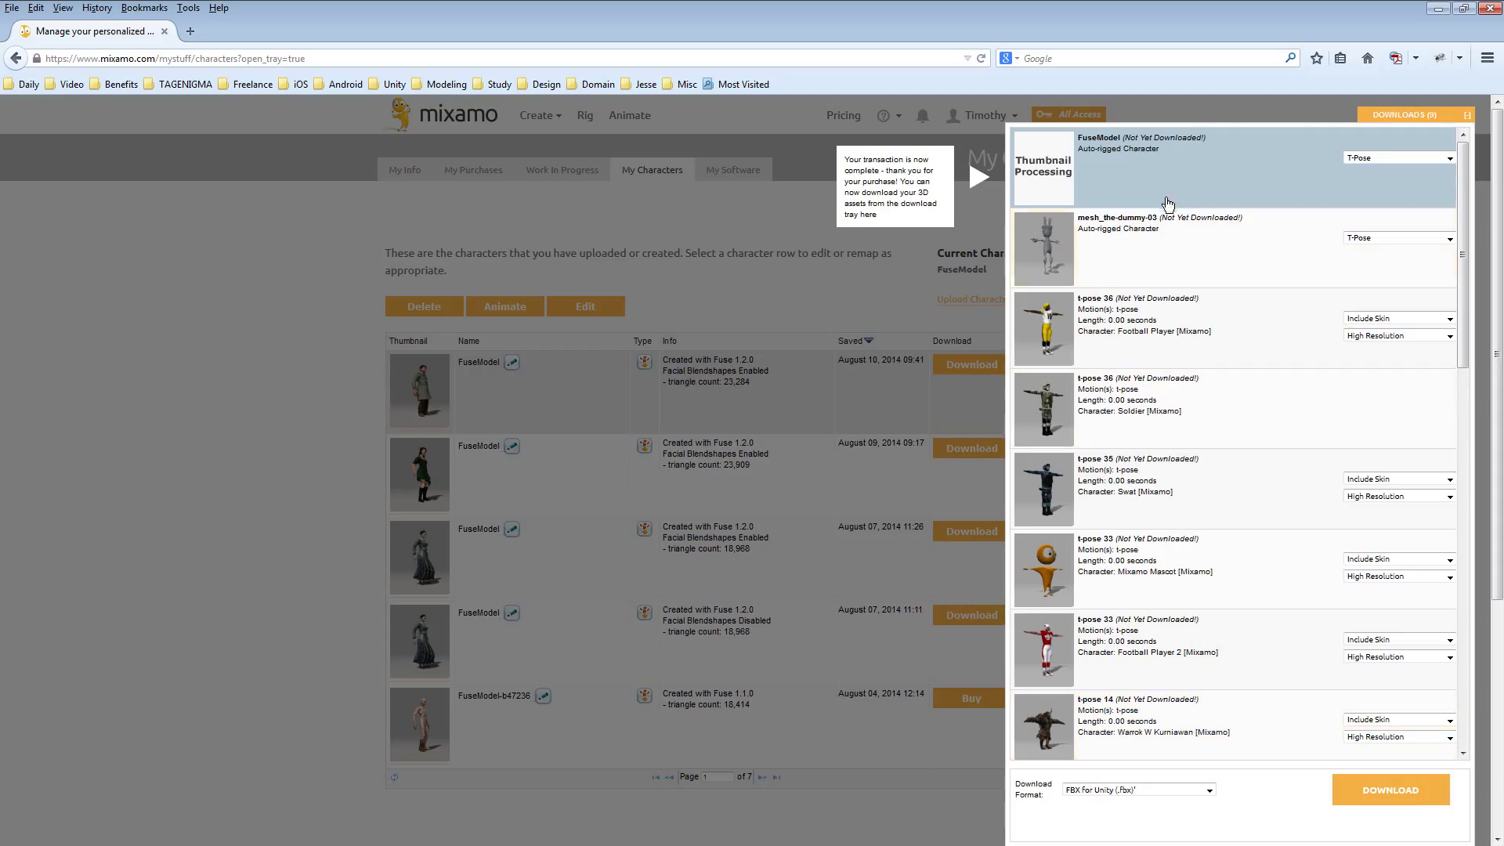
mouse_move(1395, 788)
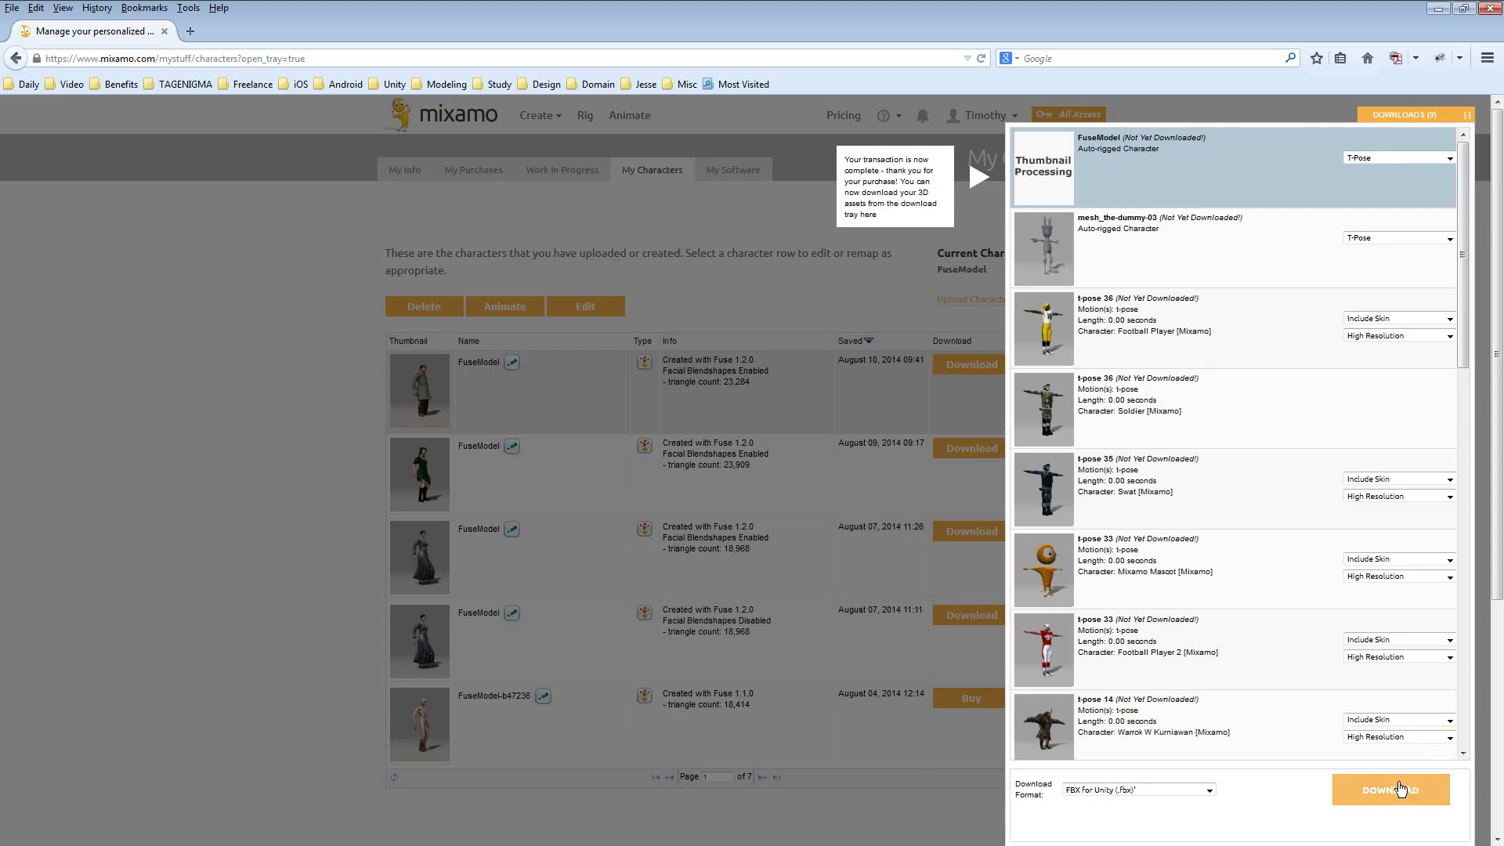
left_click(1390, 790)
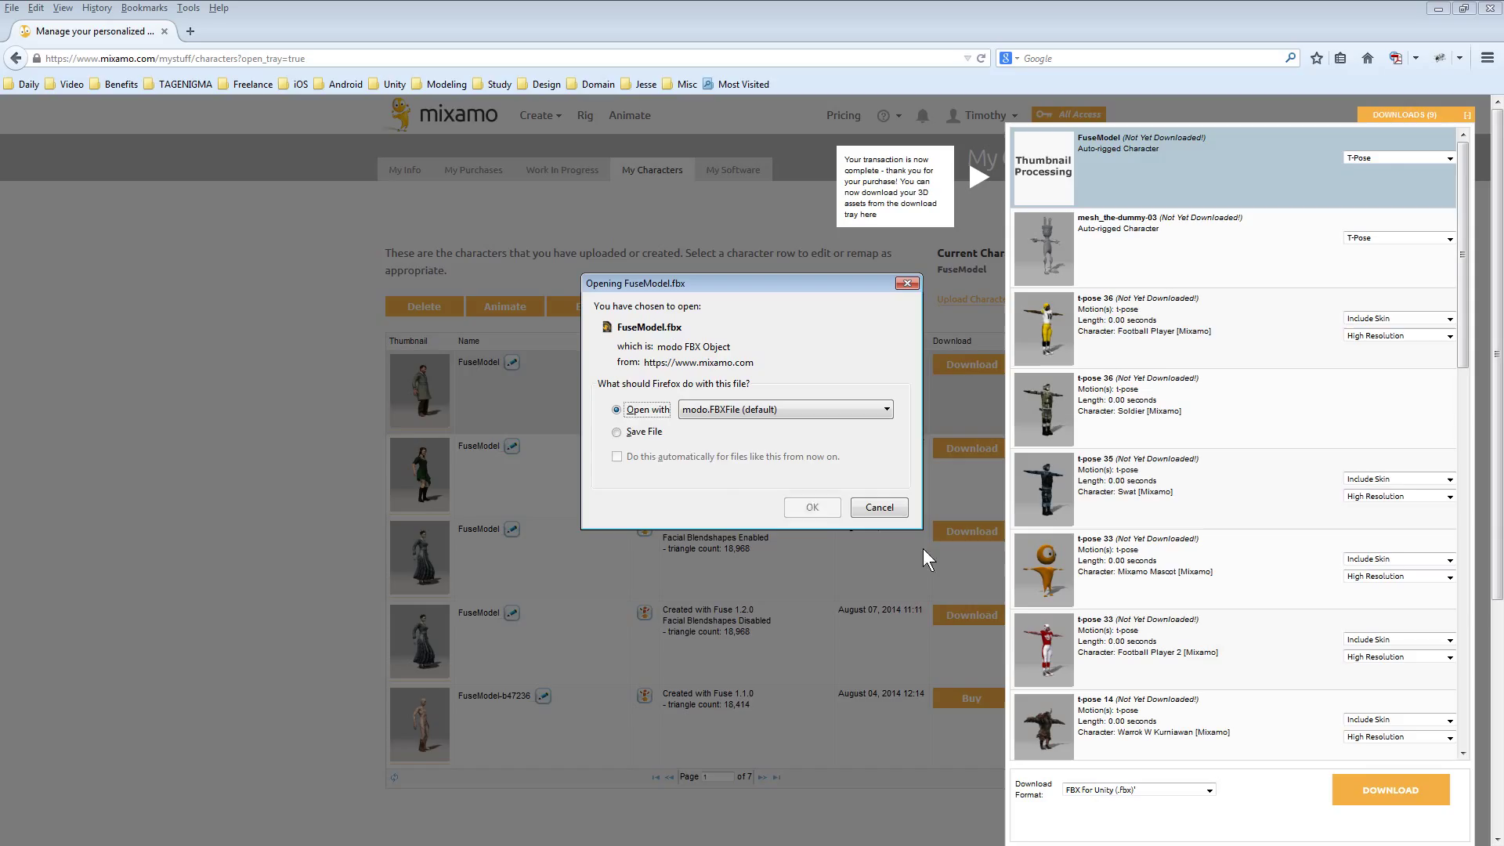
left_click(617, 431)
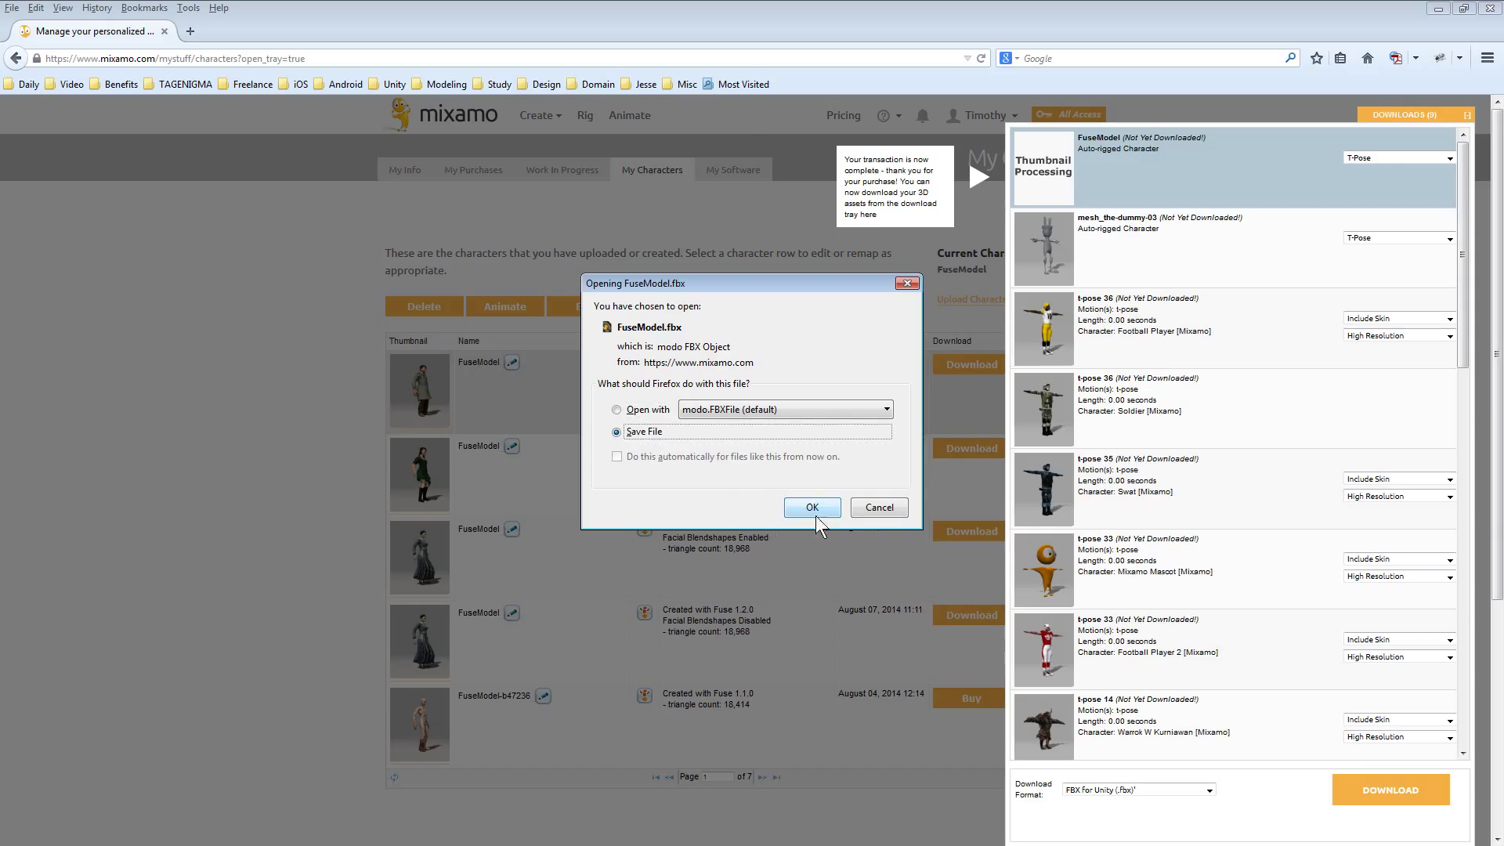
left_click(810, 506)
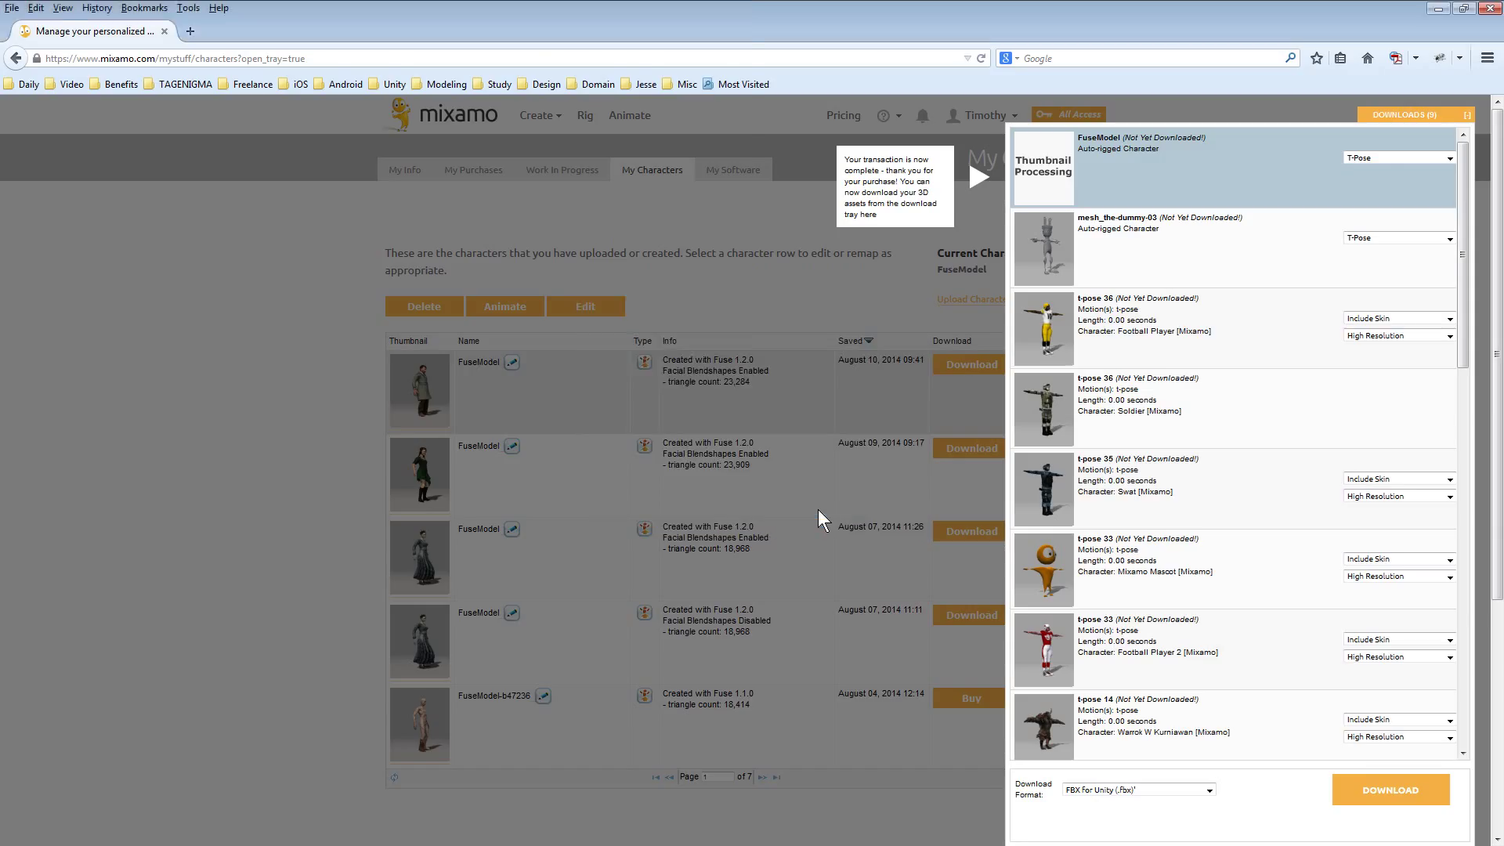
left_click(1390, 790)
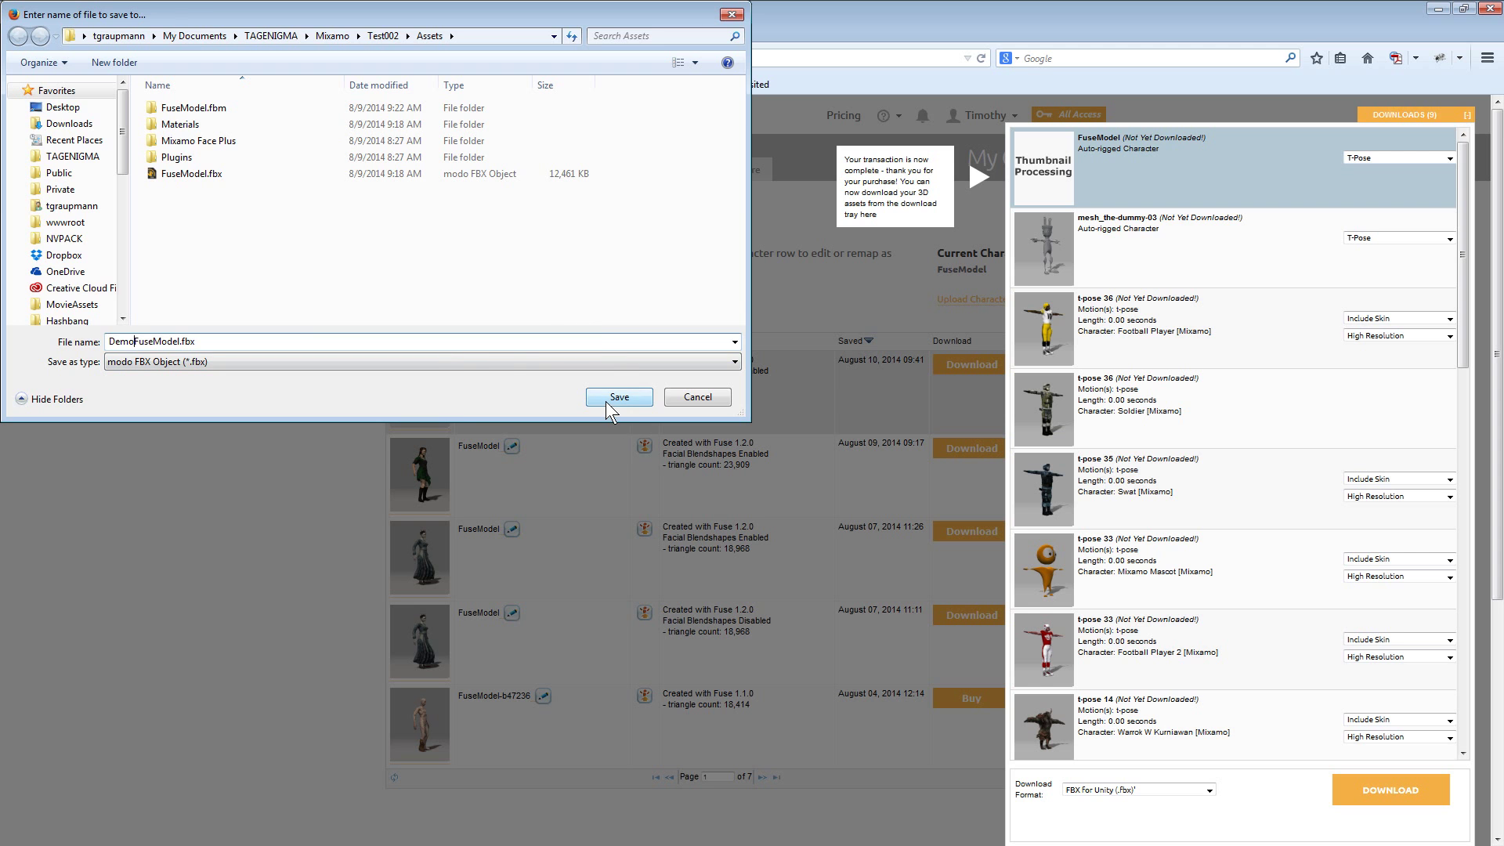
Step: Save DemoFuseModel.fbx into Assets and fix the bottom texture as a normal map
left_click(617, 396)
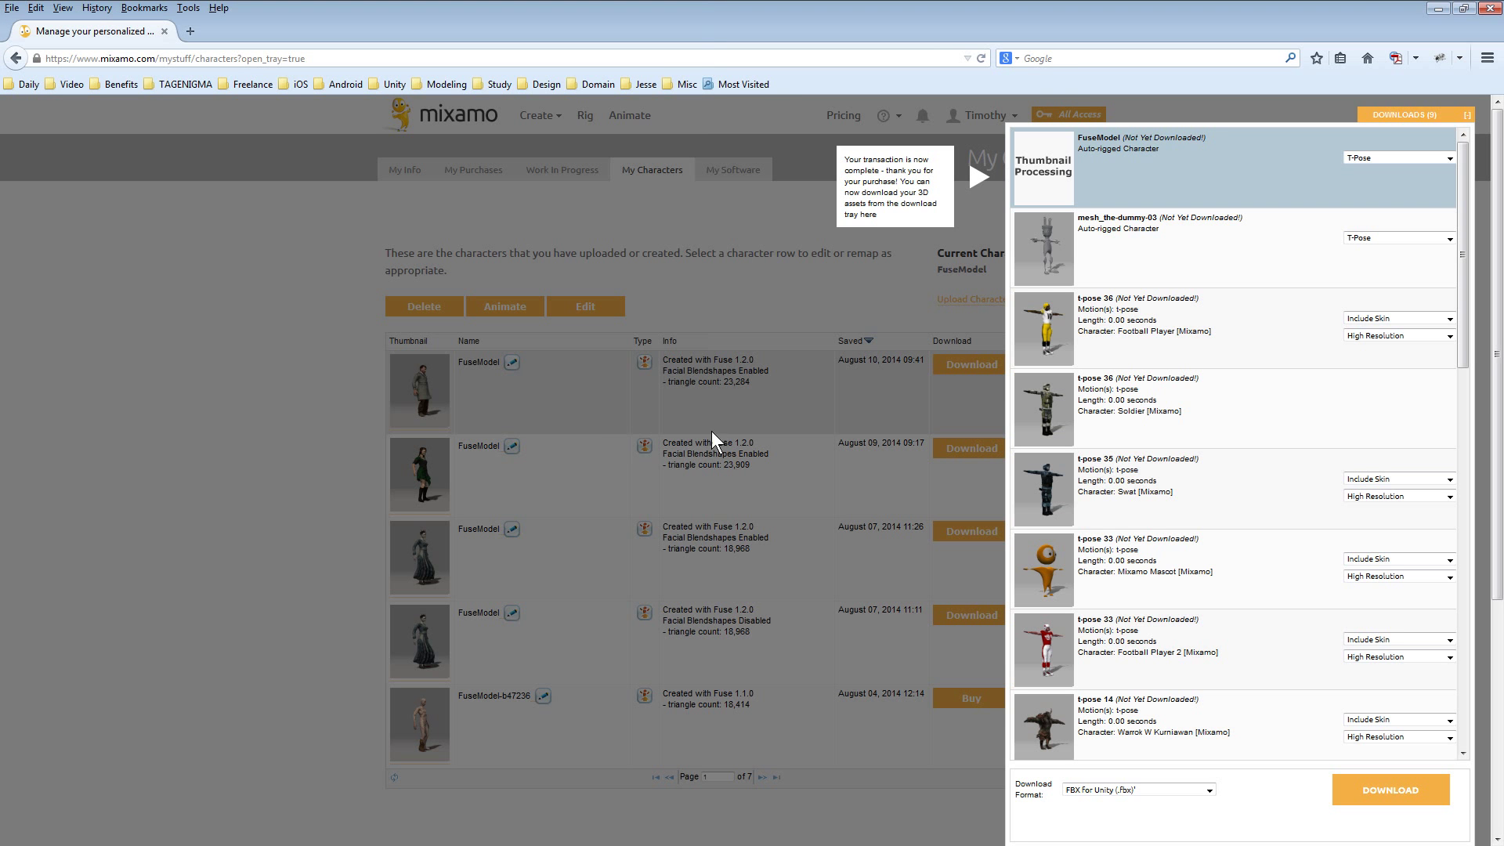
mouse_move(738, 442)
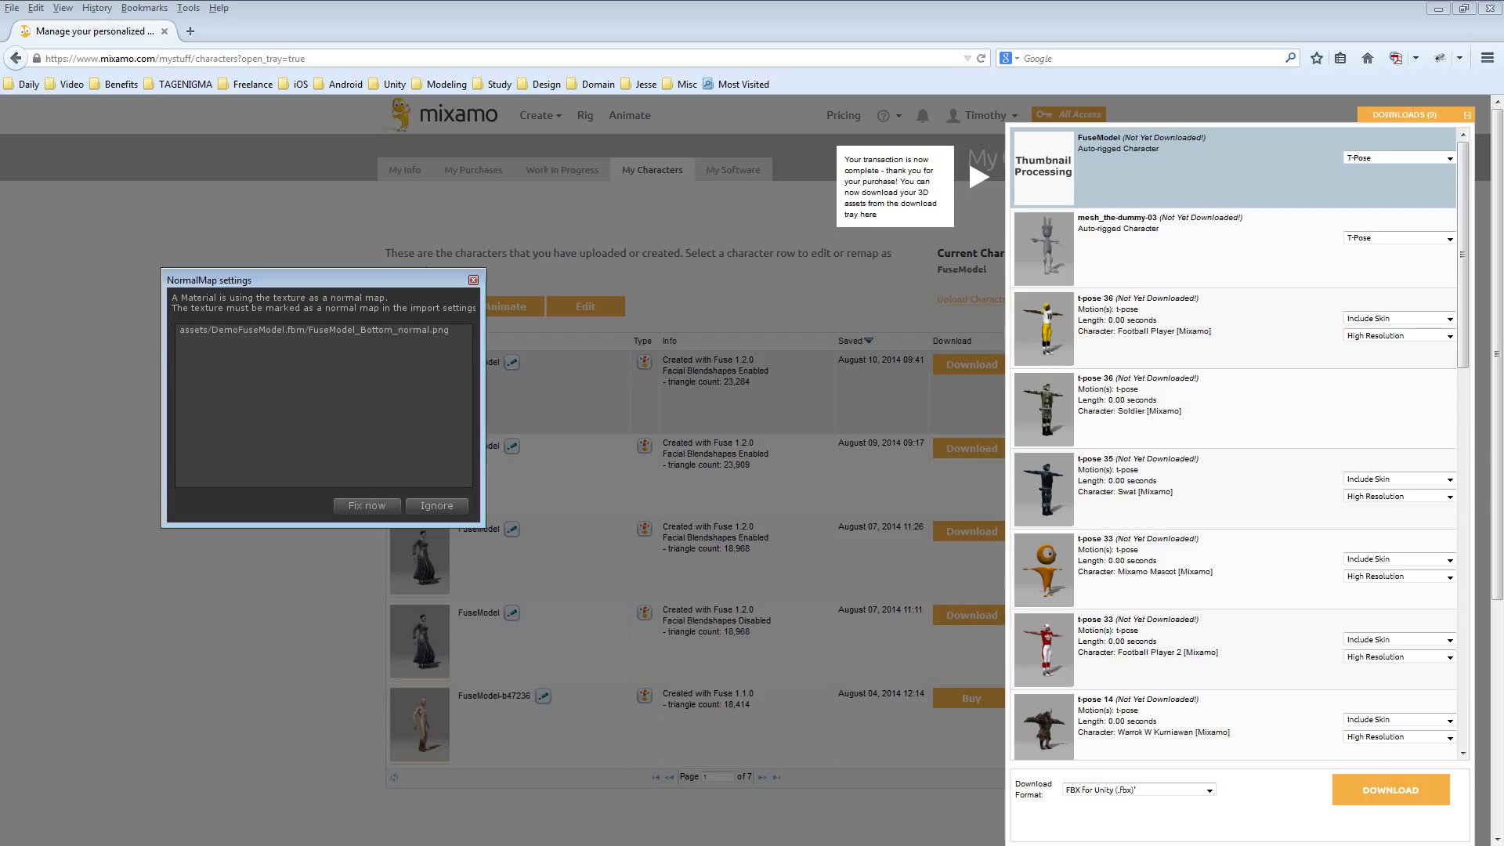
mouse_move(464, 310)
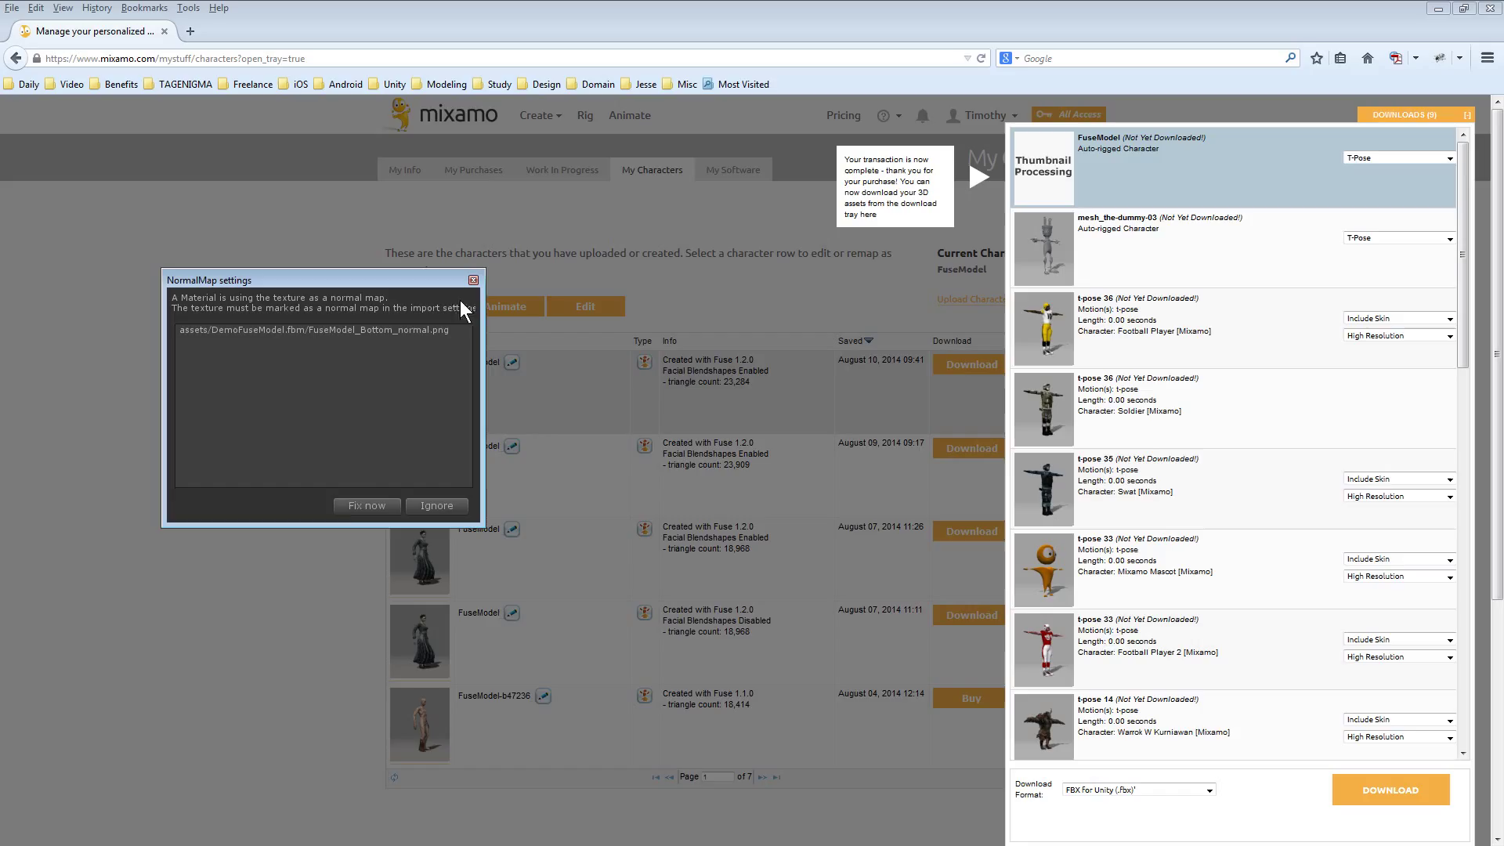
mouse_move(352, 336)
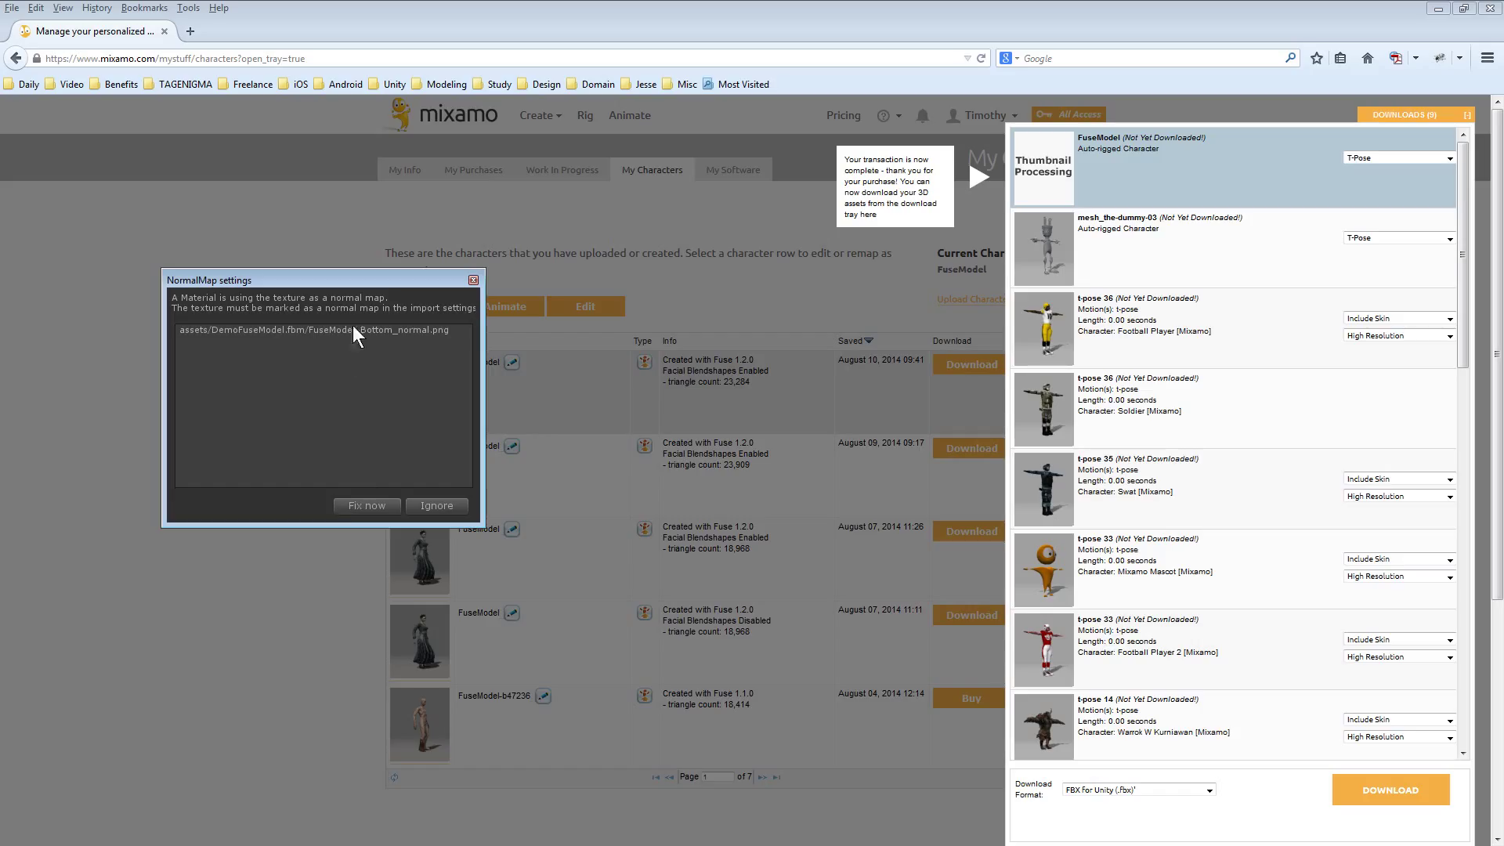
mouse_move(402, 417)
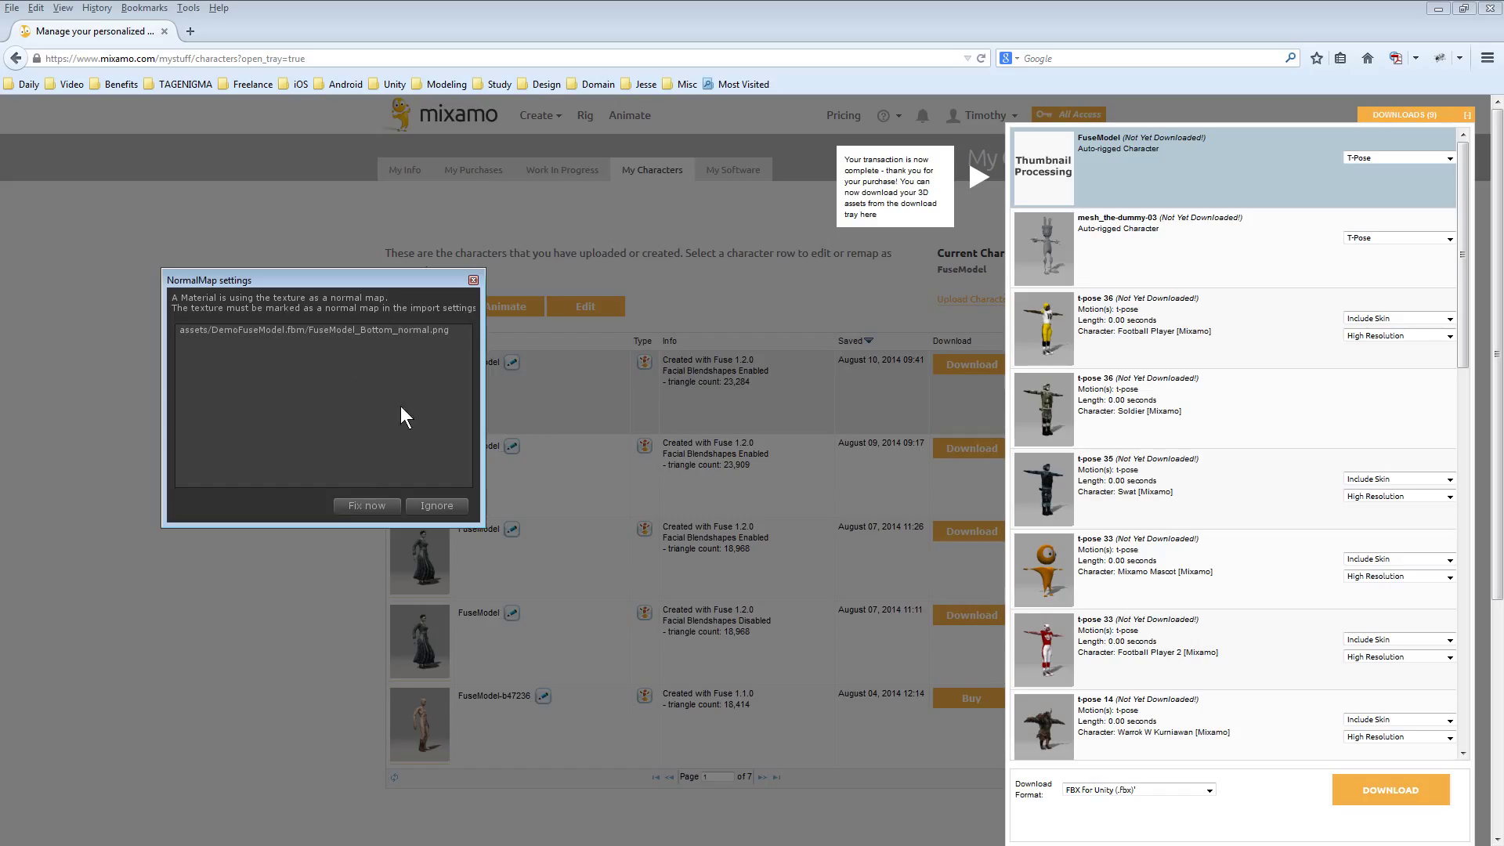
left_click(434, 506)
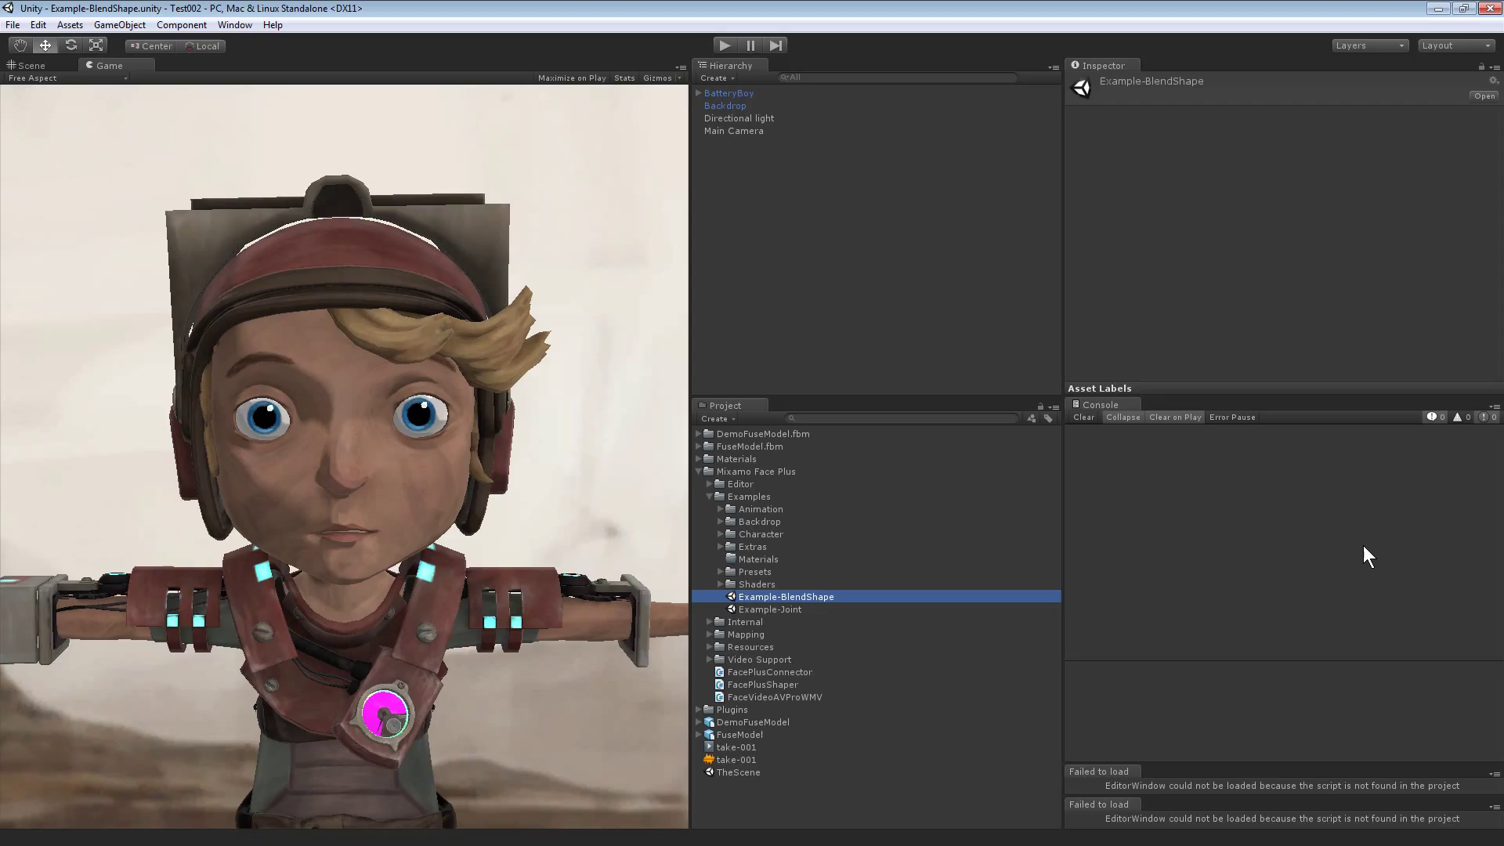
mouse_move(777, 583)
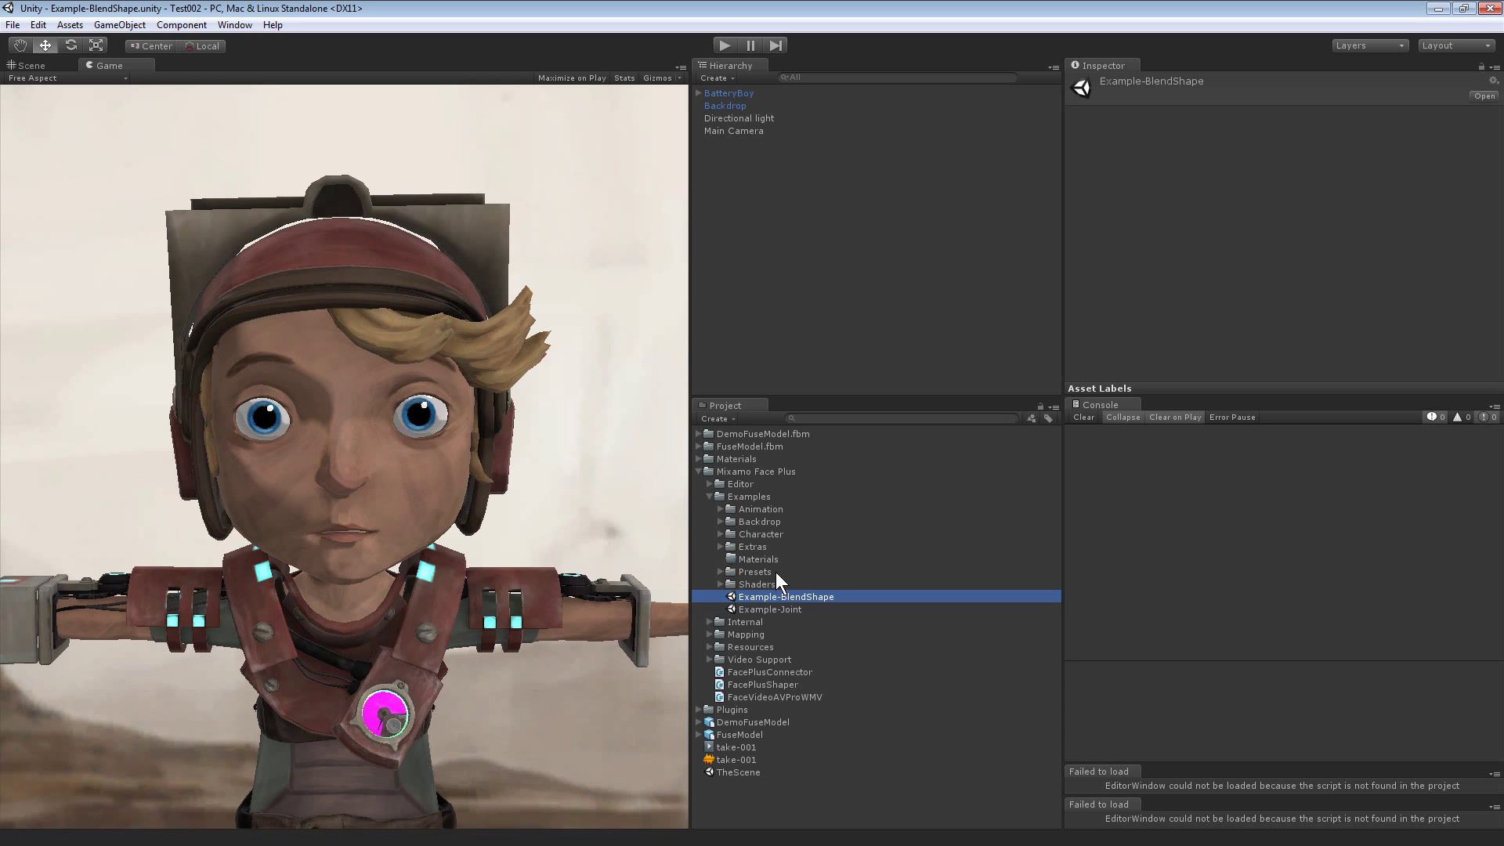
mouse_move(33, 50)
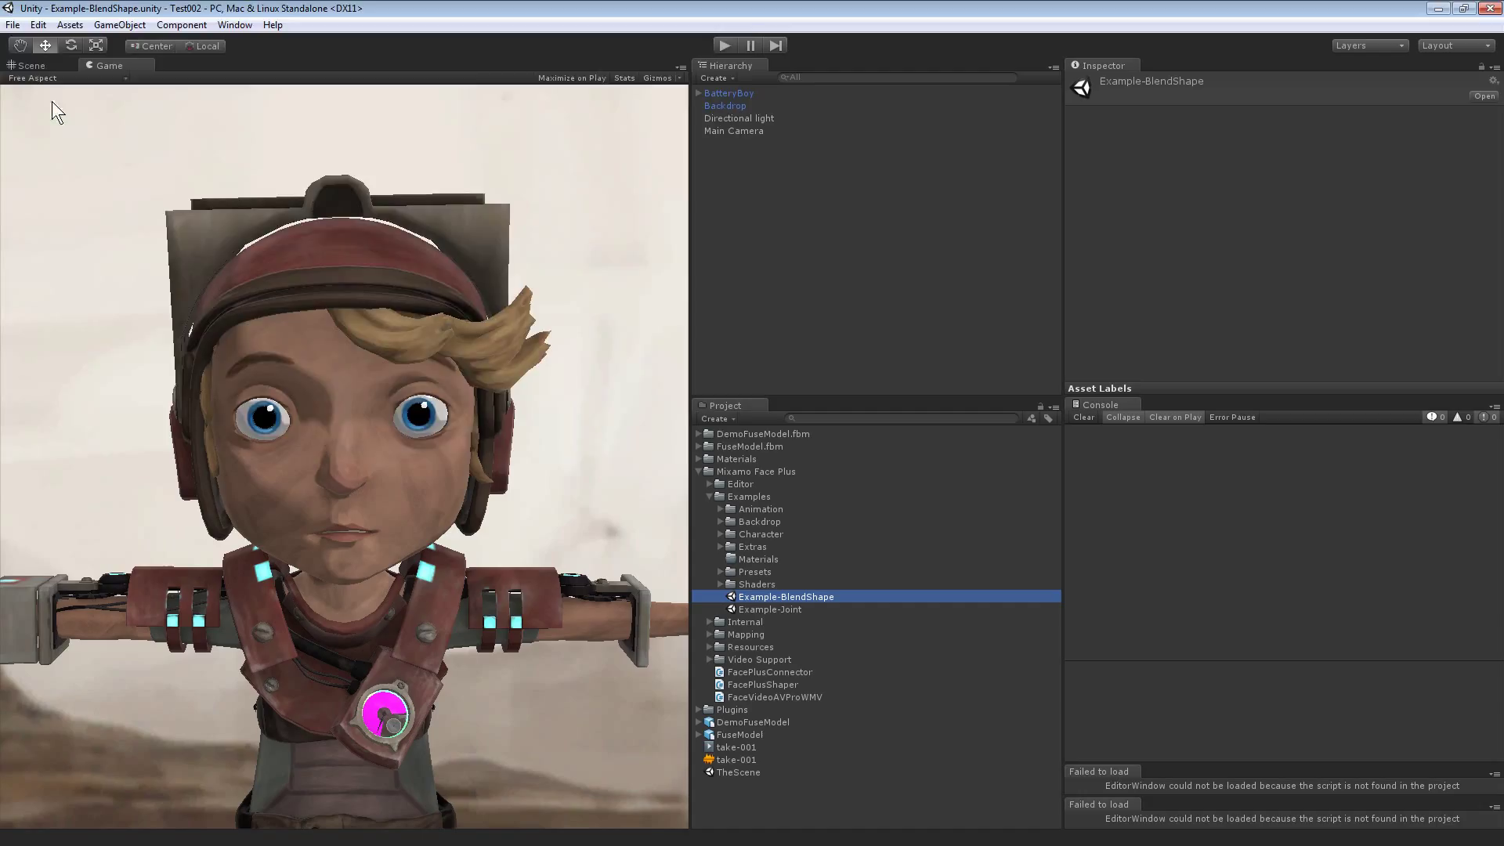
Step: Save the BlendShape example scene as a new scene named DemoScene
left_click(12, 24)
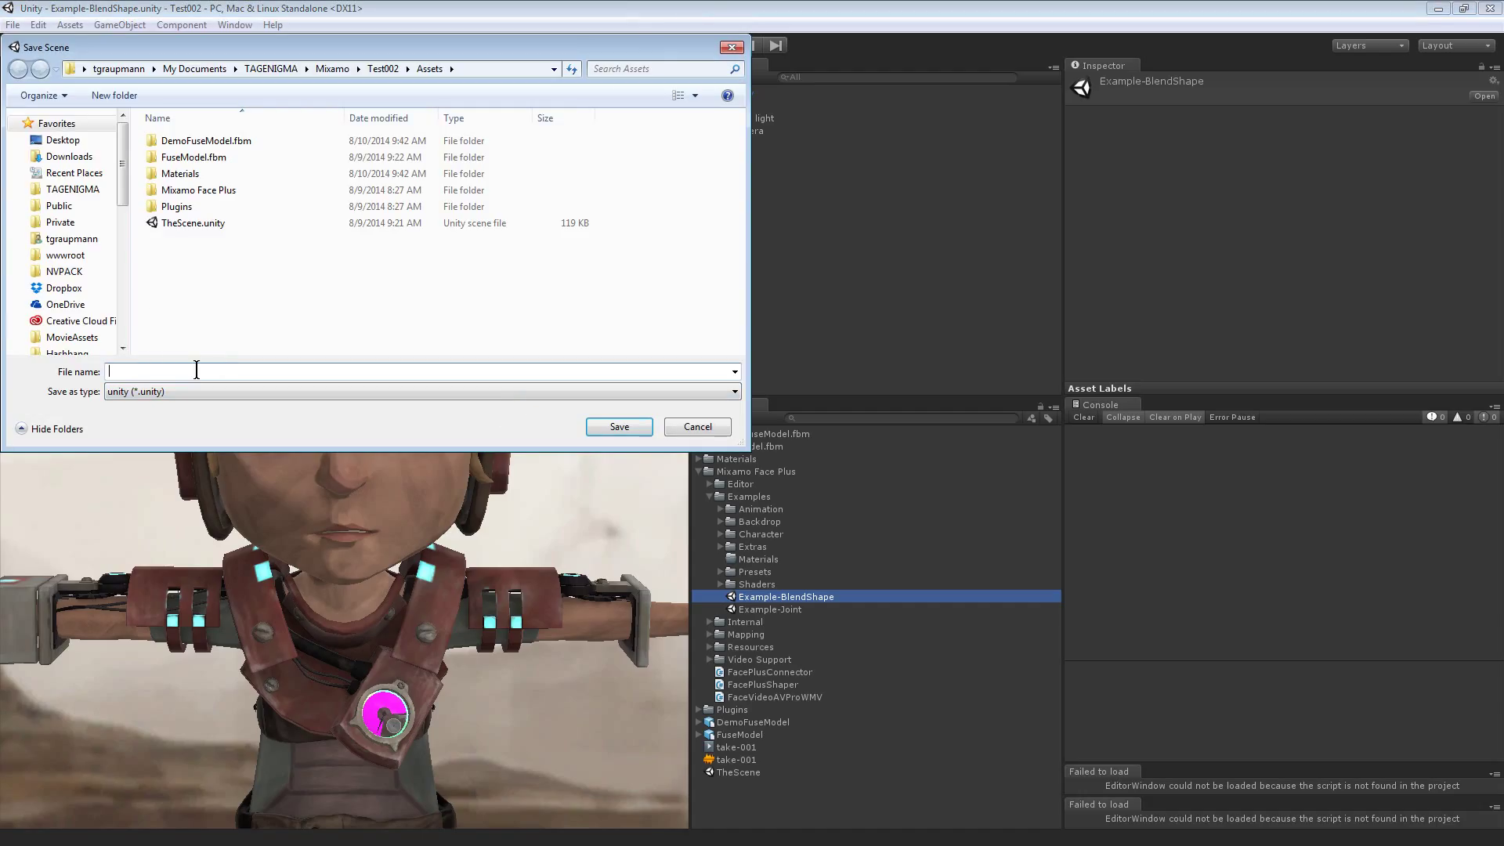
type("The")
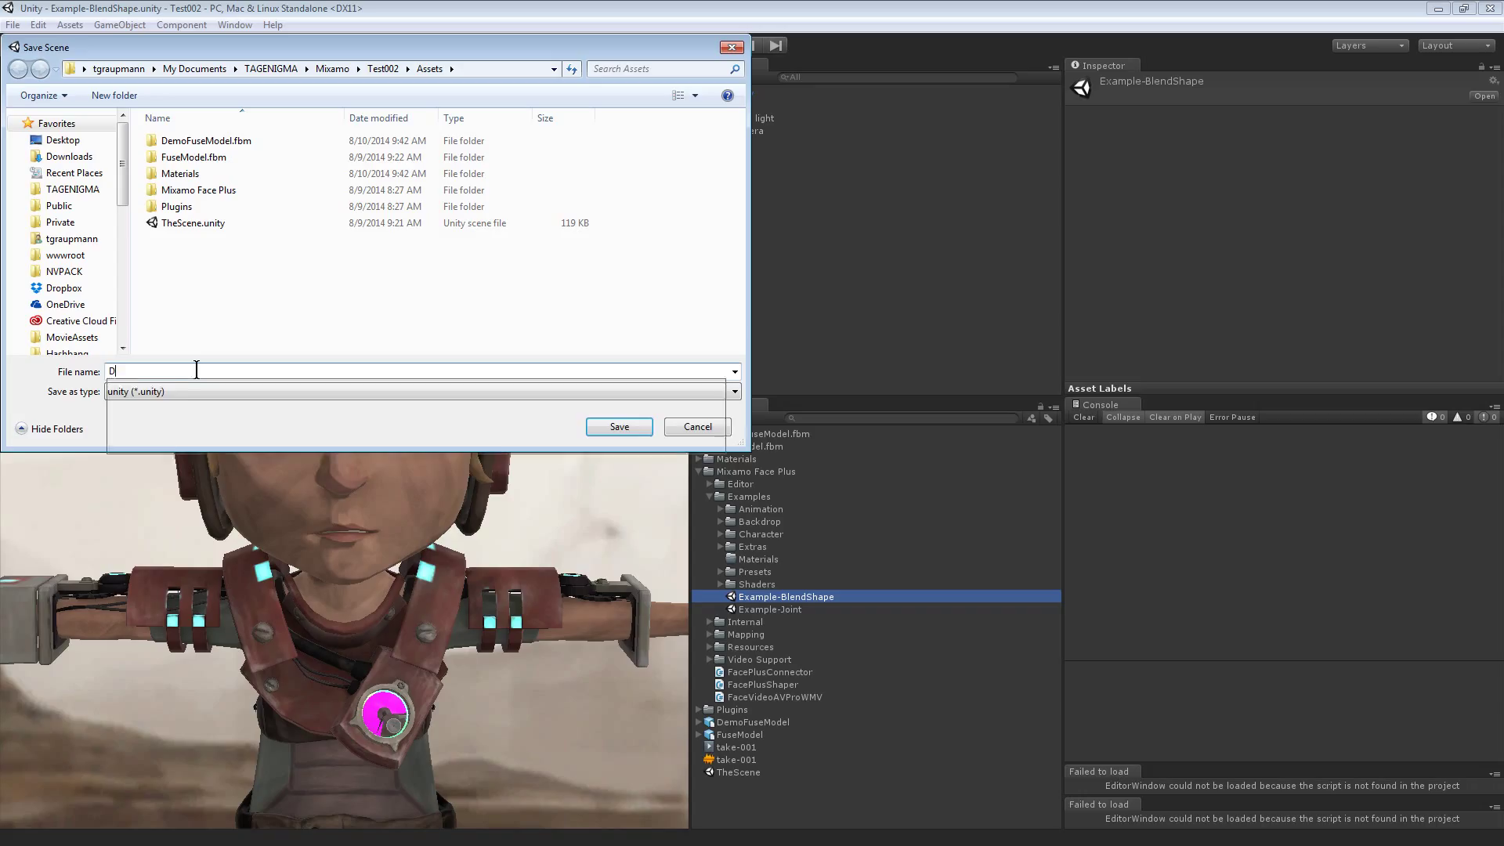
type("emoScene")
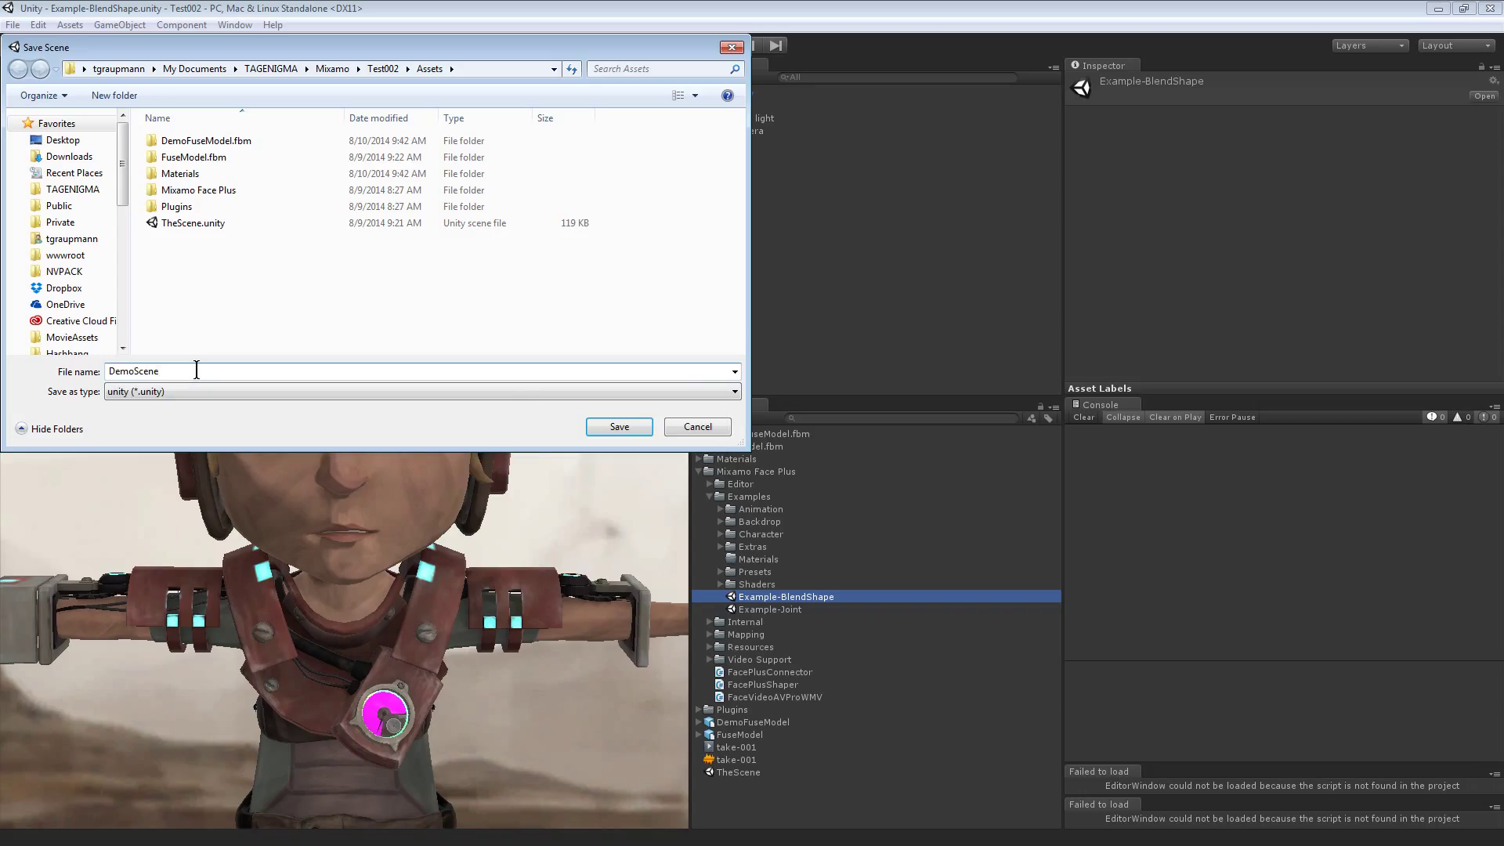
left_click(617, 426)
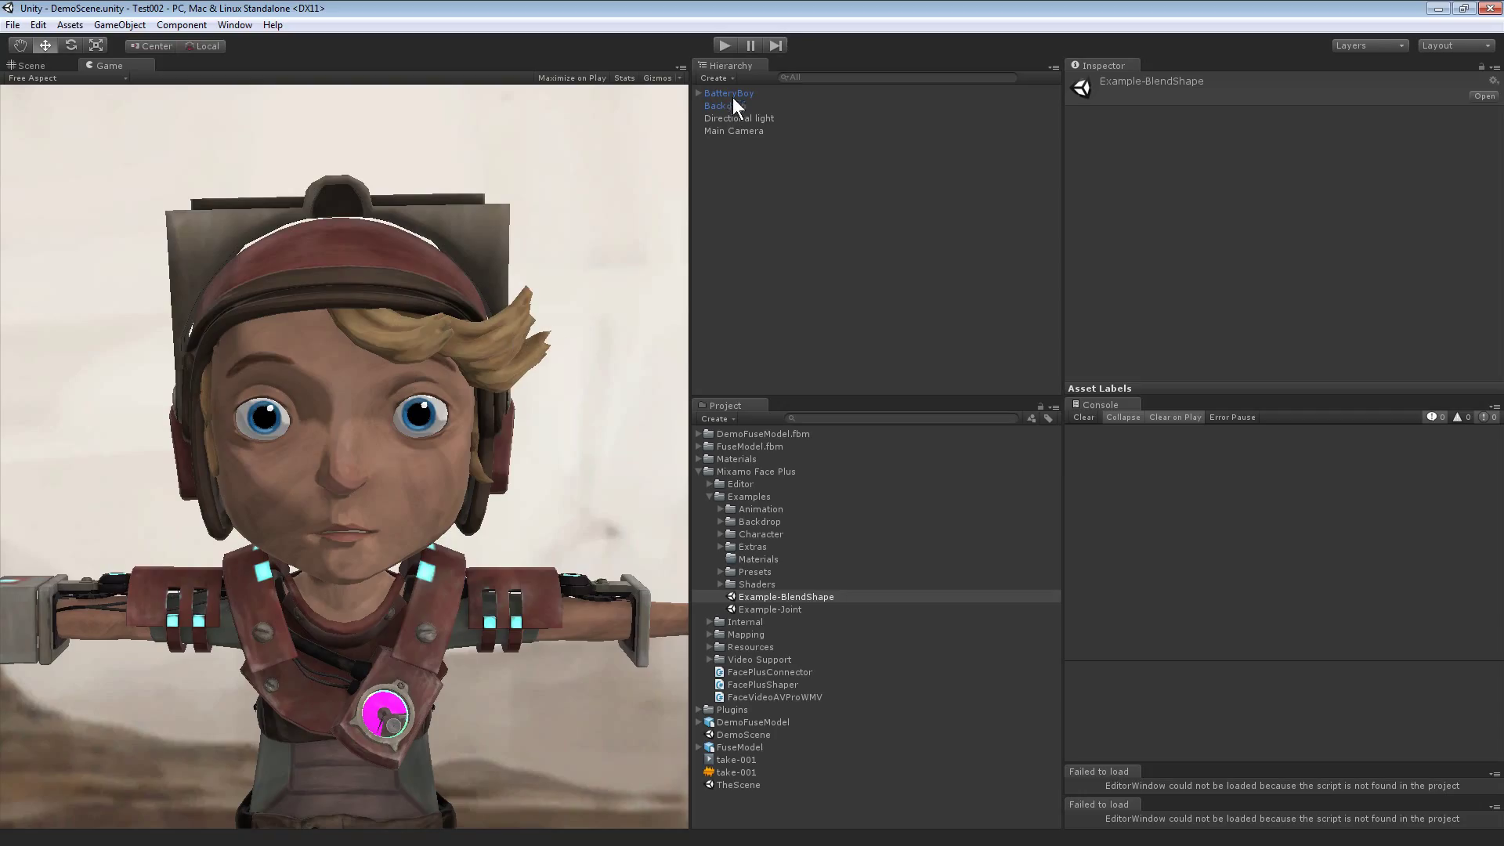
Step: Review BatteryBoy's Face Plus components in the Inspector
left_click(729, 93)
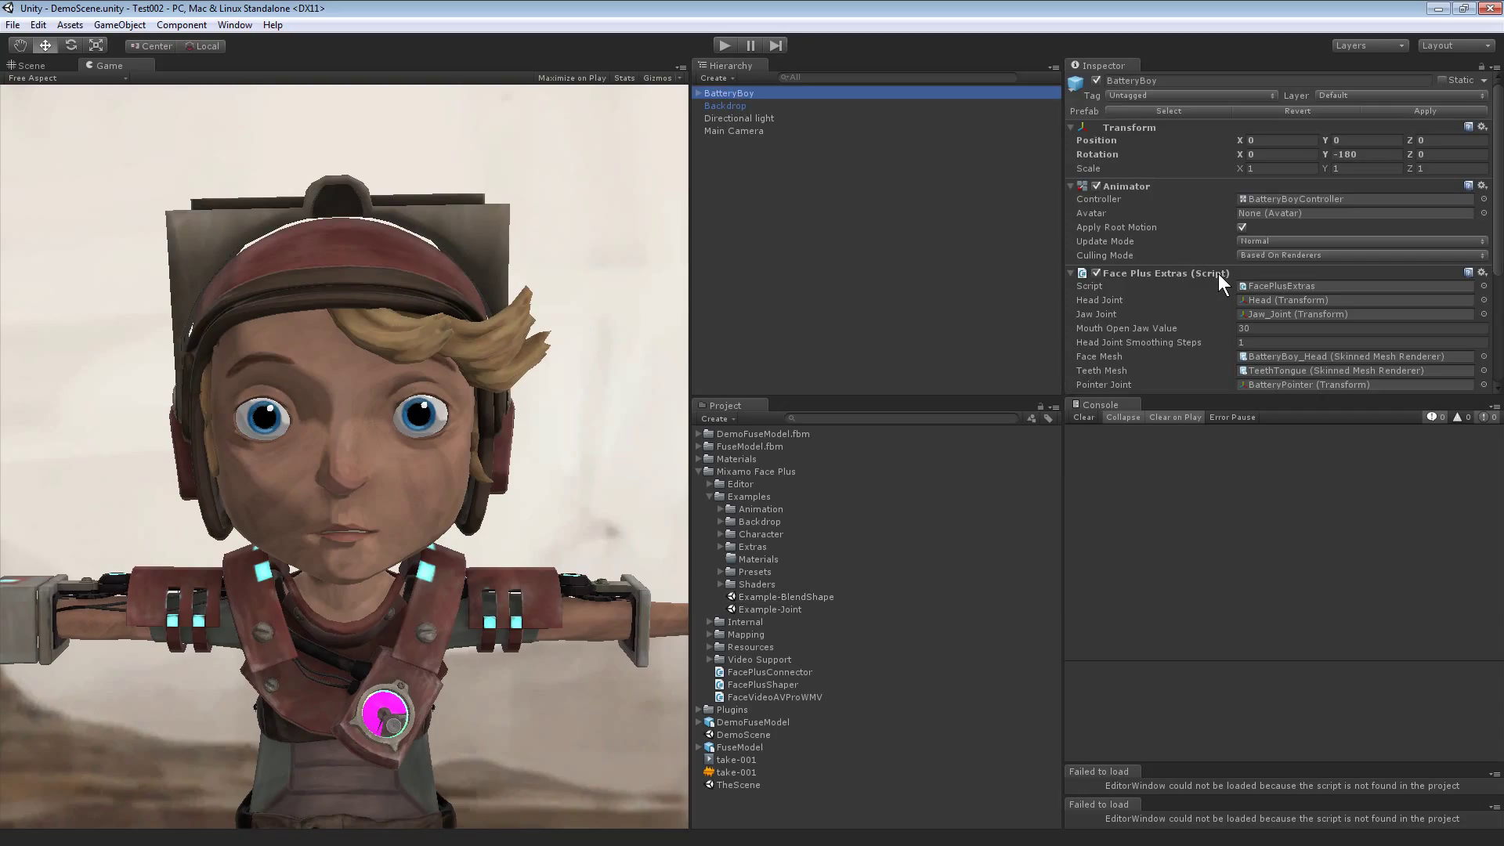
scroll("down", 3)
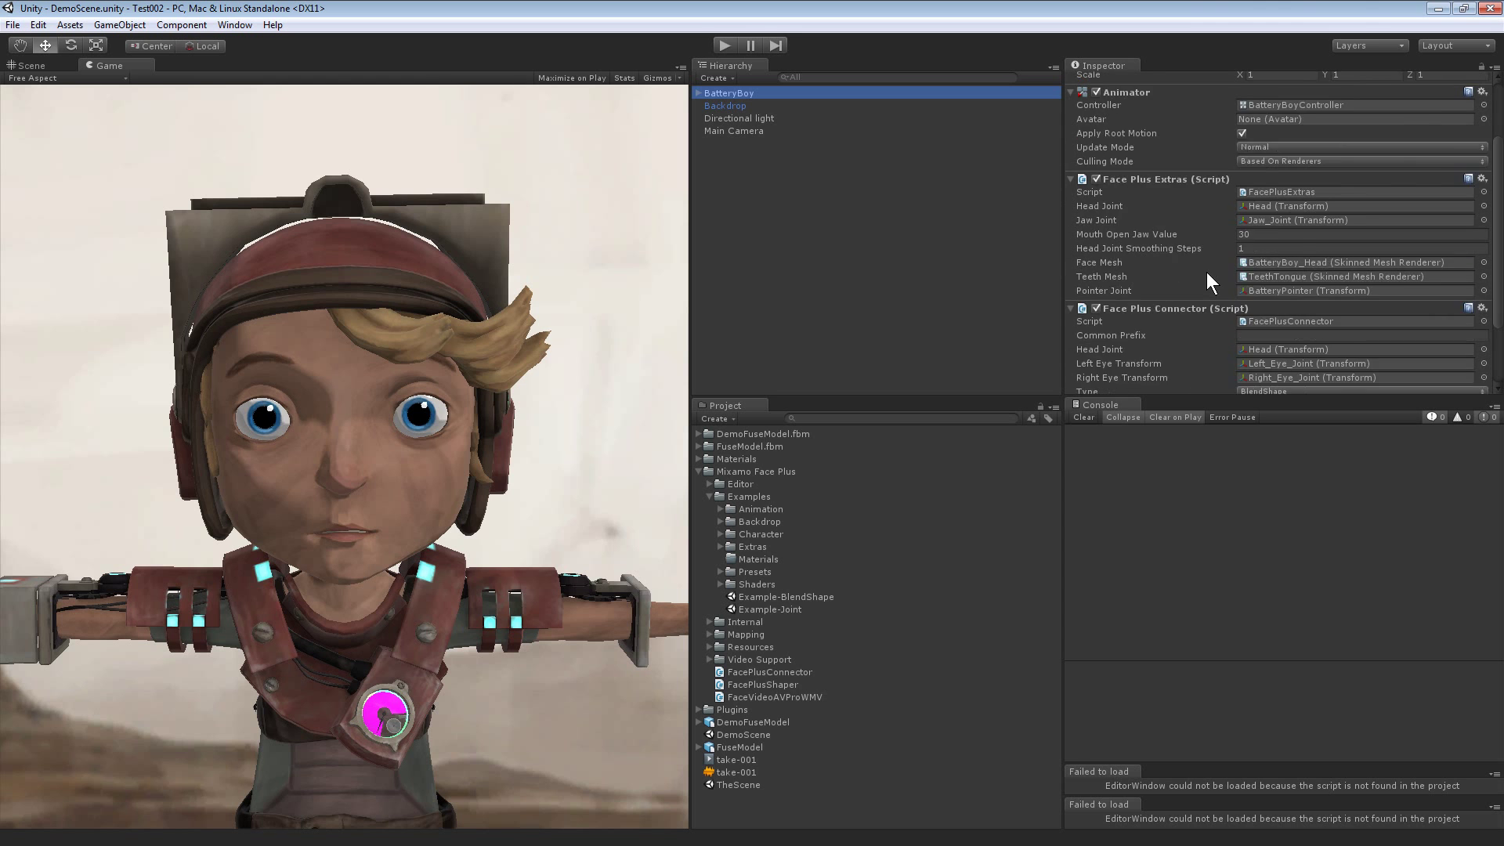
Step: Drag DemoFuseModel from the Project panel into the Hierarchy beside BatteryBoy
scroll("down", 3)
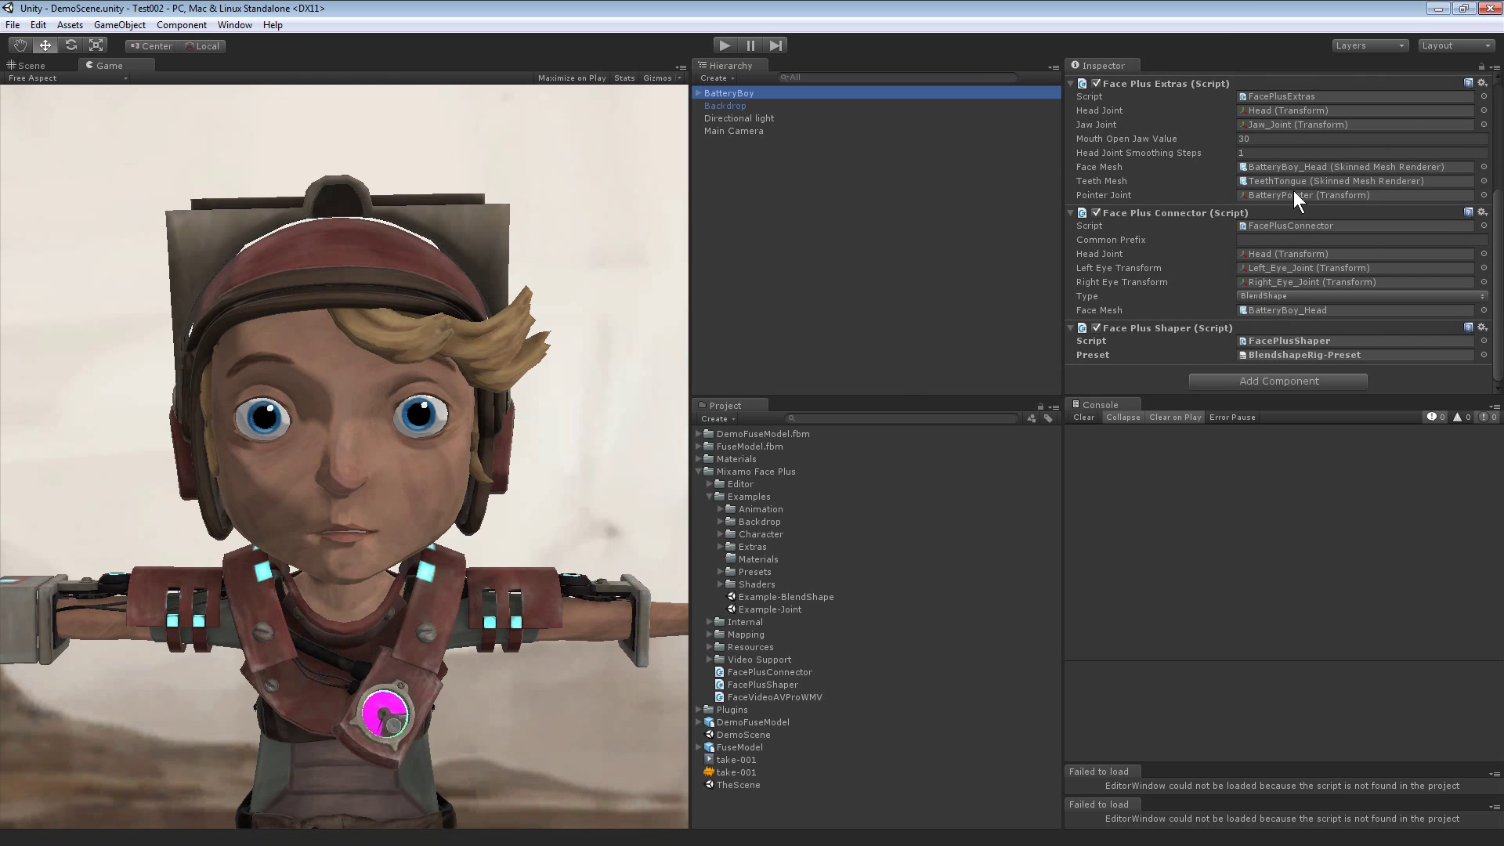
mouse_move(891, 669)
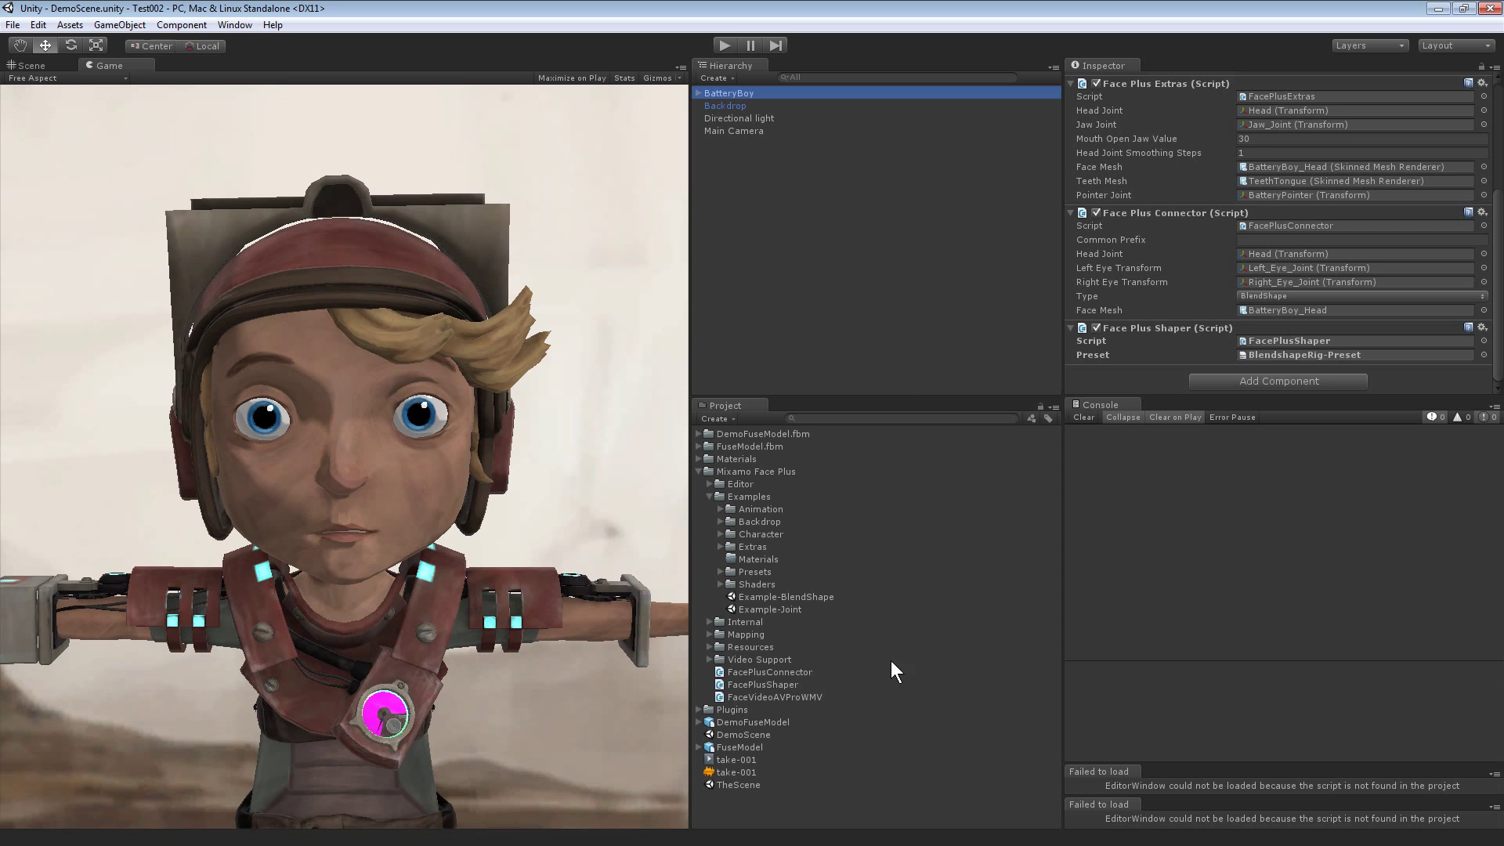
mouse_move(746, 731)
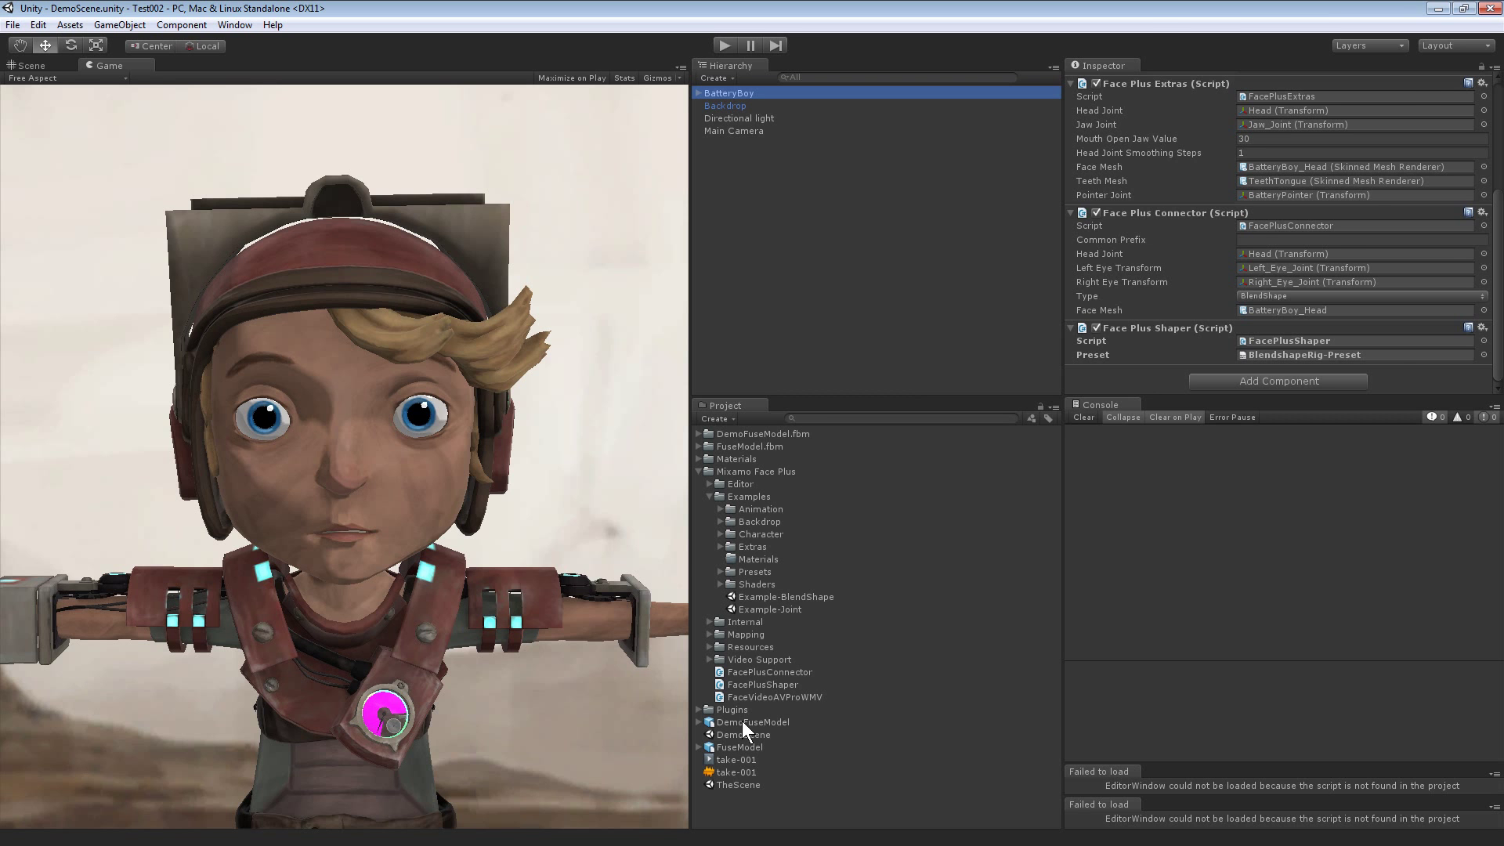
left_click(753, 721)
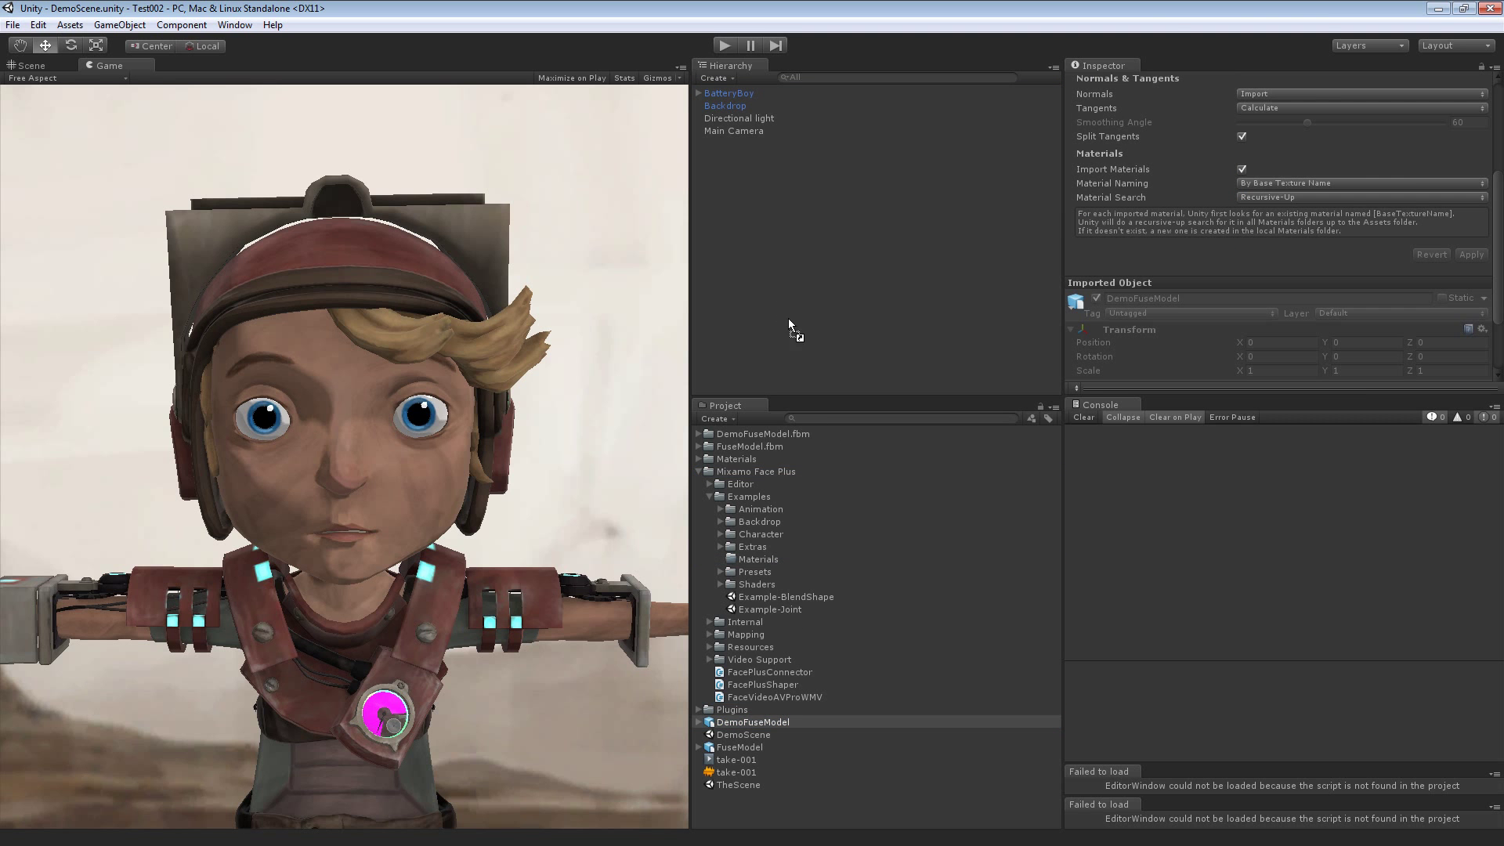
left_click(29, 65)
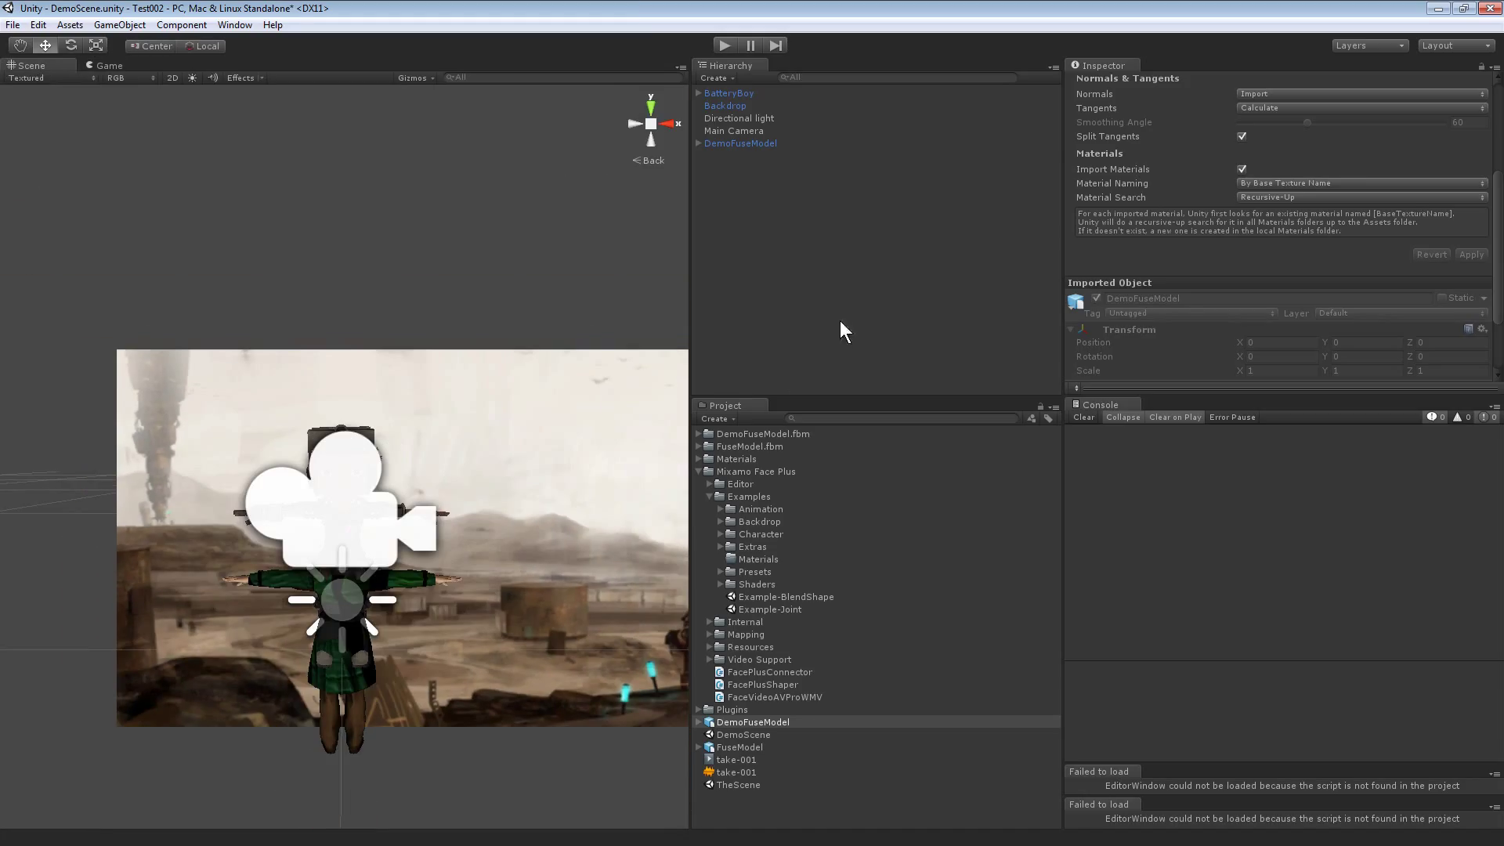
Step: Set DemoFuseModel's Transform Rotation Y to 180 so it faces the camera
left_click(739, 143)
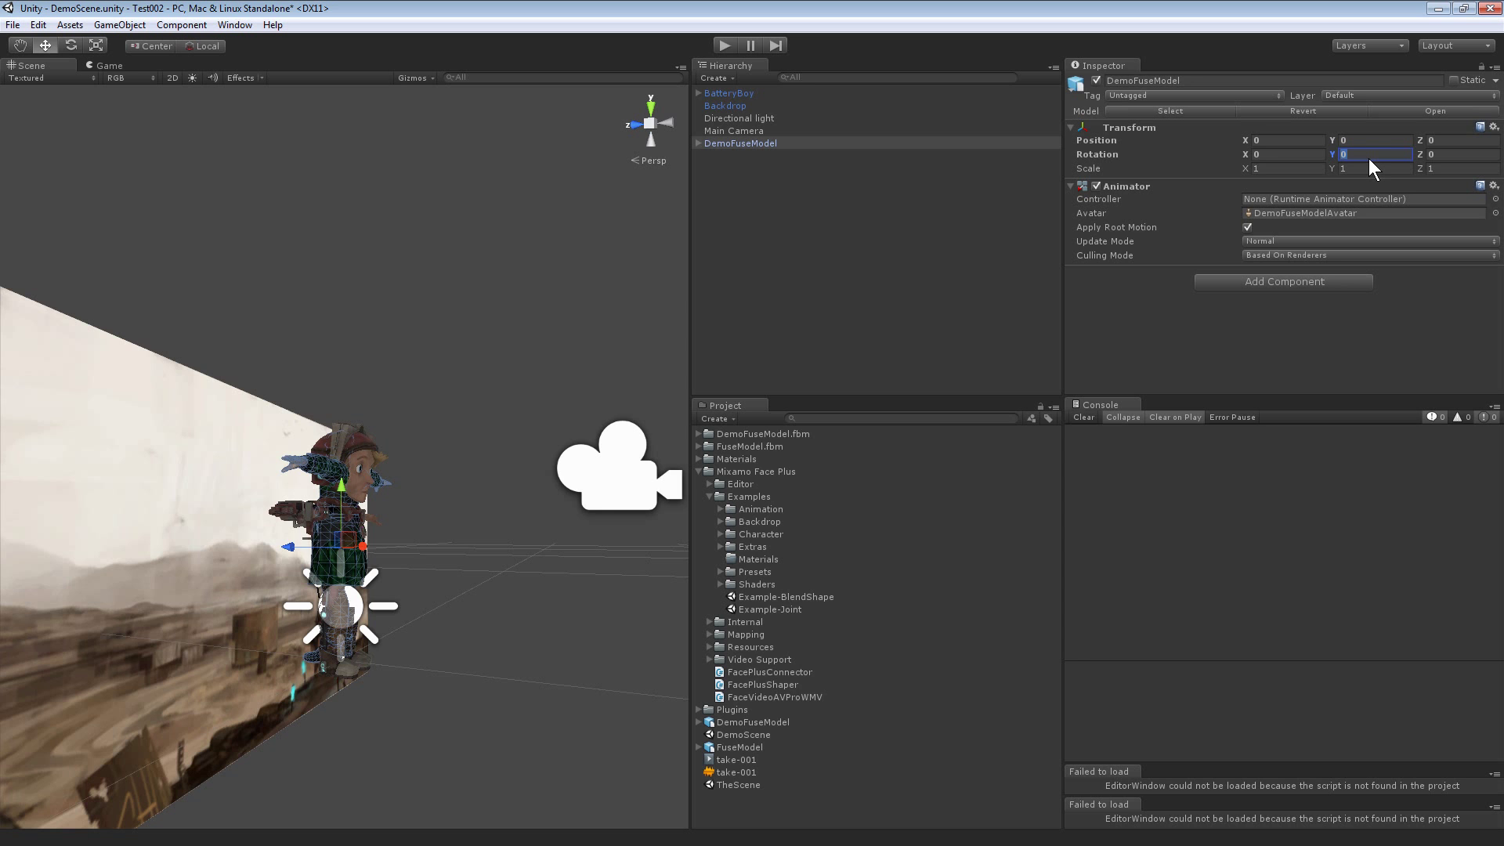
type("180")
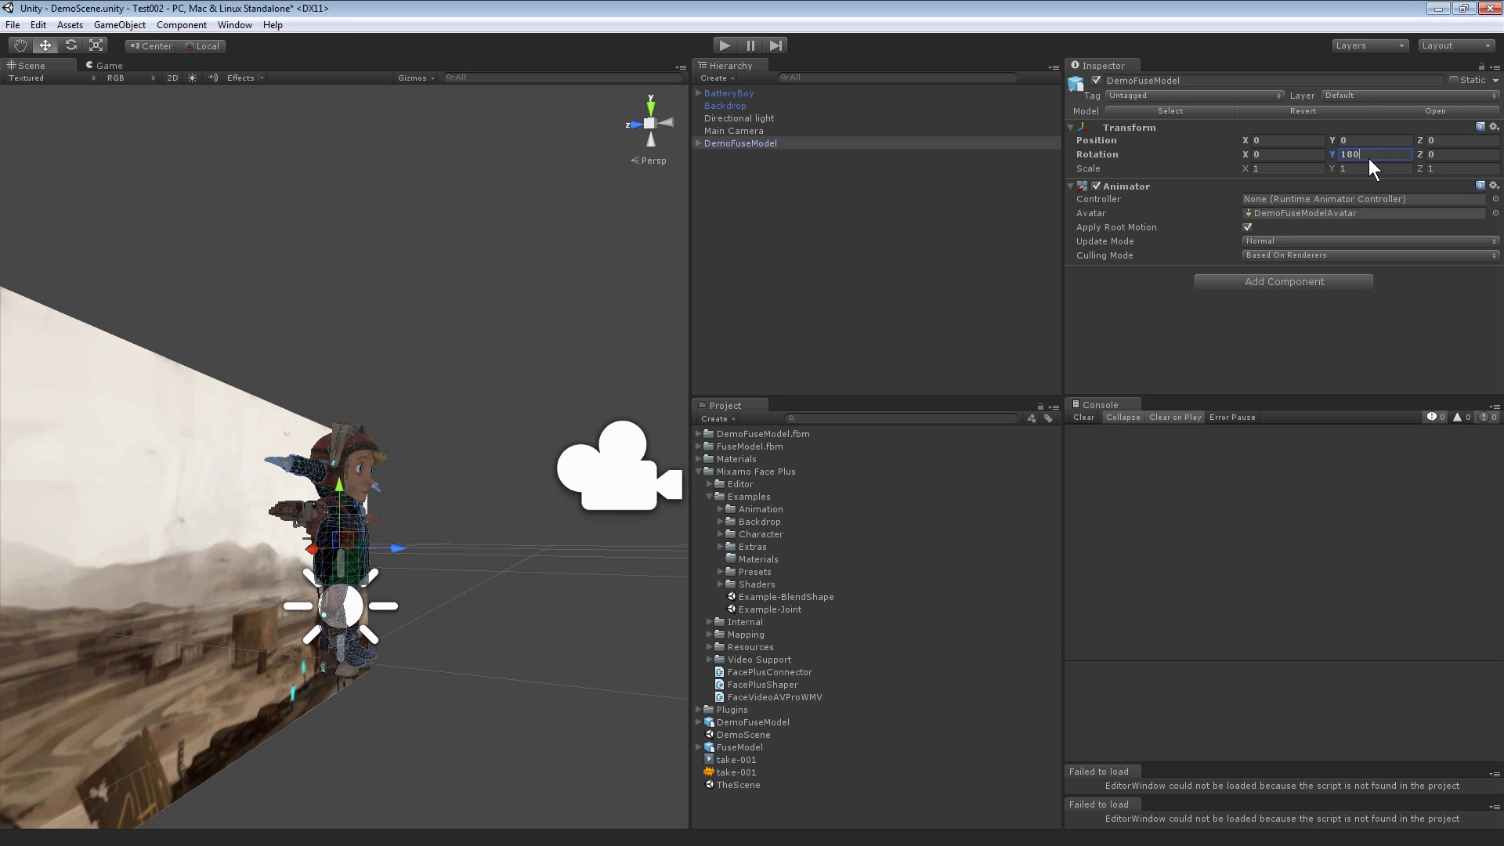
left_click(728, 93)
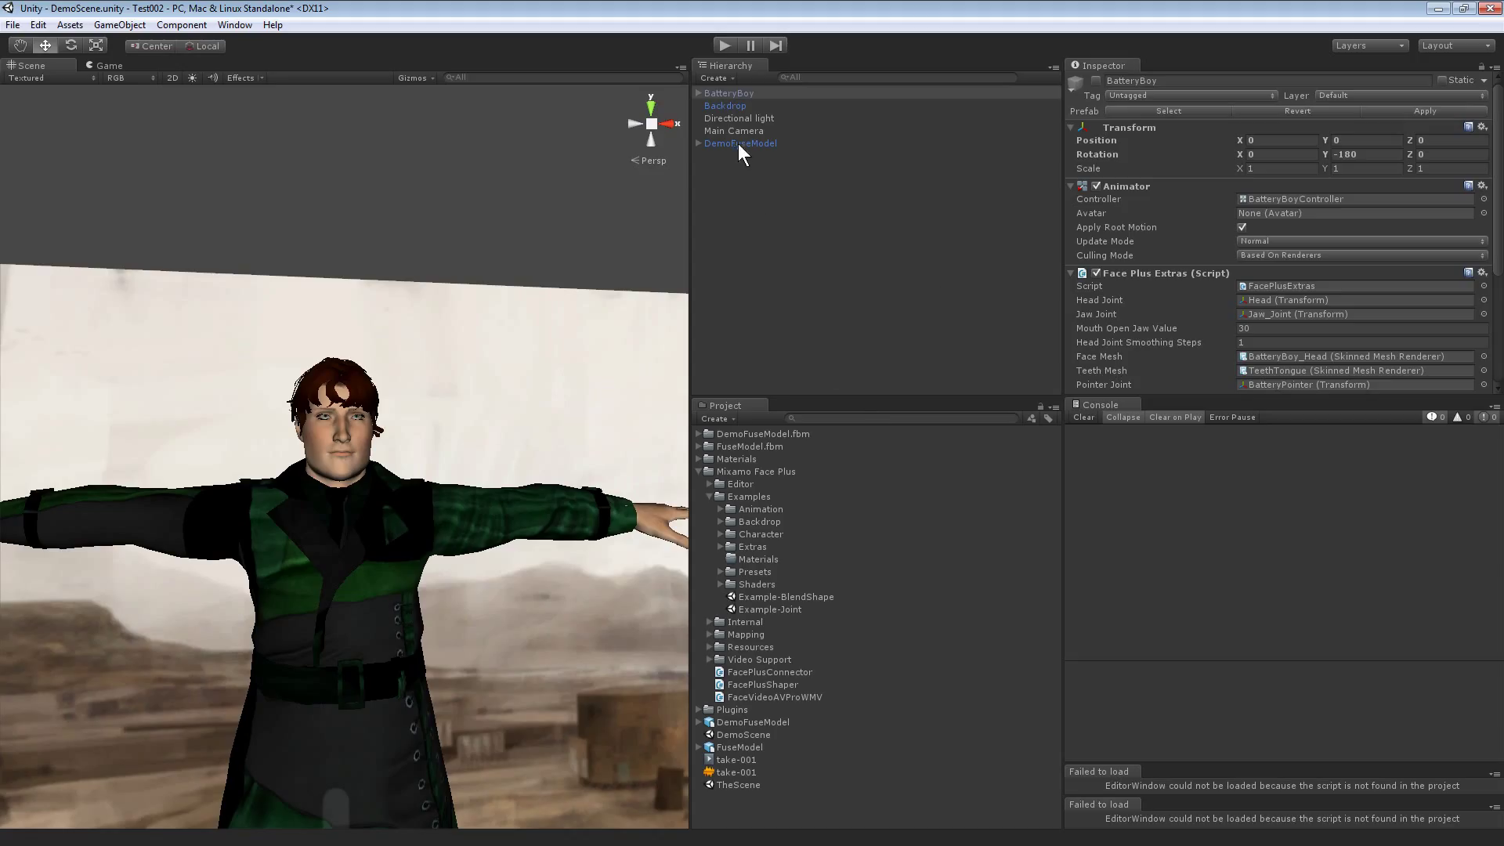
mouse_move(1300, 303)
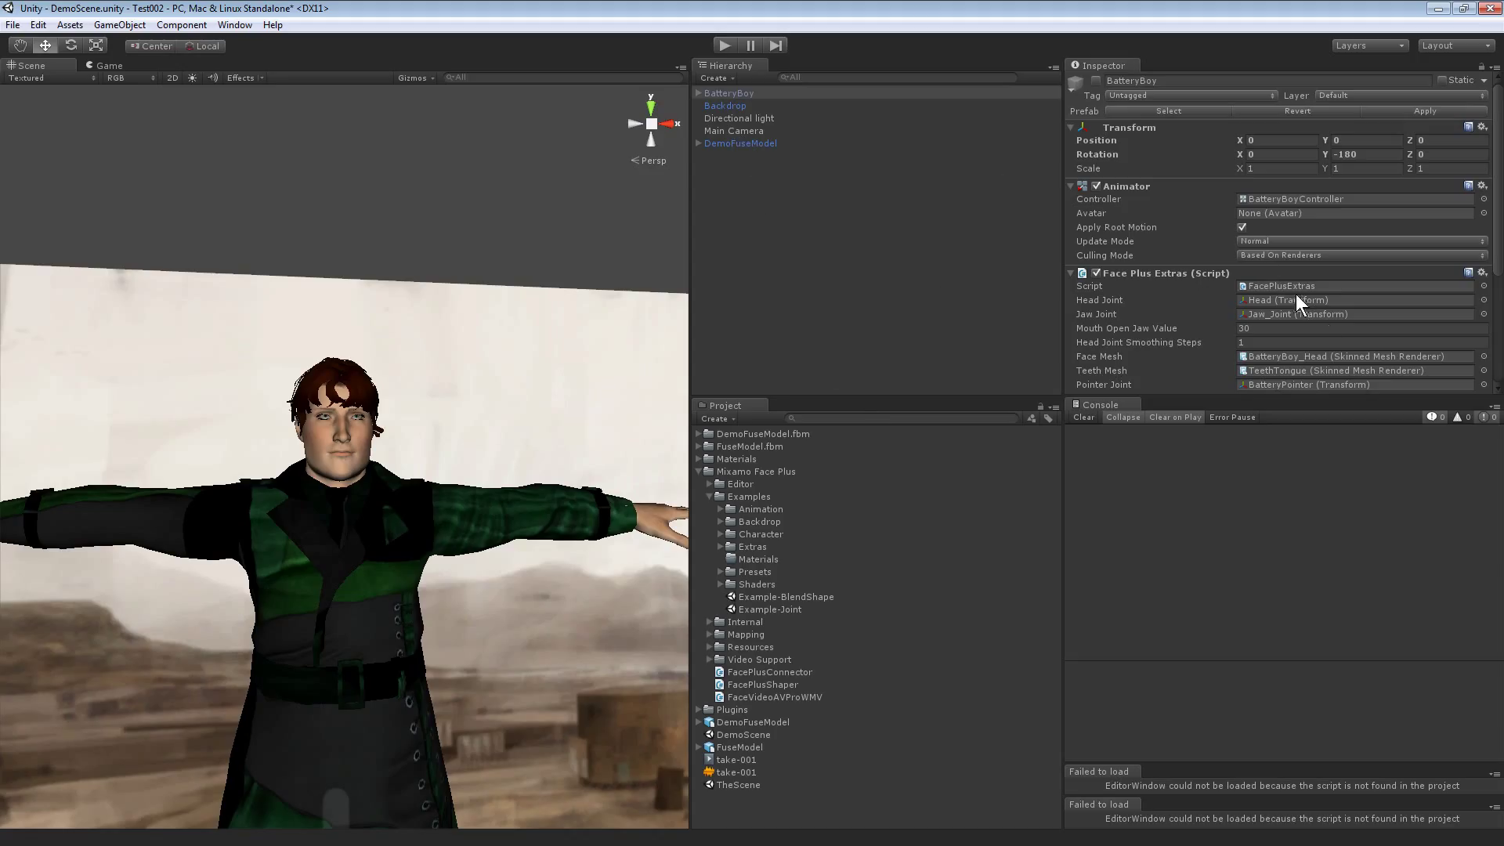
mouse_move(1482, 279)
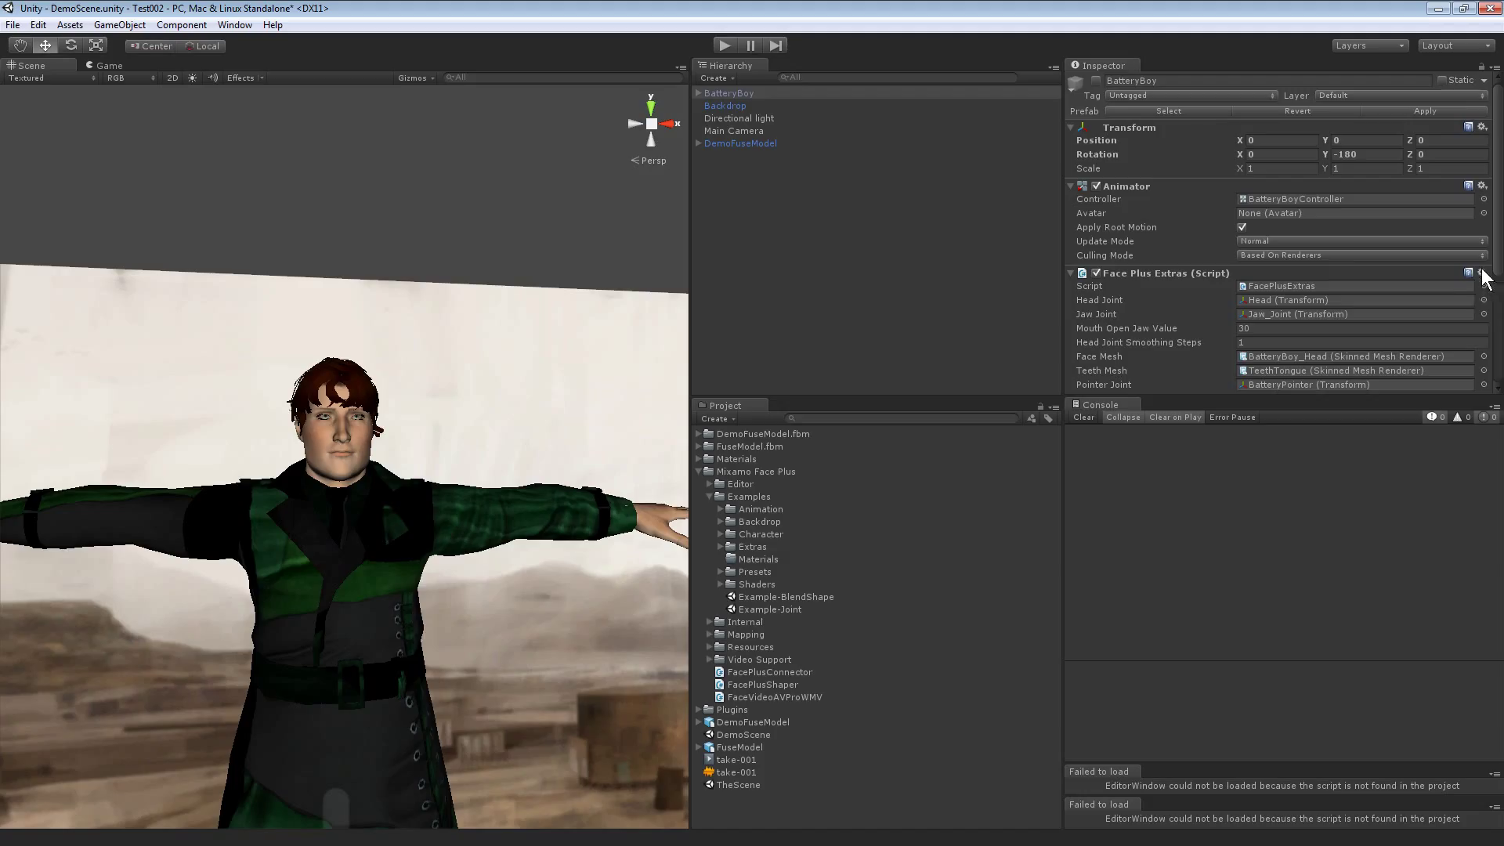
Step: Copy BatteryBoy's Face Plus Extras and paste it onto DemoFuseModel as a new component
left_click(1468, 272)
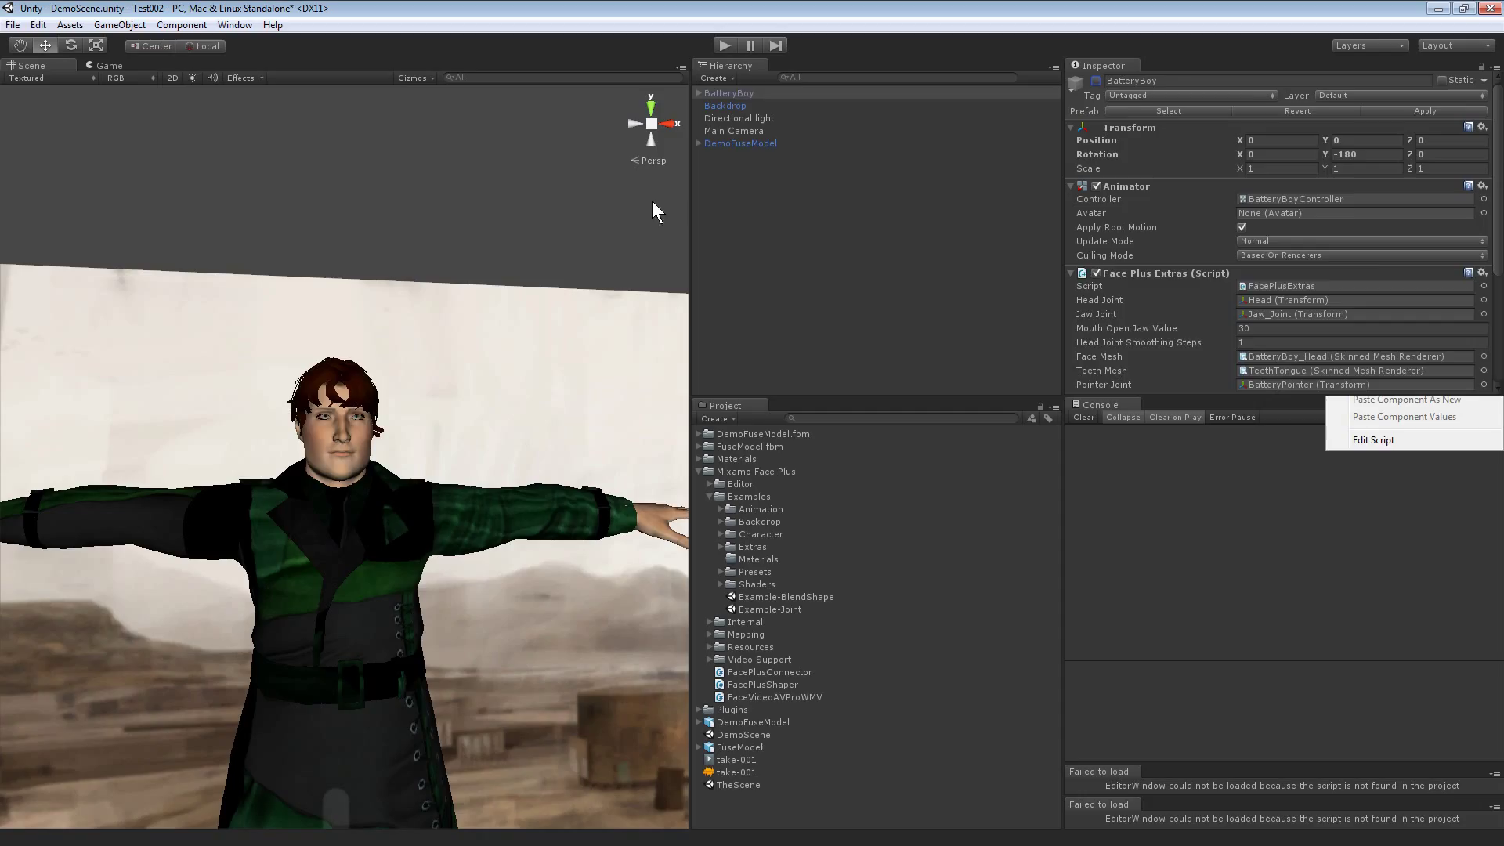
left_click(739, 143)
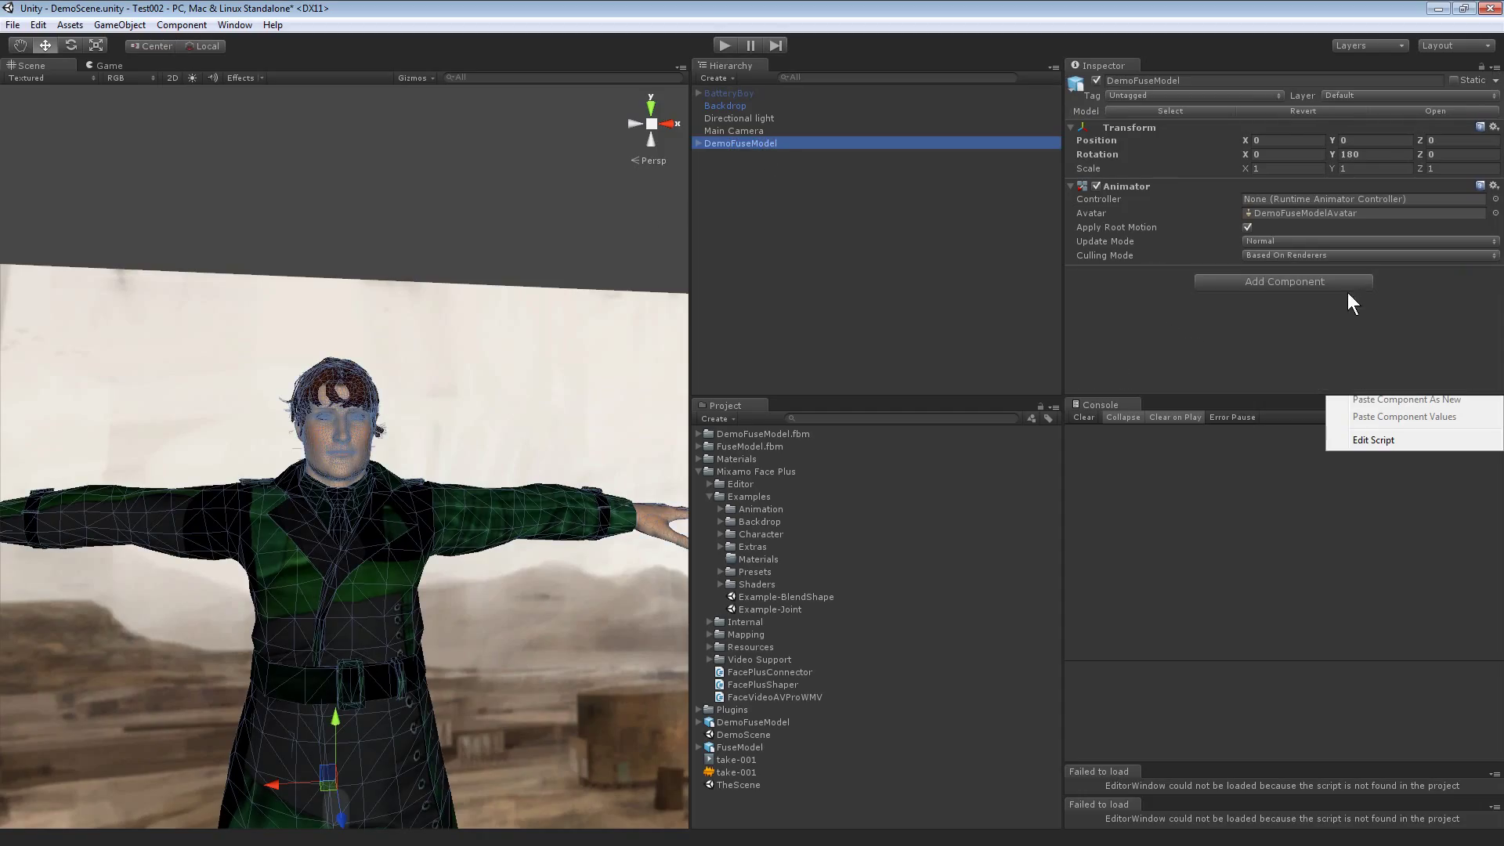
left_click(1493, 185)
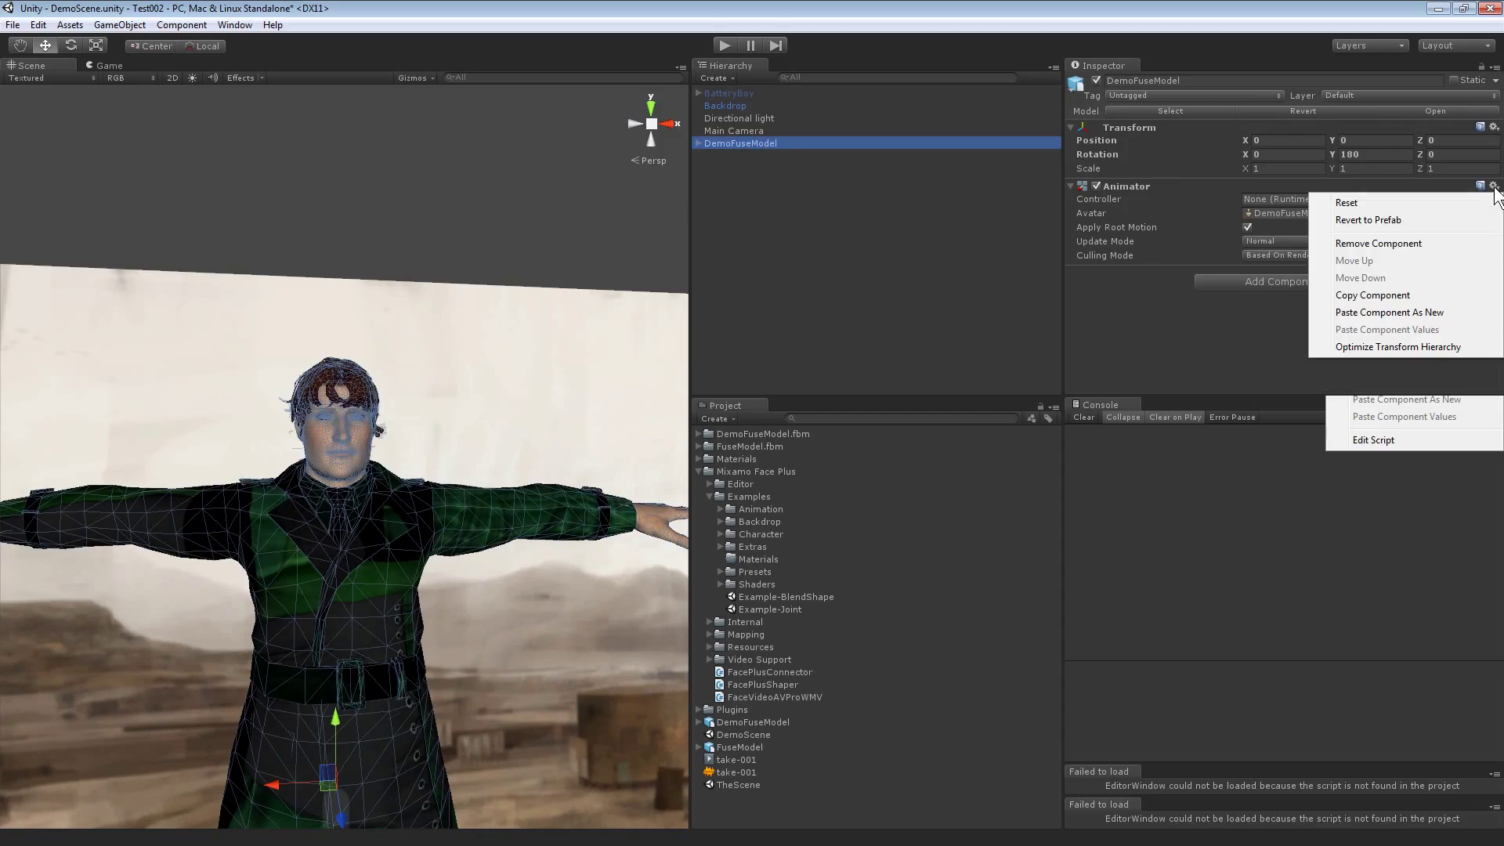
mouse_move(1391, 343)
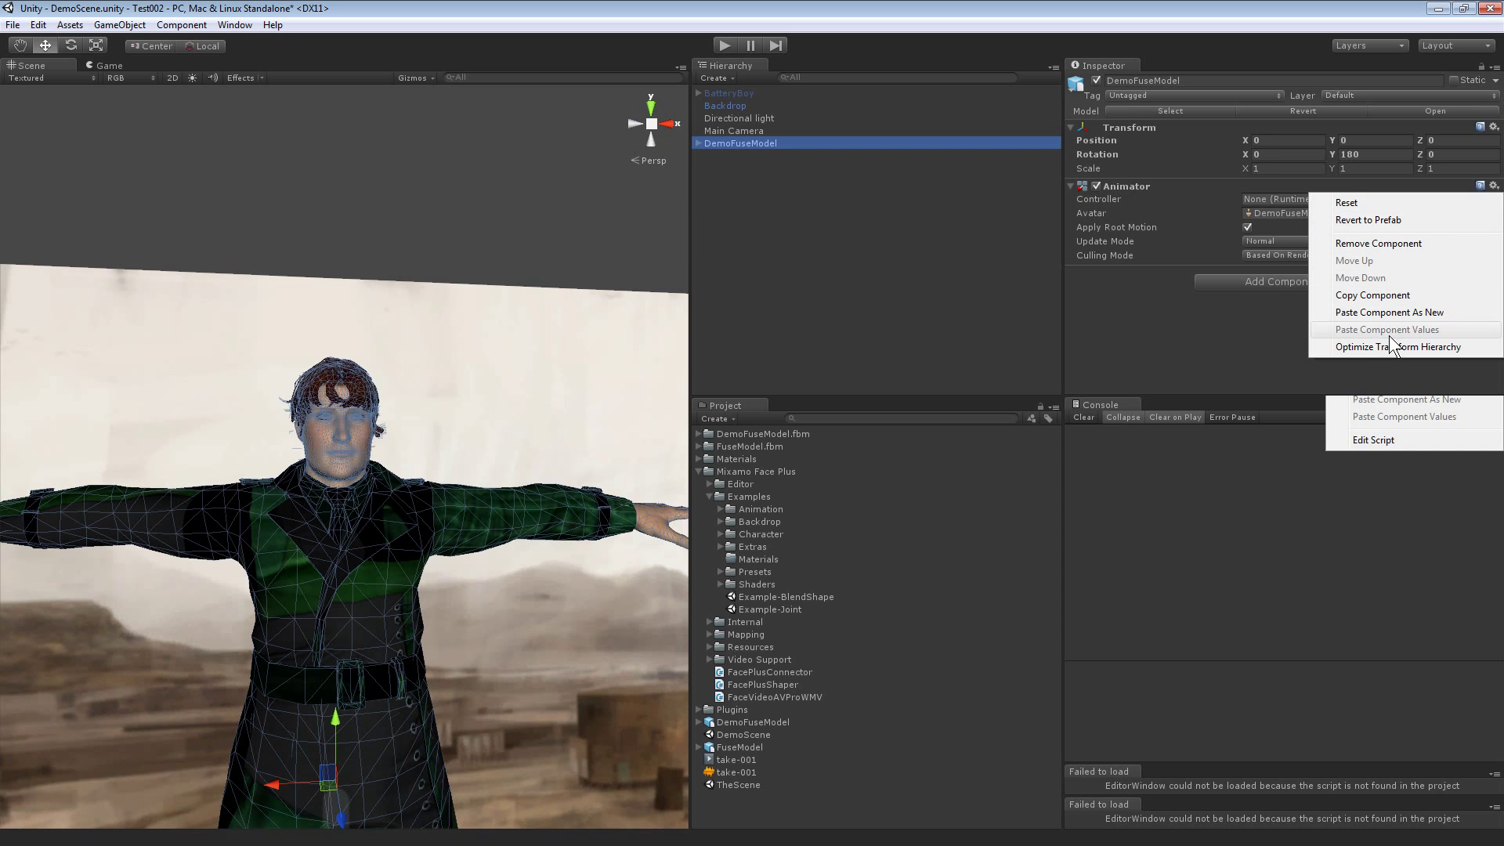
left_click(1389, 312)
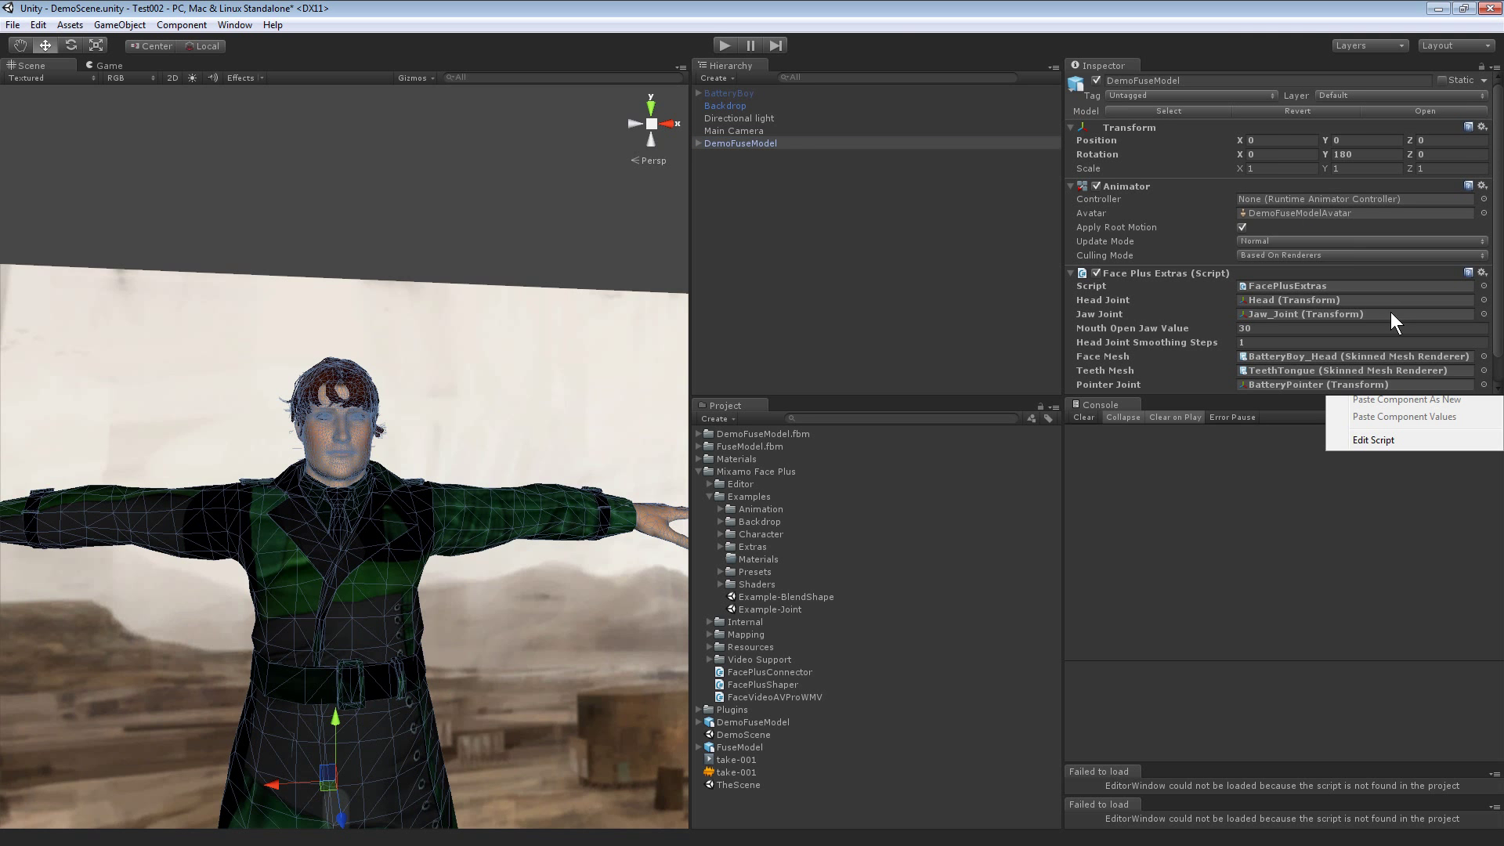
left_click(732, 93)
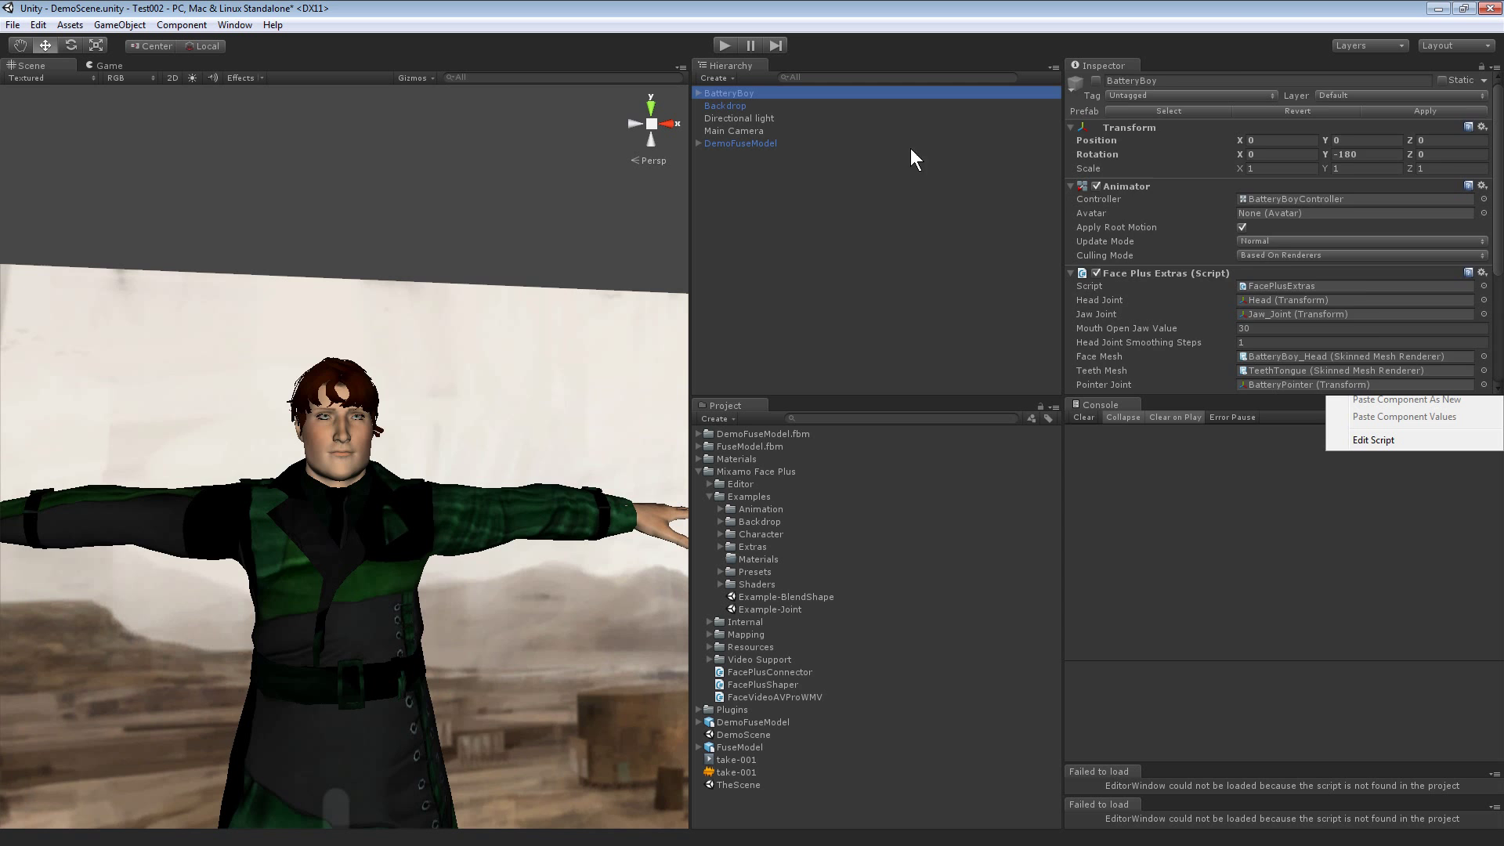
Step: Copy the Face Plus Shaper component from the BatteryBoy example character
scroll("down", 3)
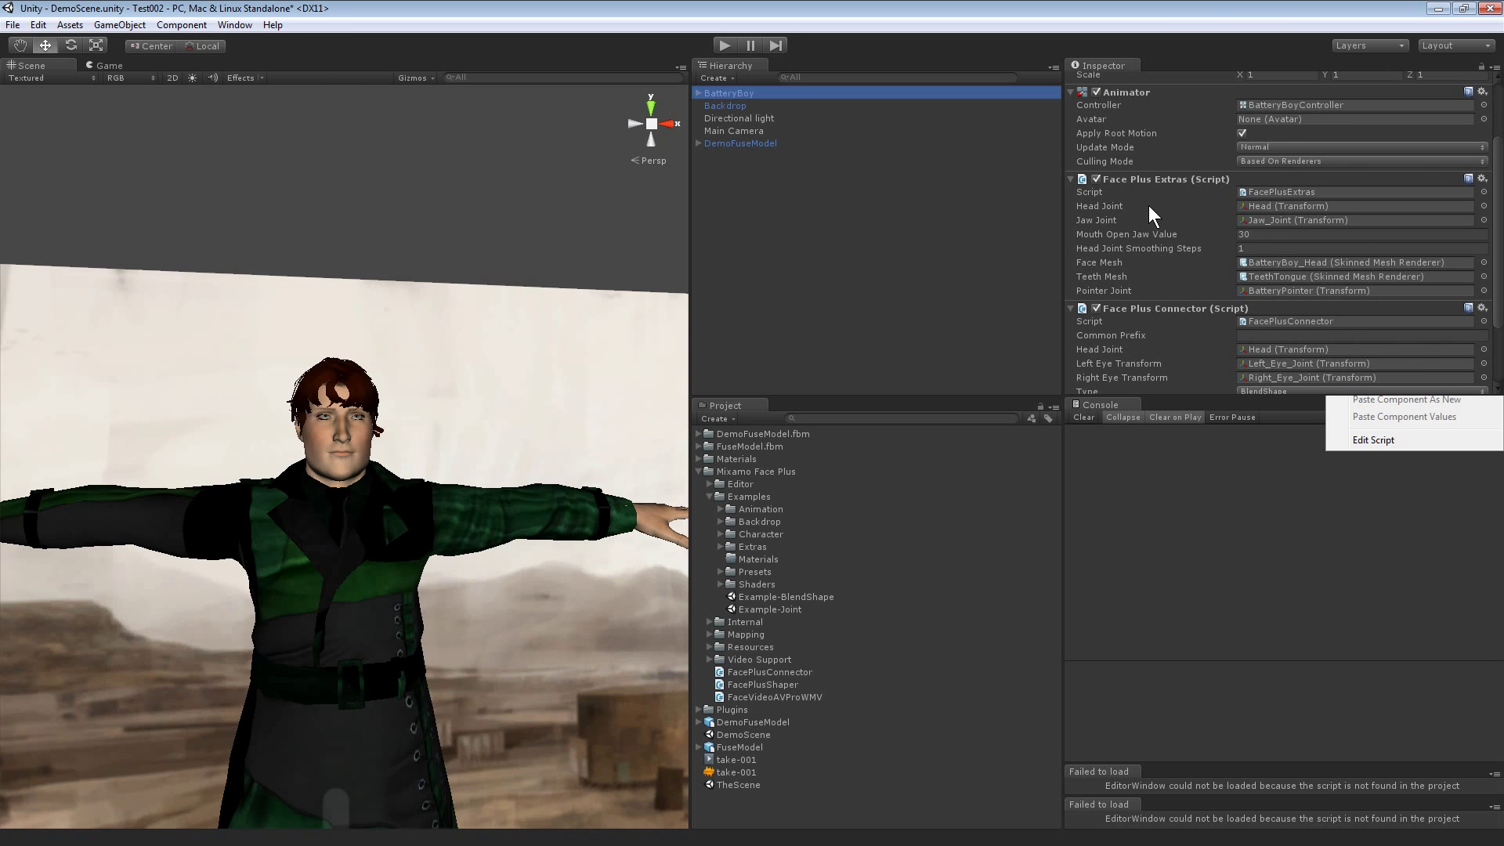
scroll("down", 3)
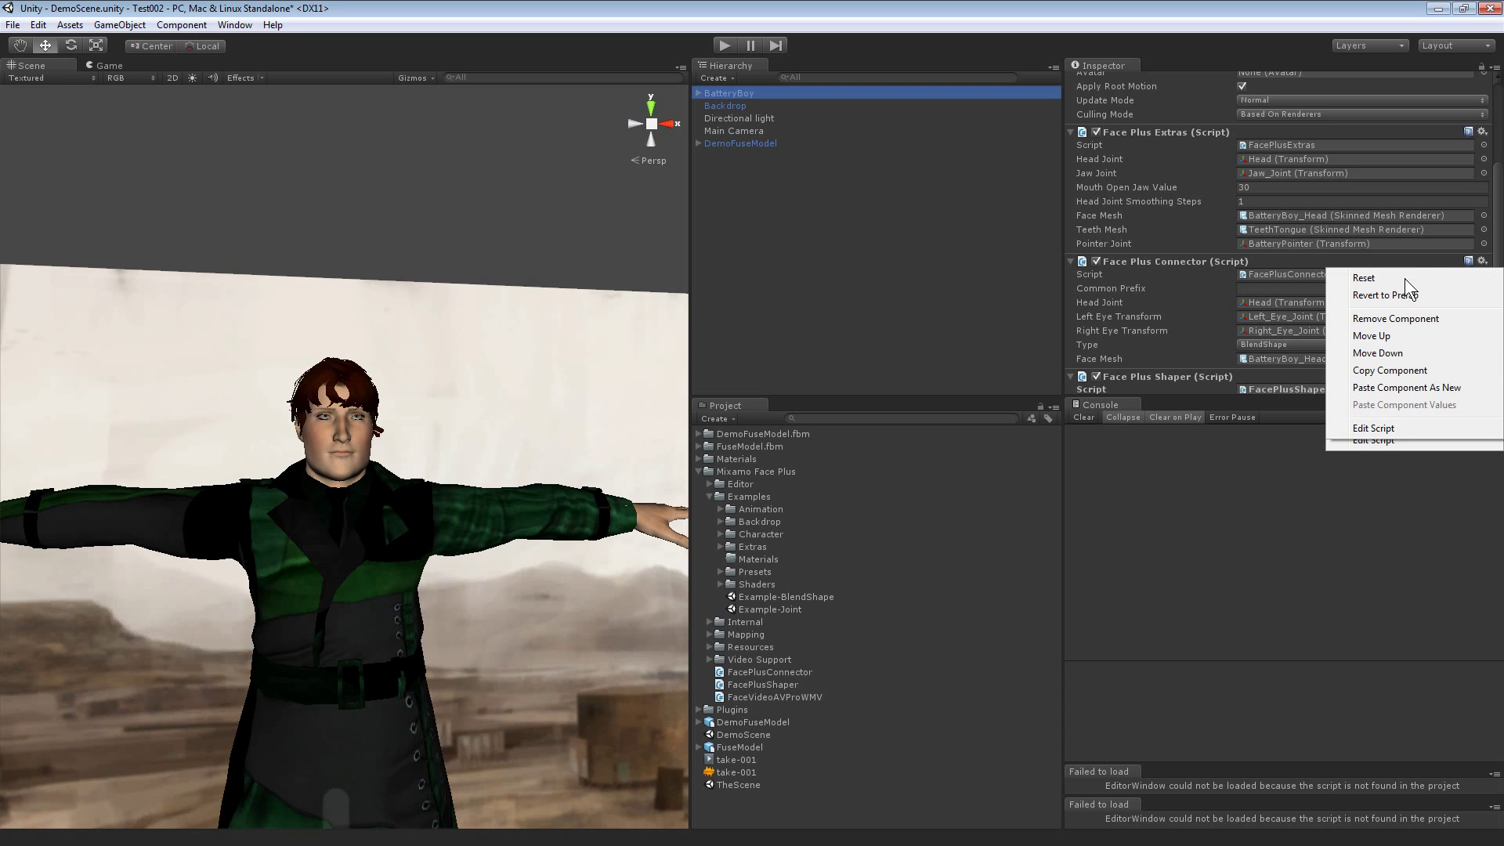
mouse_move(1390, 369)
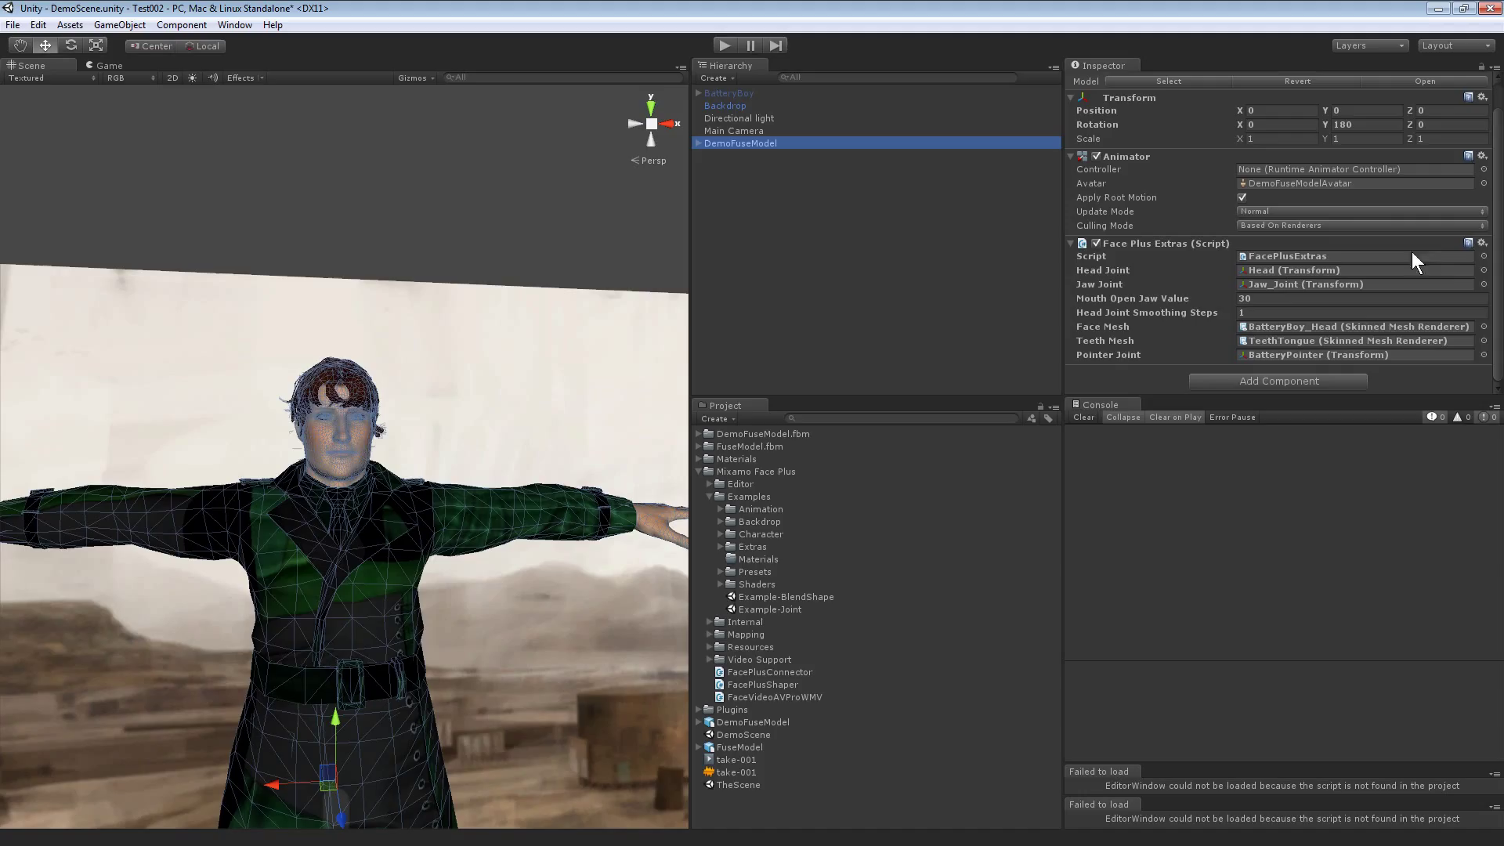
left_click(1481, 242)
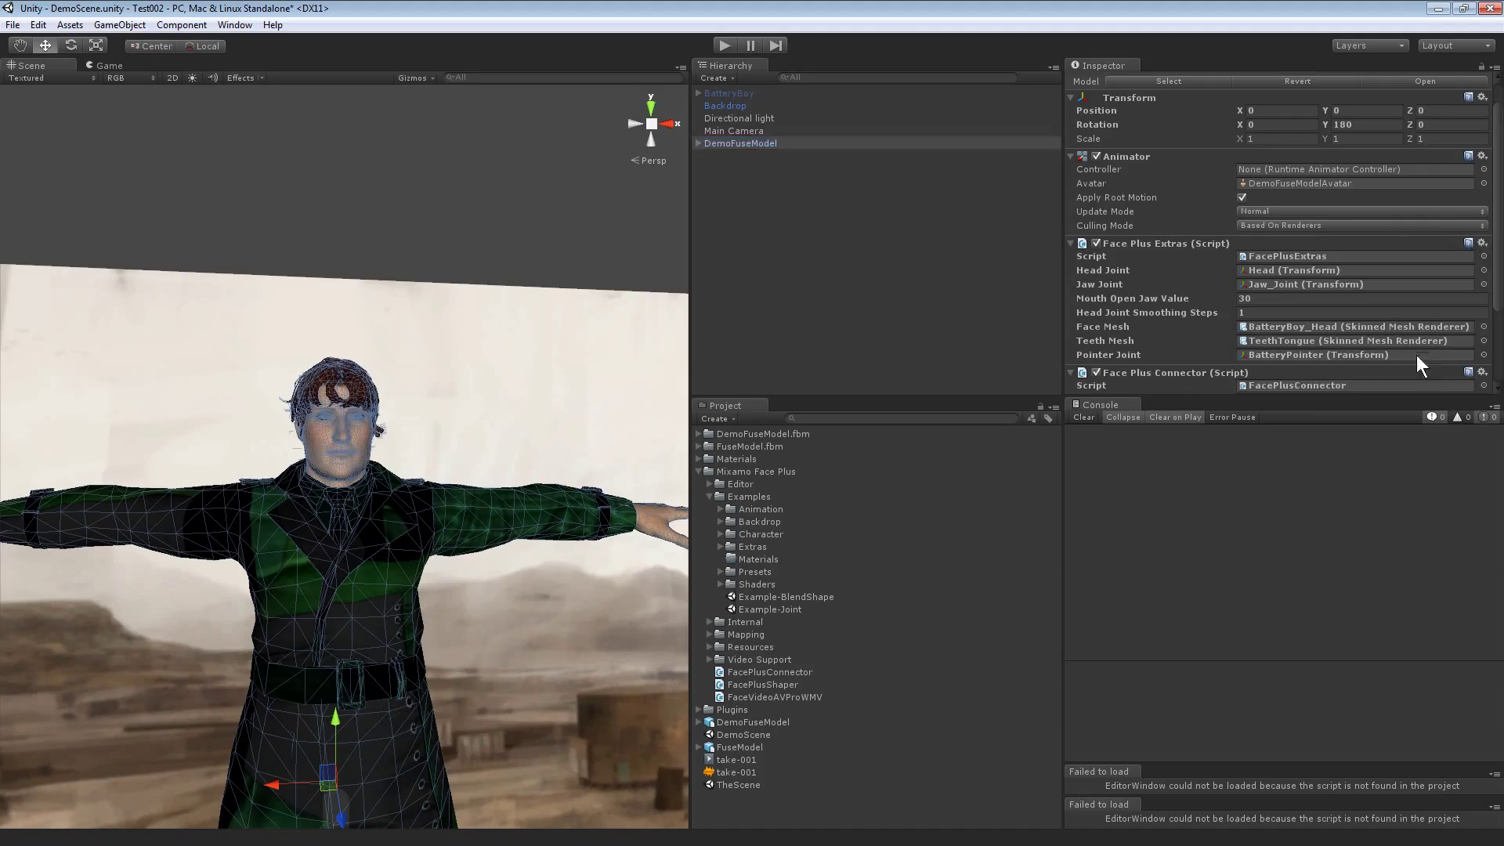
left_click(726, 105)
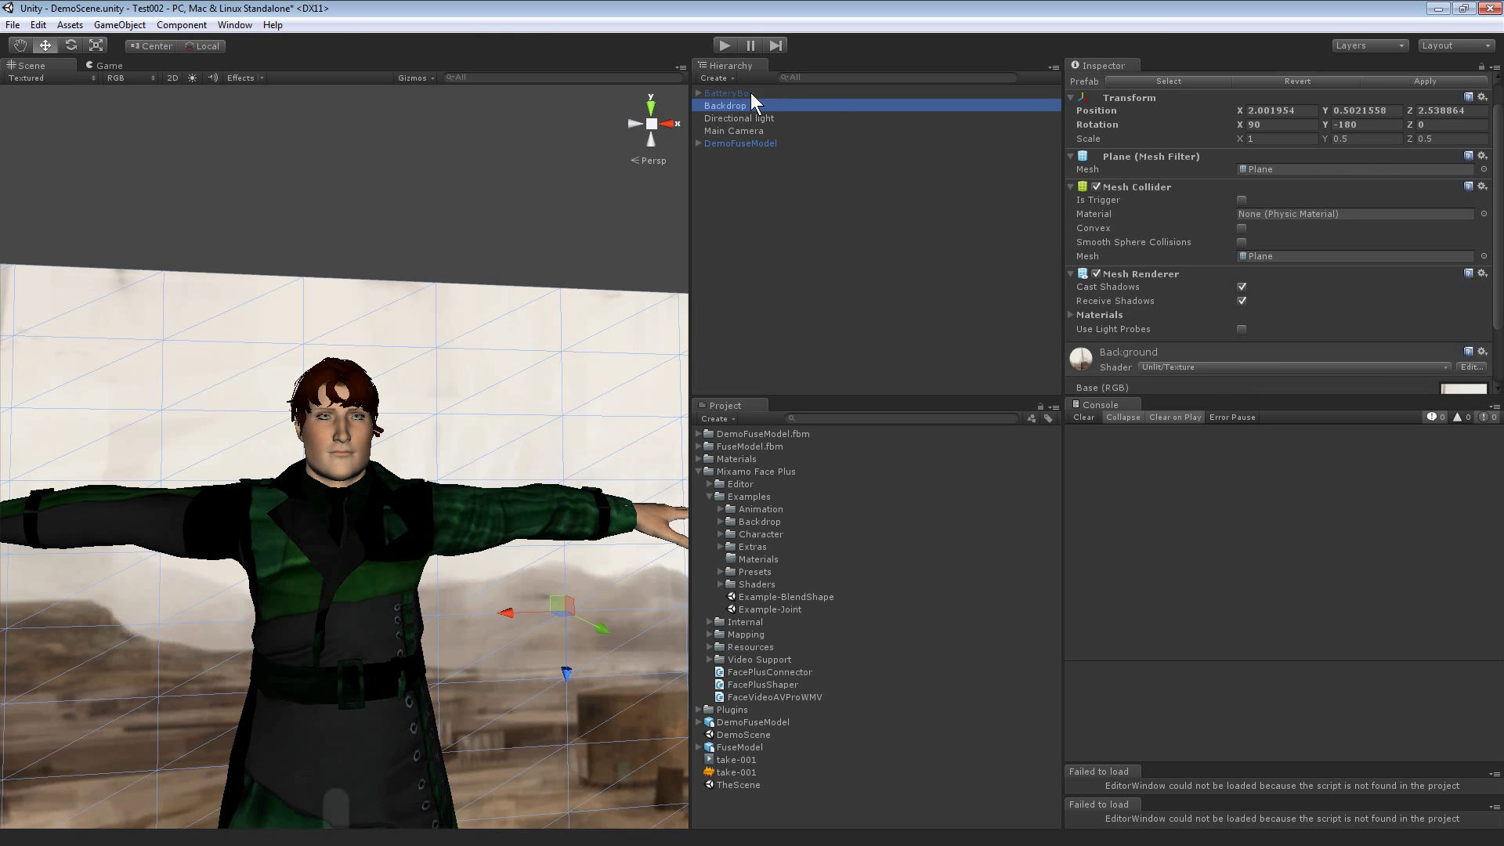
left_click(733, 93)
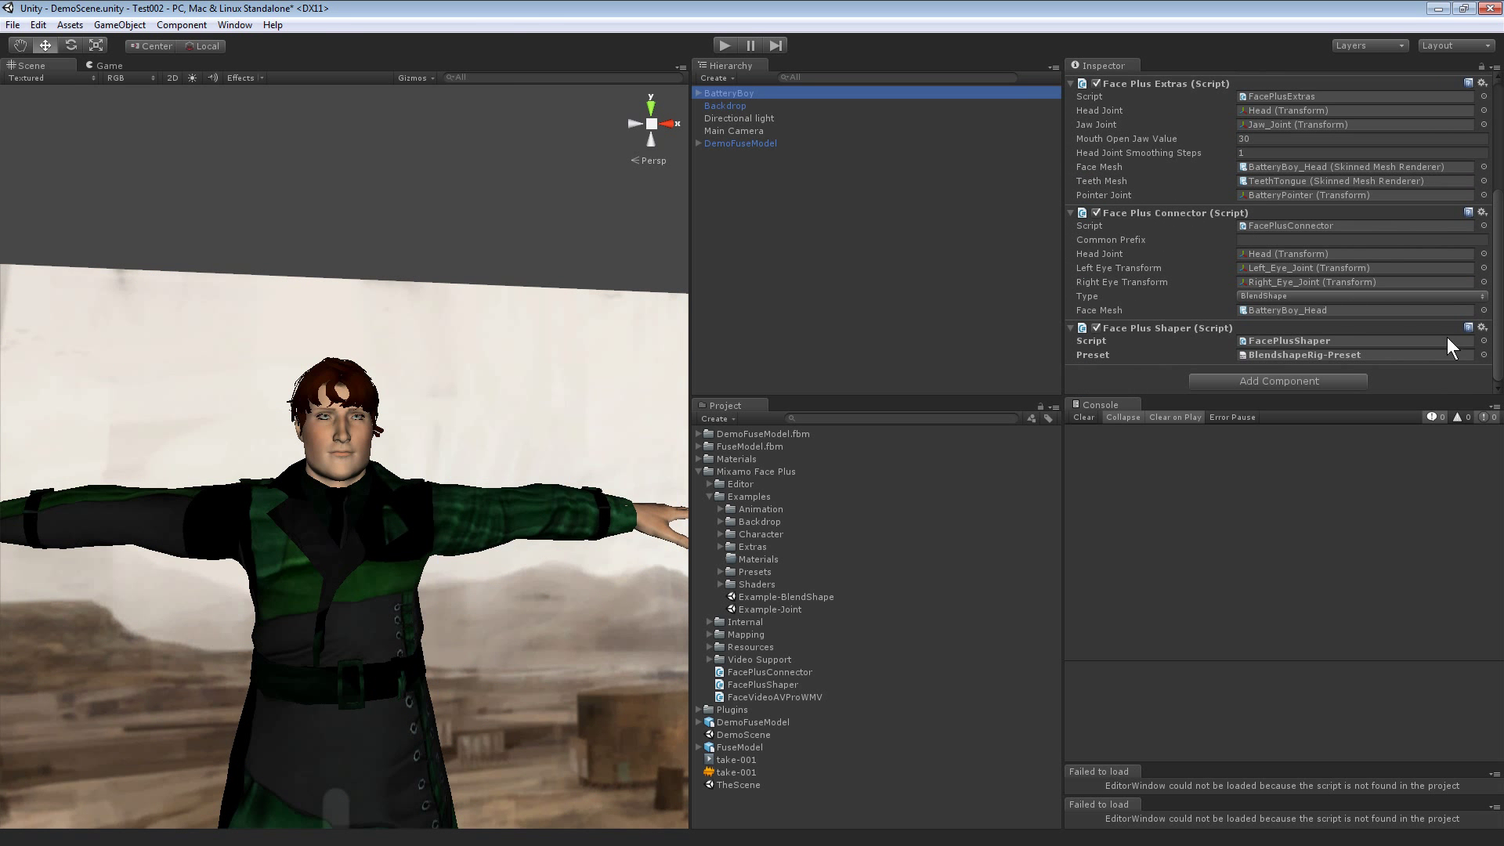
right_click(1480, 328)
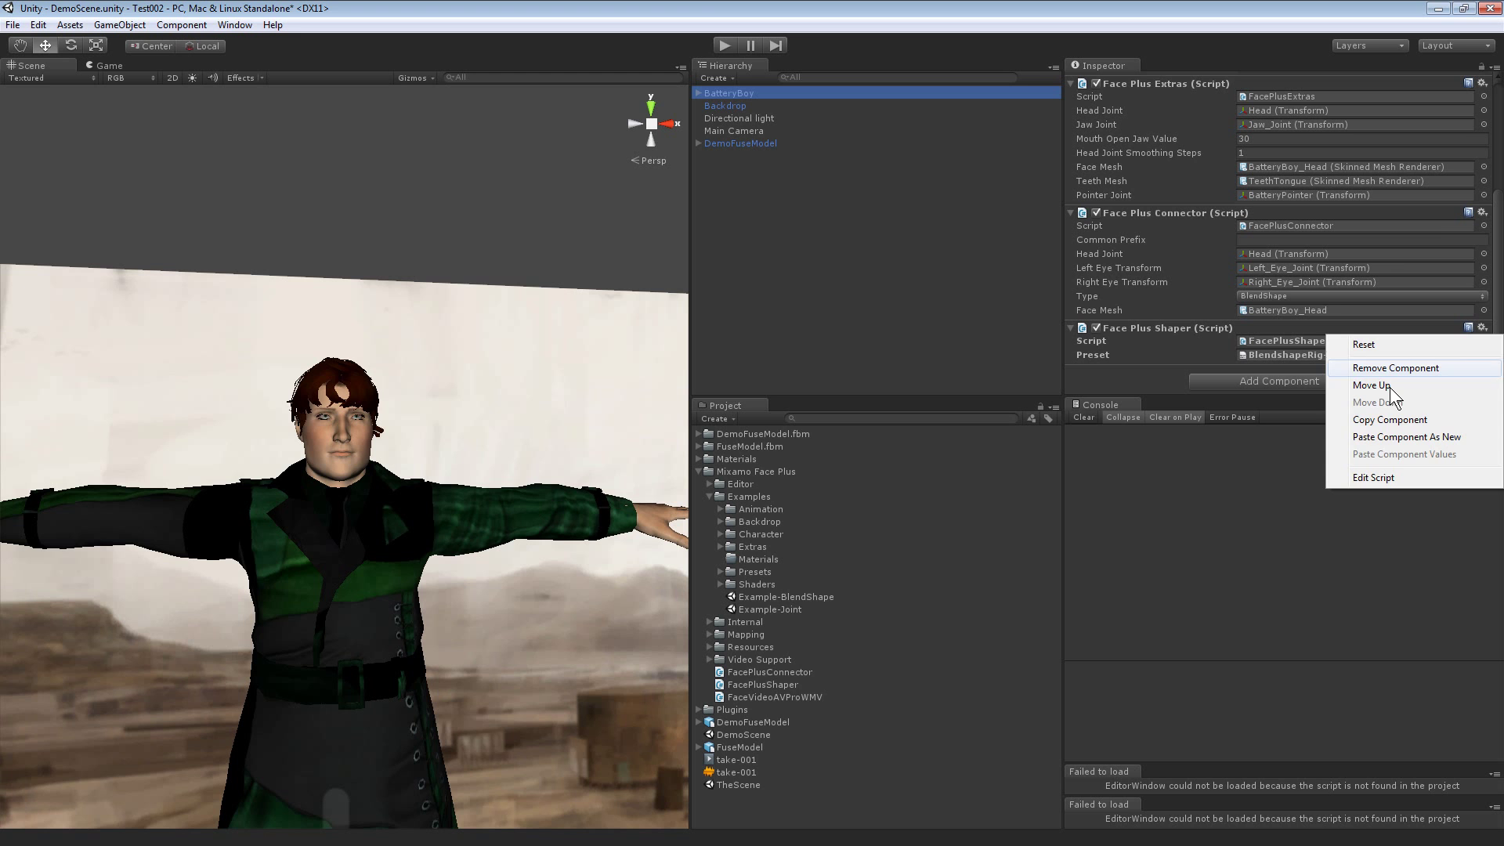
left_click(751, 171)
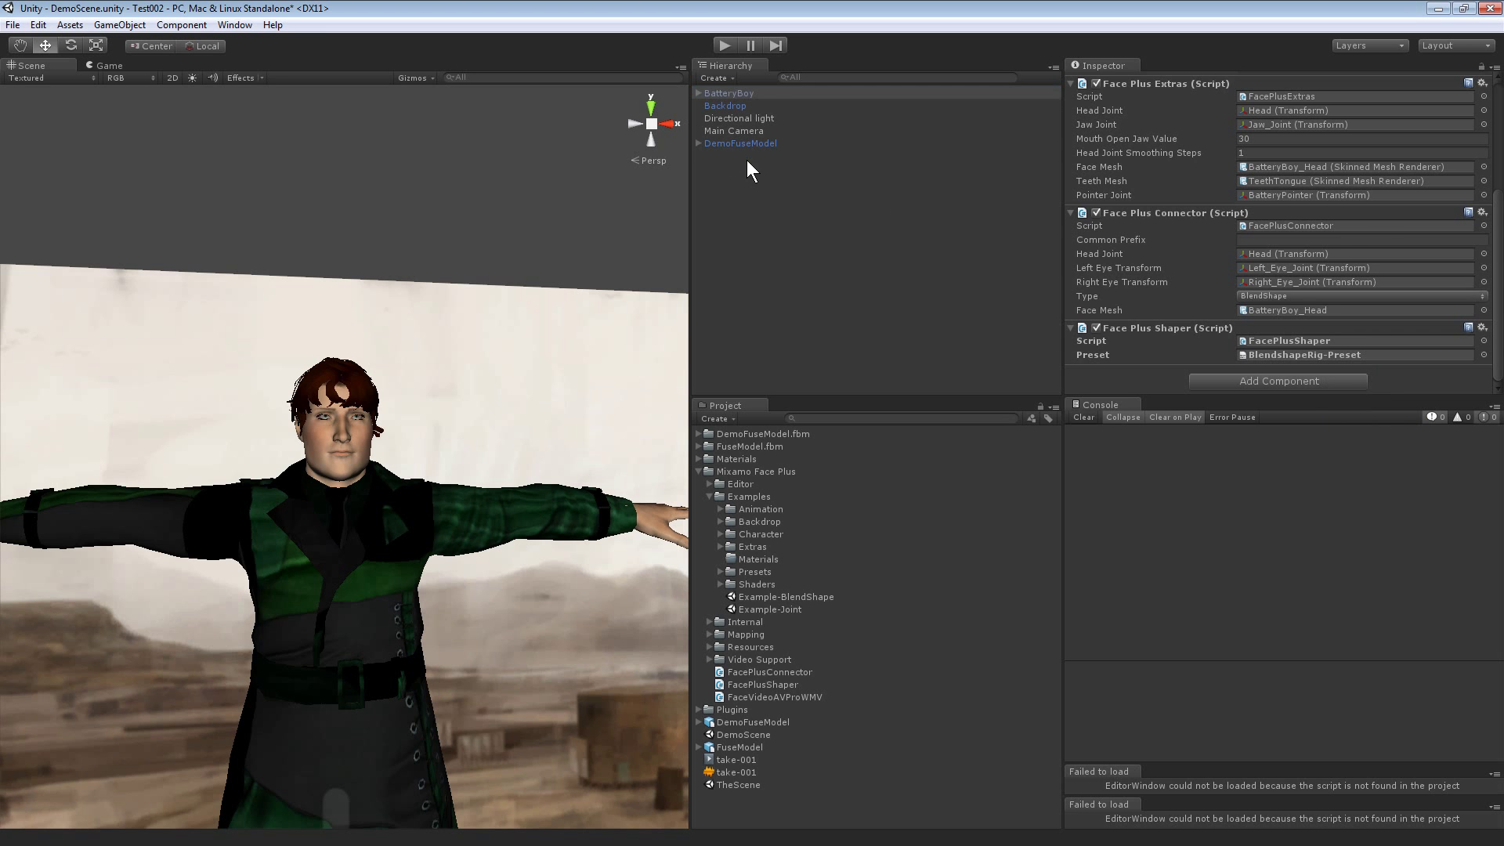
Step: Paste the copied Face Plus component as new onto DemoFuseModel
left_click(739, 142)
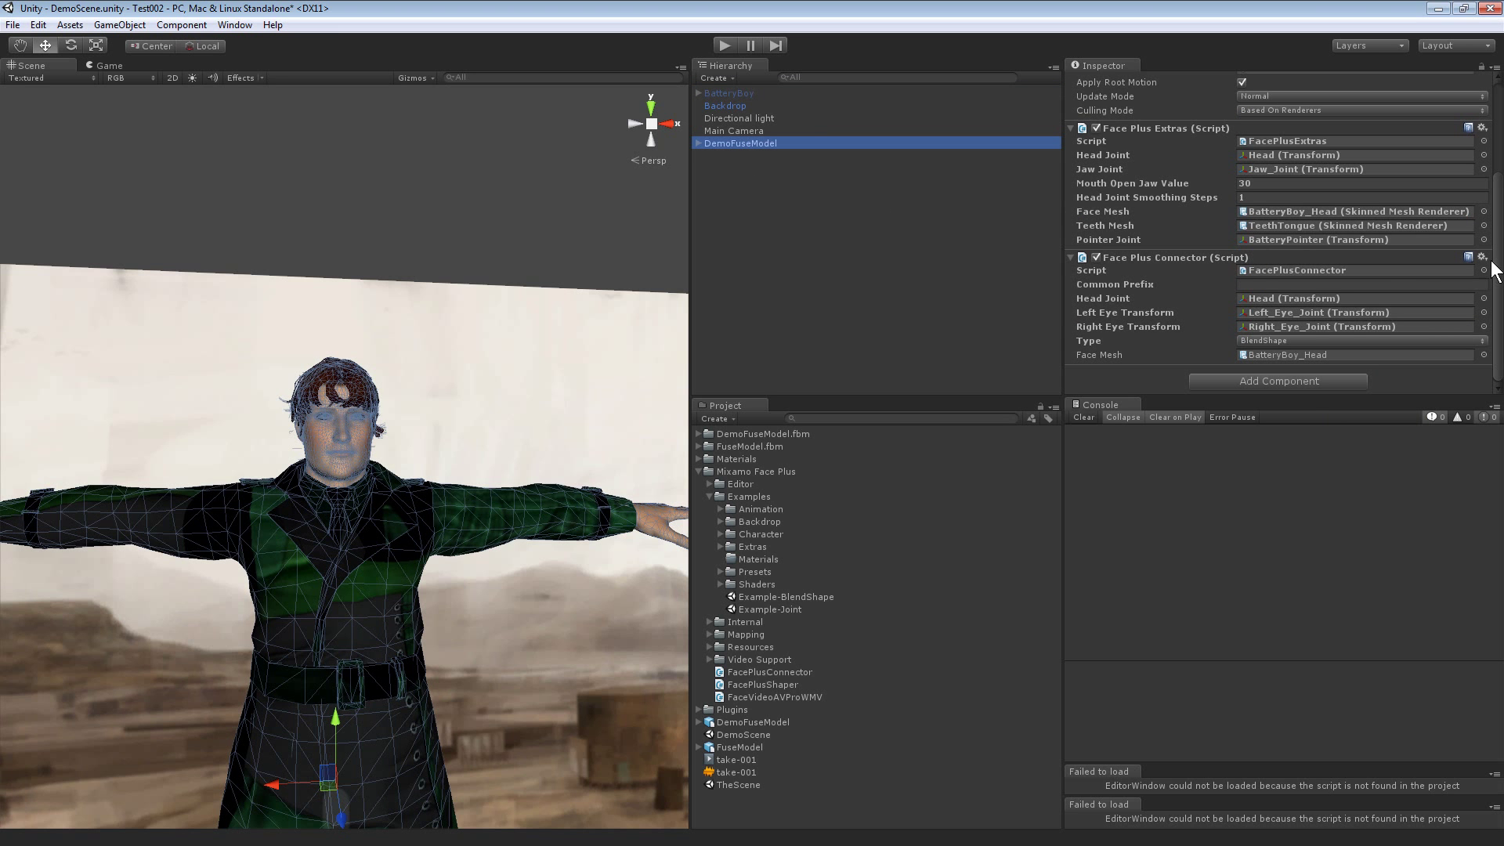
left_click(1490, 257)
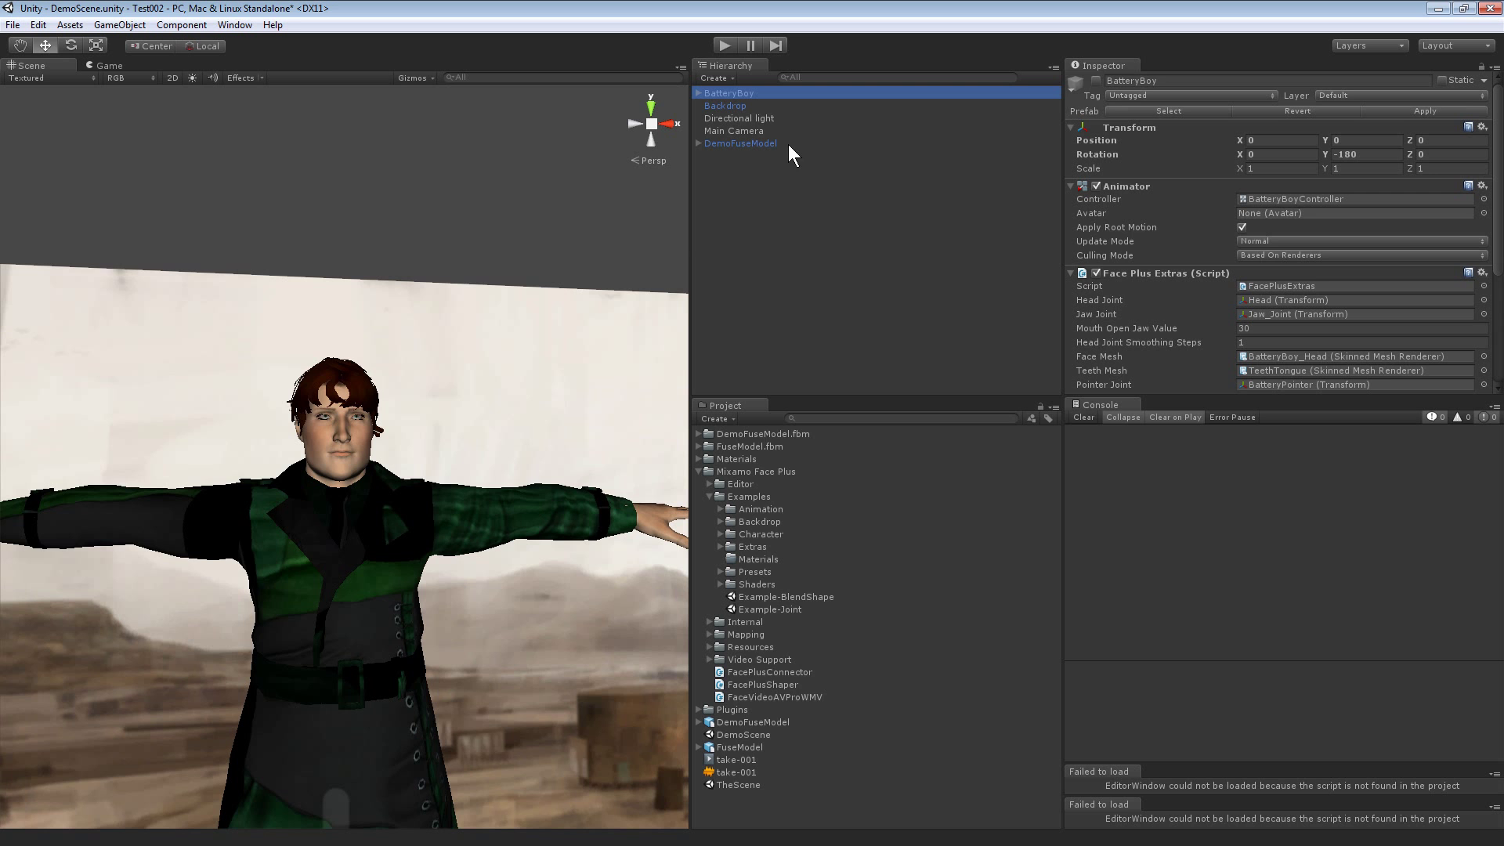
mouse_move(746, 154)
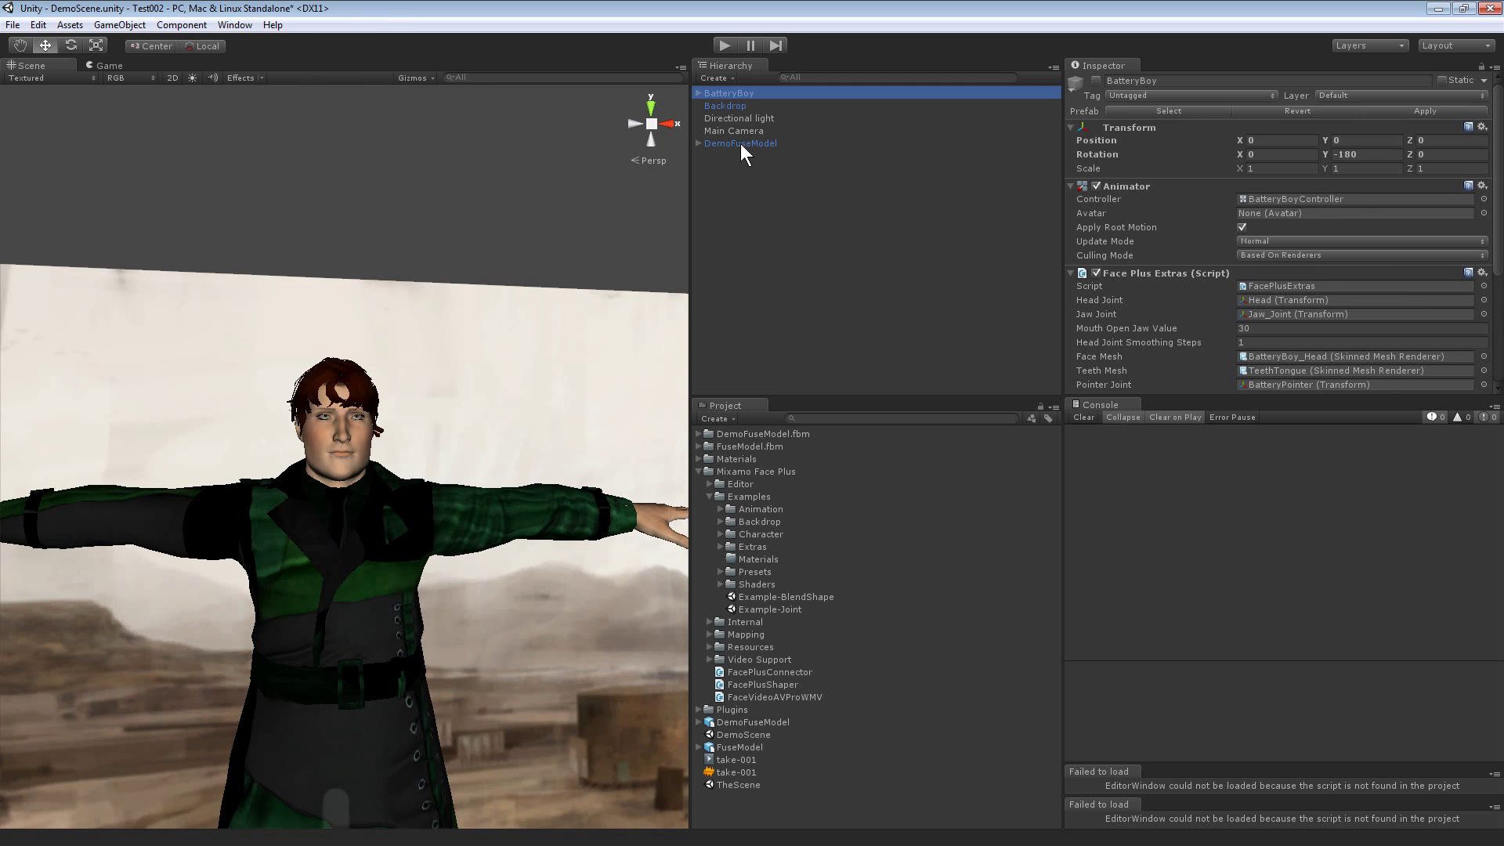
left_click(739, 142)
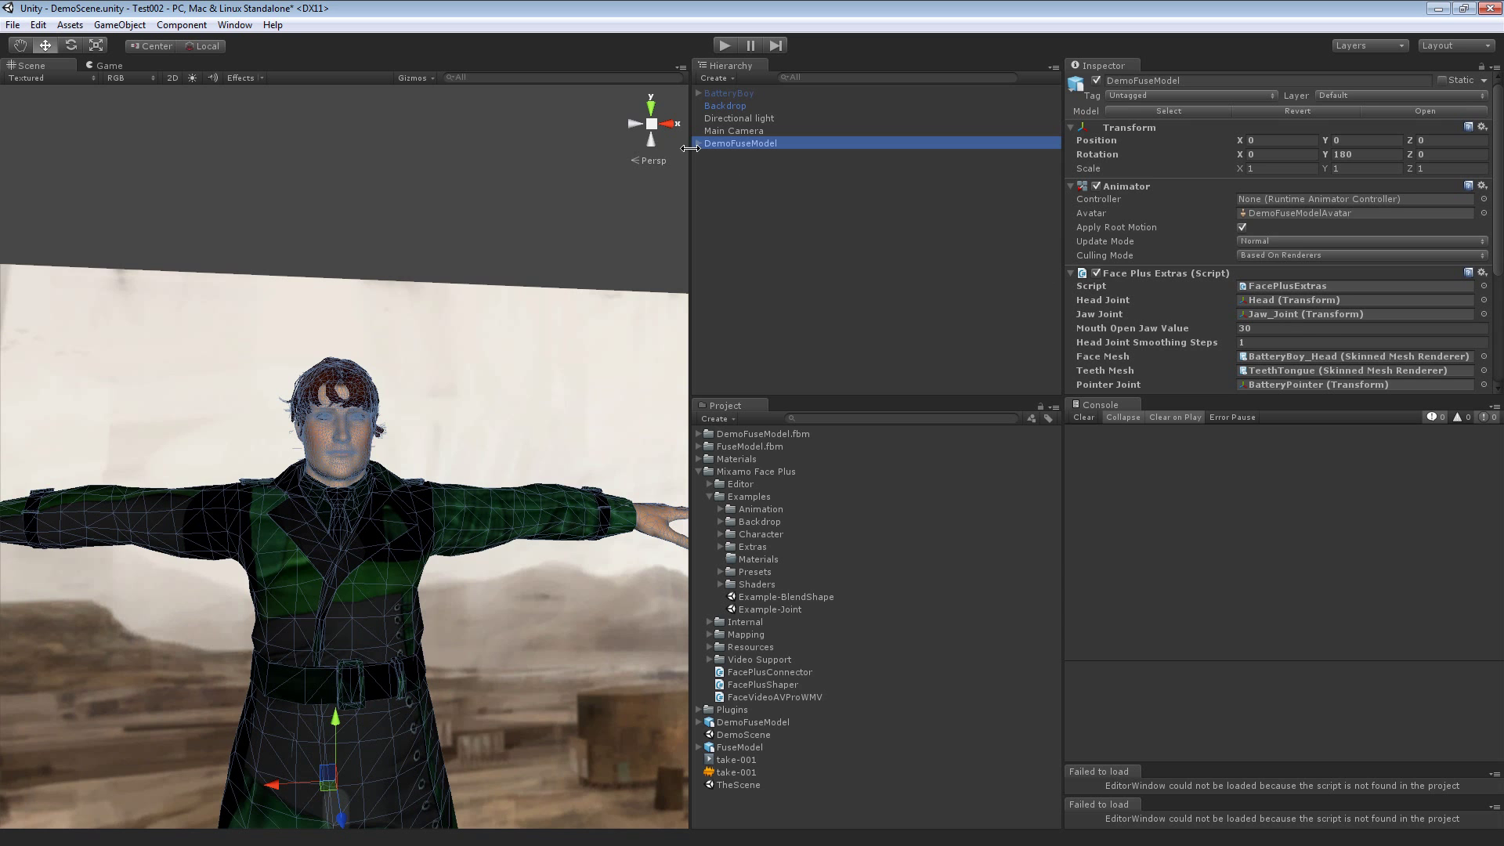
Step: Assign DemoFuseModel's own Body mesh as both the face mesh and teeth mesh of Face Plus Extras
left_click(697, 143)
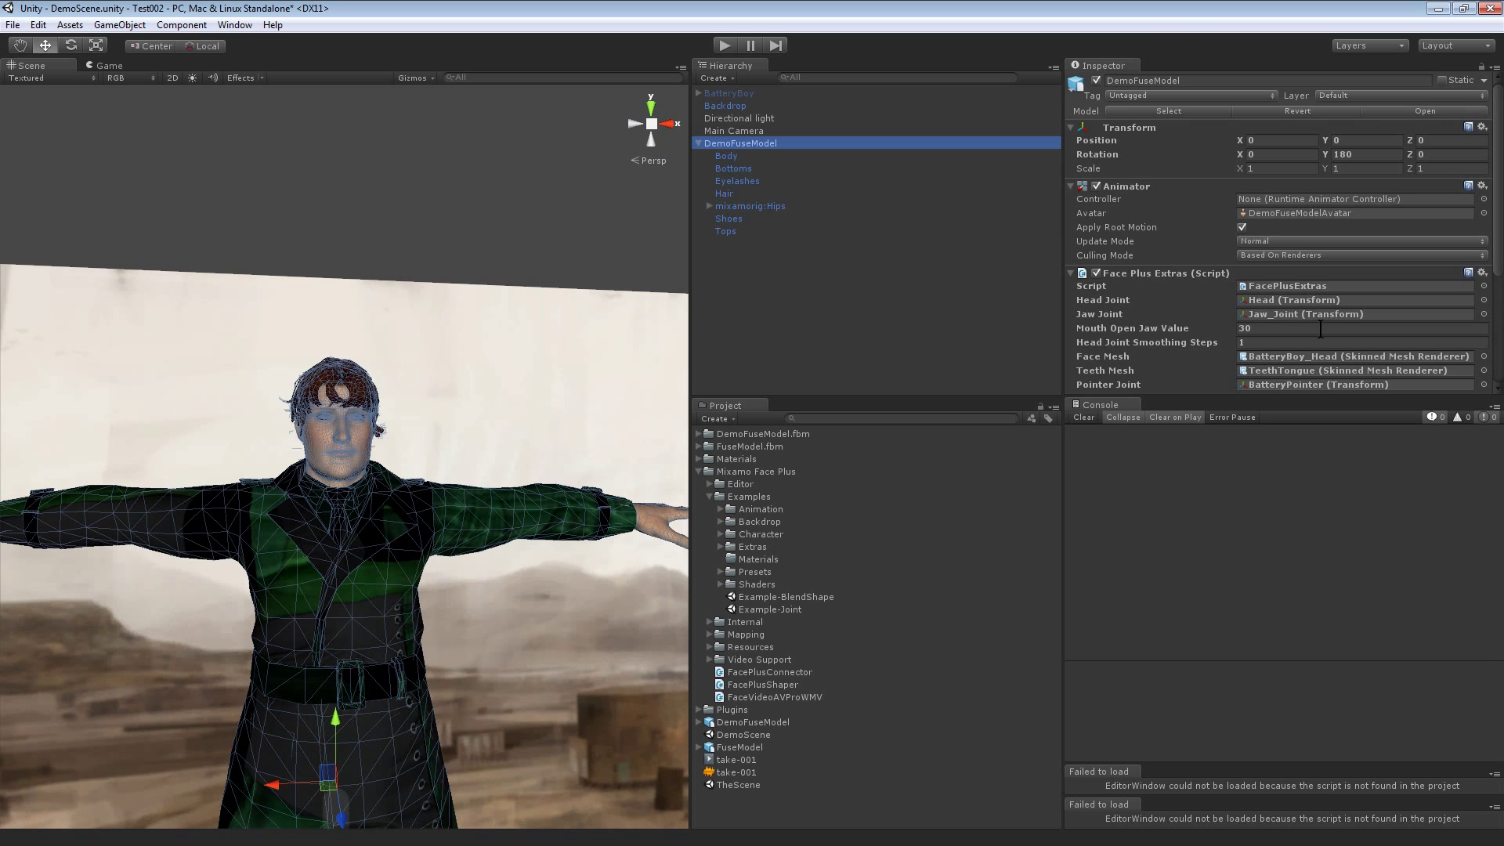
scroll("down", 3)
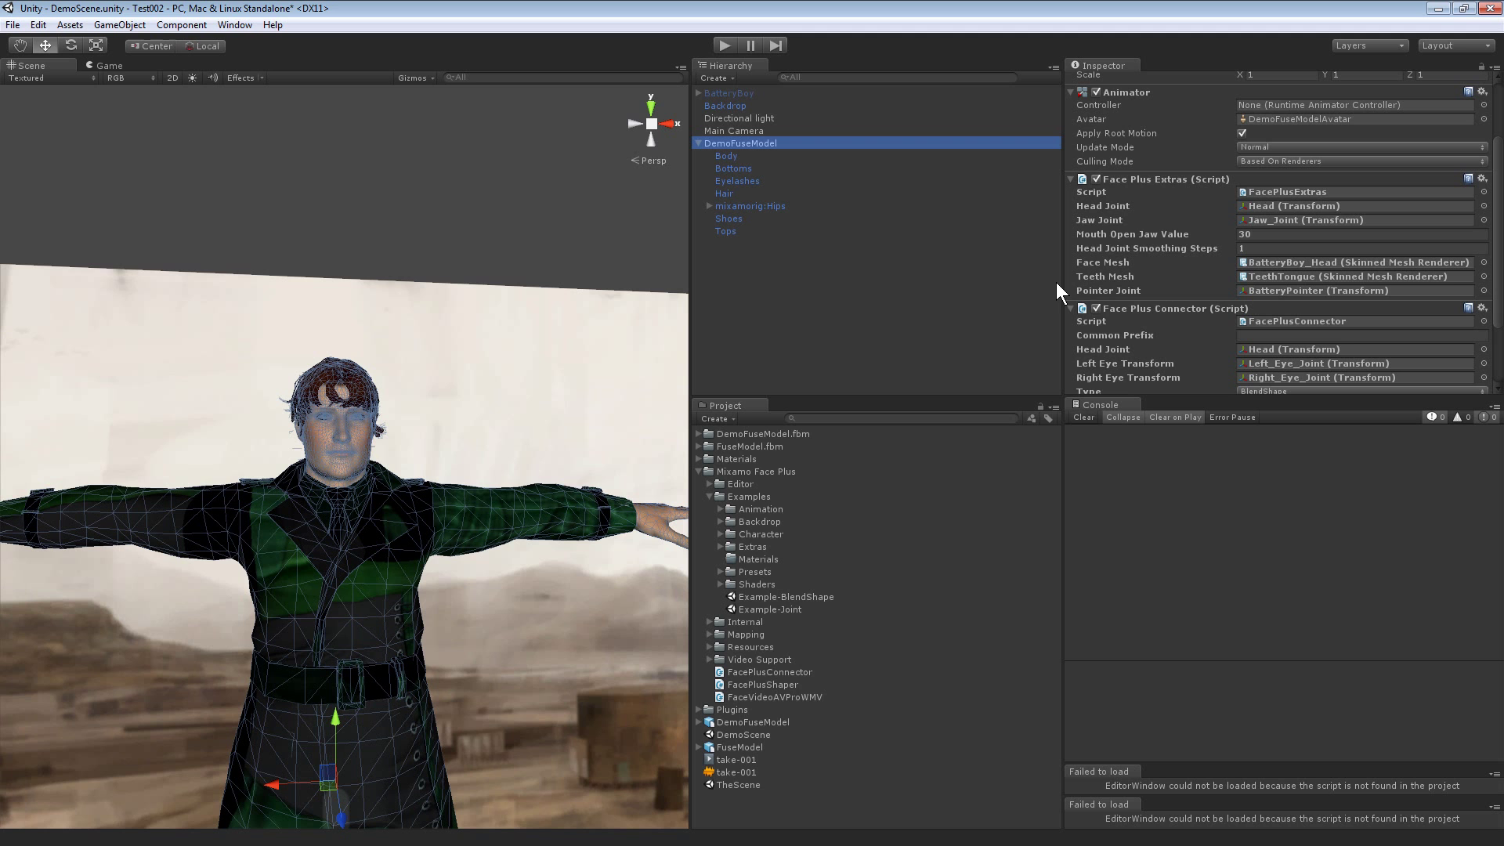
mouse_move(1100, 279)
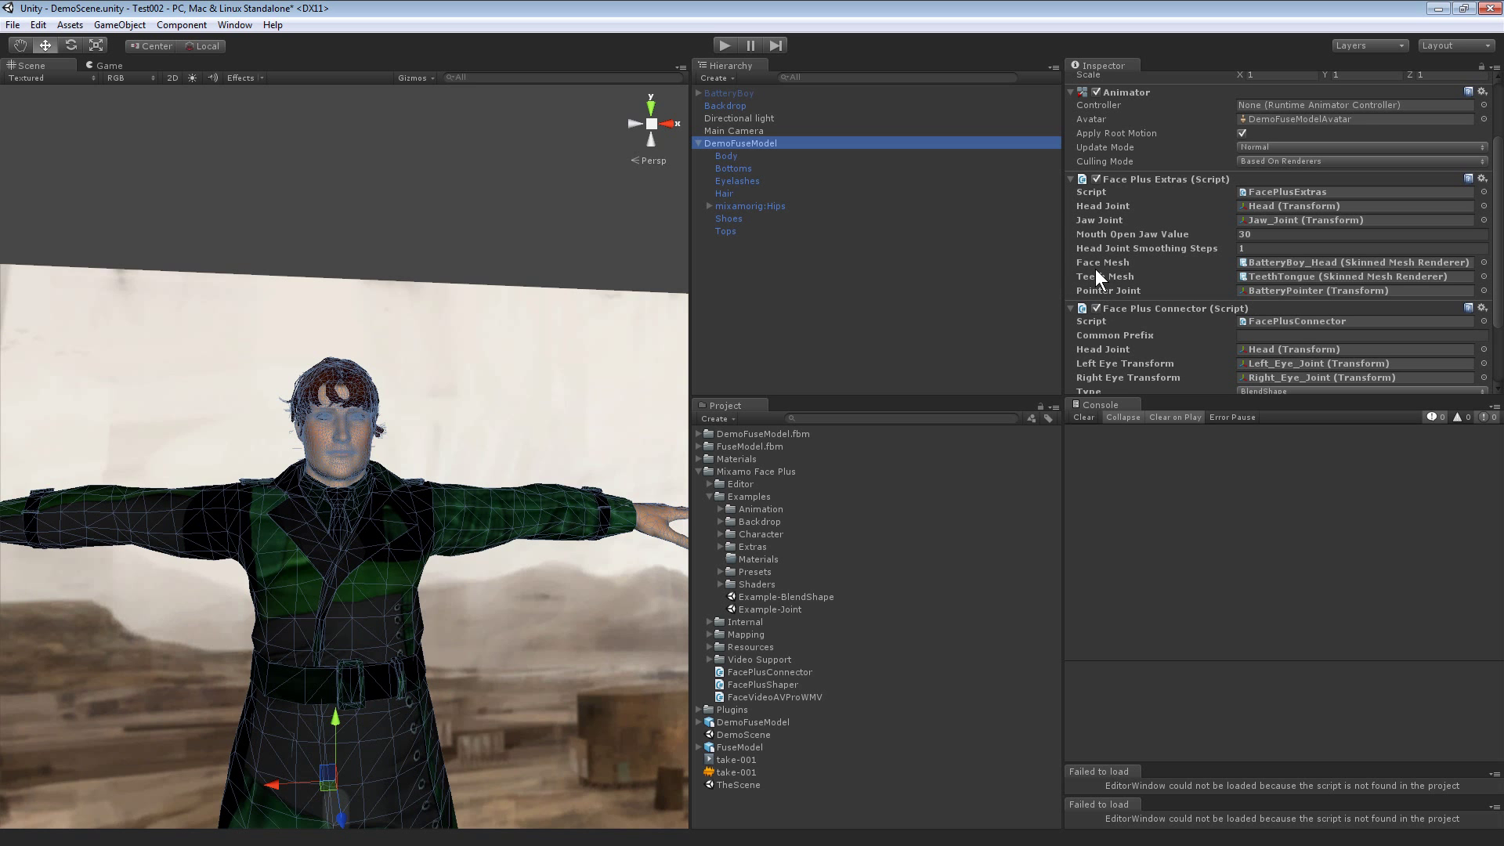
mouse_move(703, 390)
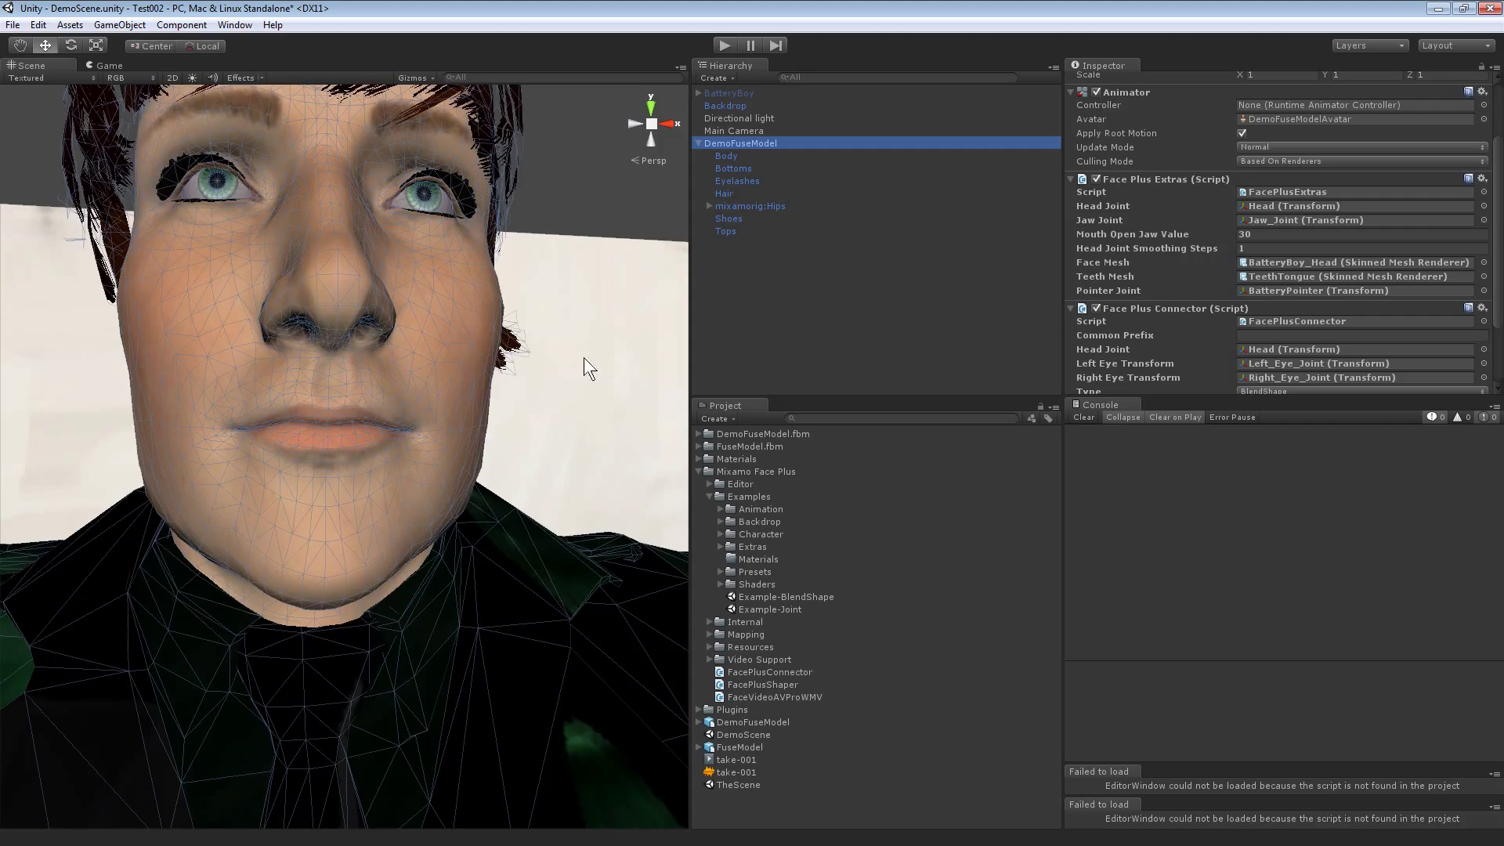
mouse_move(733, 168)
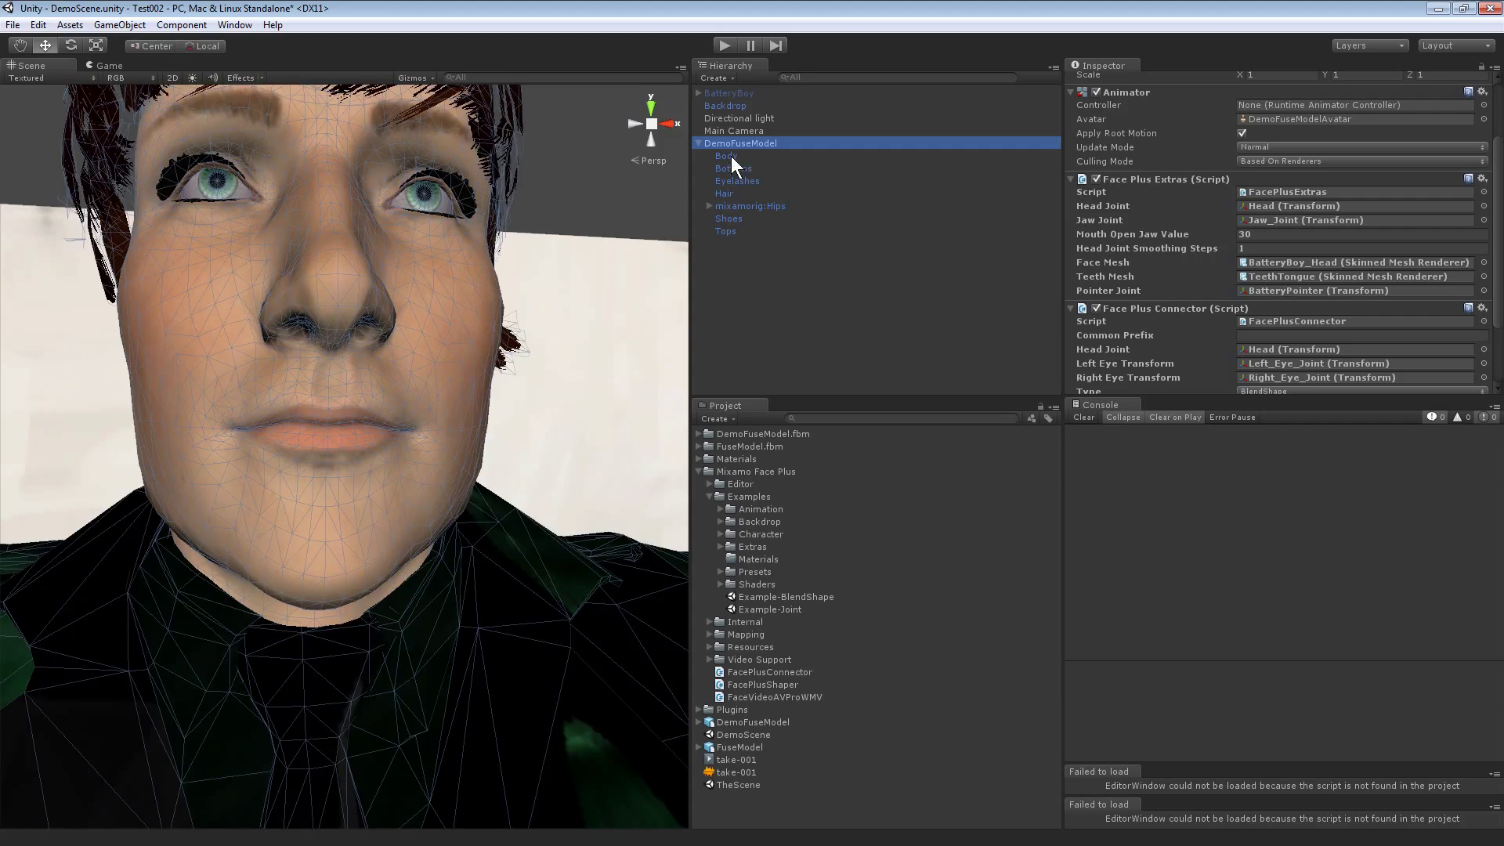
left_click(725, 155)
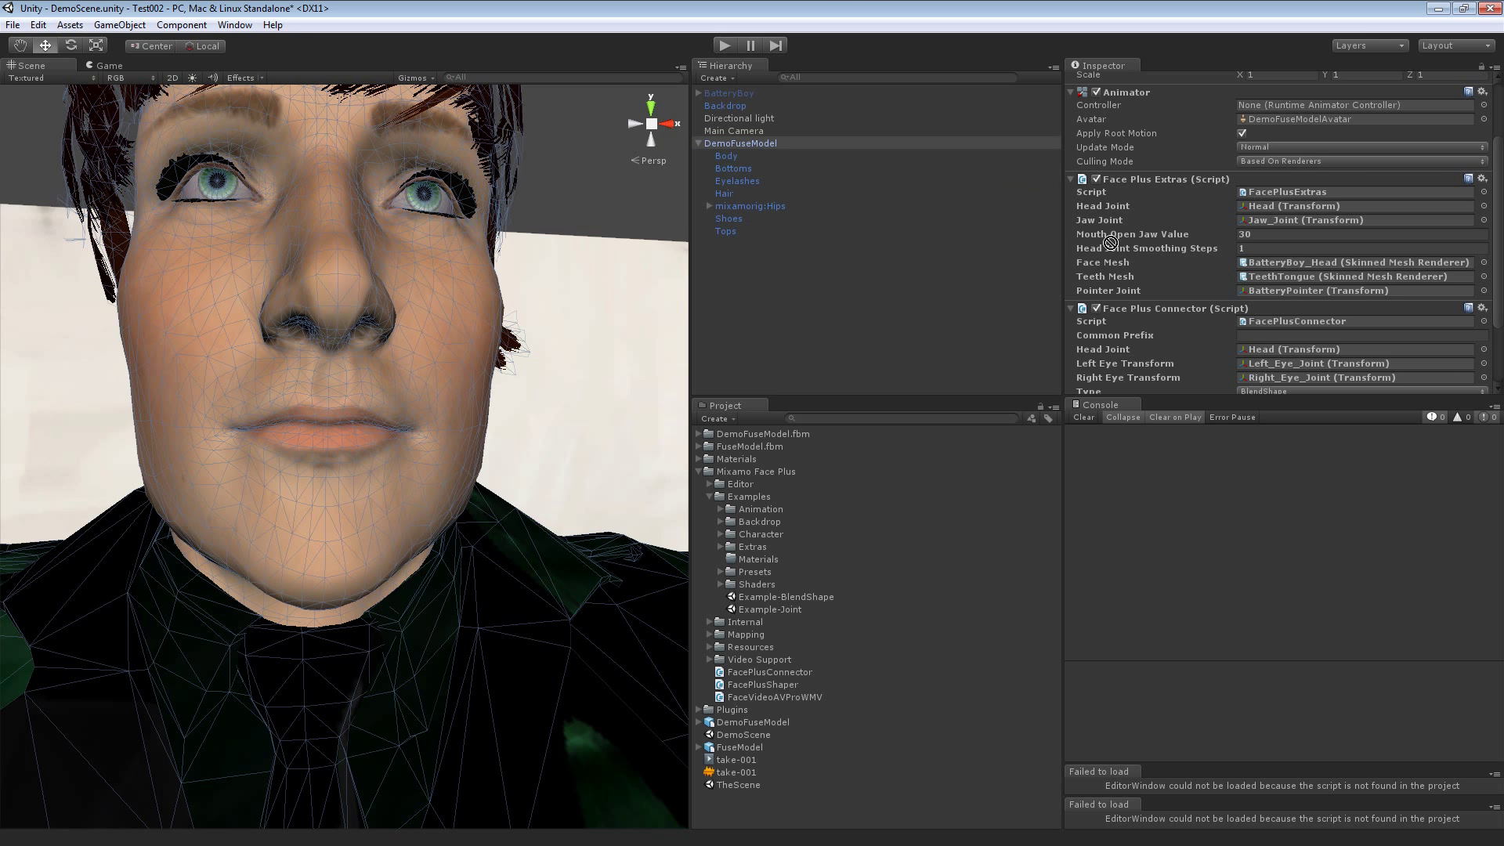
mouse_move(1211, 222)
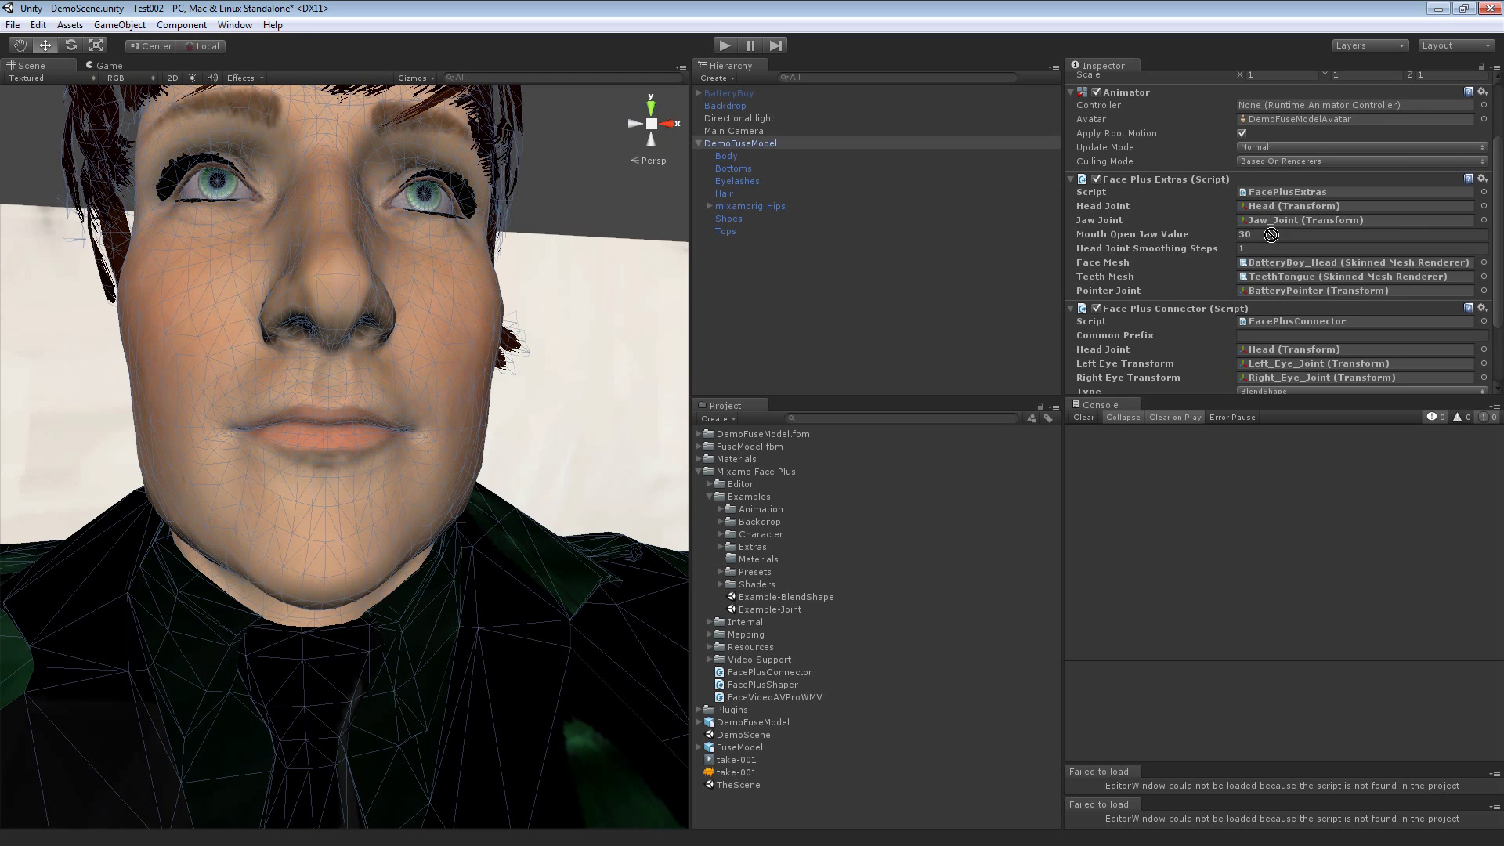
left_click(1352, 290)
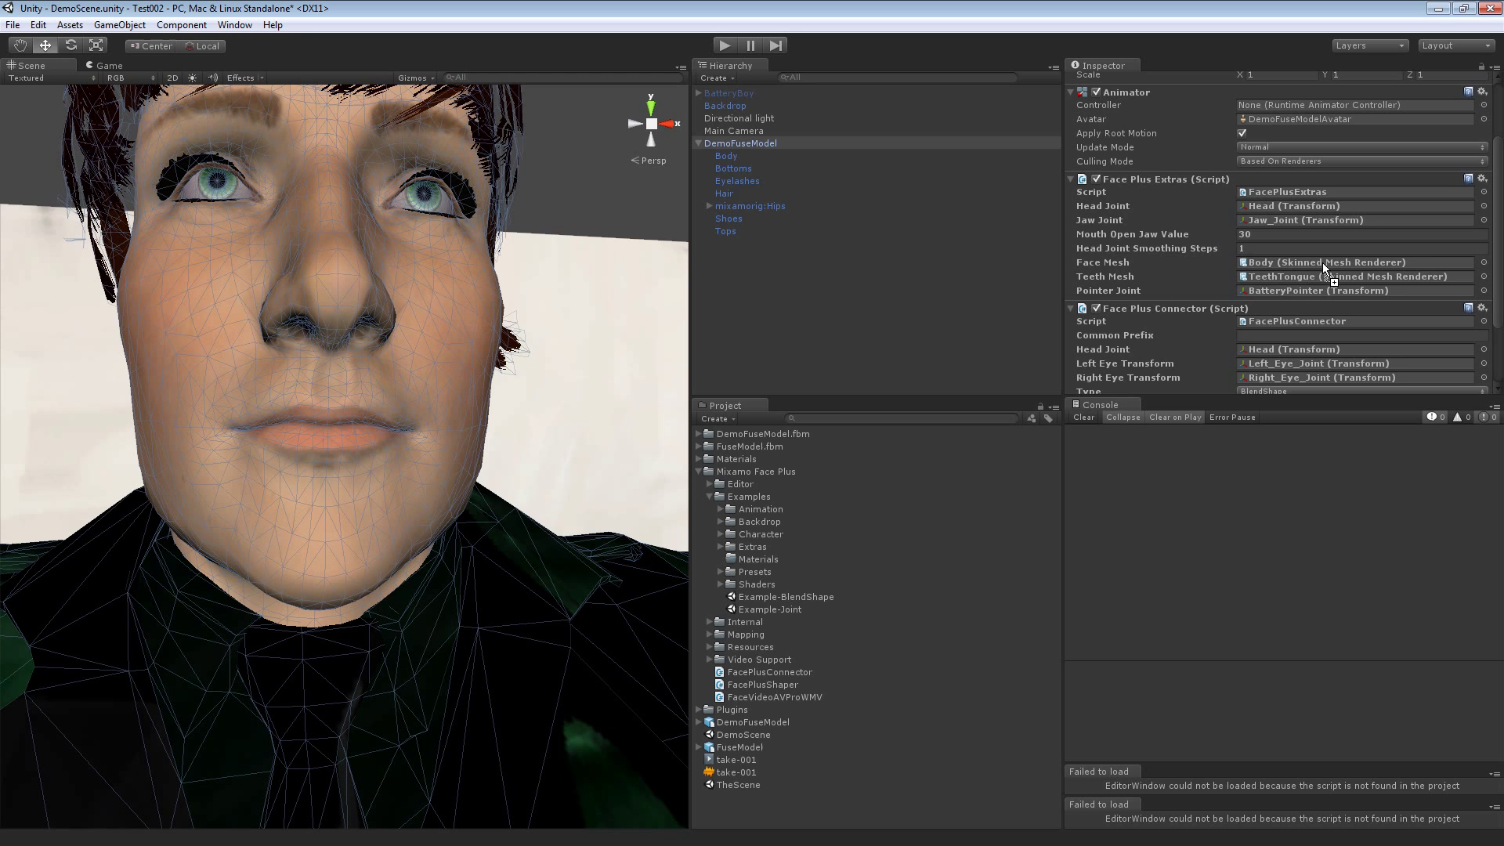
left_click(741, 143)
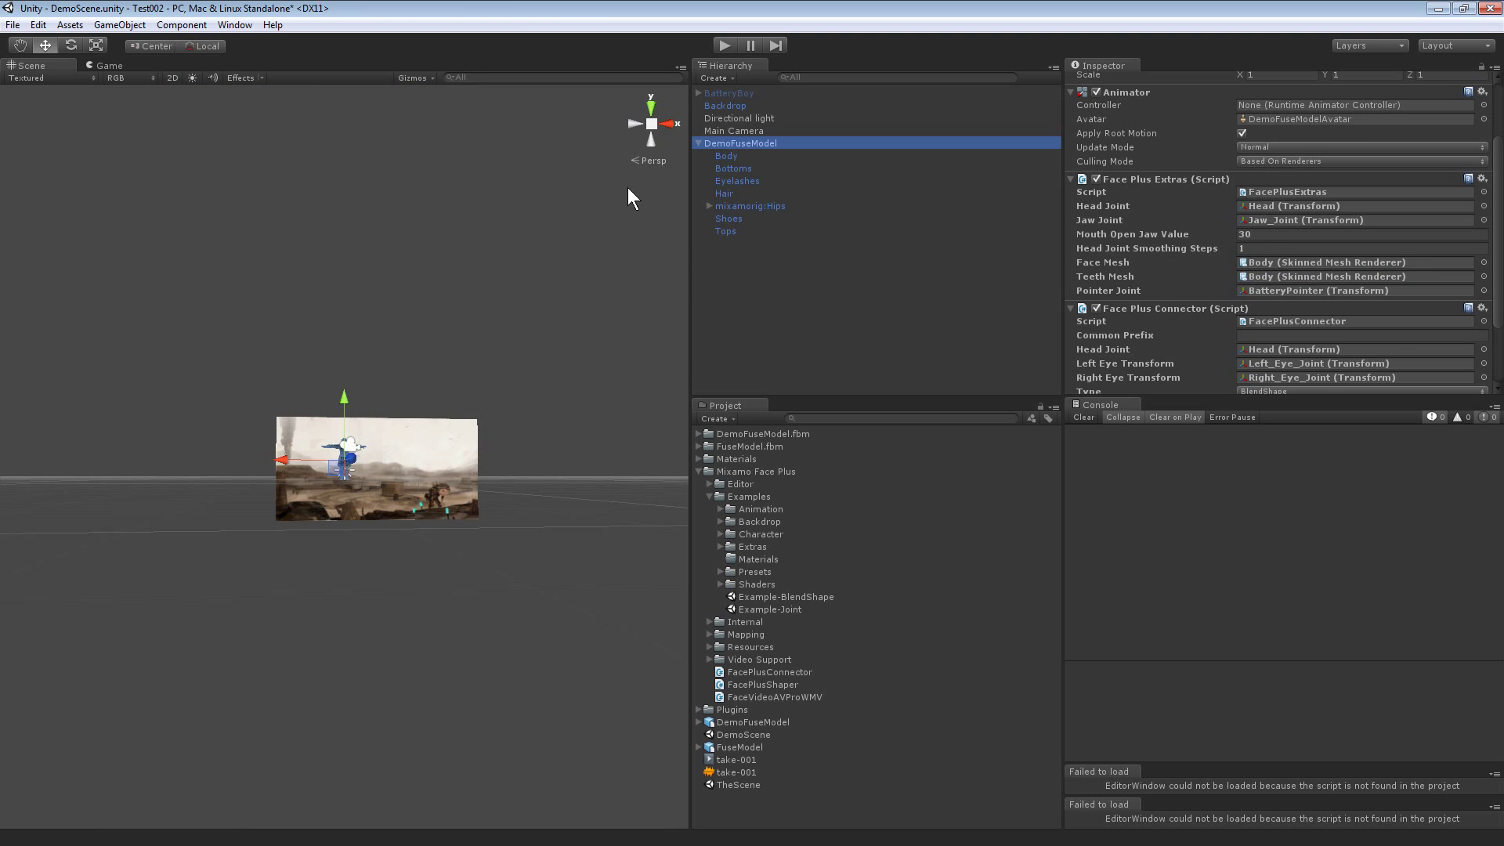
Step: Expand the mixamorig skeleton to the head and assign the eye bones as Face Plus eye transforms
left_click(708, 207)
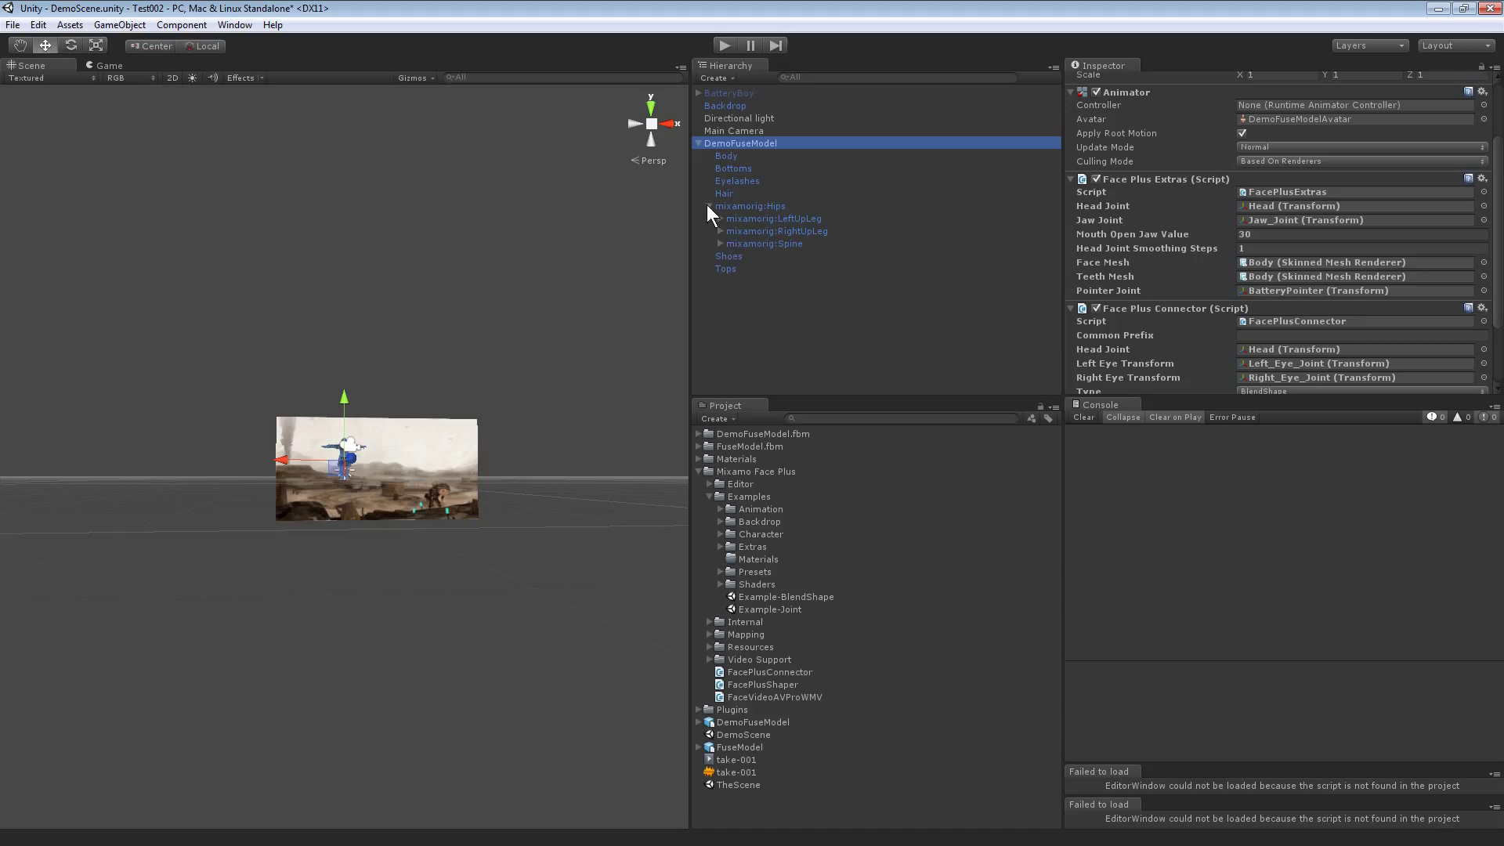
left_click(719, 244)
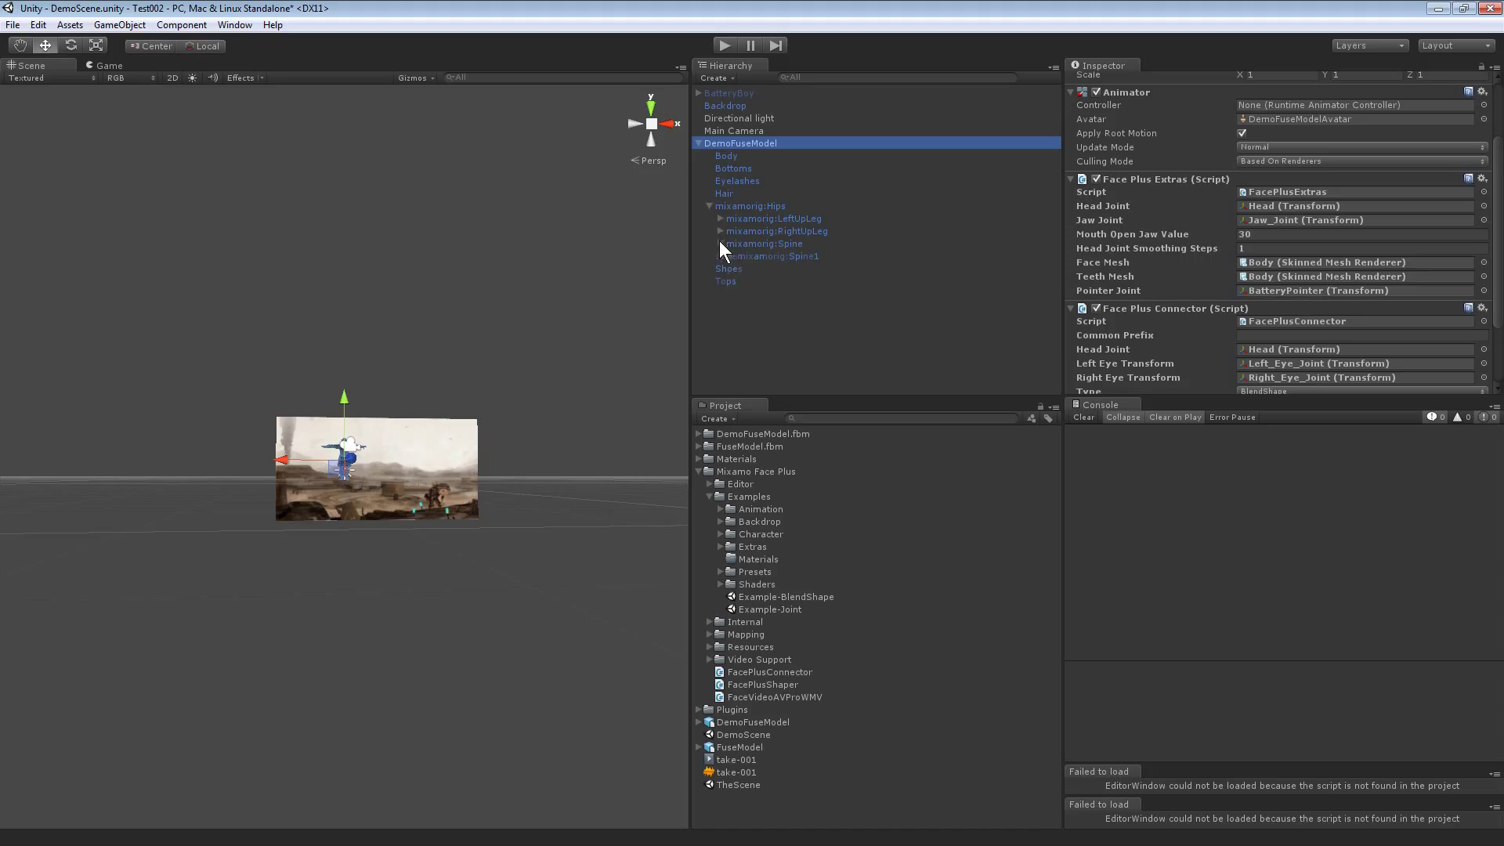
left_click(714, 243)
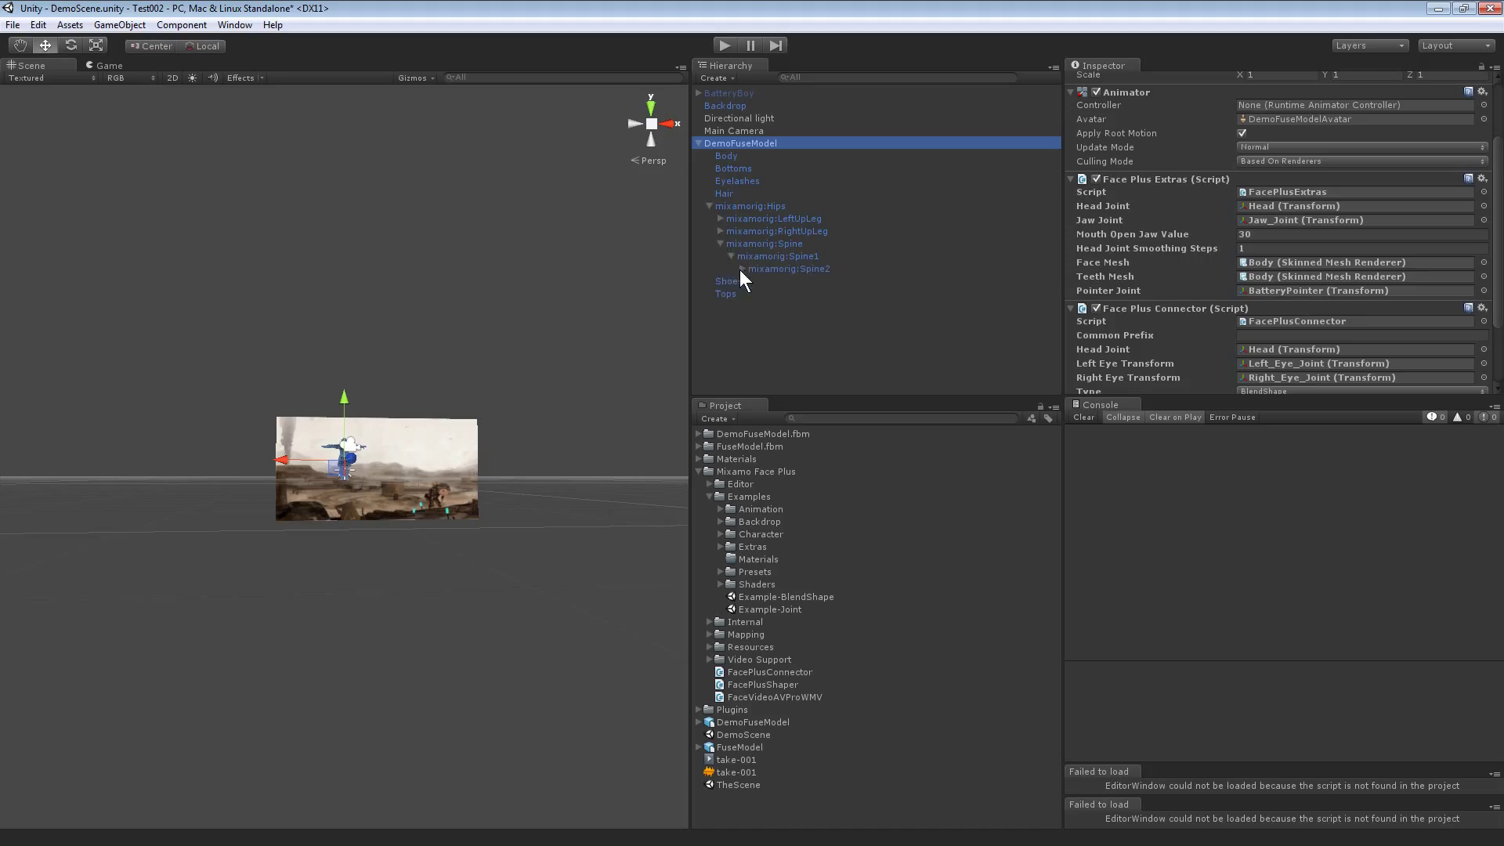
left_click(743, 268)
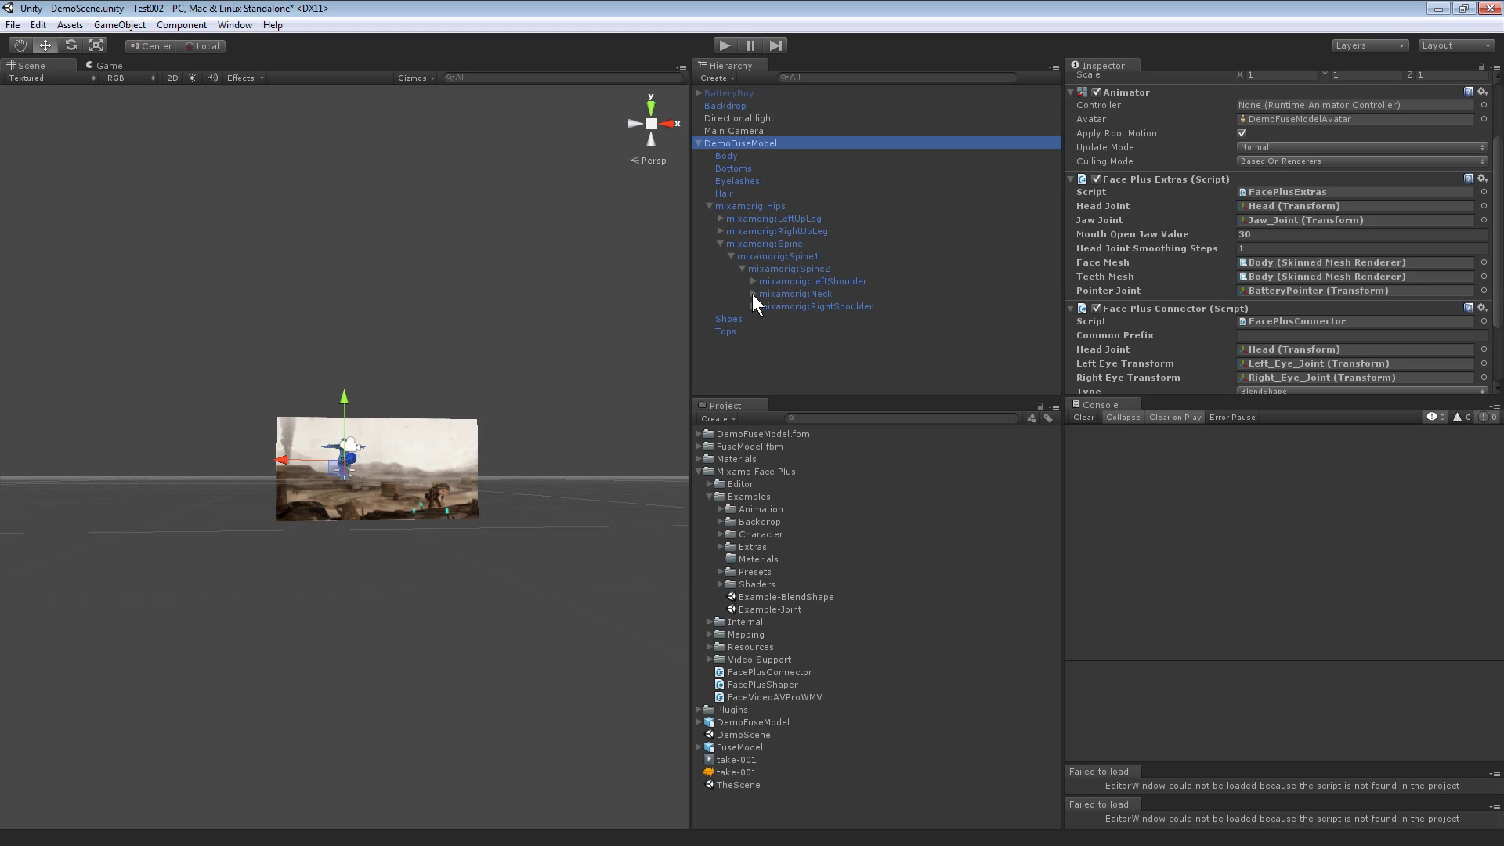
left_click(754, 293)
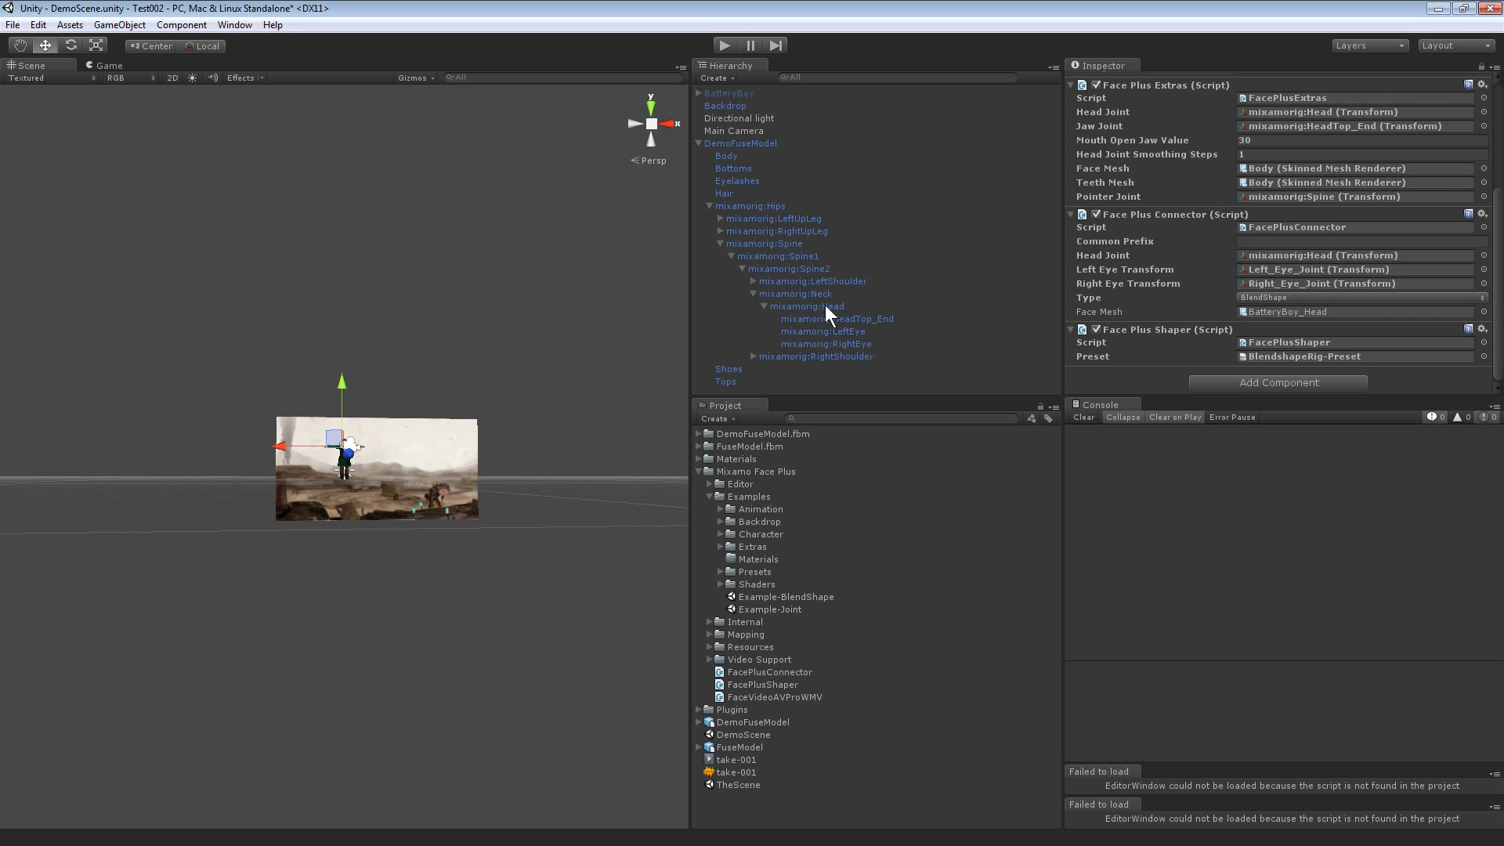
left_click(805, 306)
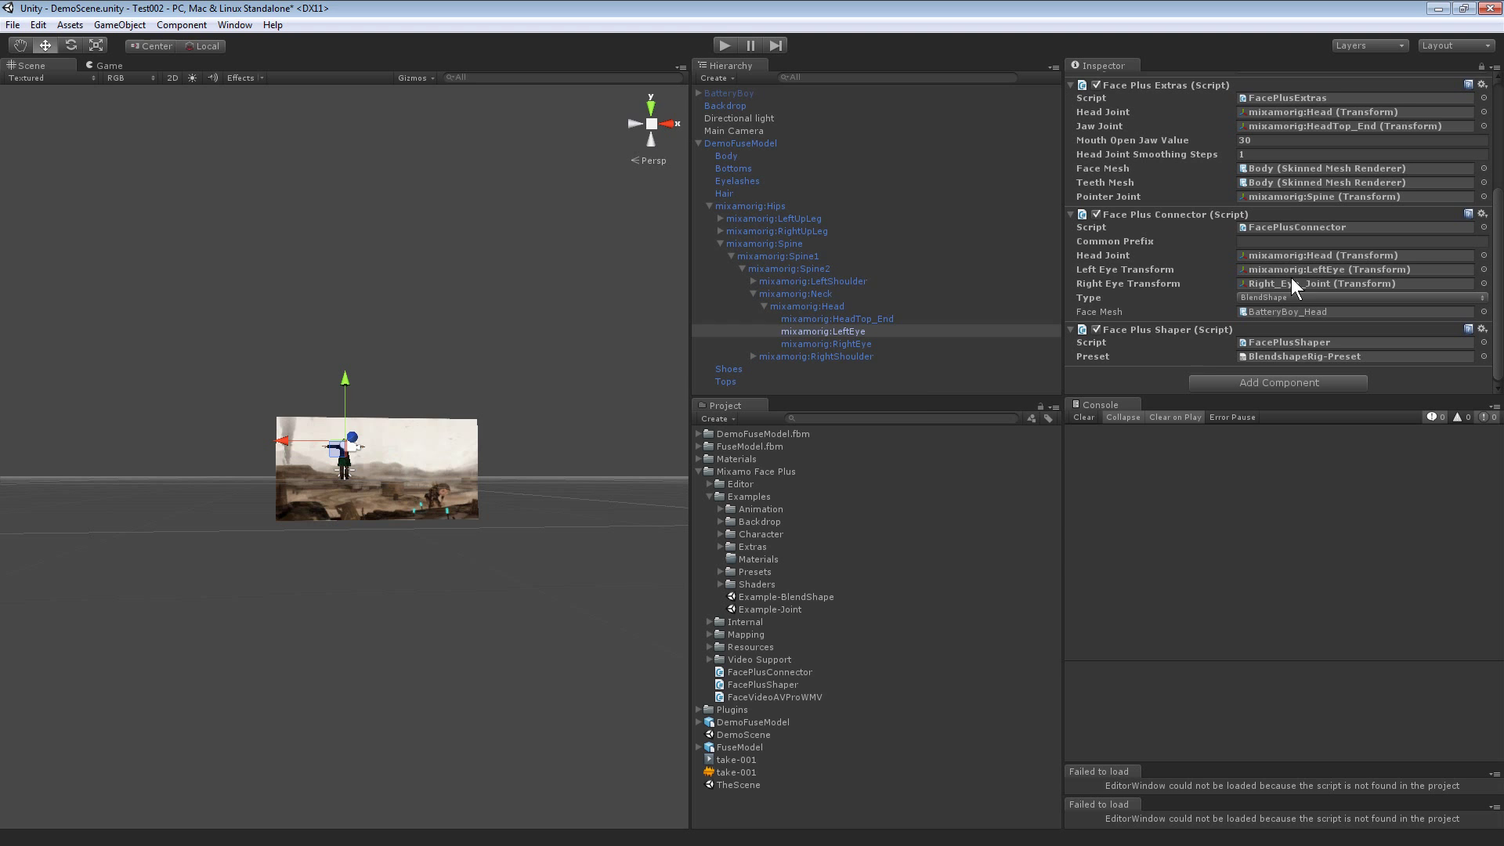
mouse_move(1292, 289)
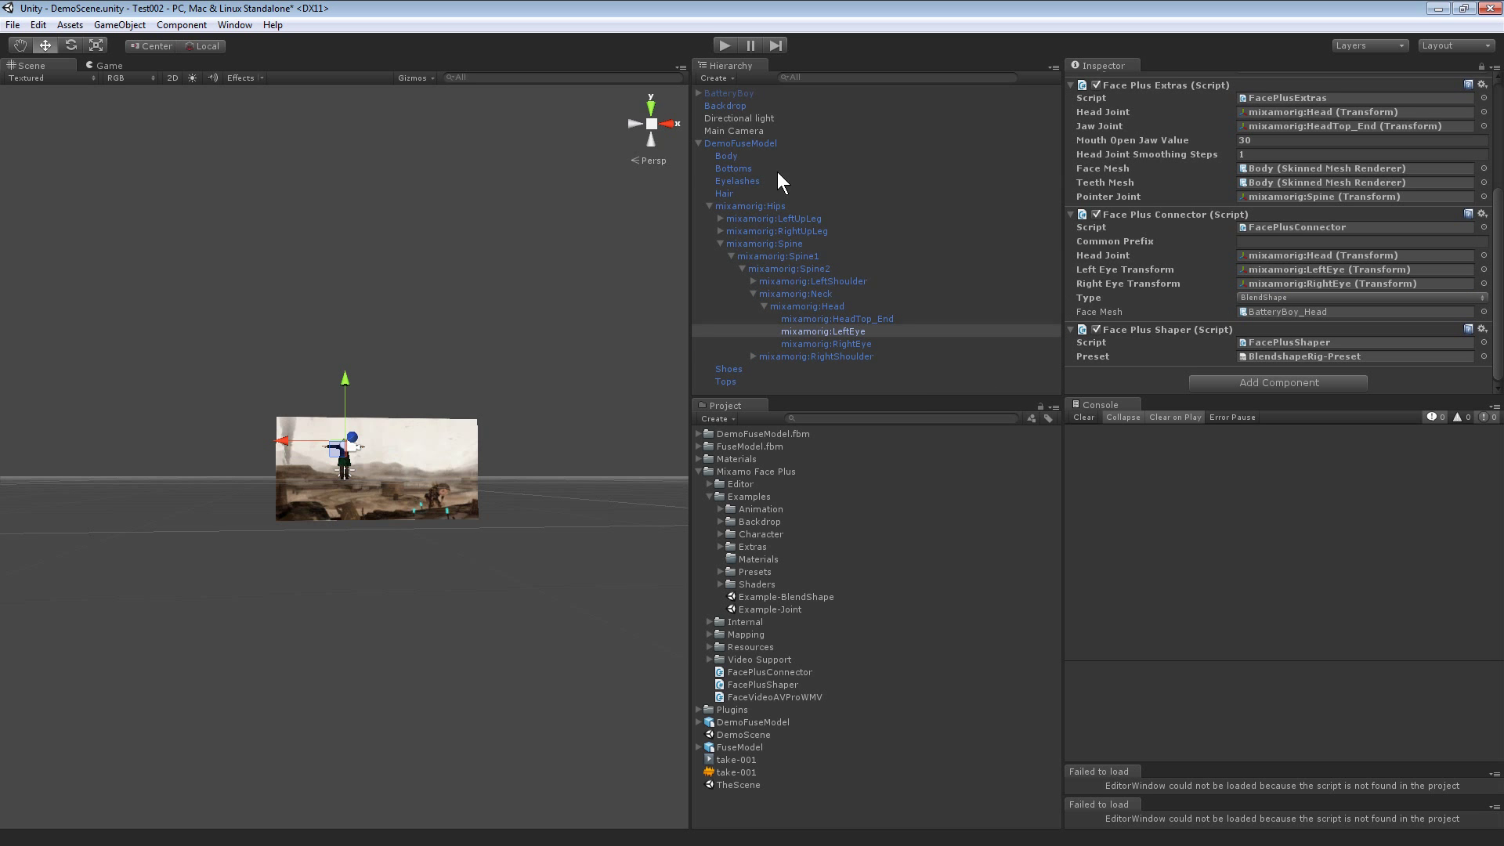
mouse_move(727, 158)
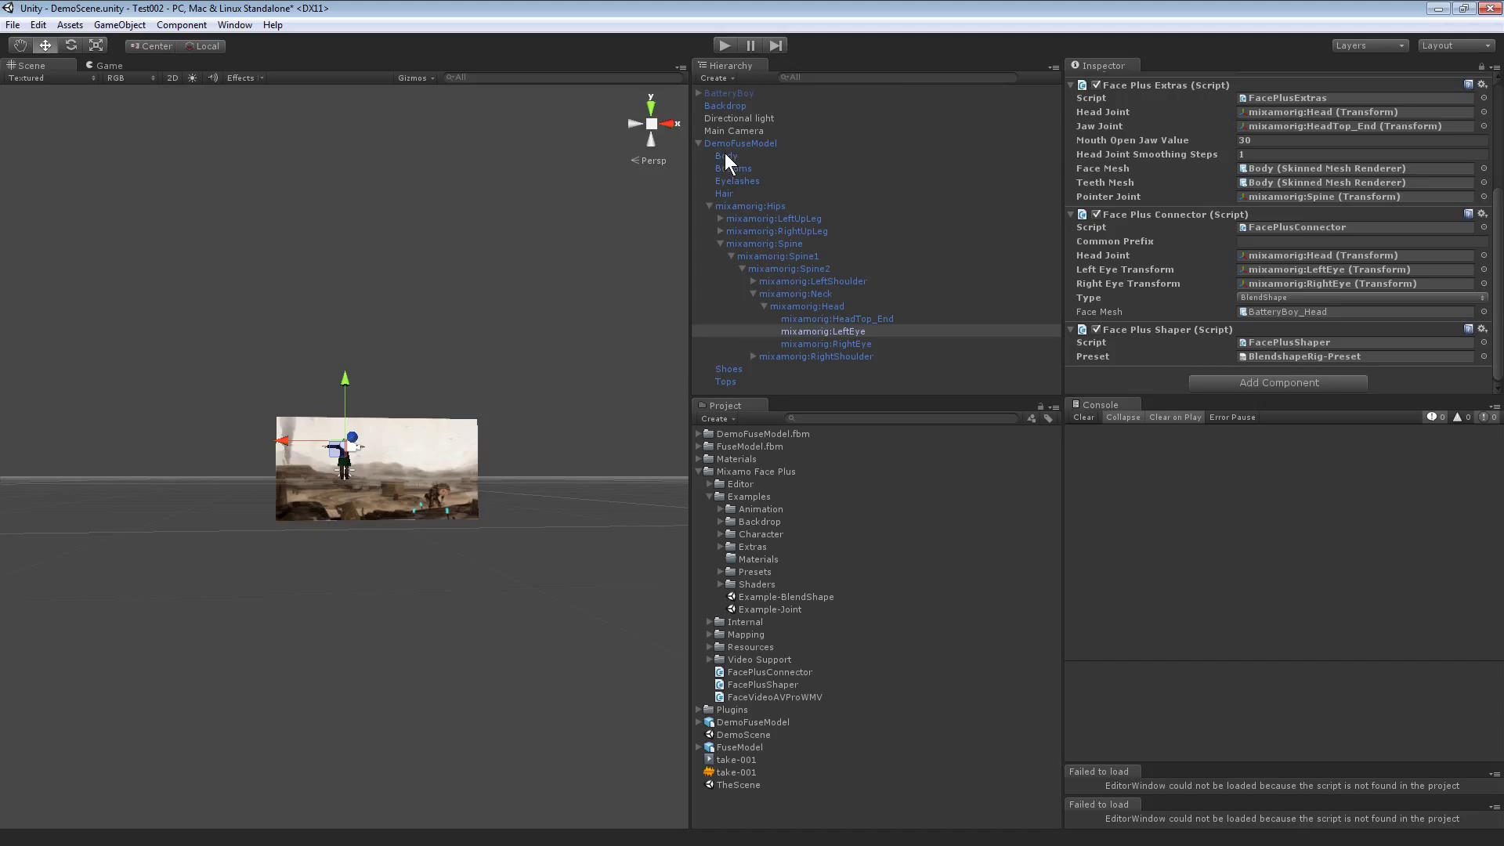
Step: Use the Body mesh as the Face Plus Connector's face mesh and start a playtest
left_click(1352, 310)
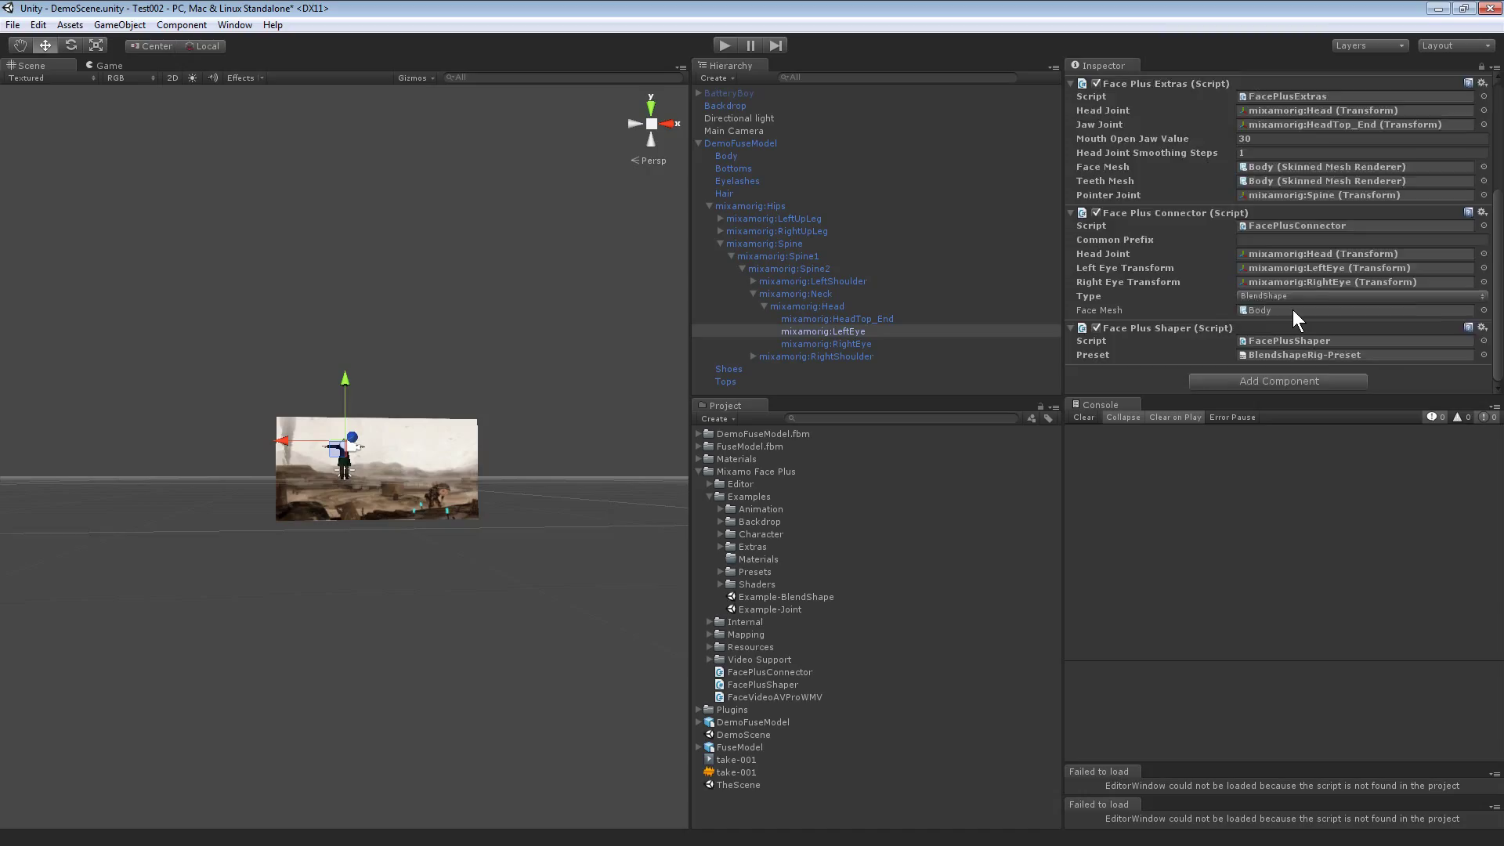
left_click(741, 142)
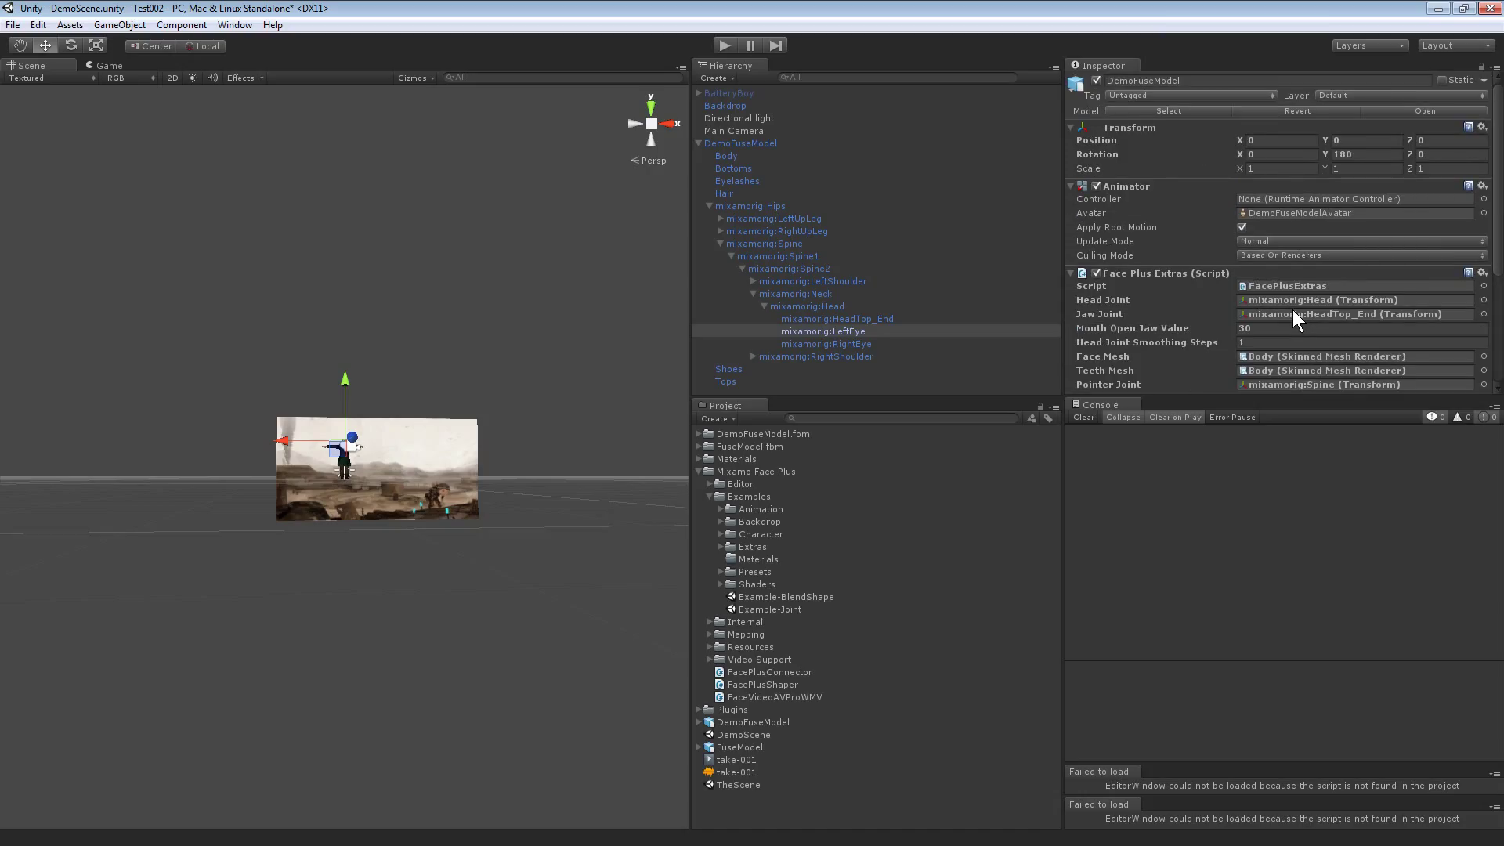
mouse_move(1240, 315)
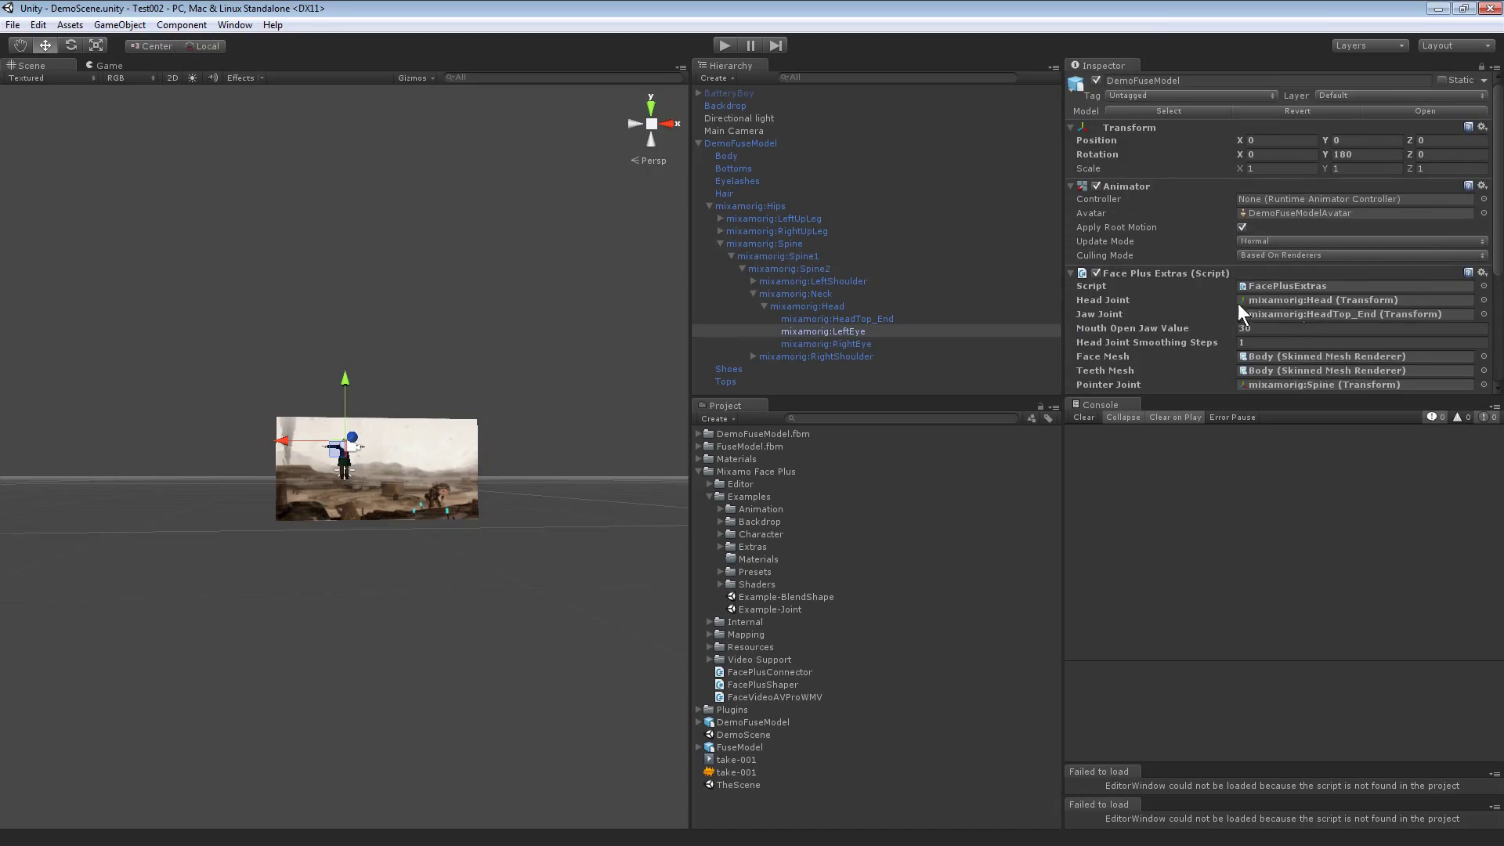
left_click(724, 46)
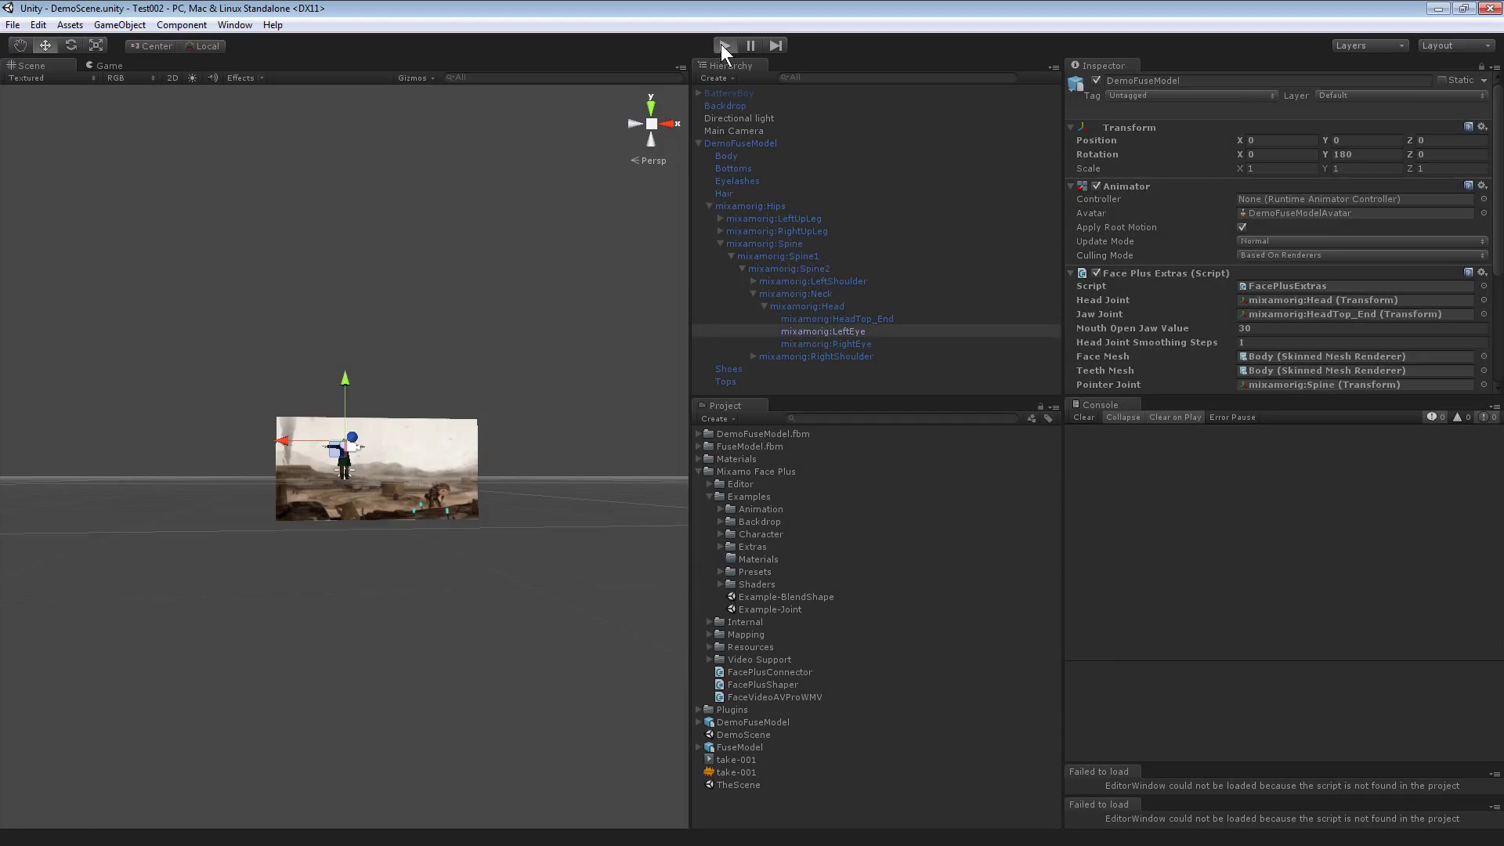
Step: Clear the Face Plus Extras jaw joint and console errors, then run the scene with the character showing
left_click(723, 44)
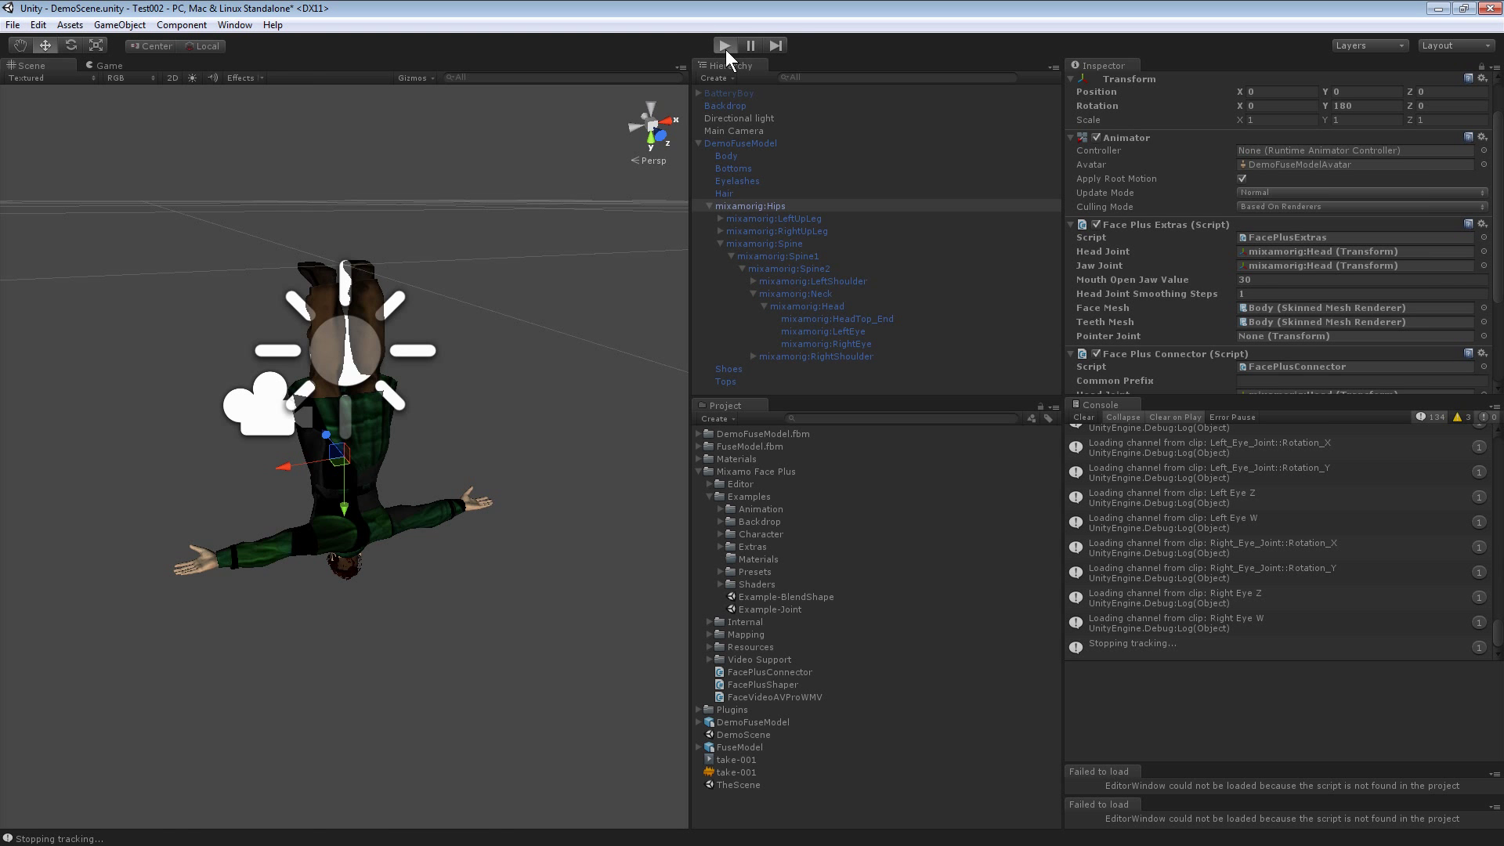
left_click(724, 45)
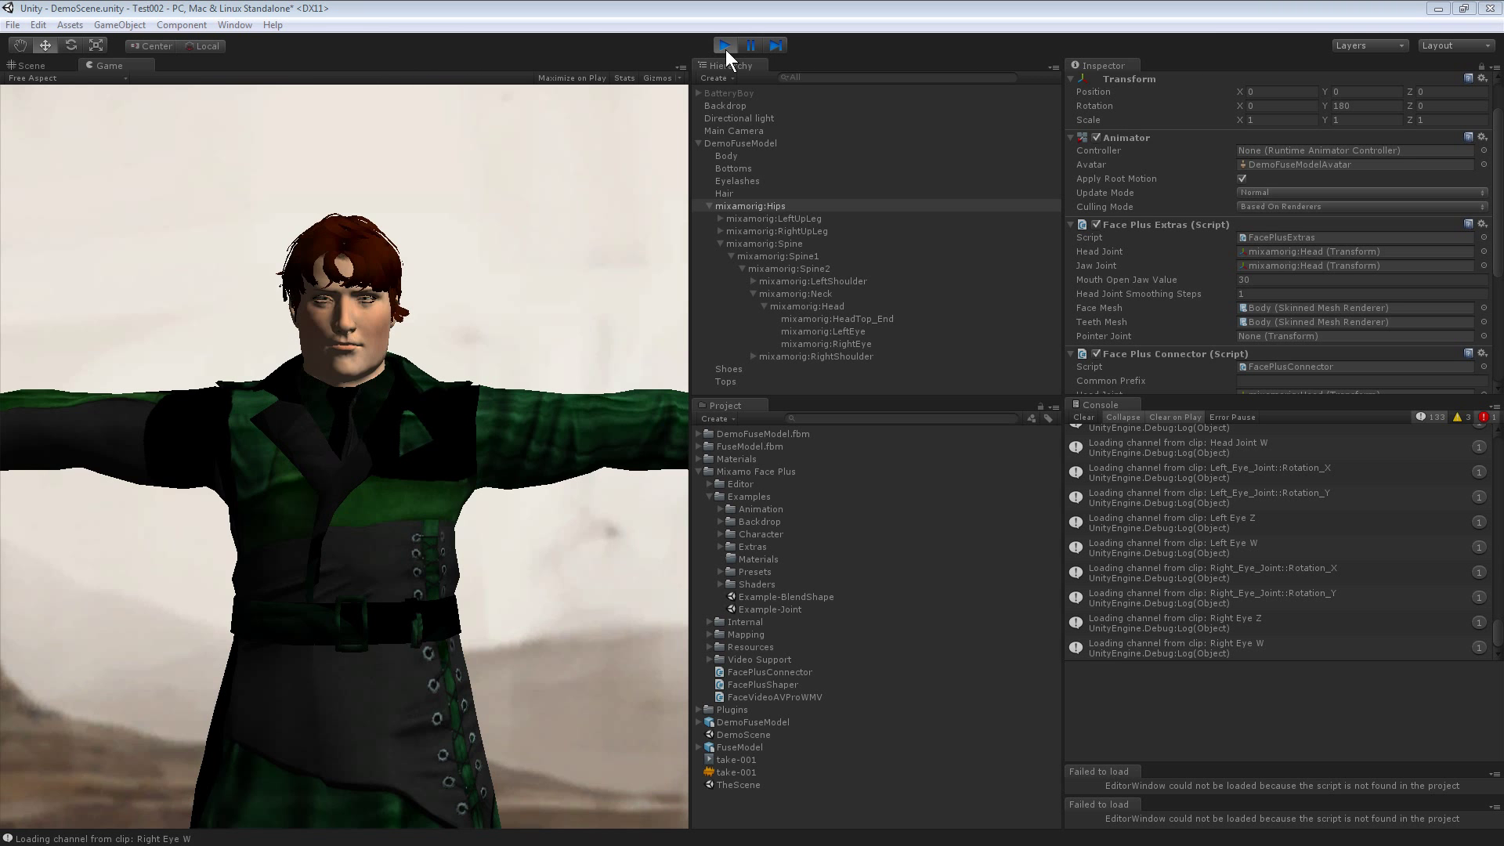
left_click(724, 46)
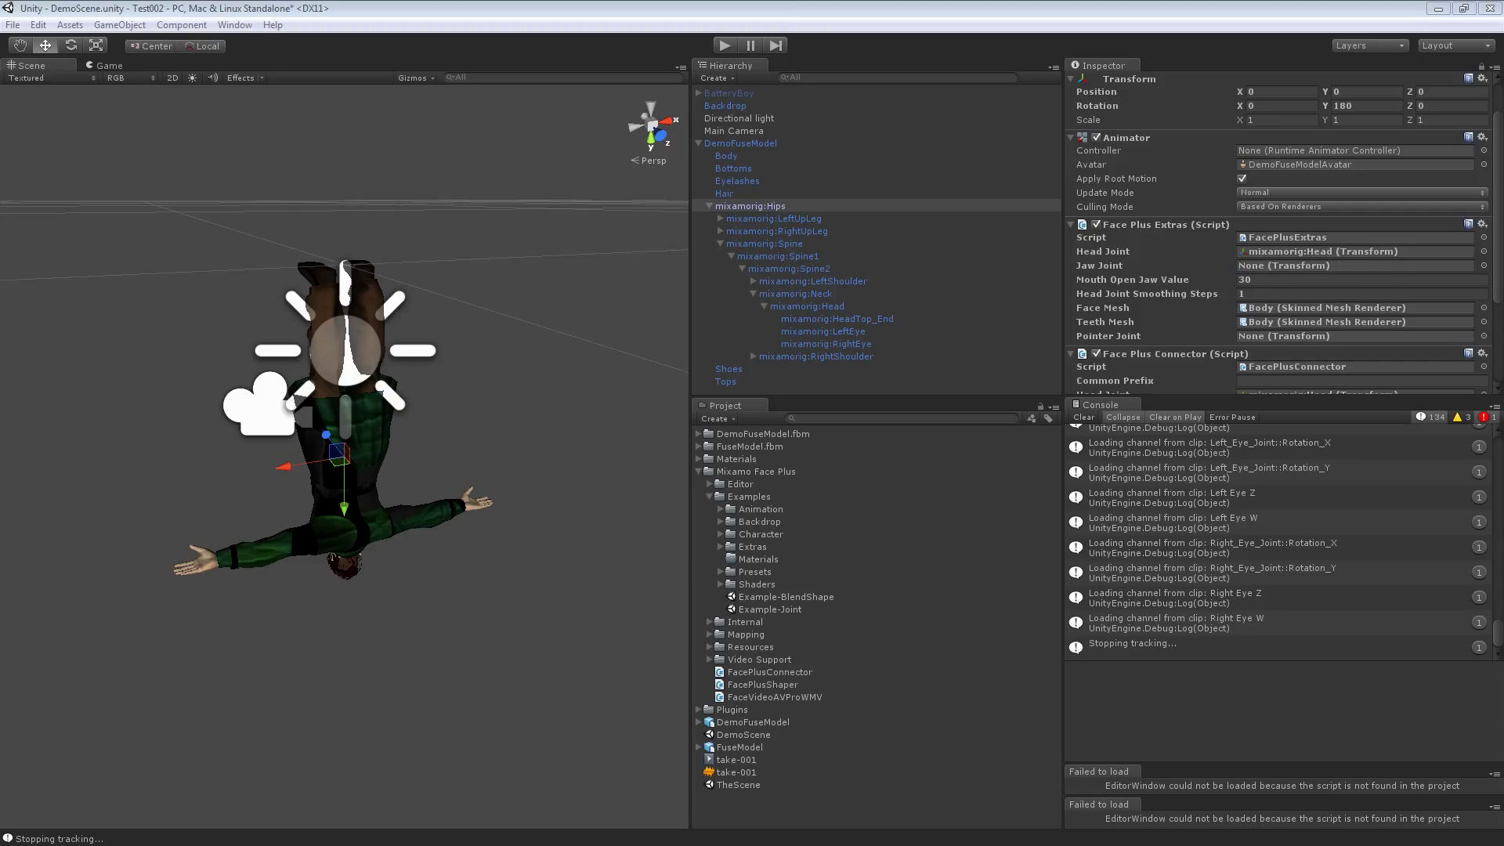
mouse_move(731, 60)
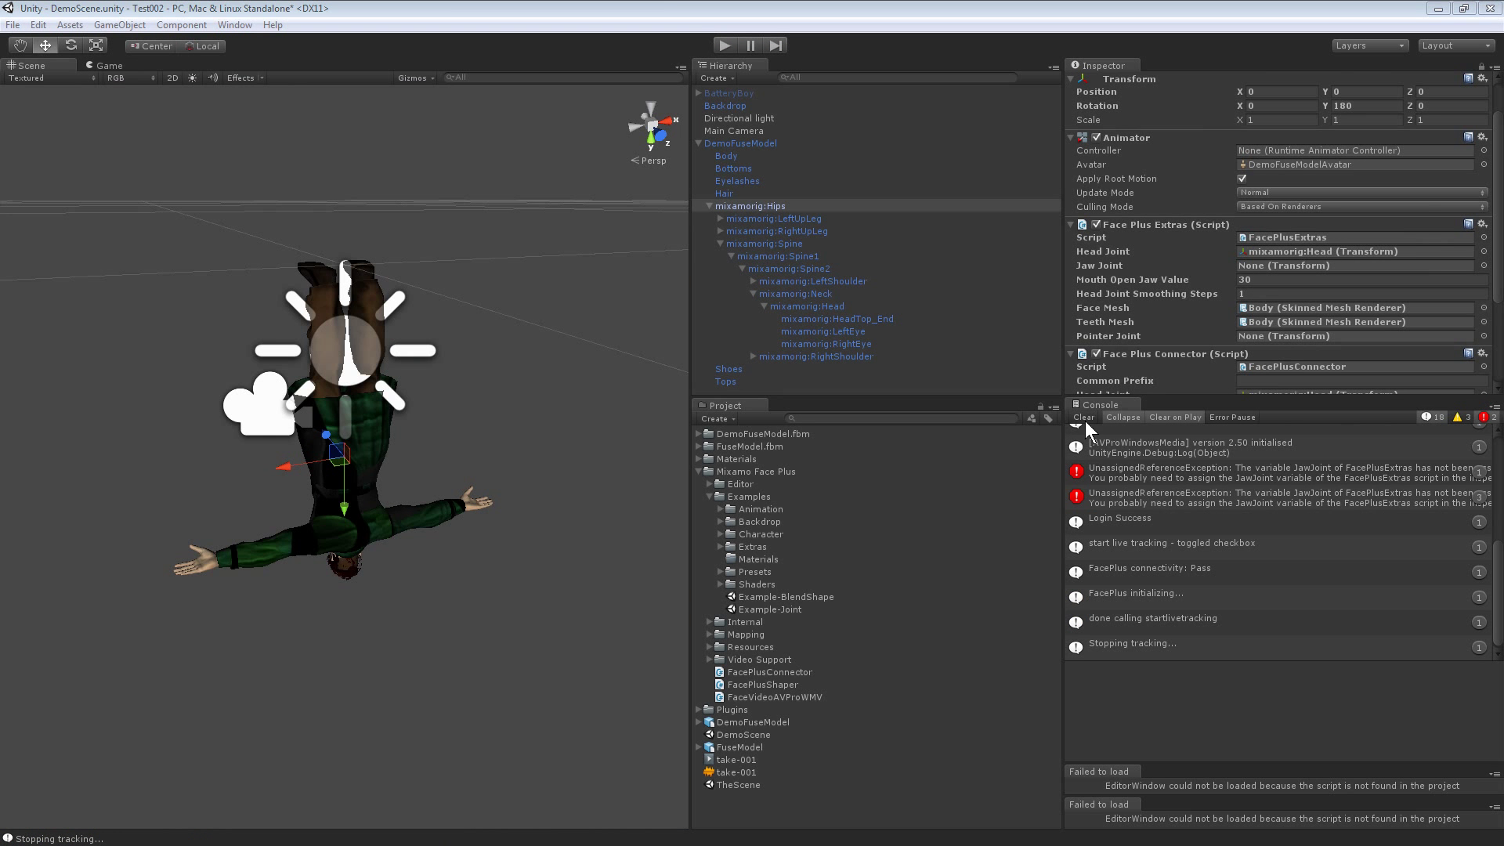
left_click(724, 46)
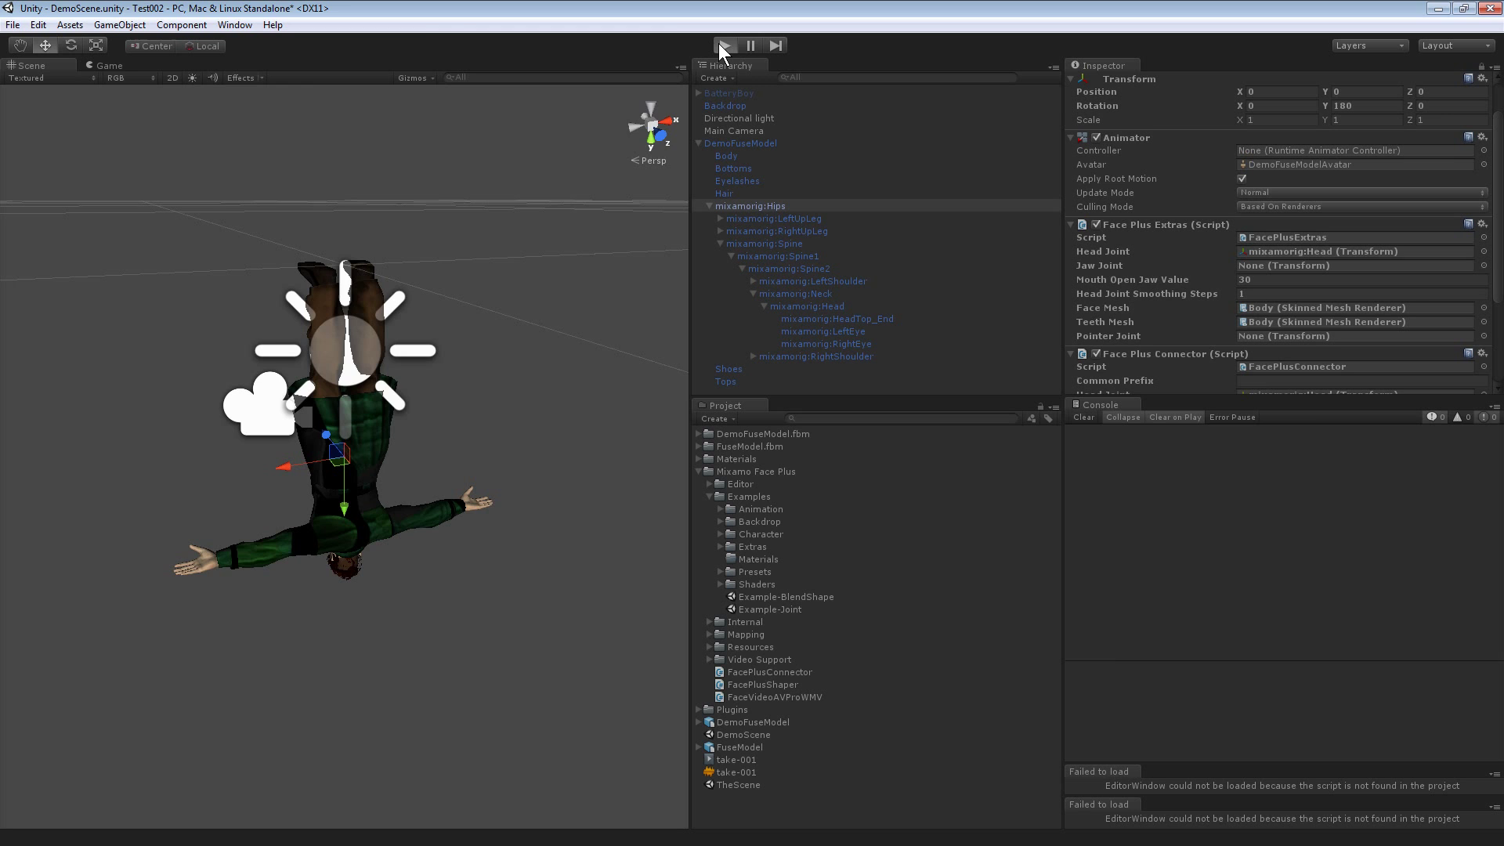
left_click(722, 46)
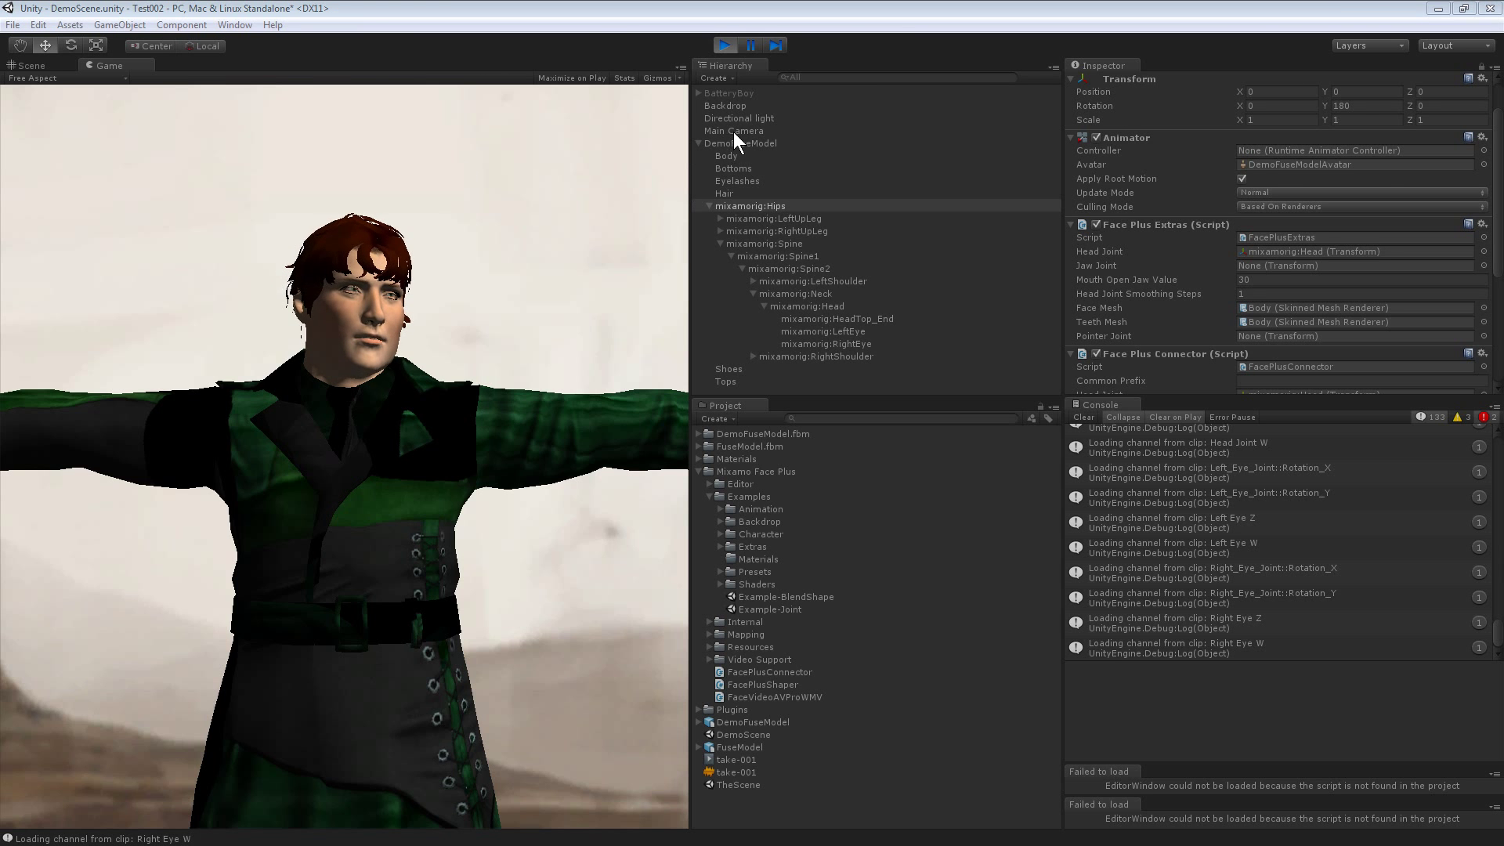
Step: Move Main Camera to Y 1.55, Z -0.88 to frame the face, then show DemoFuseModel's shaper offsets
left_click(735, 130)
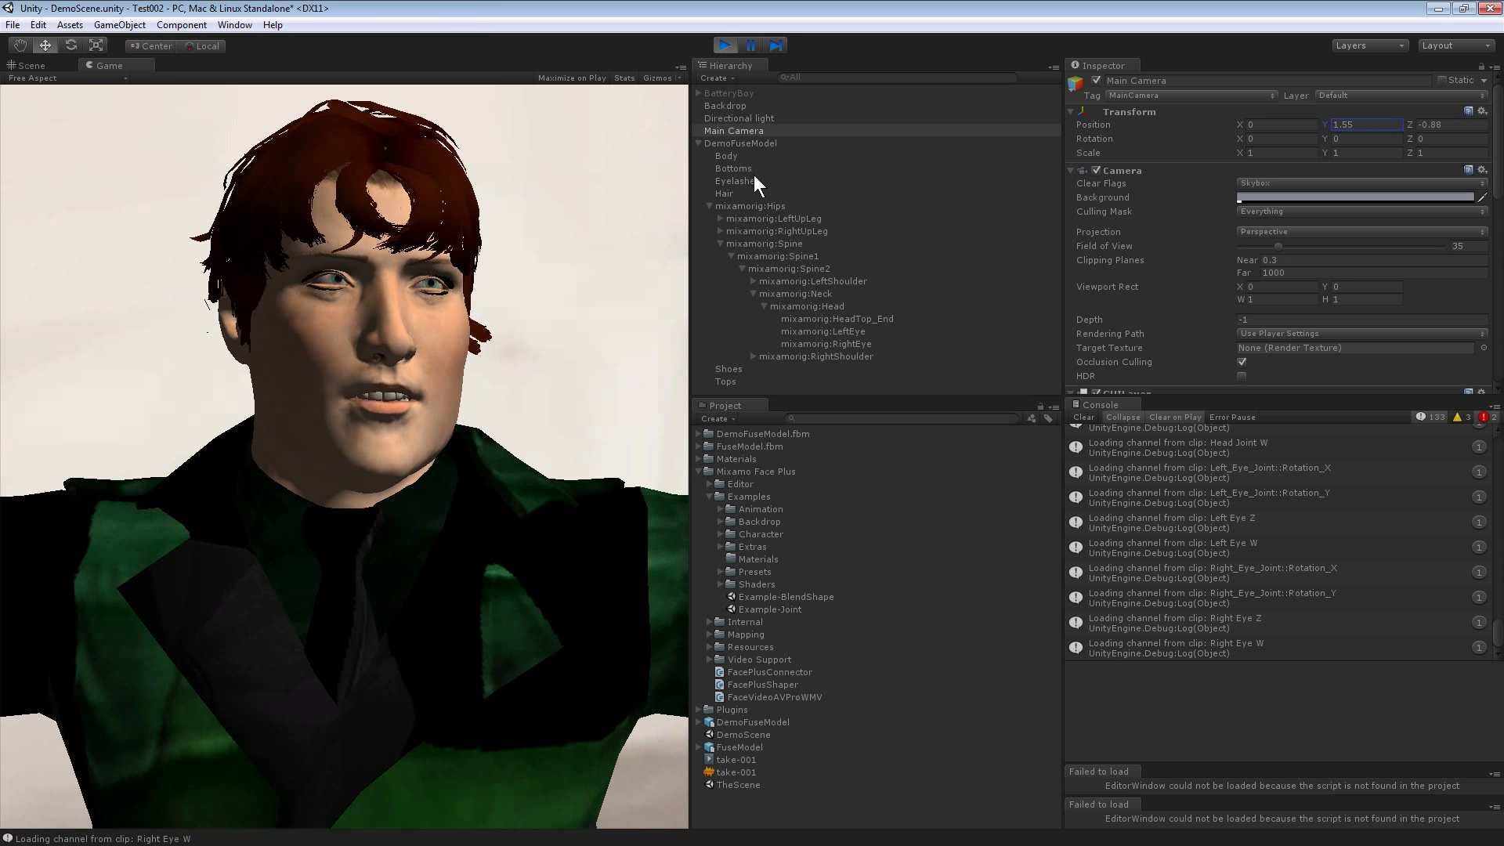
left_click(741, 142)
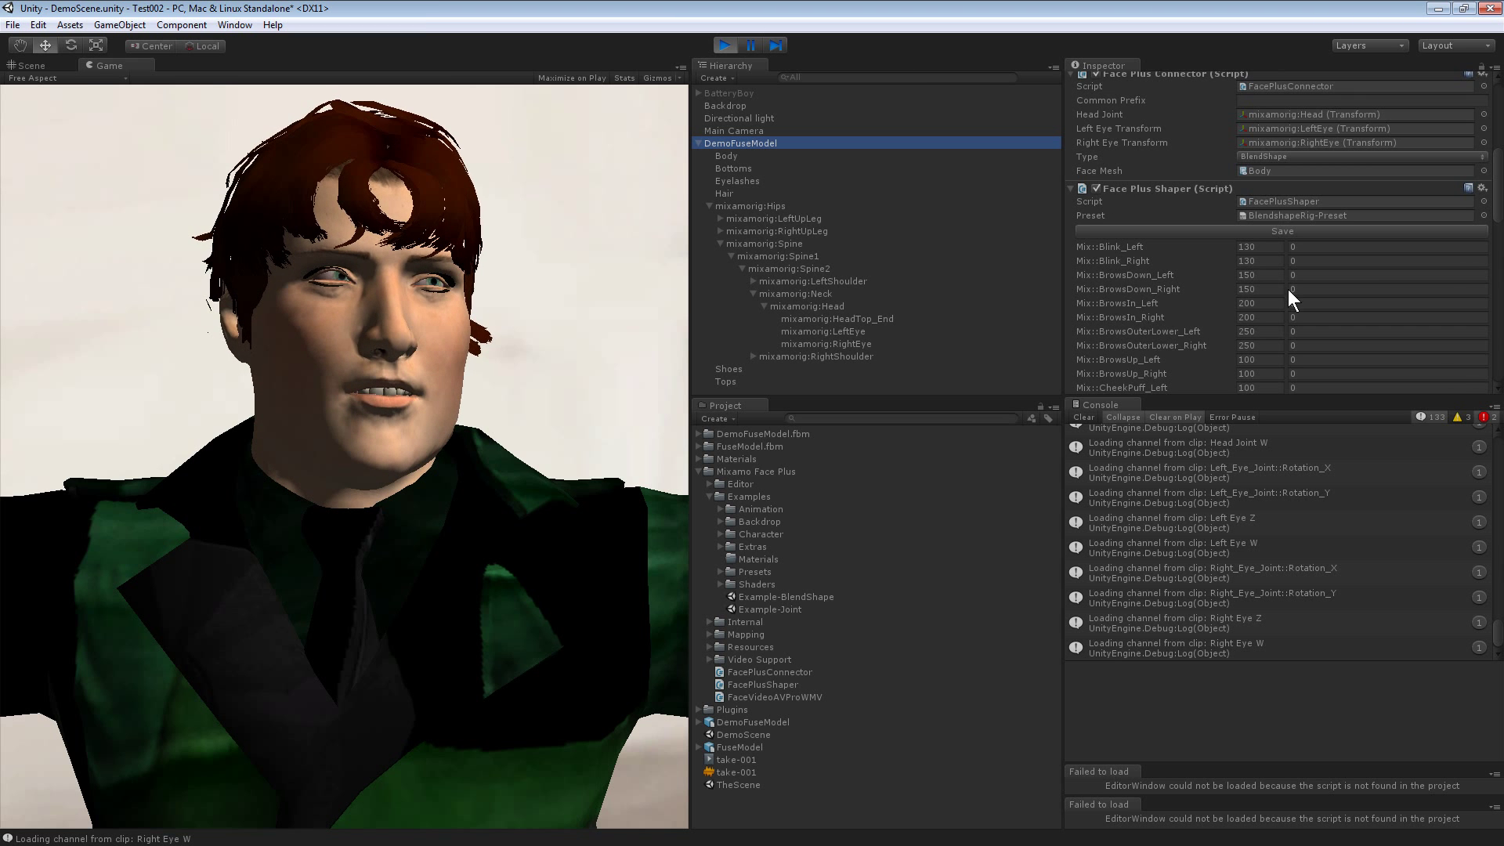
Step: Set the Mix::MouthOpen blendshape offset to -50 and show the Body mesh's live blendshape values
scroll("down", 3)
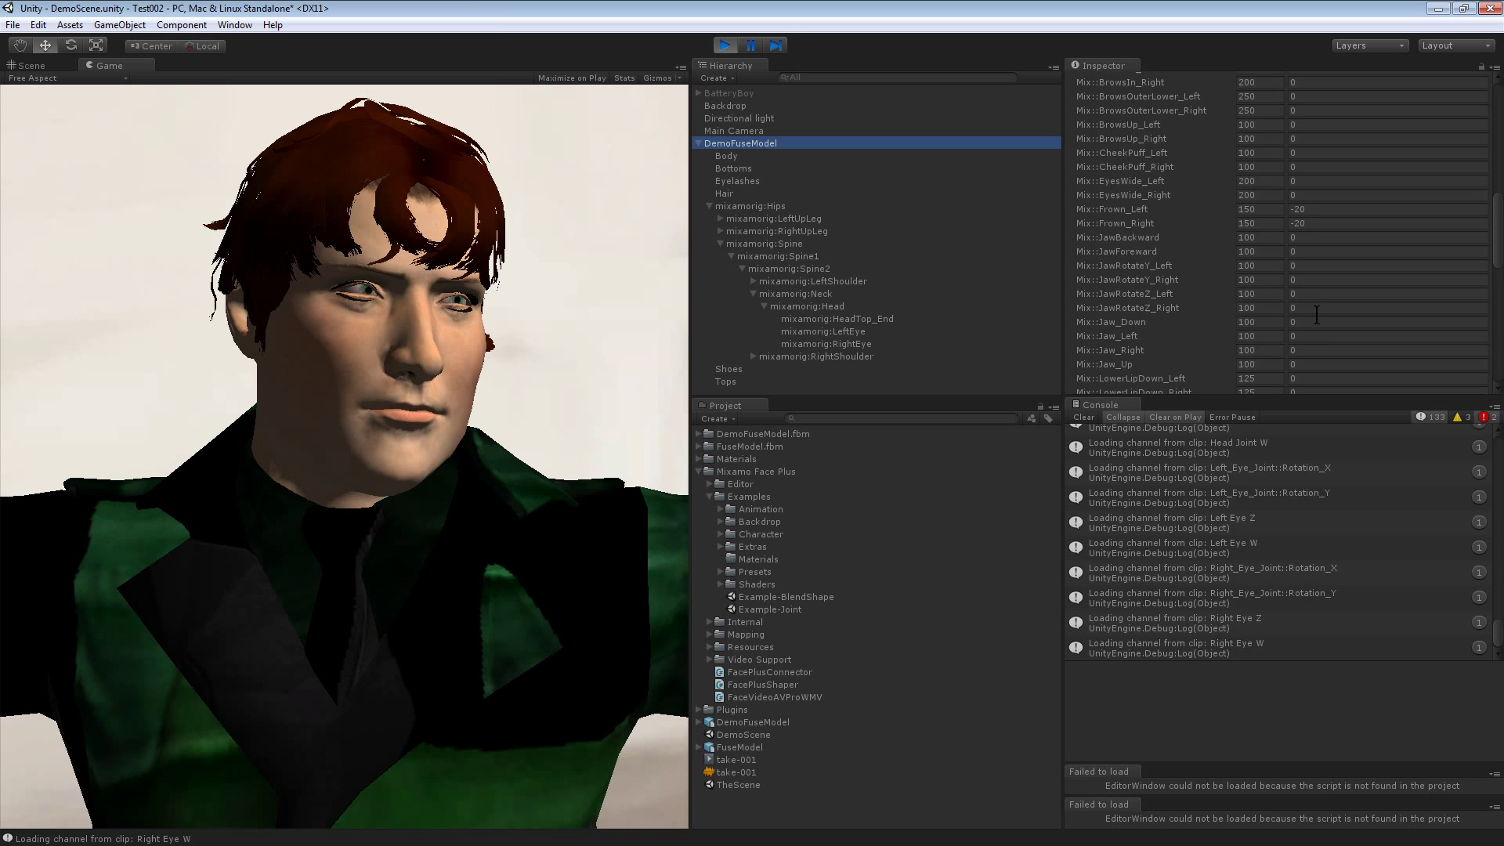
scroll("down", 3)
type("-2")
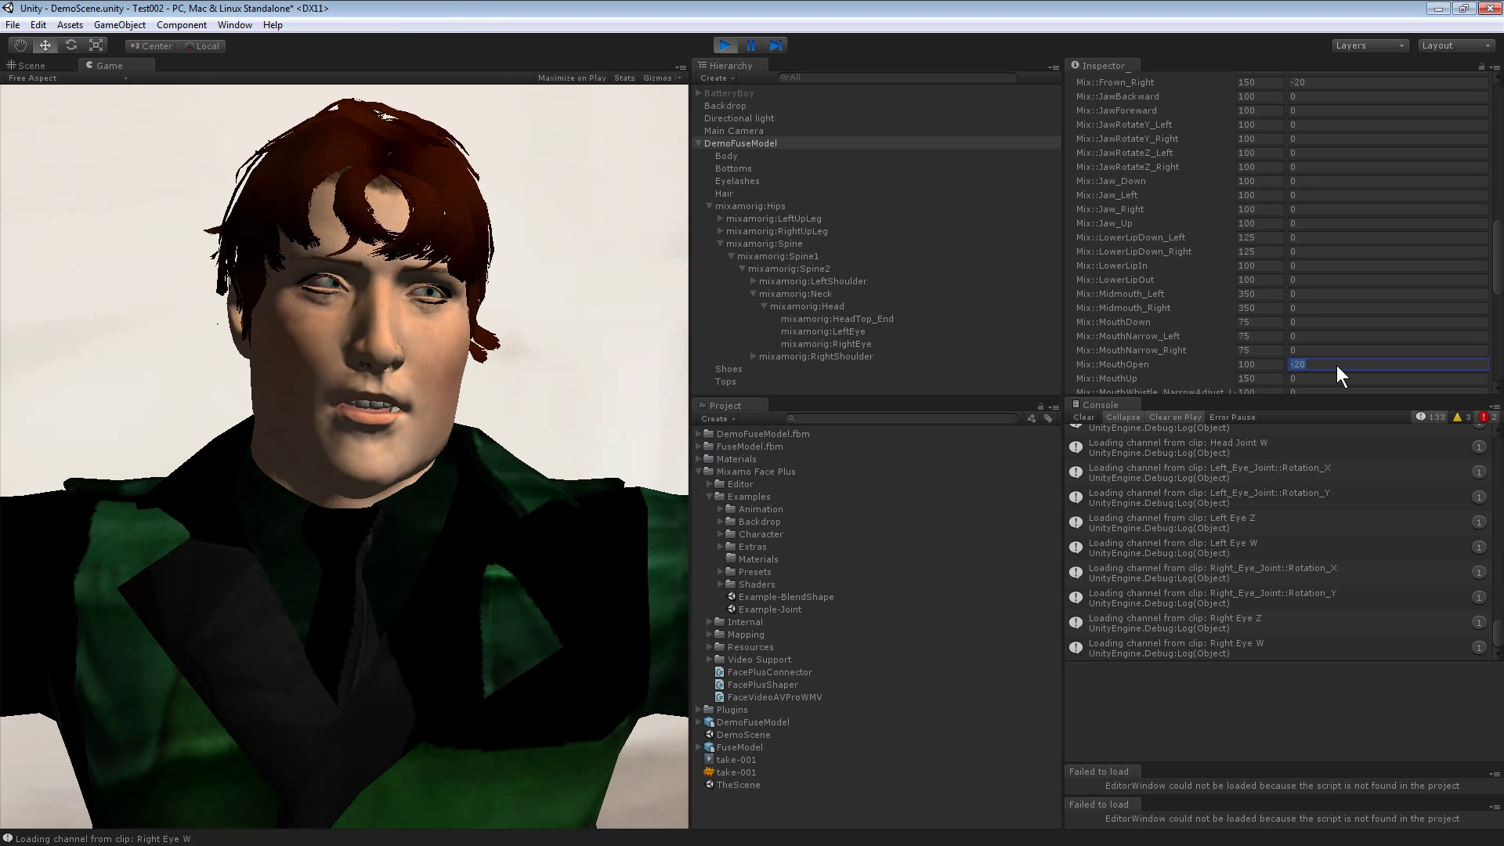
type("0")
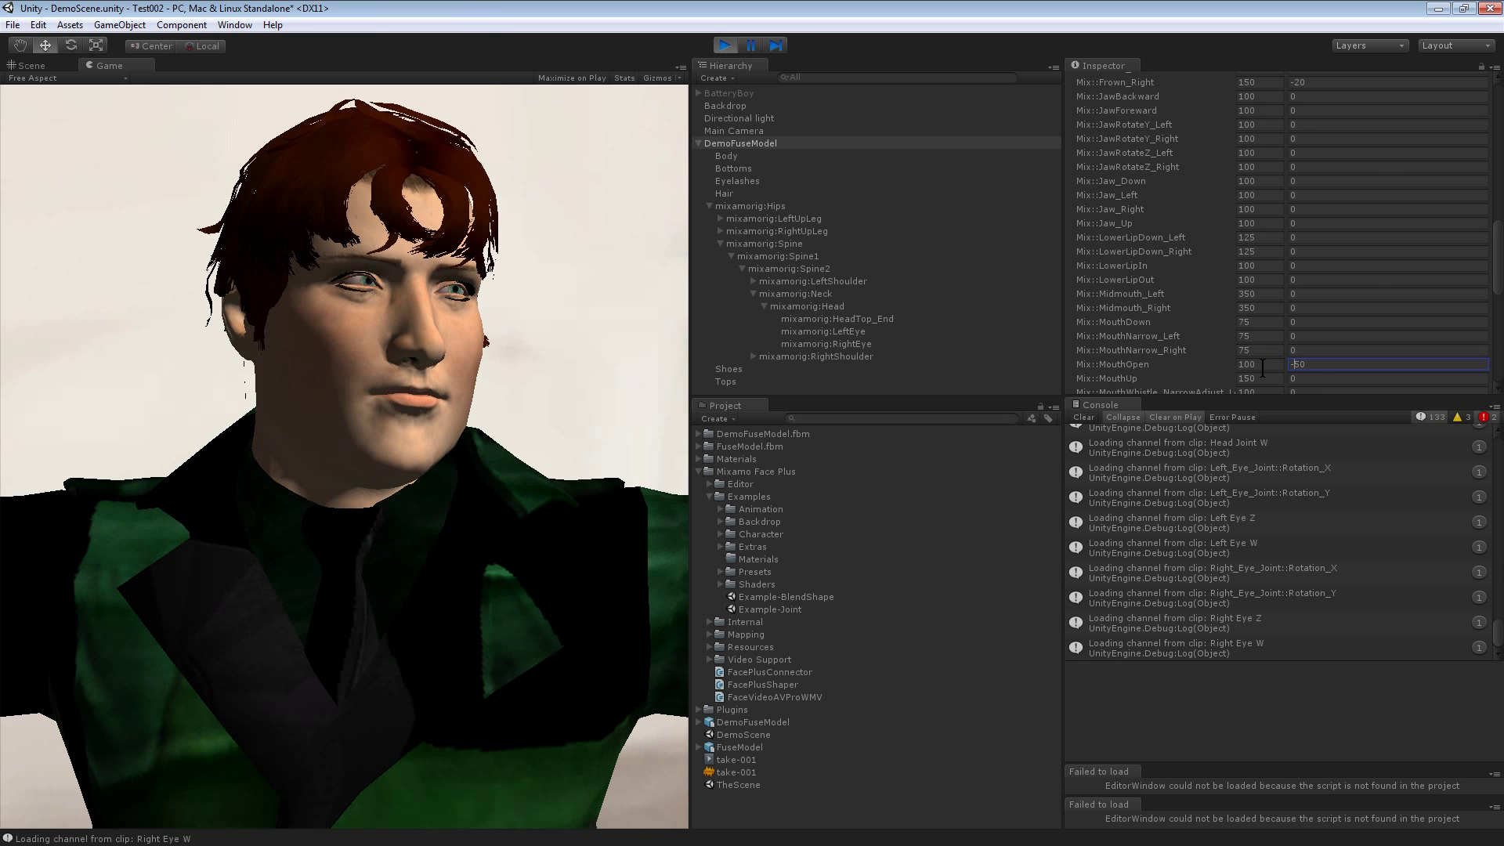
scroll("up", 3)
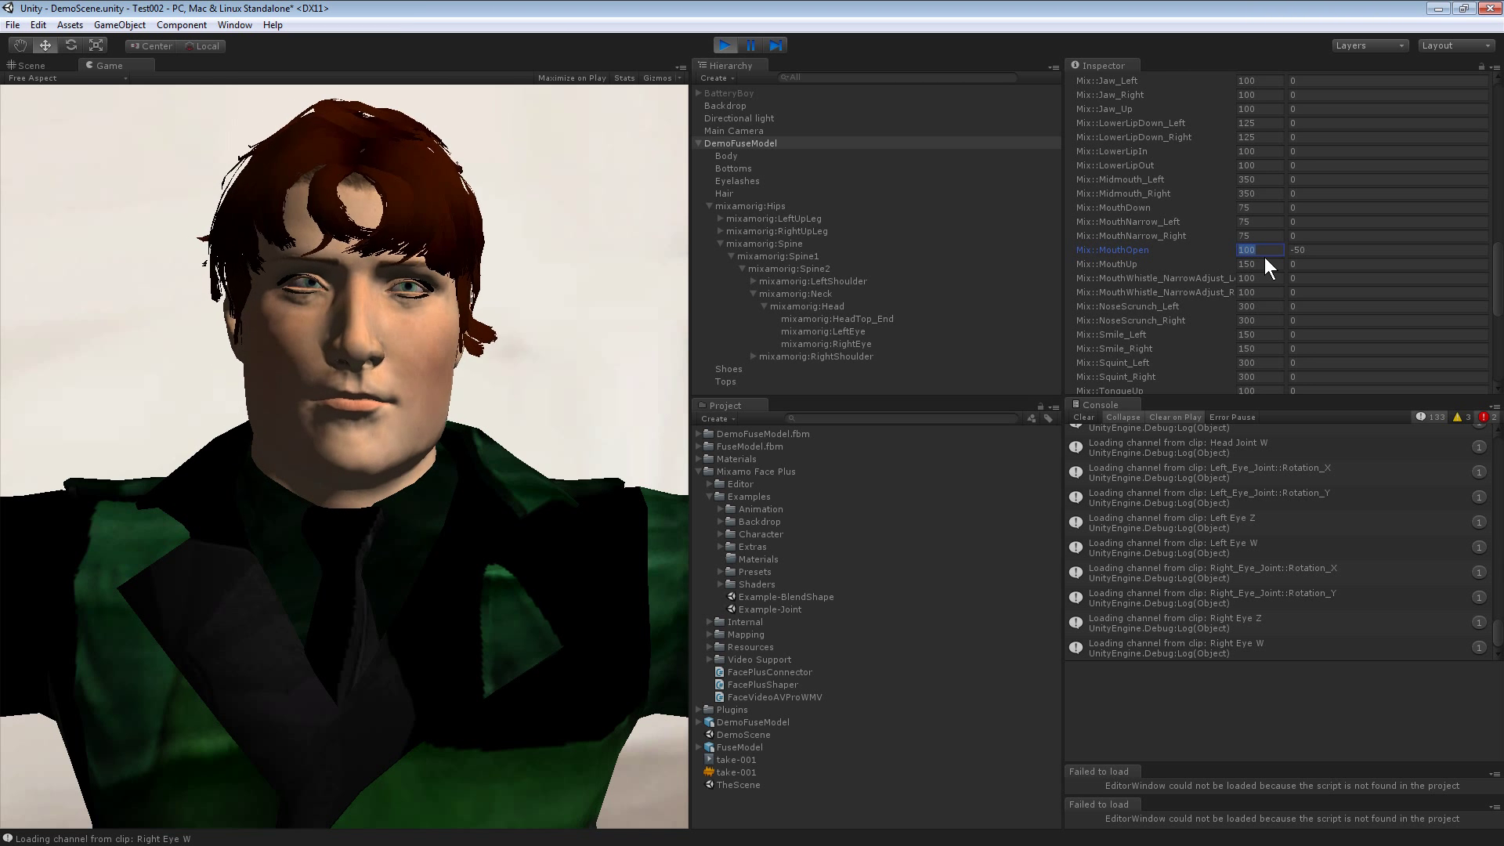
type("20")
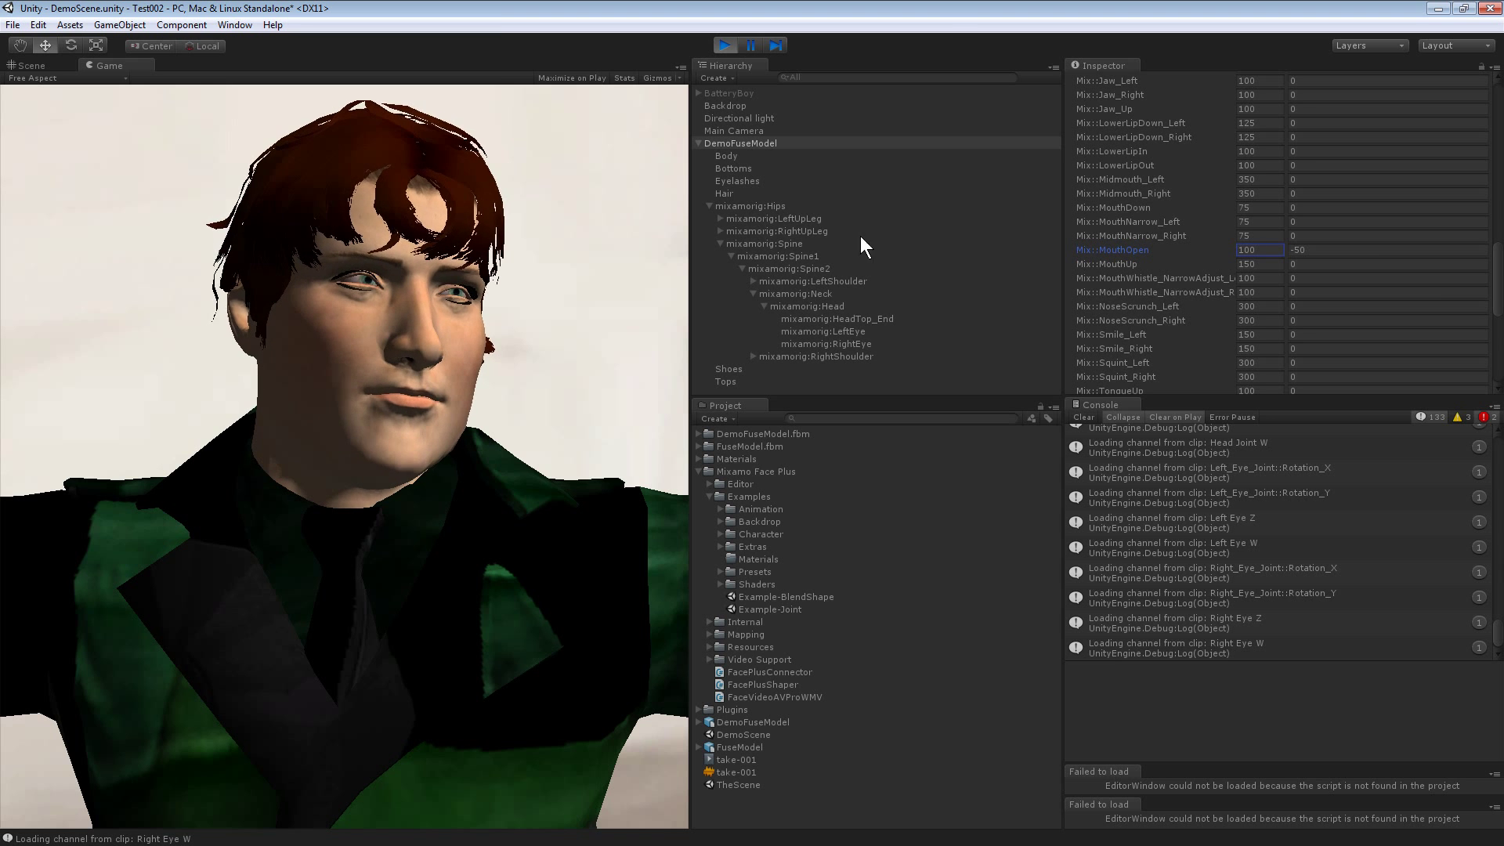
left_click(725, 155)
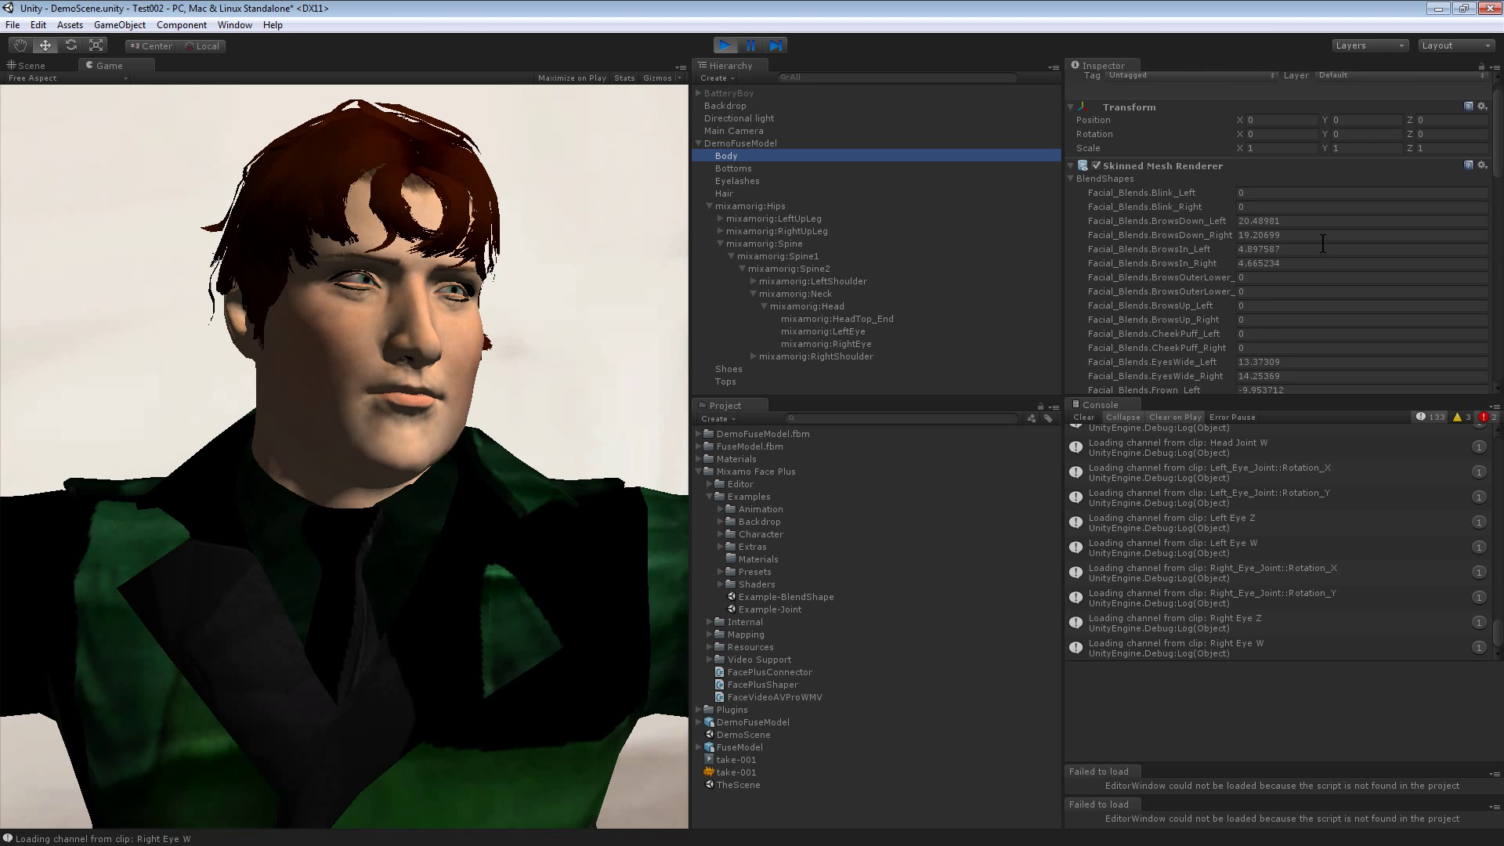
Step: Read Body's live MouthOpen weight (about -14), then return to DemoFuseModel's shaper offsets
scroll("down", 3)
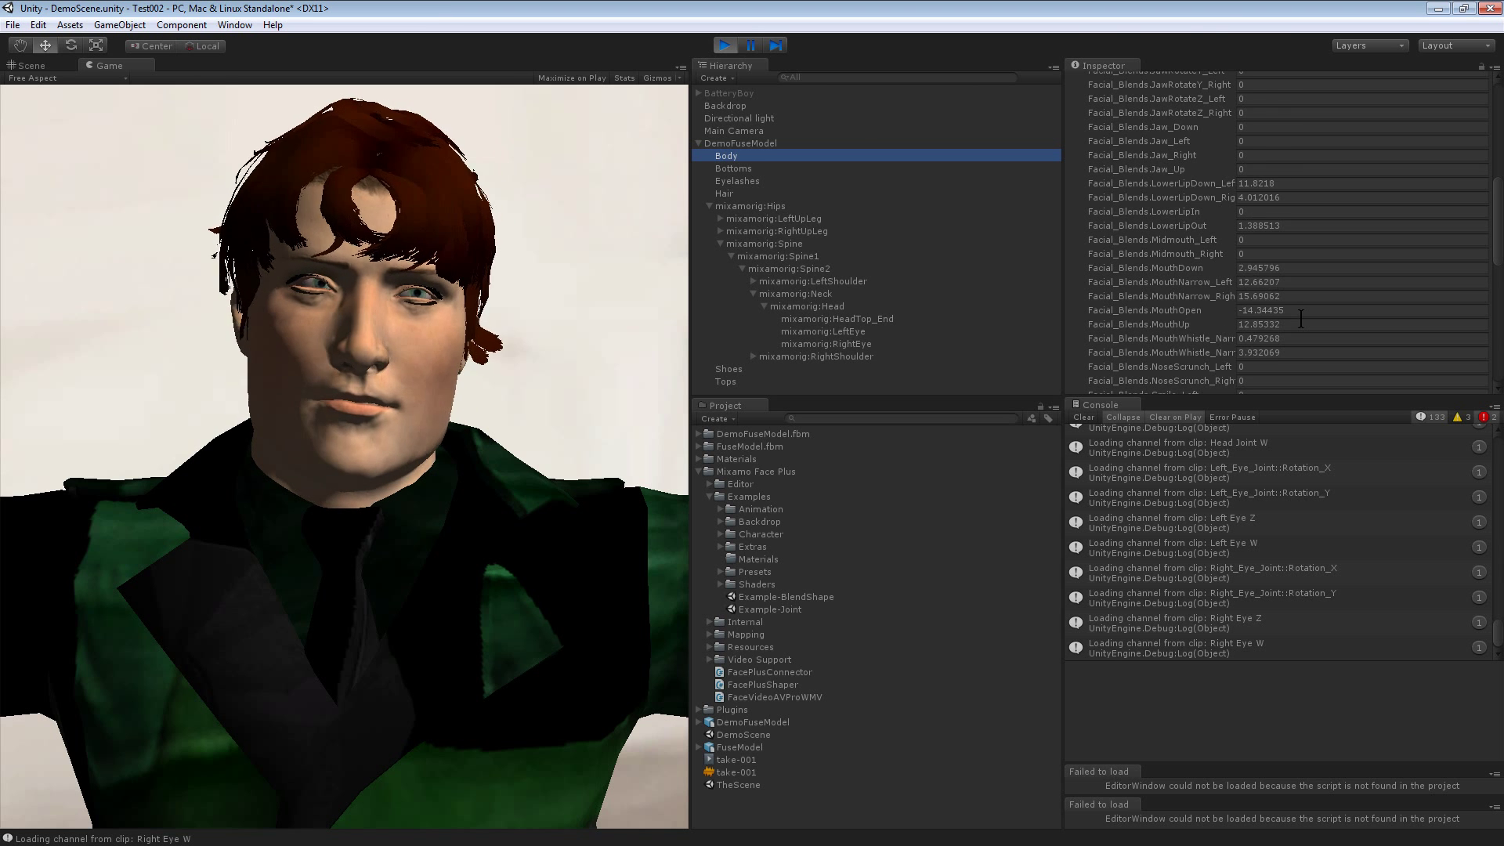
left_click(739, 142)
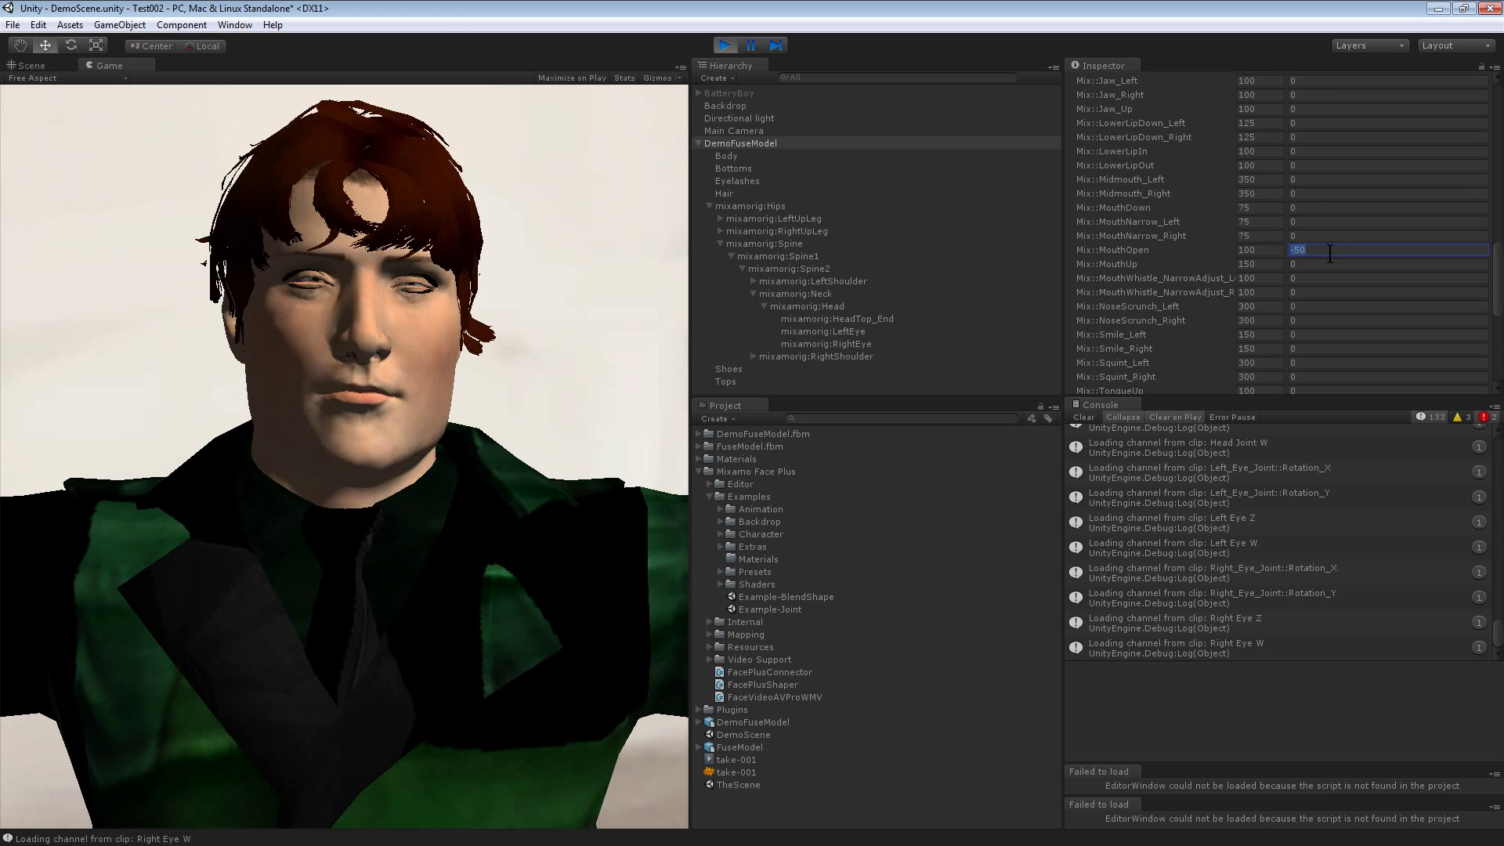
Step: Reset the MouthOpen offset to 0 and bring the head and eye joint offset rows into view
type("0")
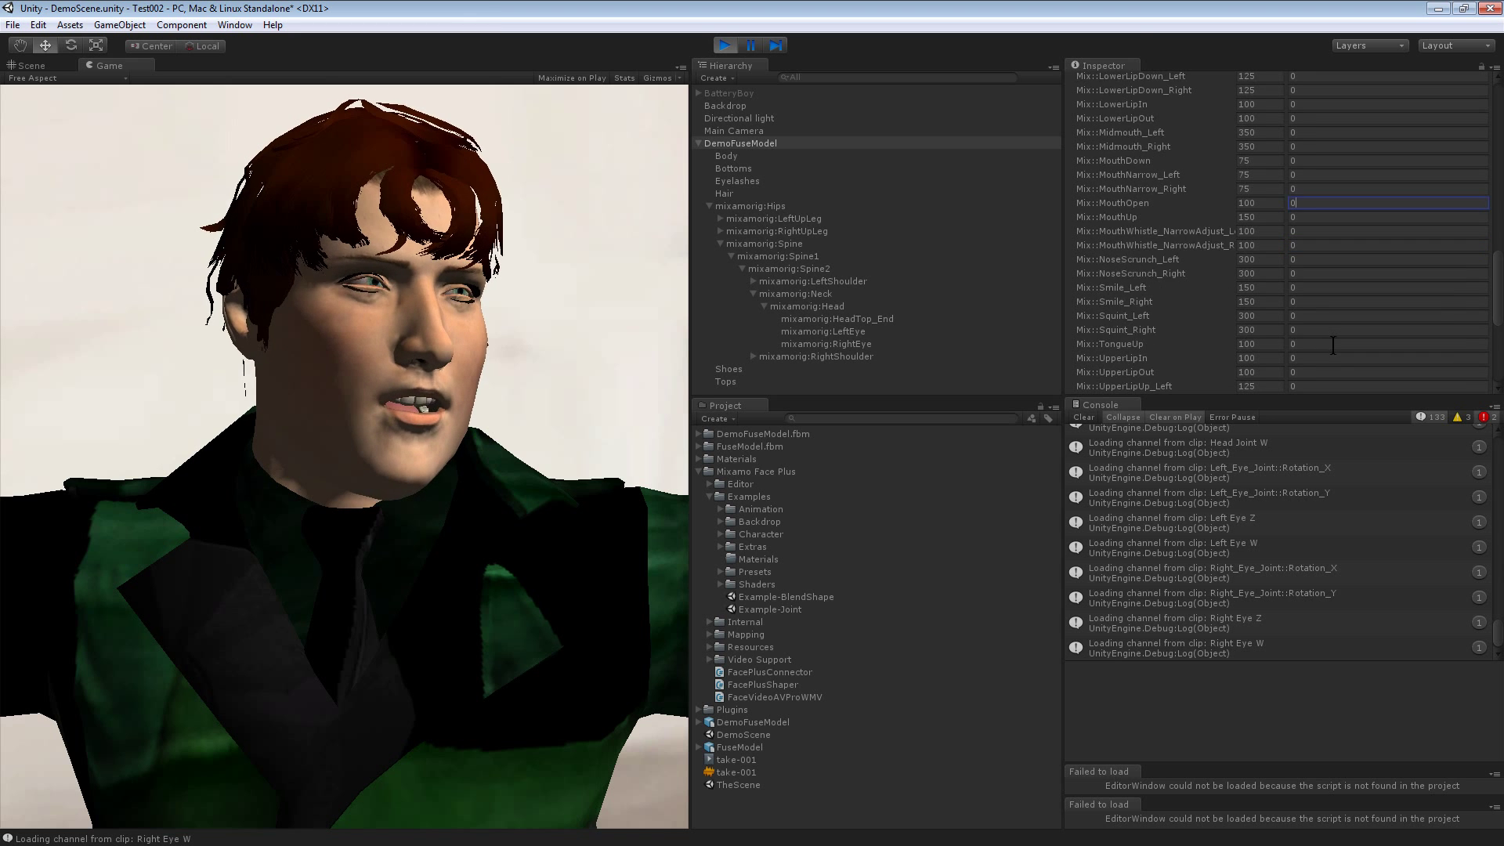
scroll("down", 3)
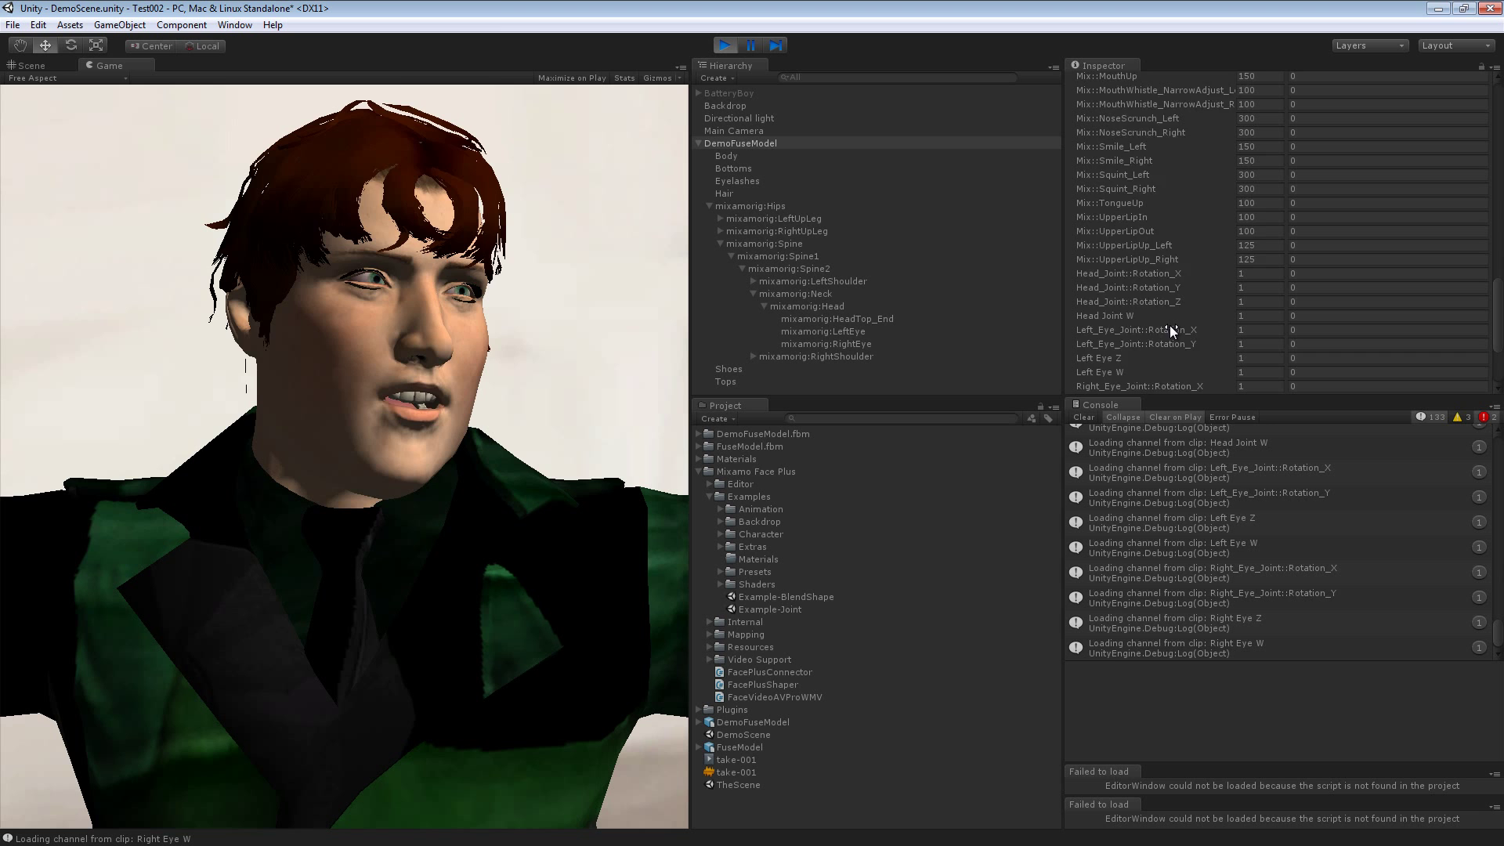
scroll("down", 3)
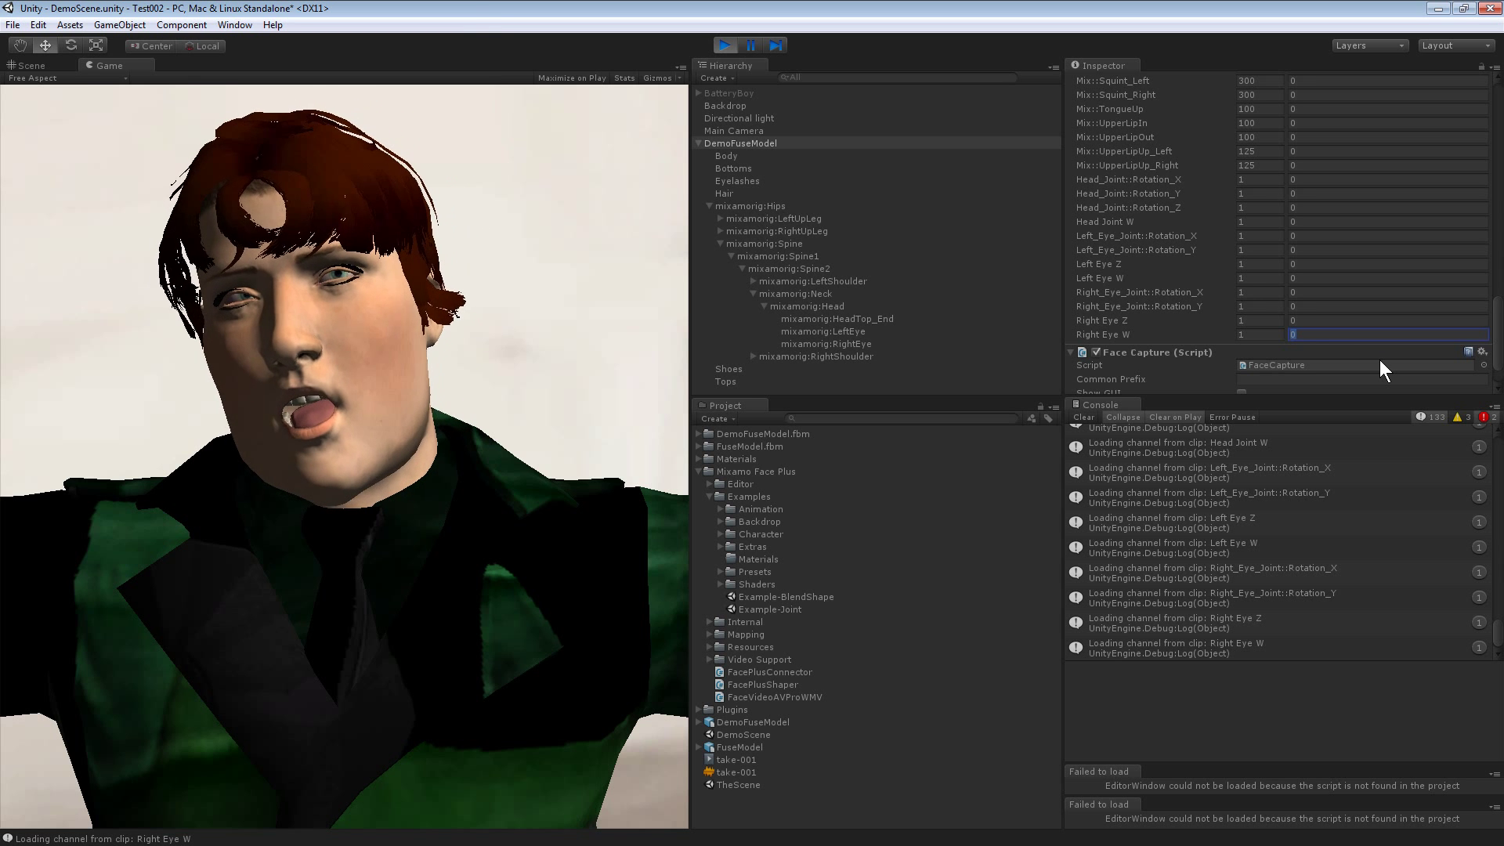
Step: Try Right_Eye_Joint Rotation_Y offsets of 50, -5, 20, 60, 45 and 0 while watching the eyes live
type("10")
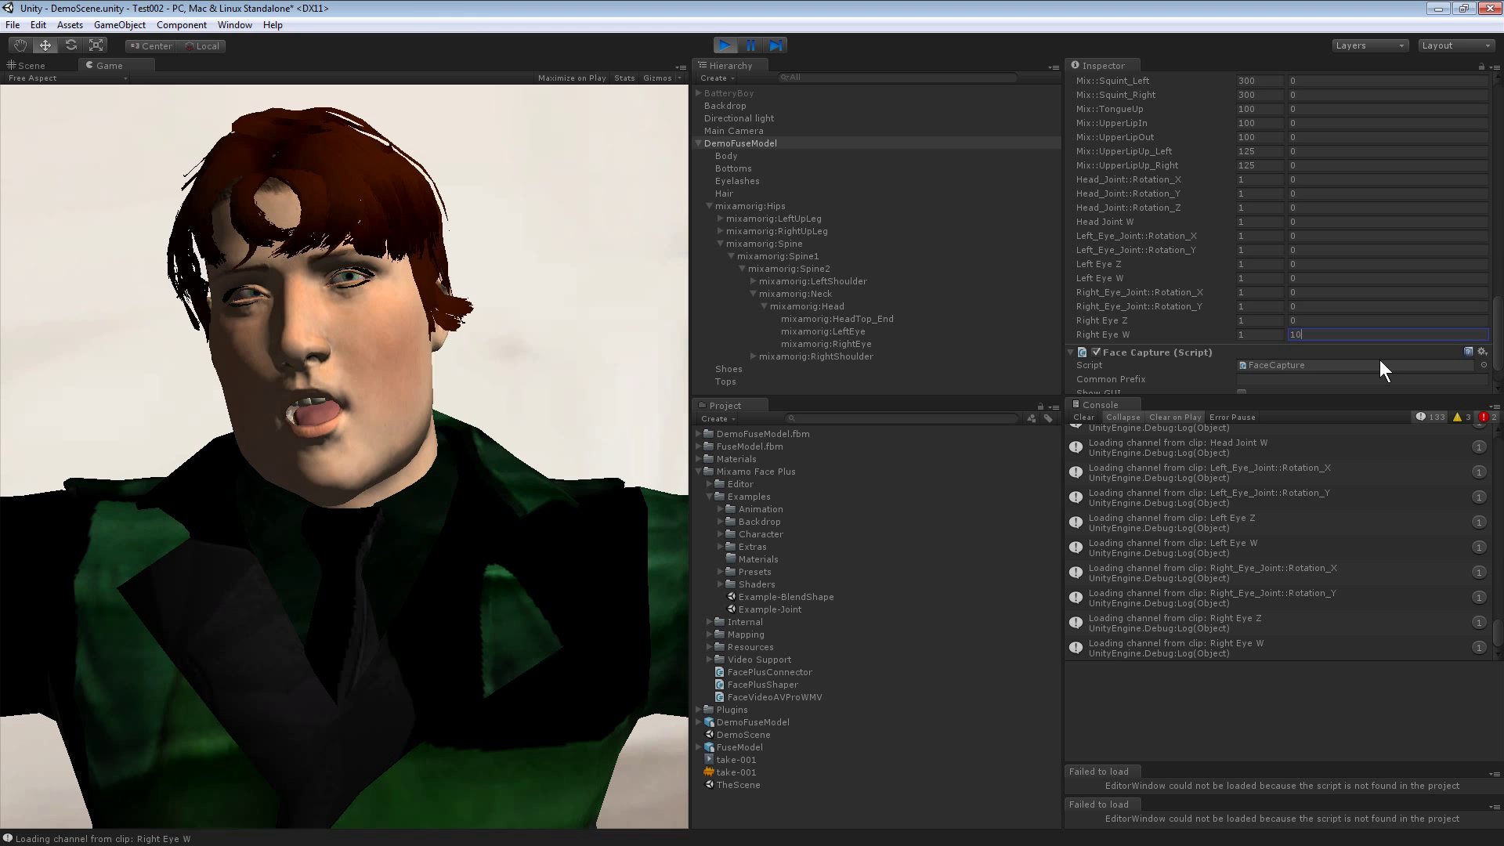
left_click(1387, 305)
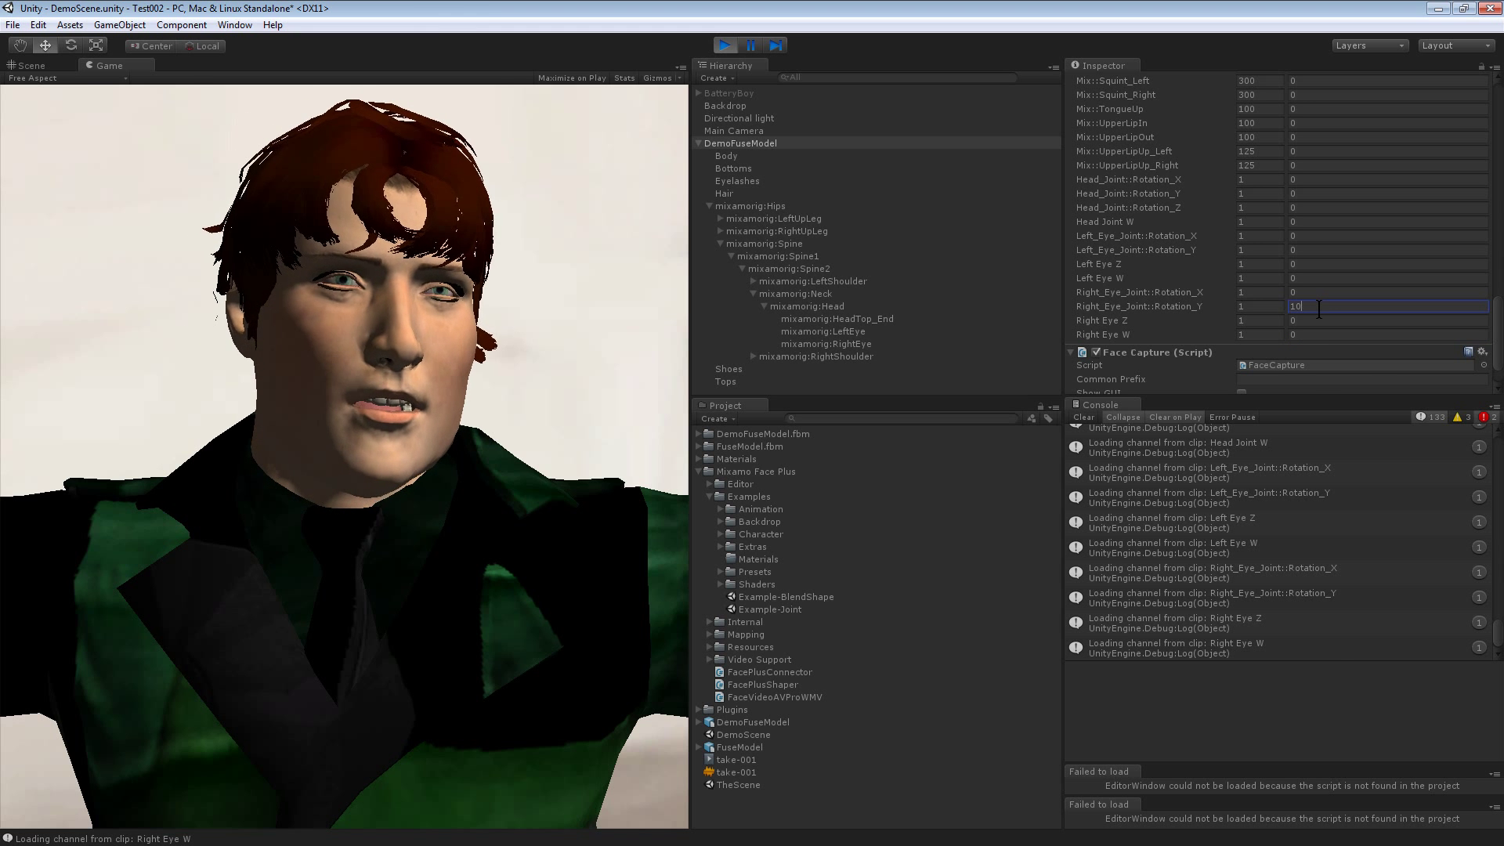
type("50")
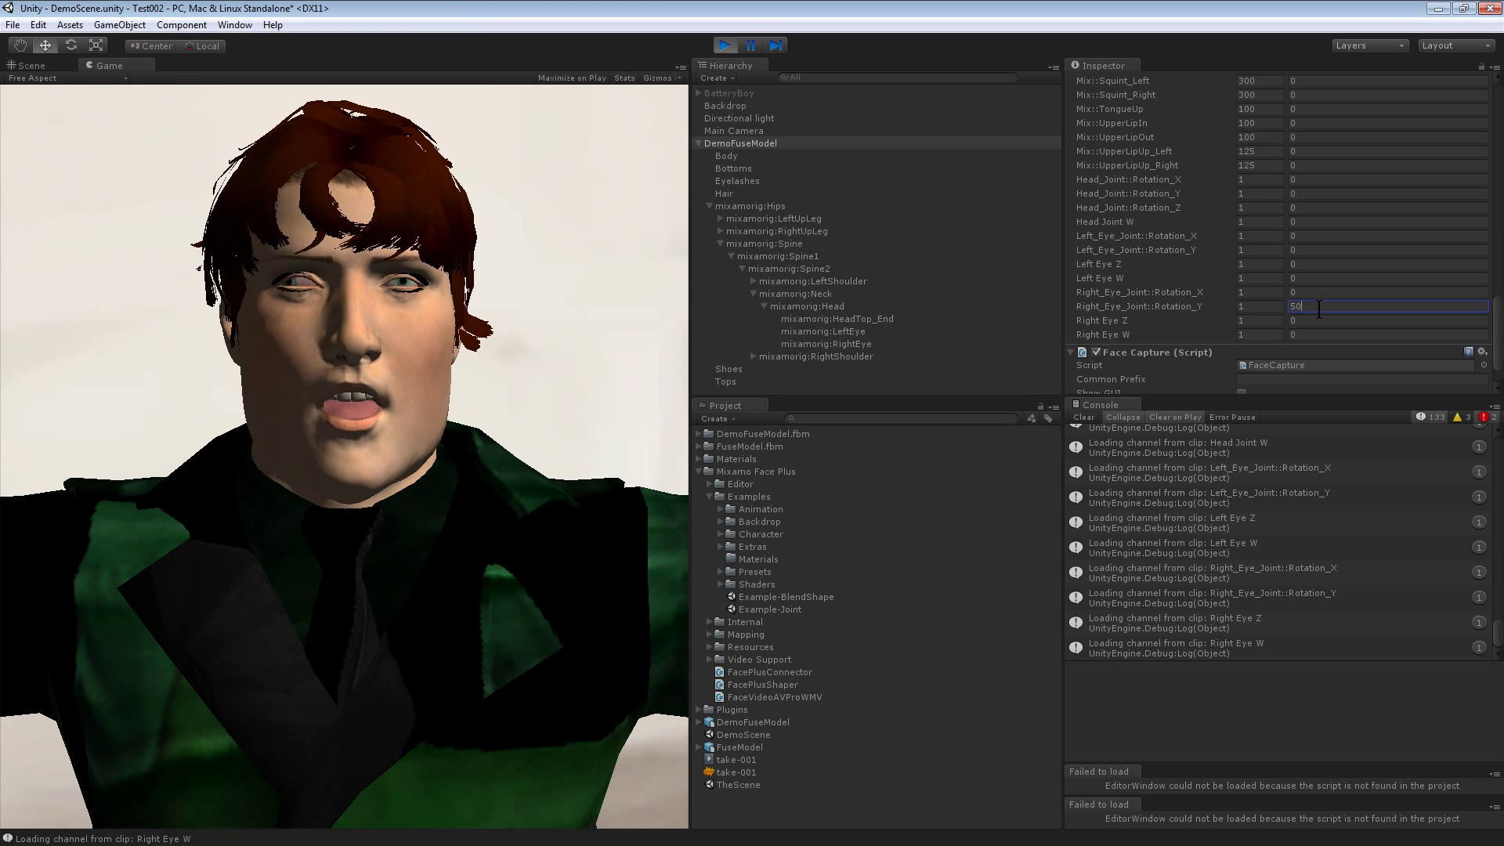
type("-")
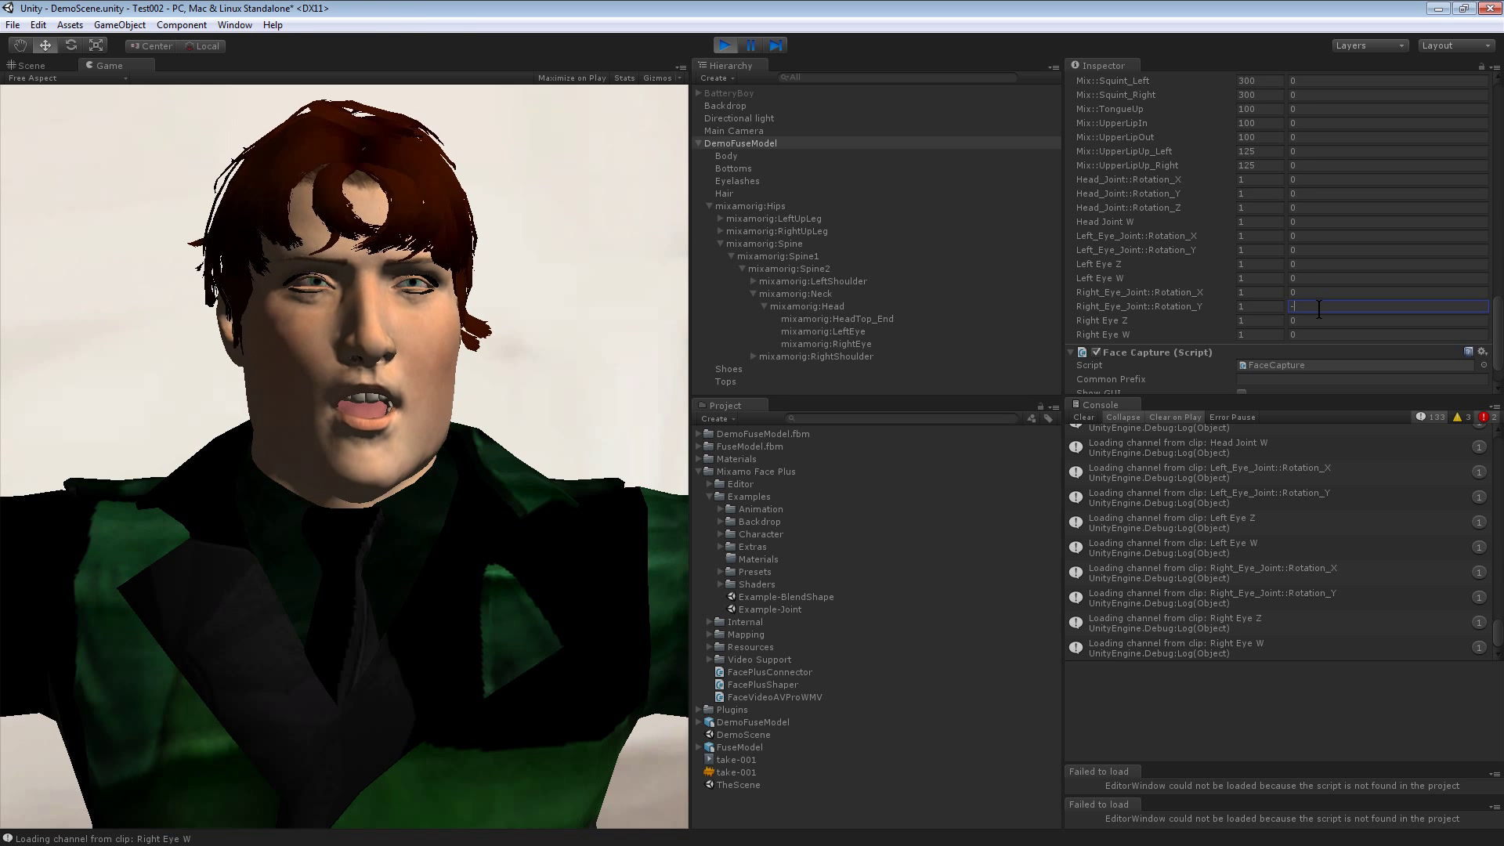
type("-5")
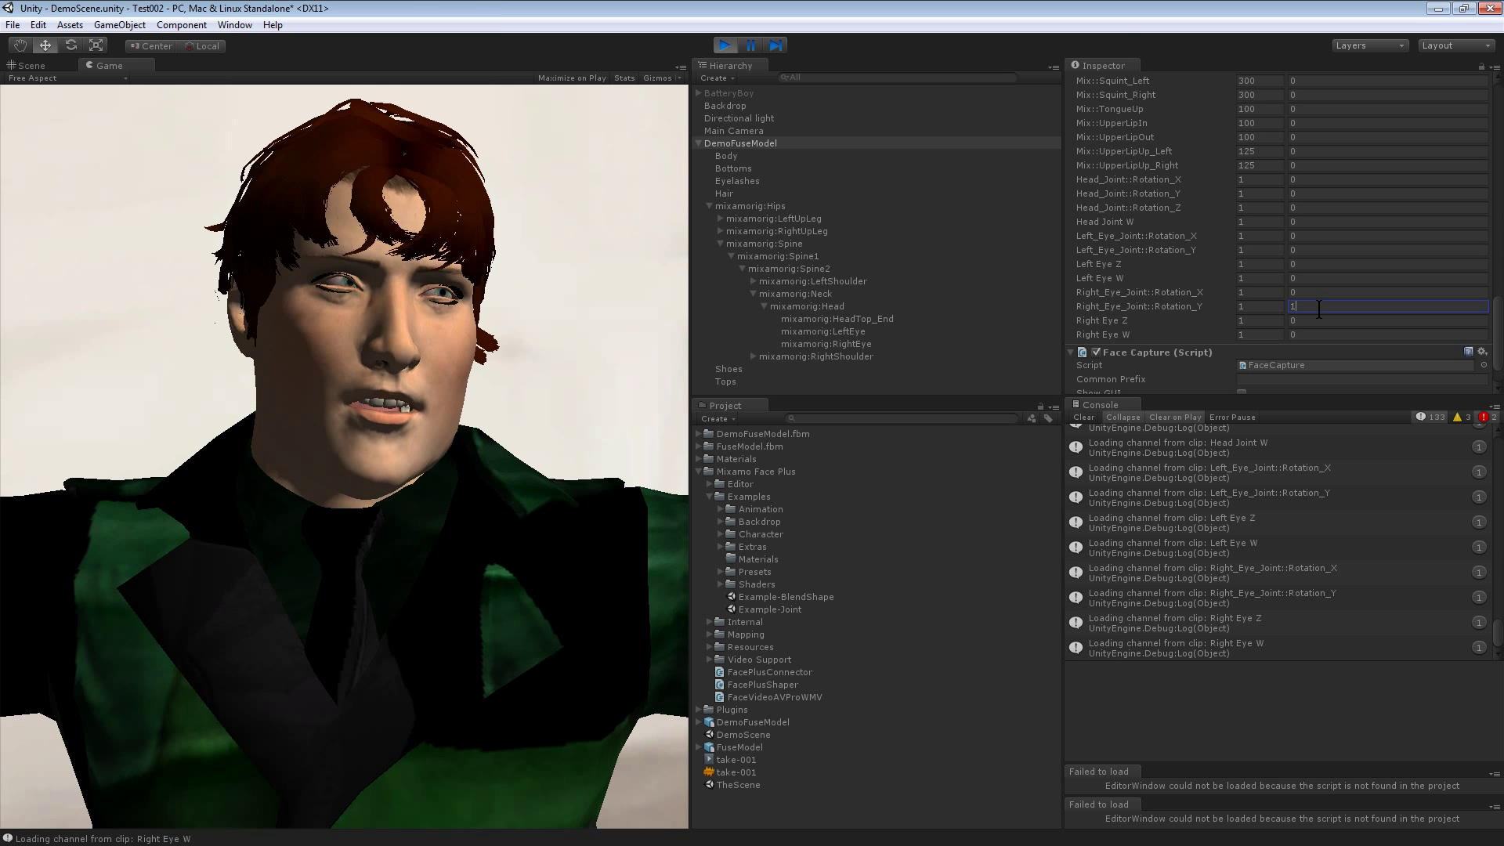
type("20")
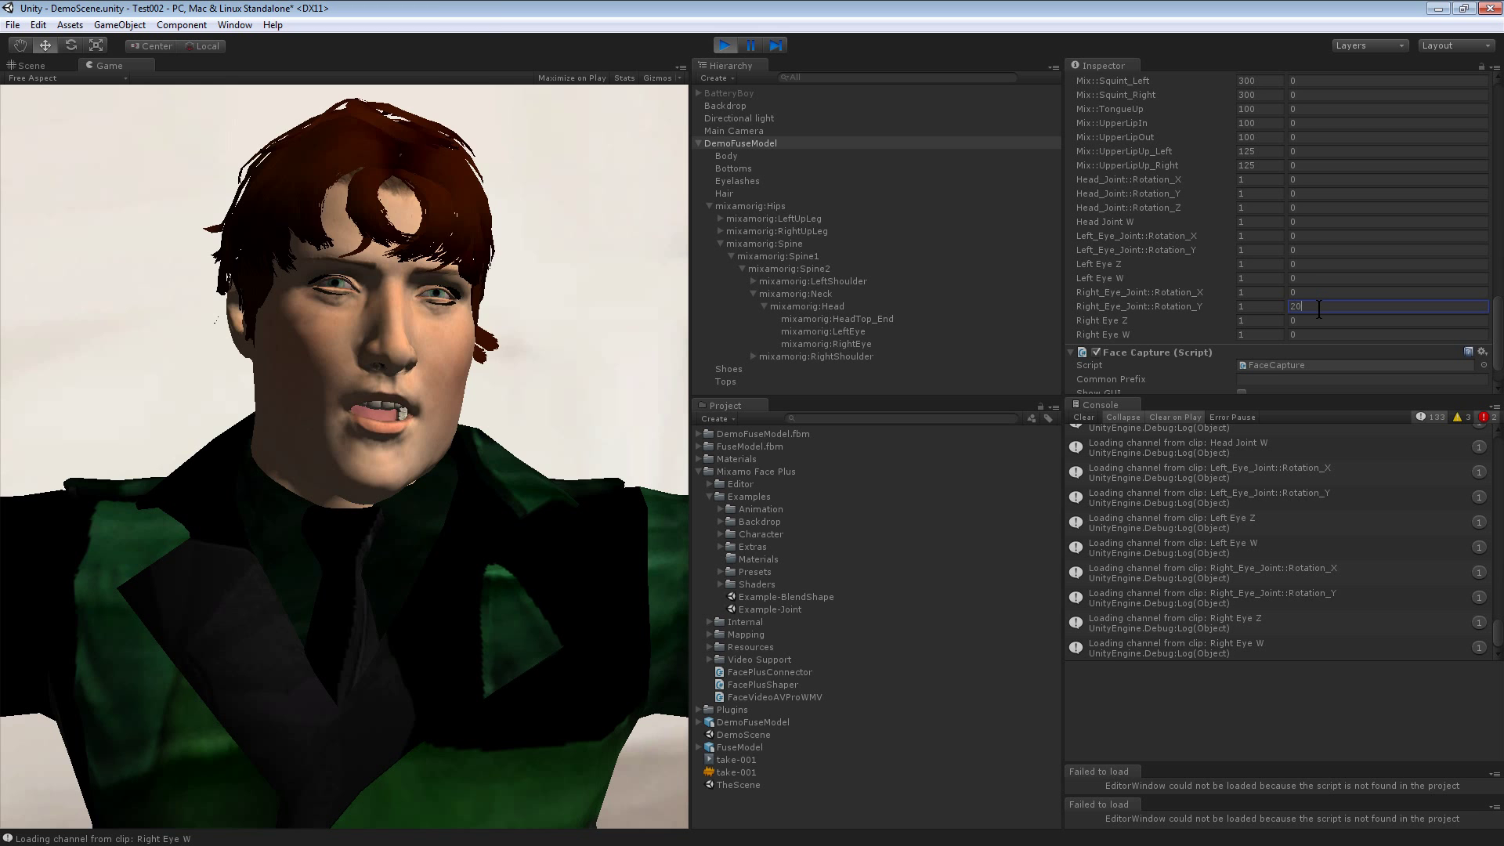
type("60")
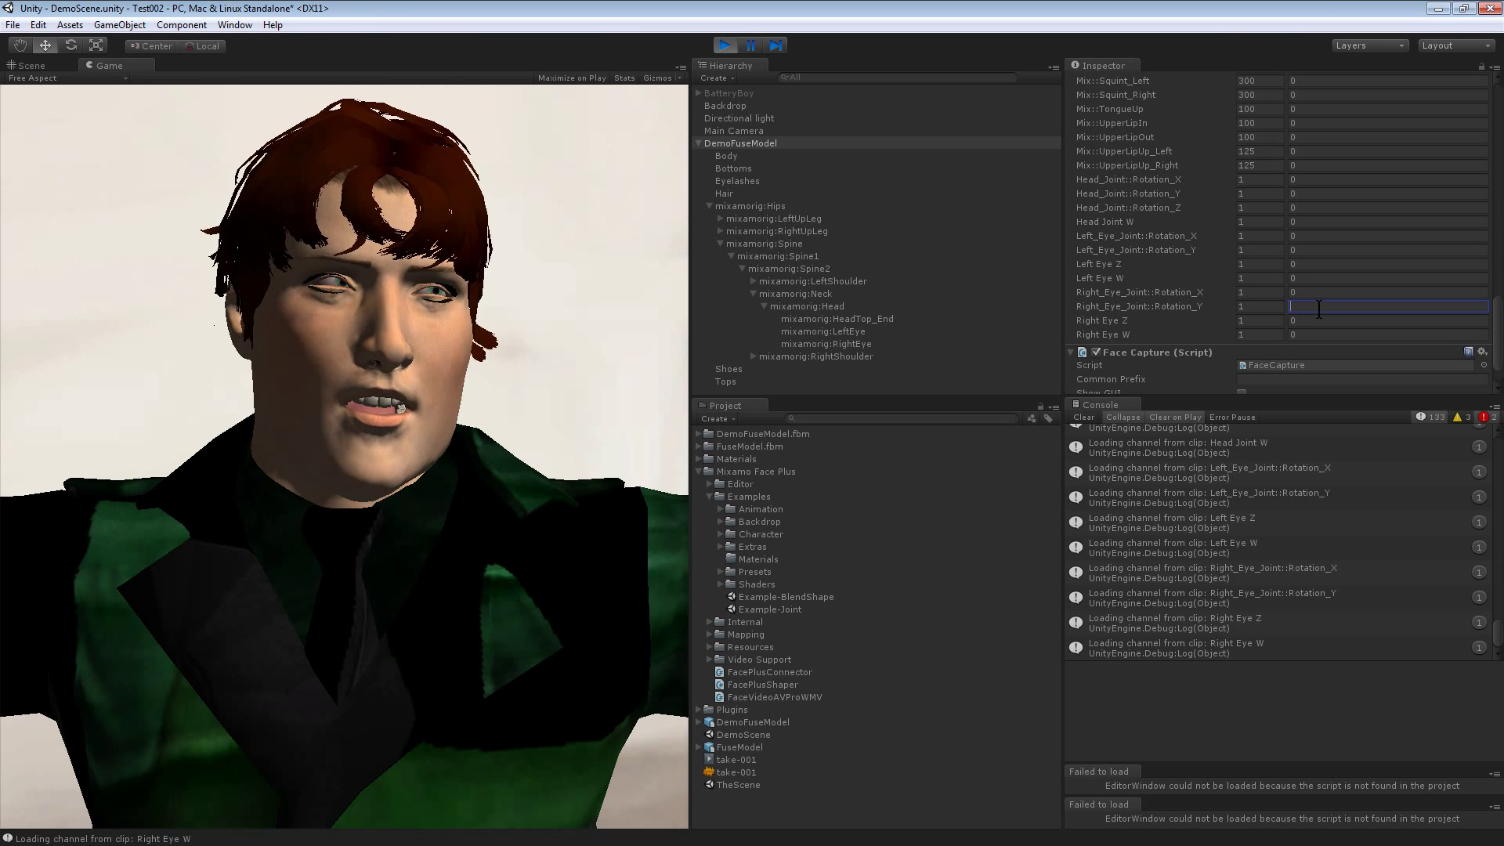
type("45")
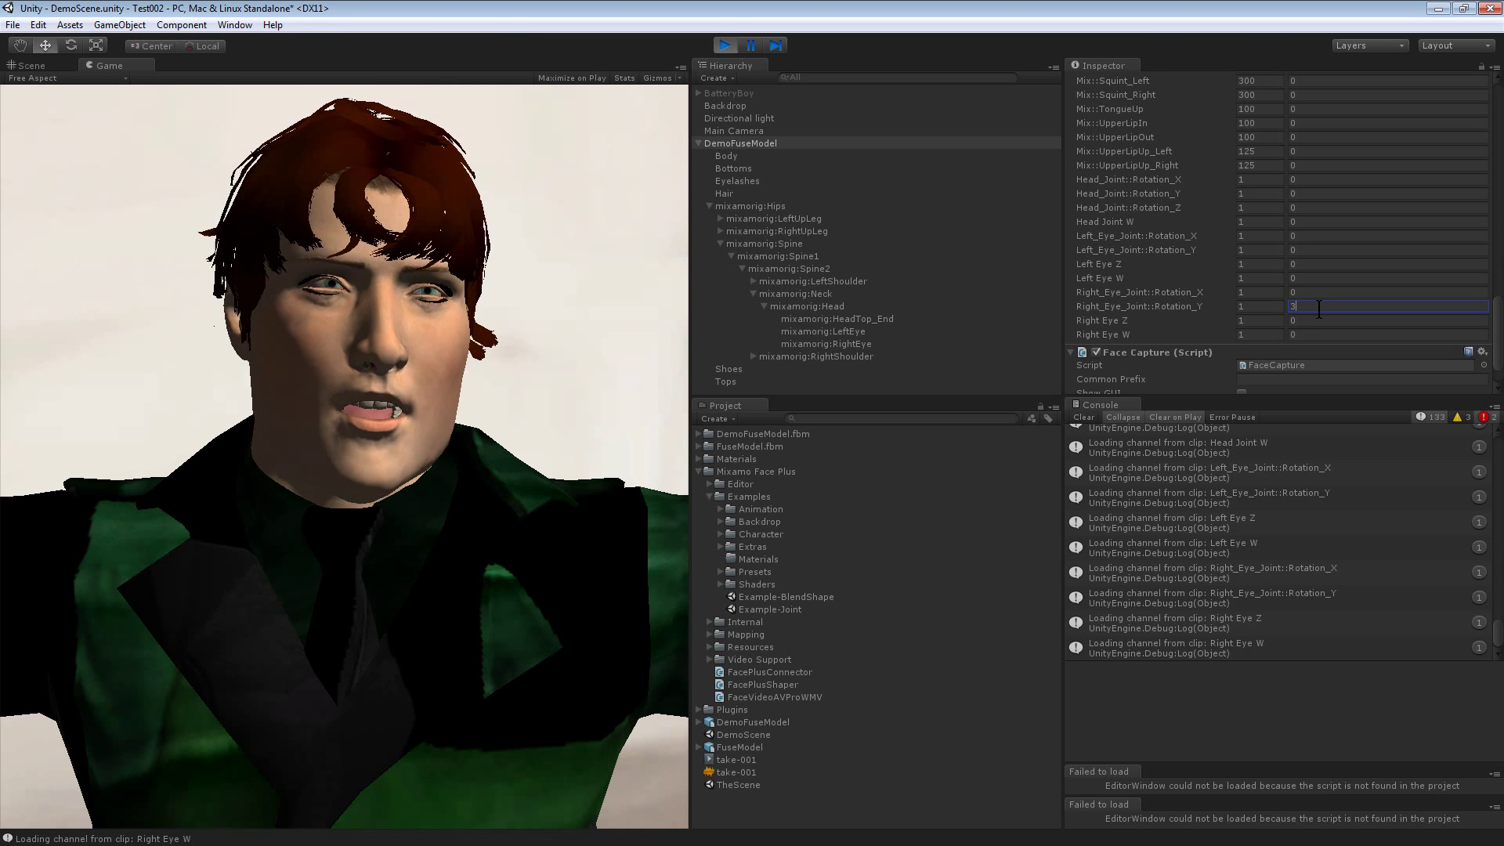
type("0")
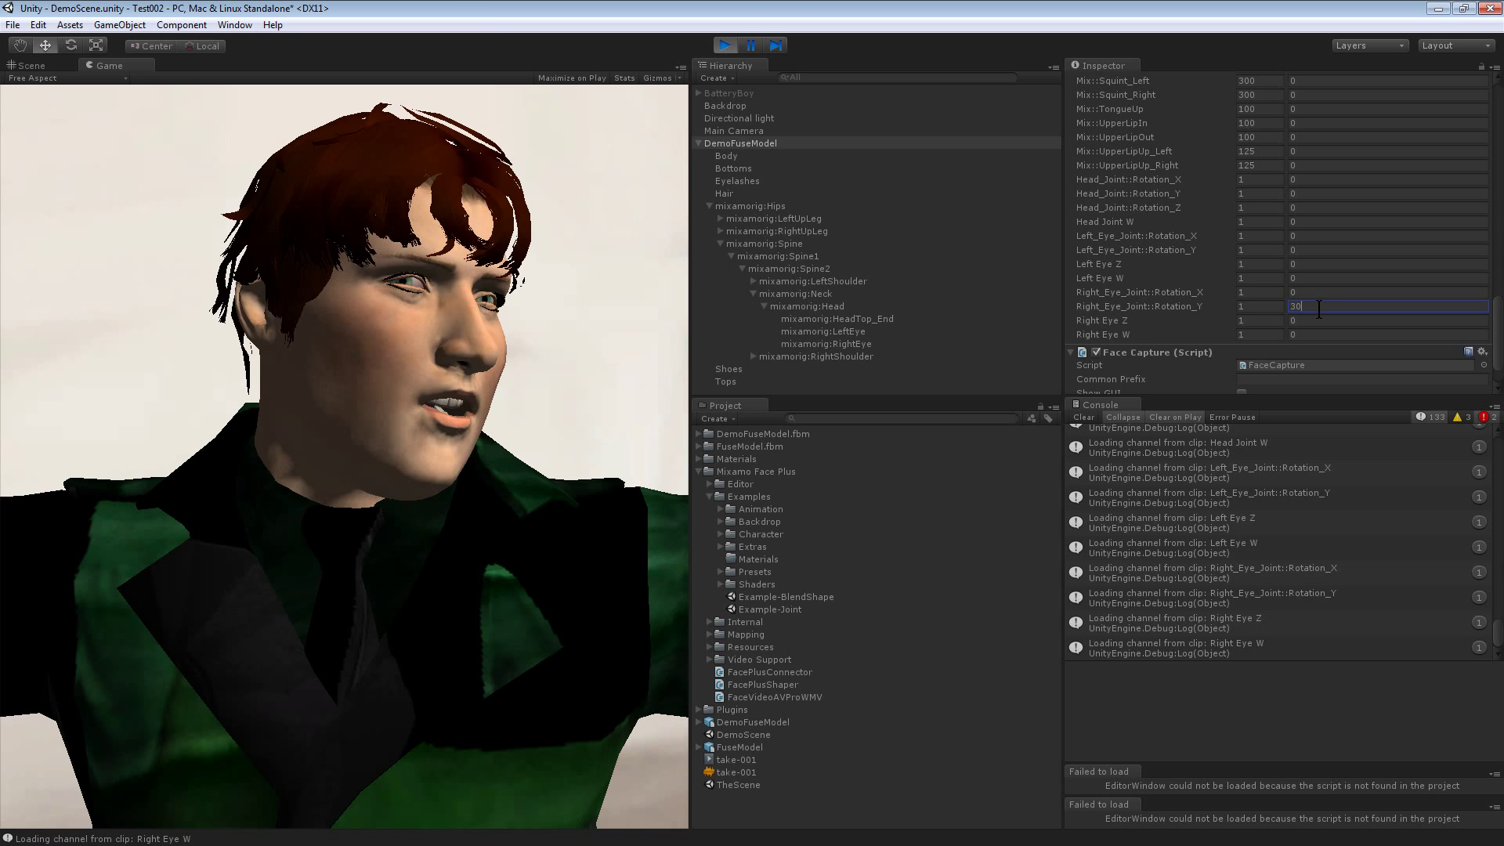